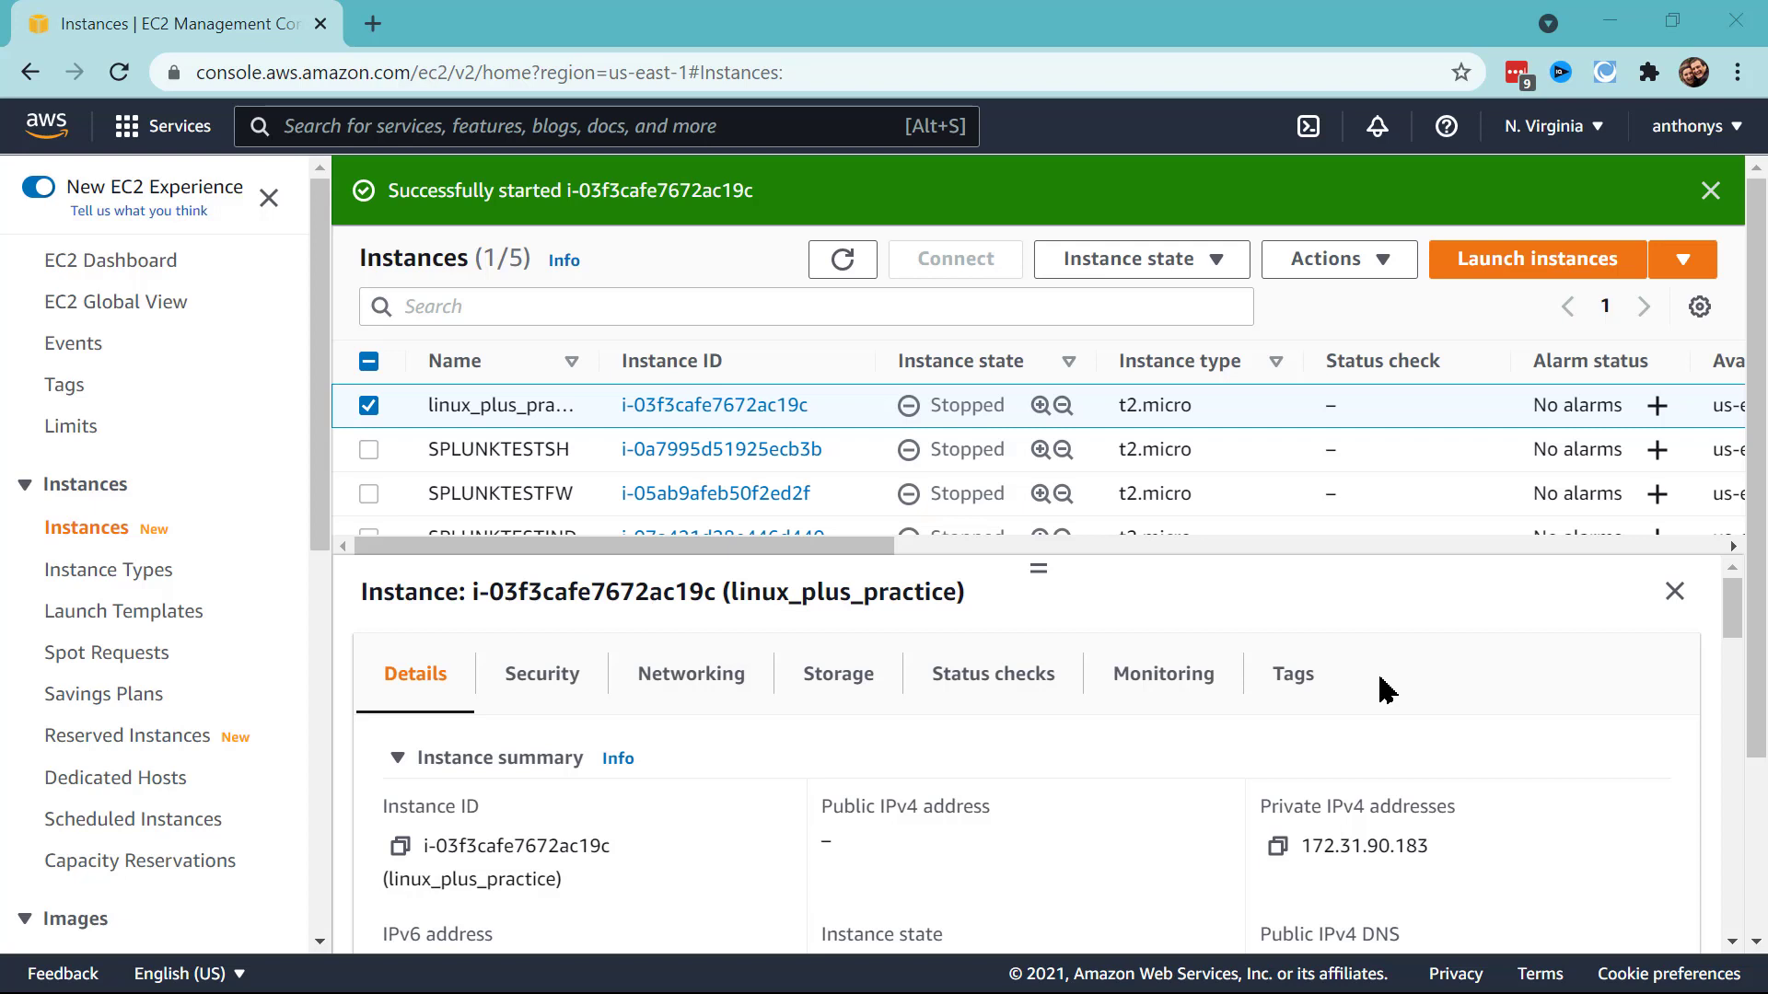
pyautogui.moveTo(1497, 659)
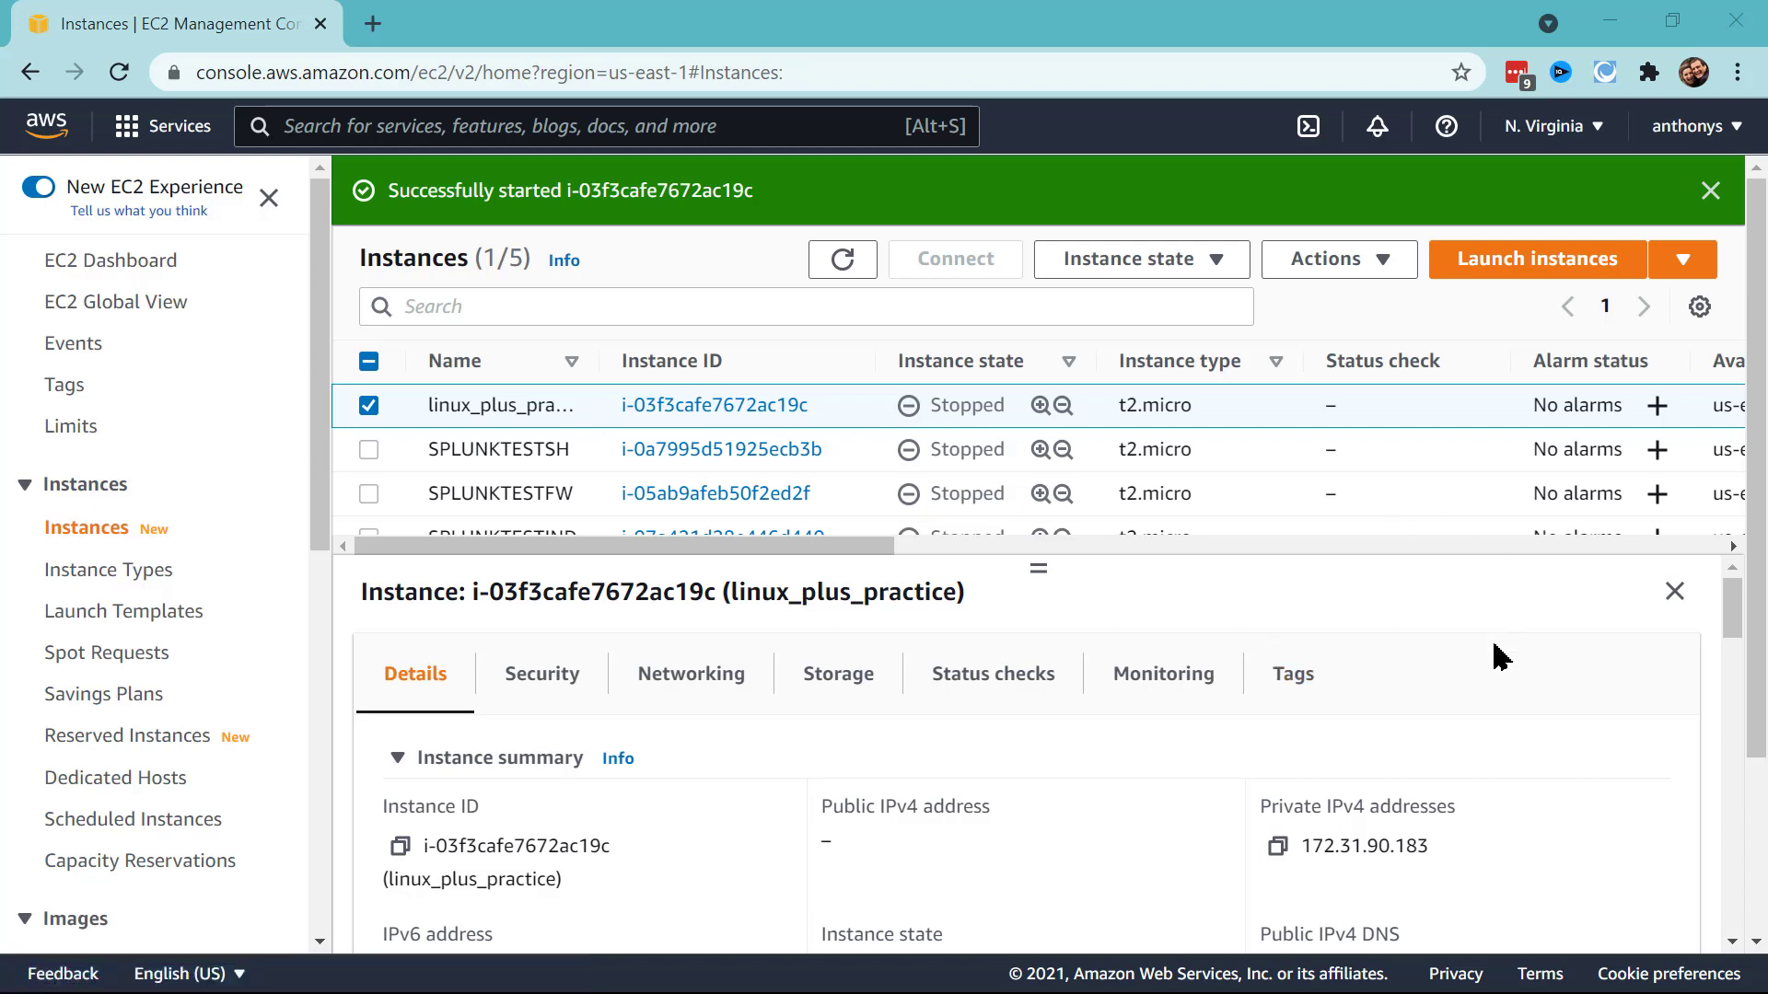
pyautogui.moveTo(553, 405)
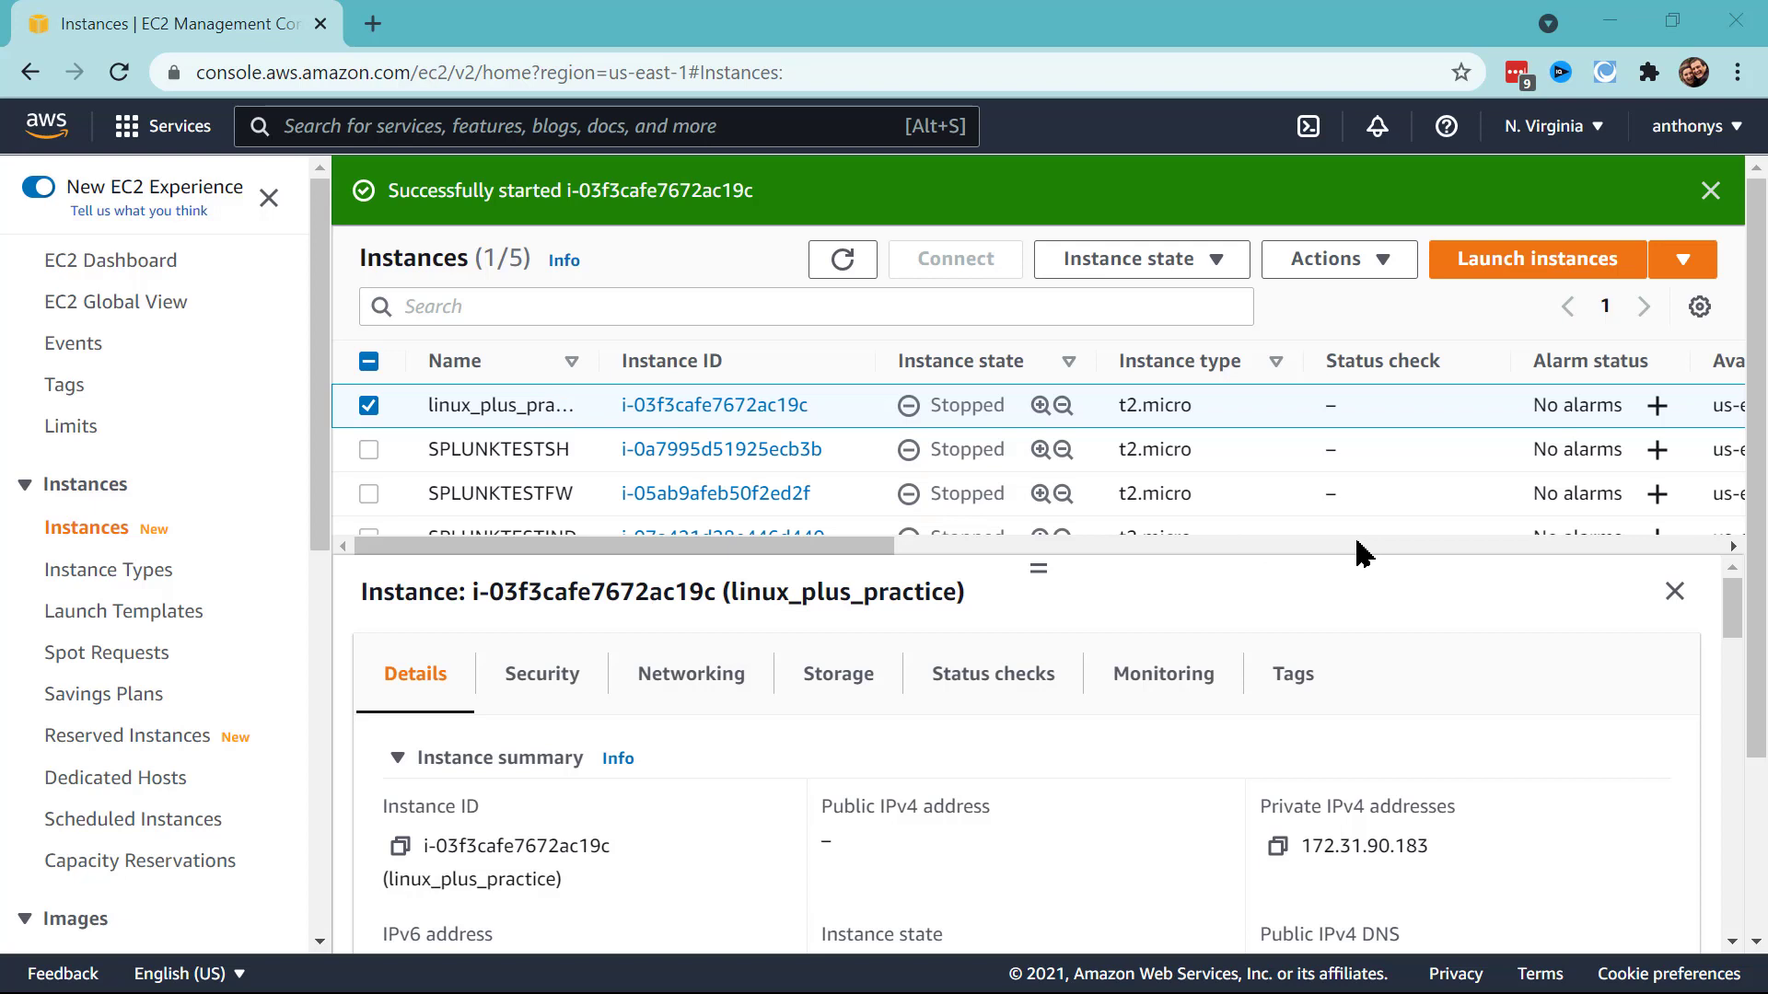
pyautogui.moveTo(1313, 483)
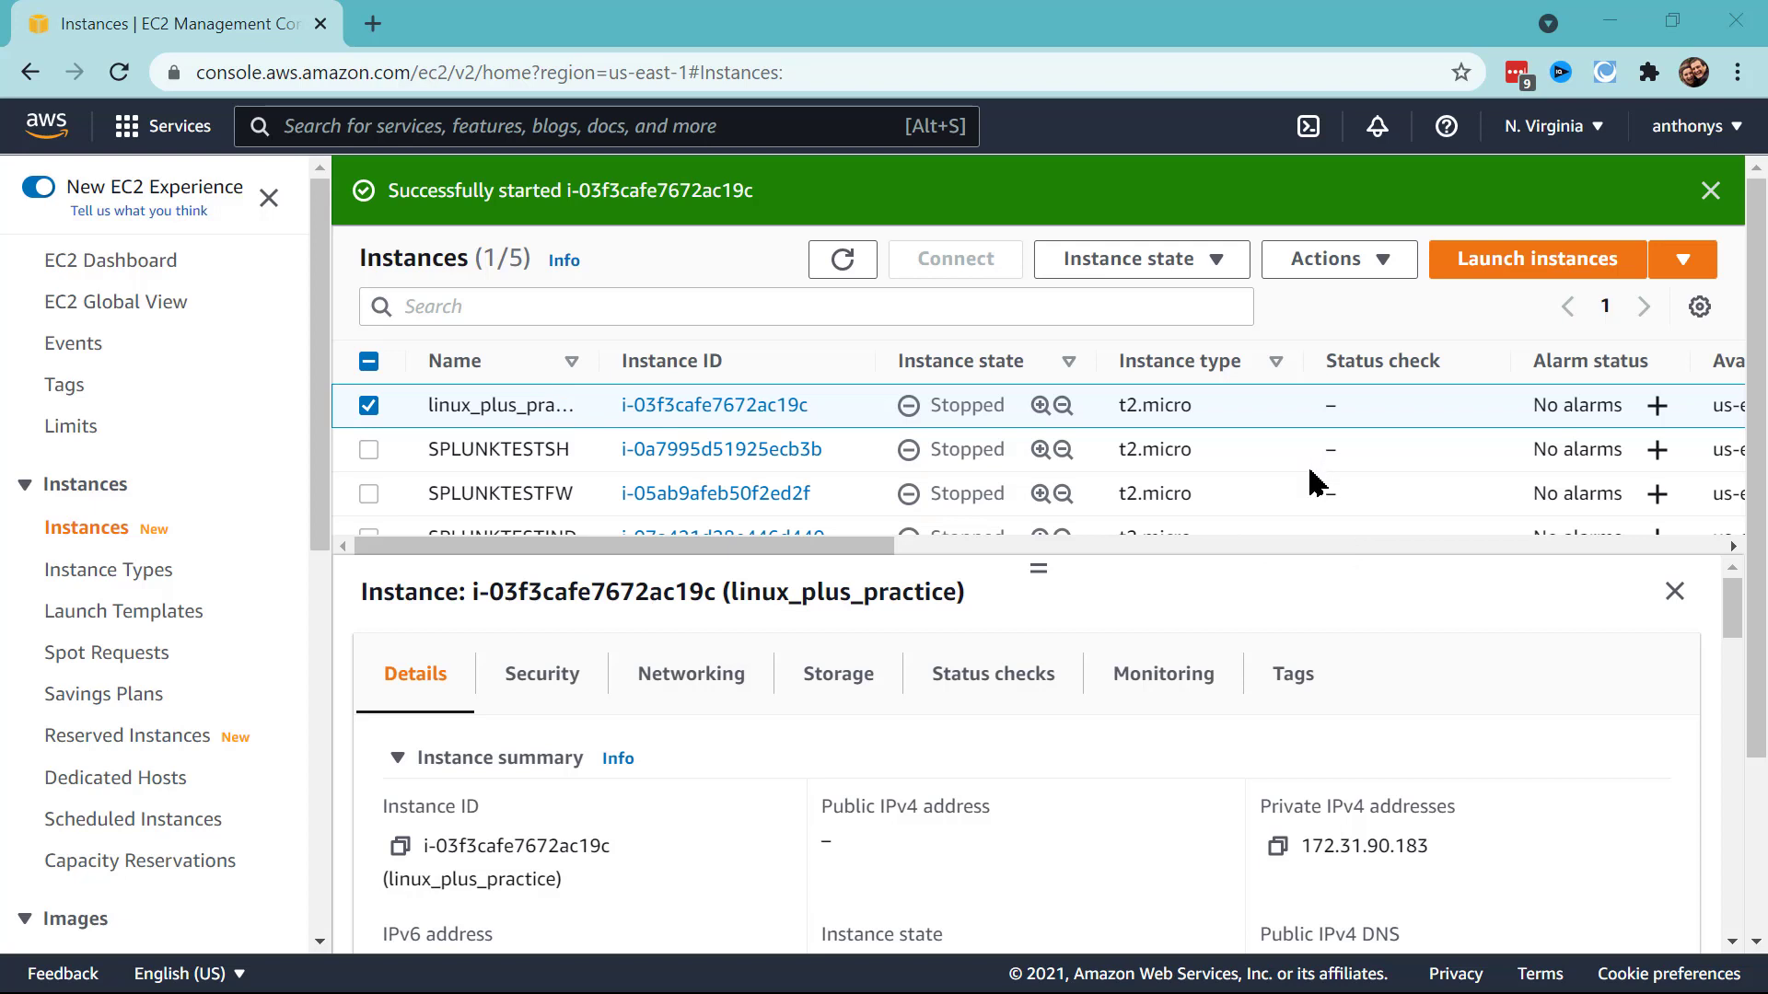
pyautogui.moveTo(1562, 250)
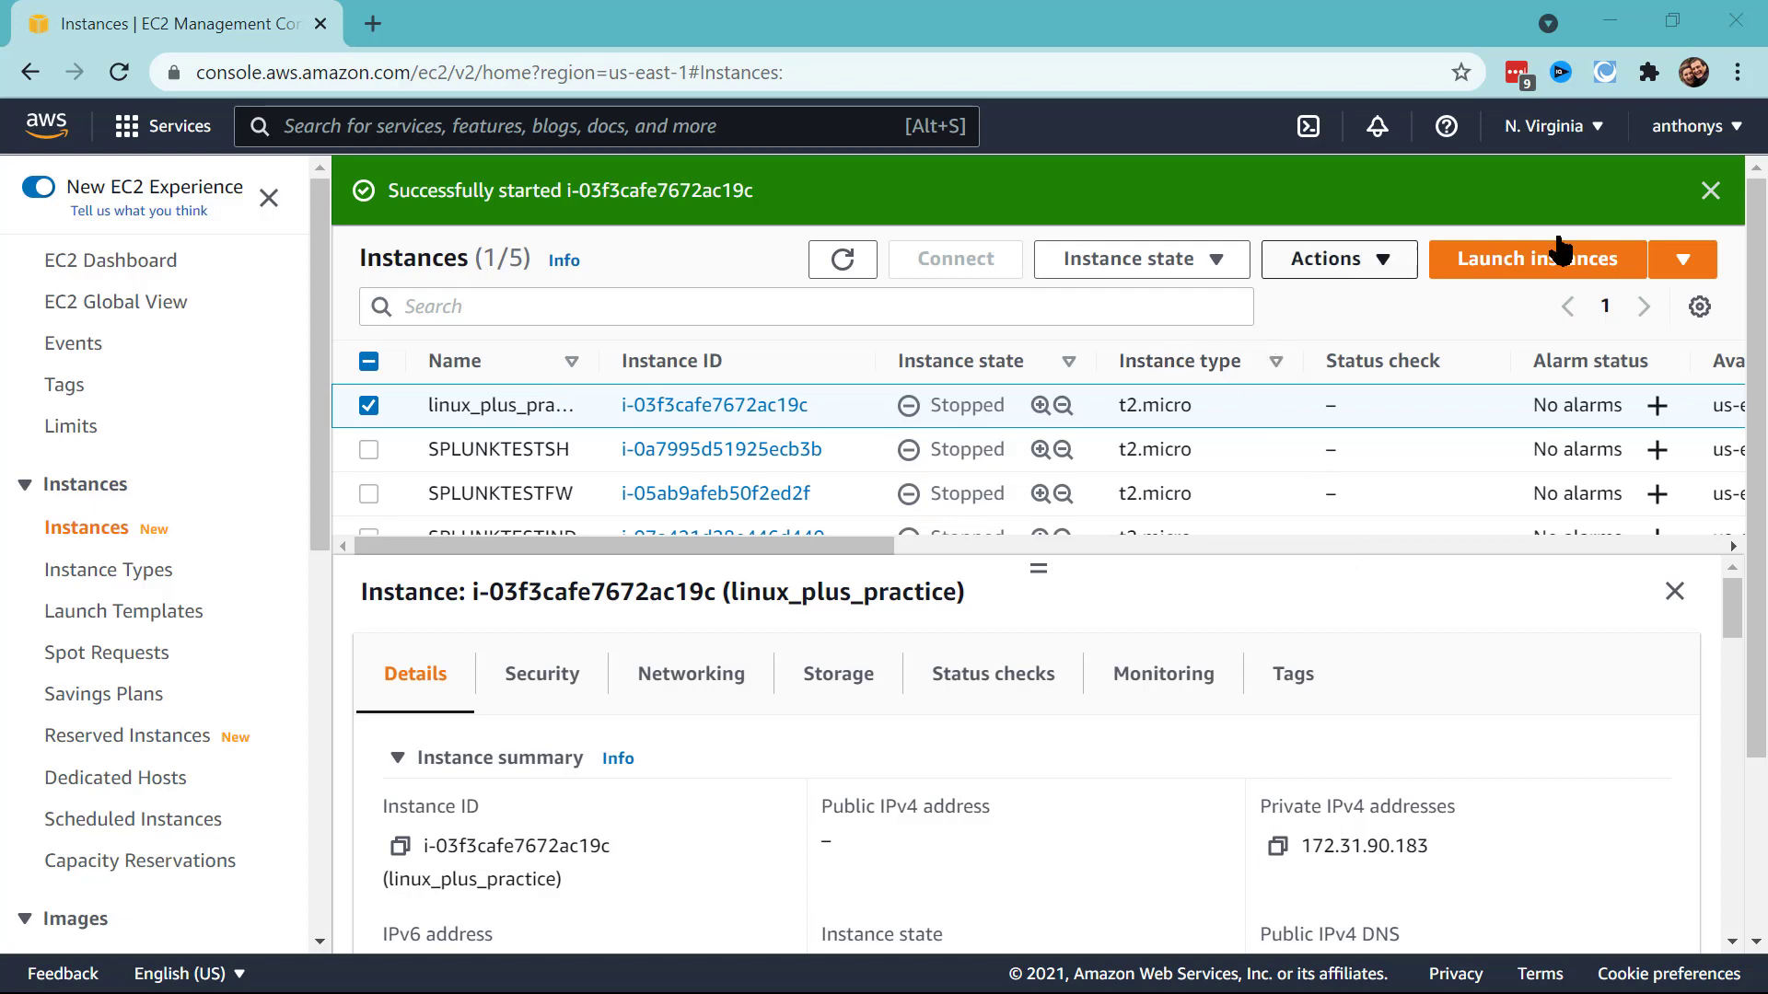
# Dismiss the start notice and refresh Instances until linux_plus_practice shows Pending.
pyautogui.click(843, 190)
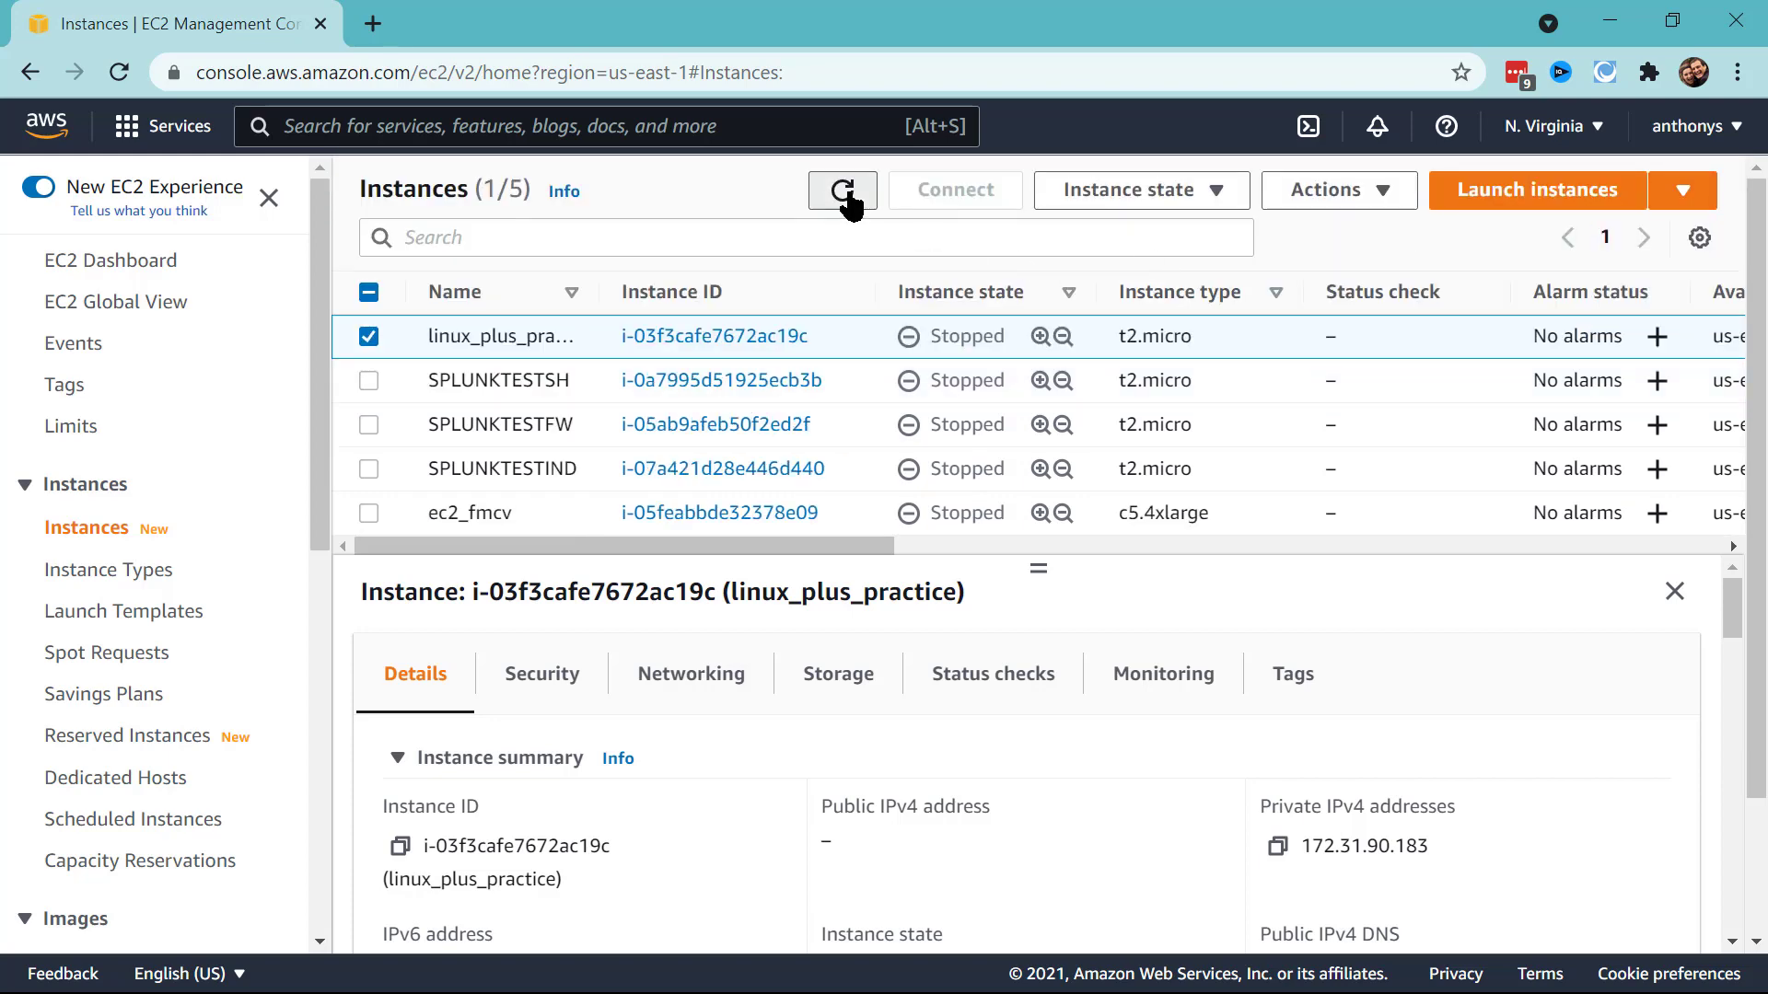
pyautogui.click(841, 191)
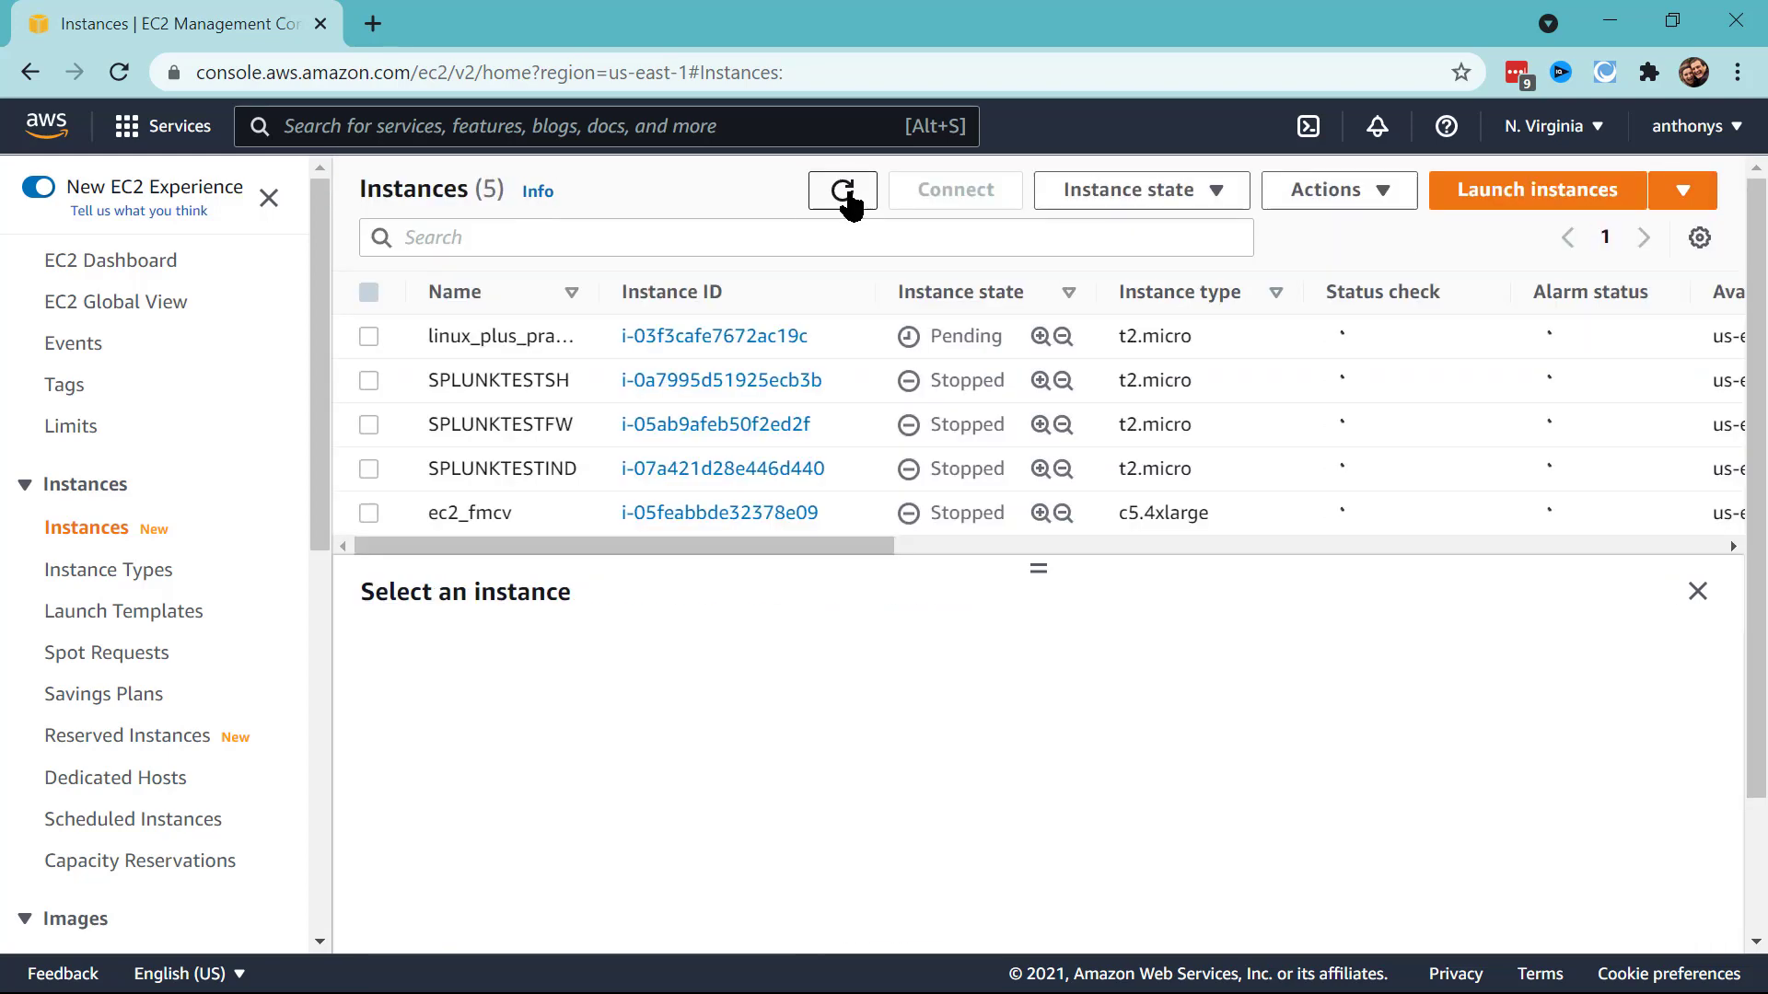
pyautogui.click(842, 191)
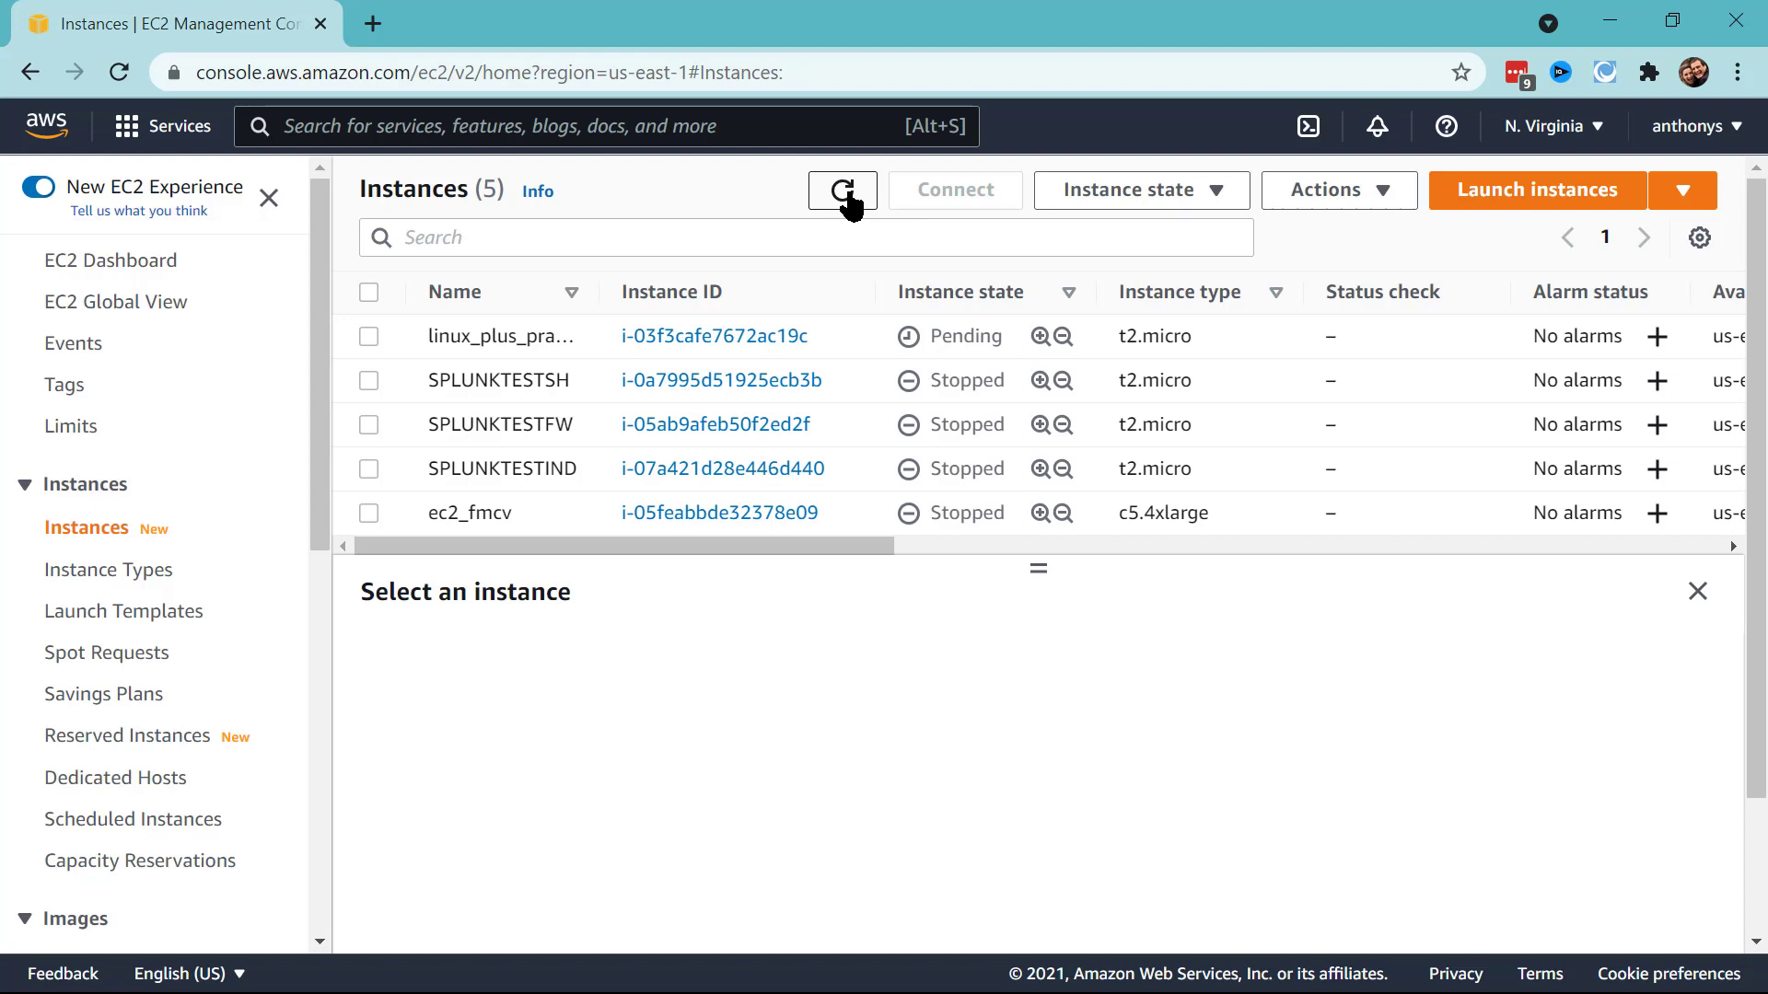
pyautogui.click(840, 191)
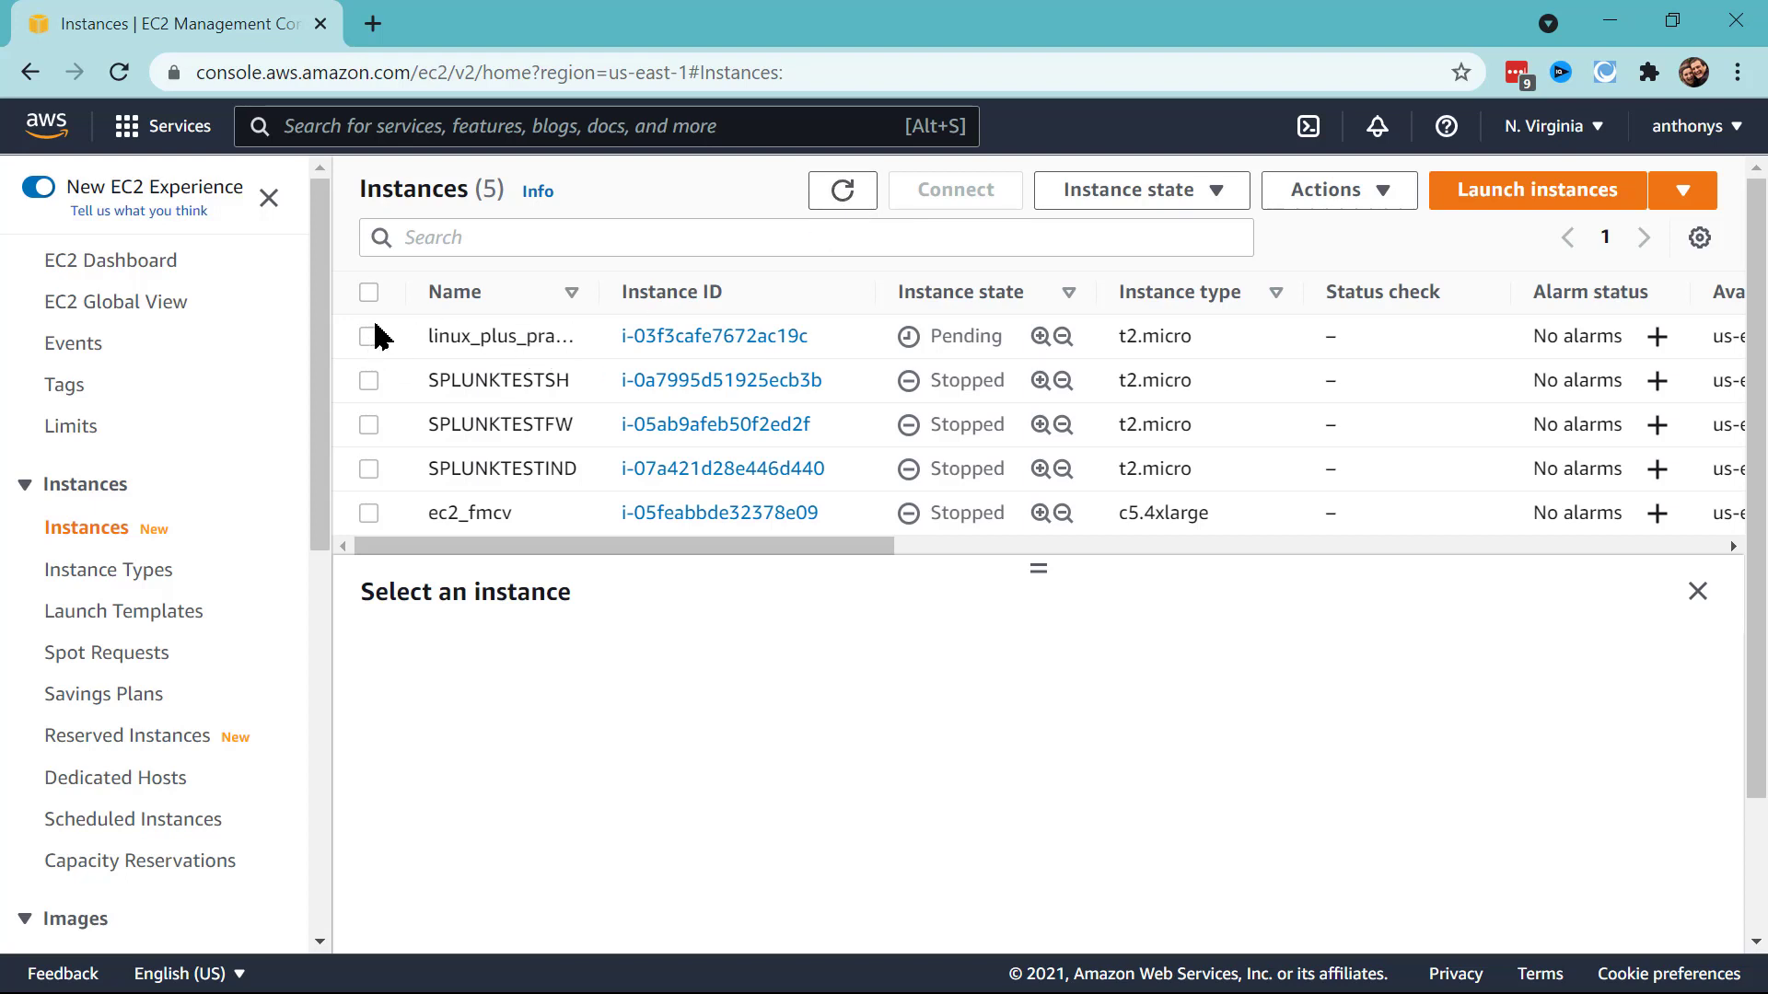
# Select the running linux_plus_practice instance and copy its example SSH client command.
pyautogui.click(842, 191)
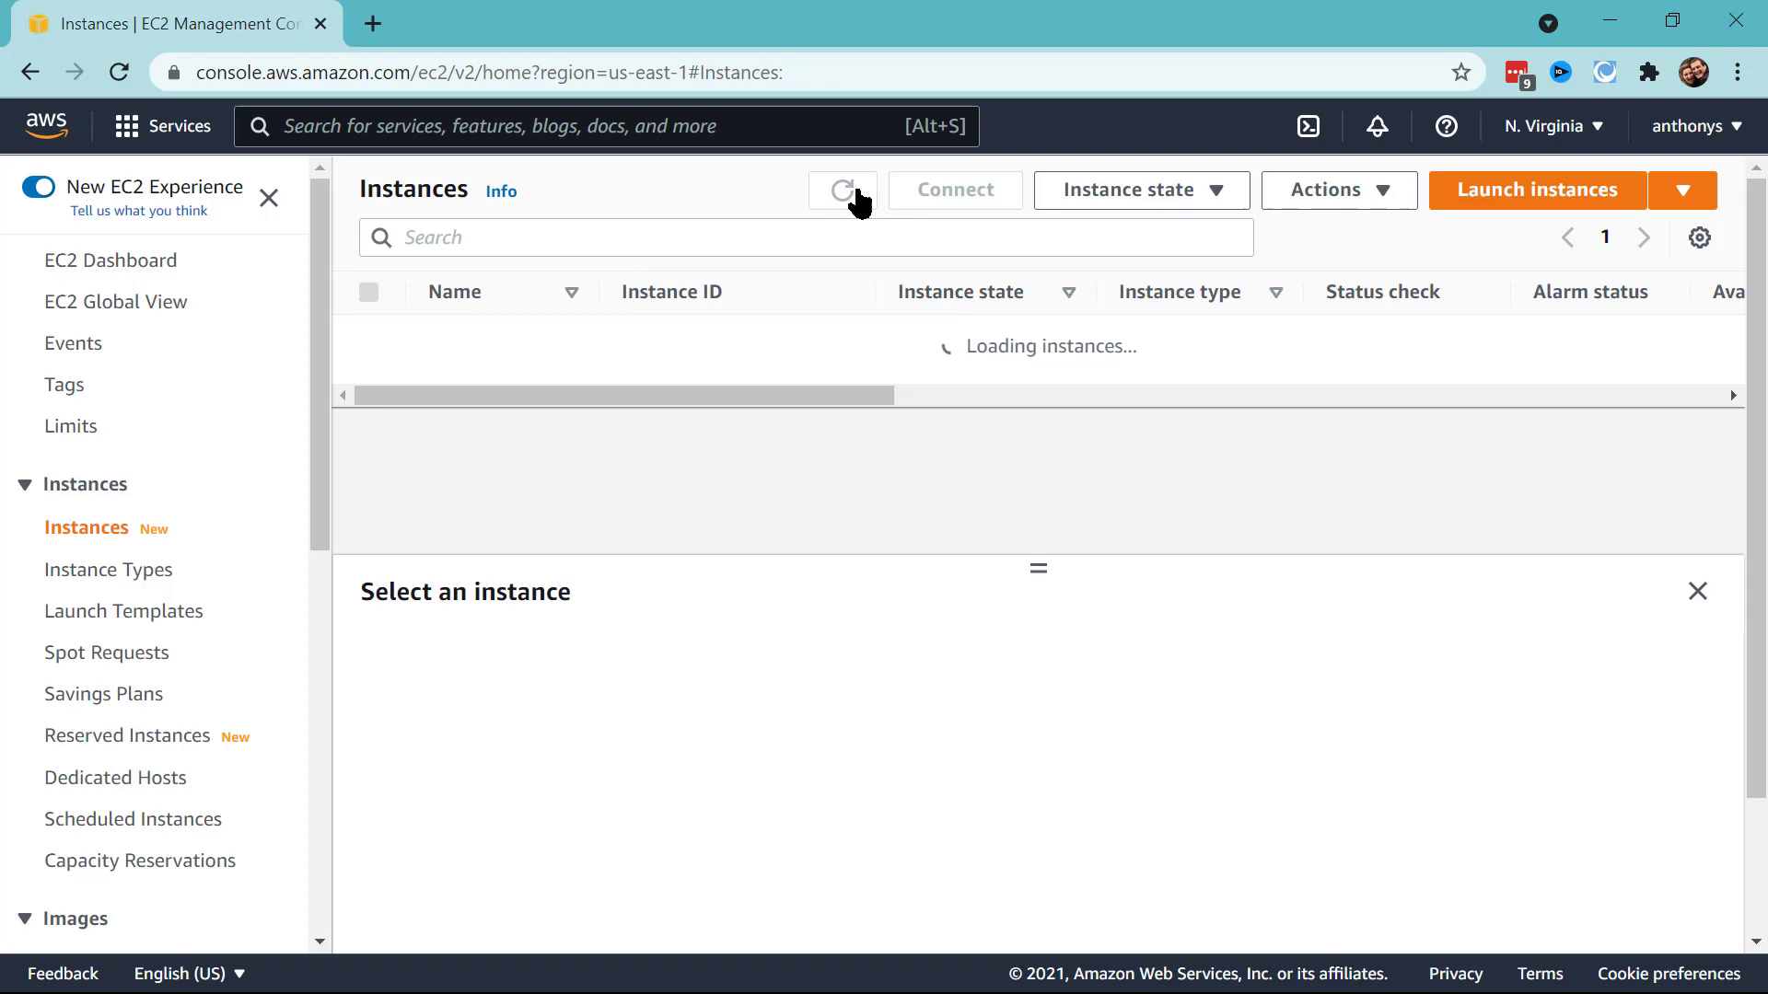
pyautogui.click(842, 190)
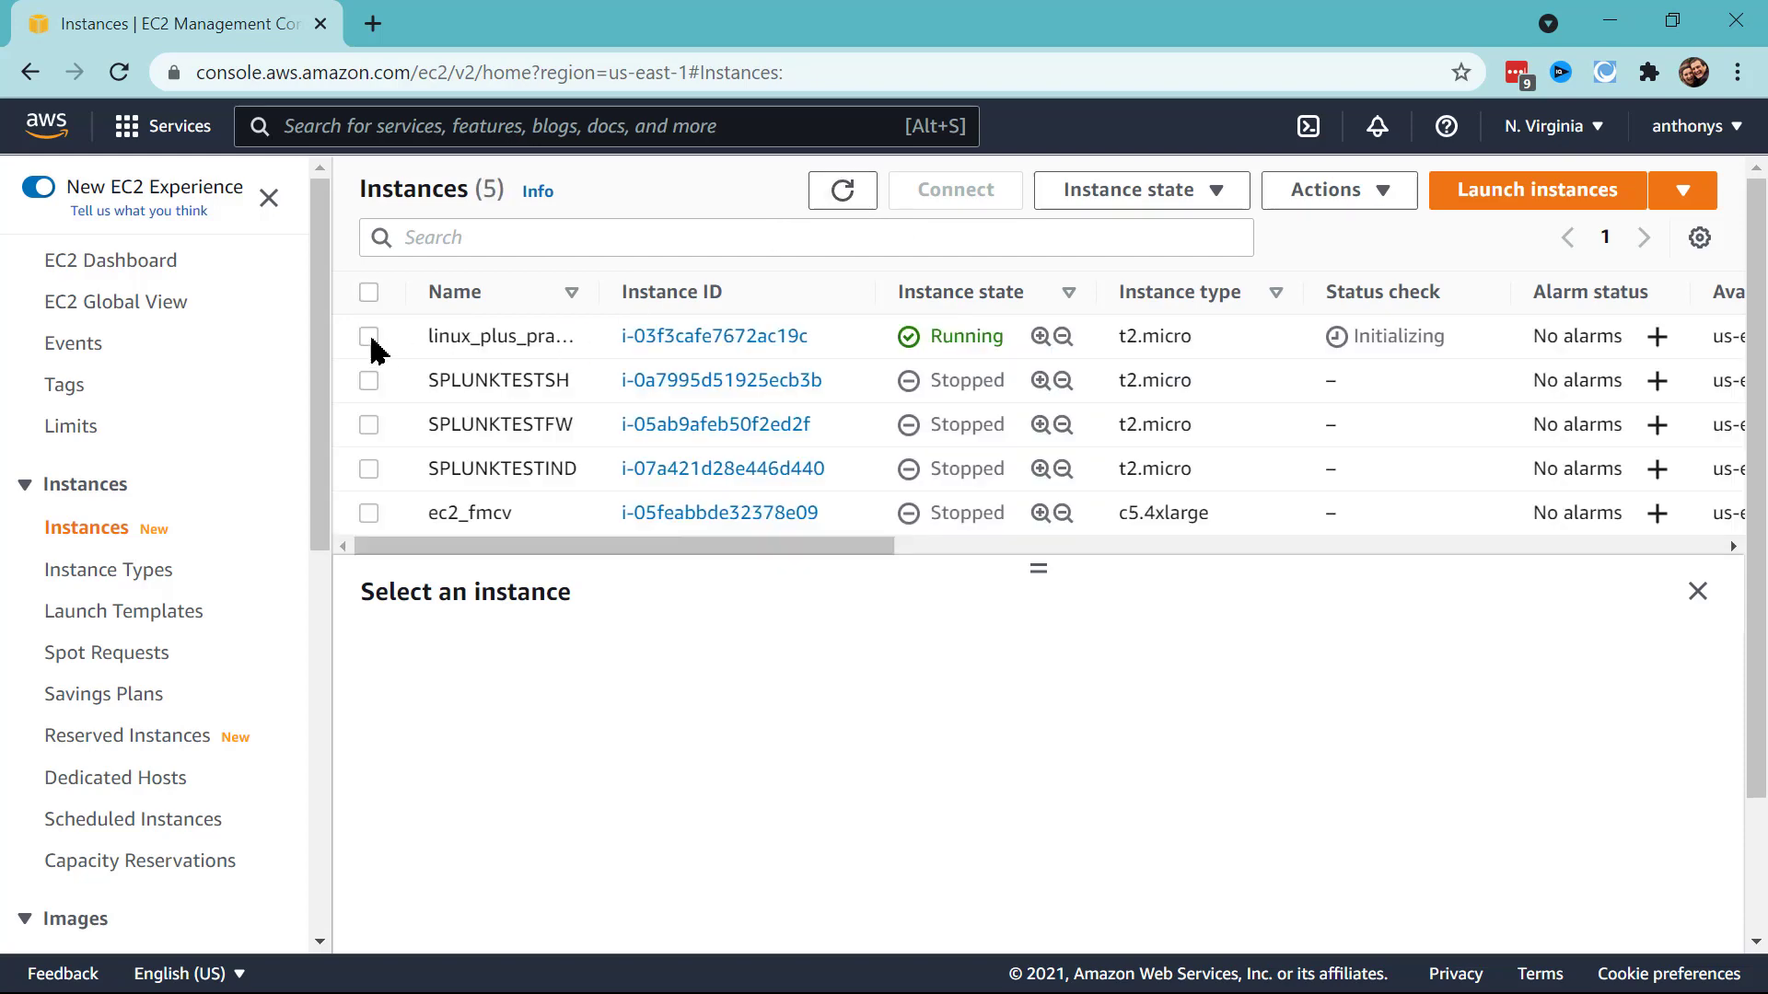
pyautogui.click(369, 336)
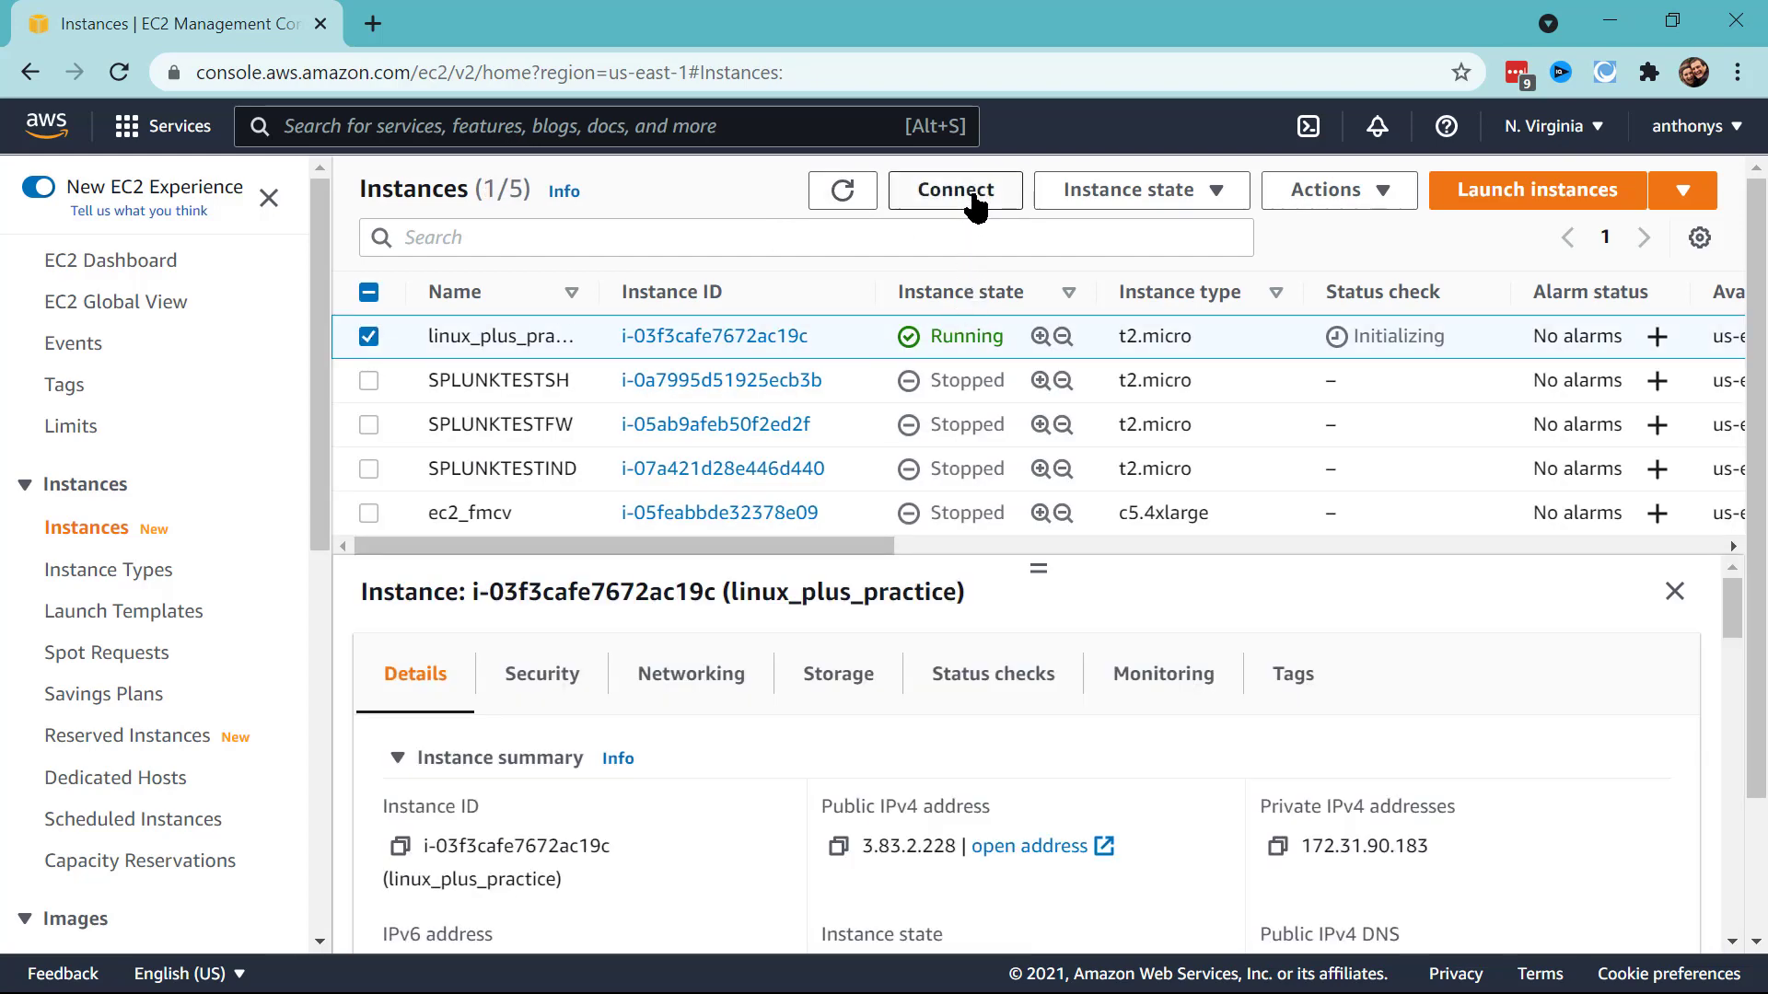
pyautogui.click(955, 190)
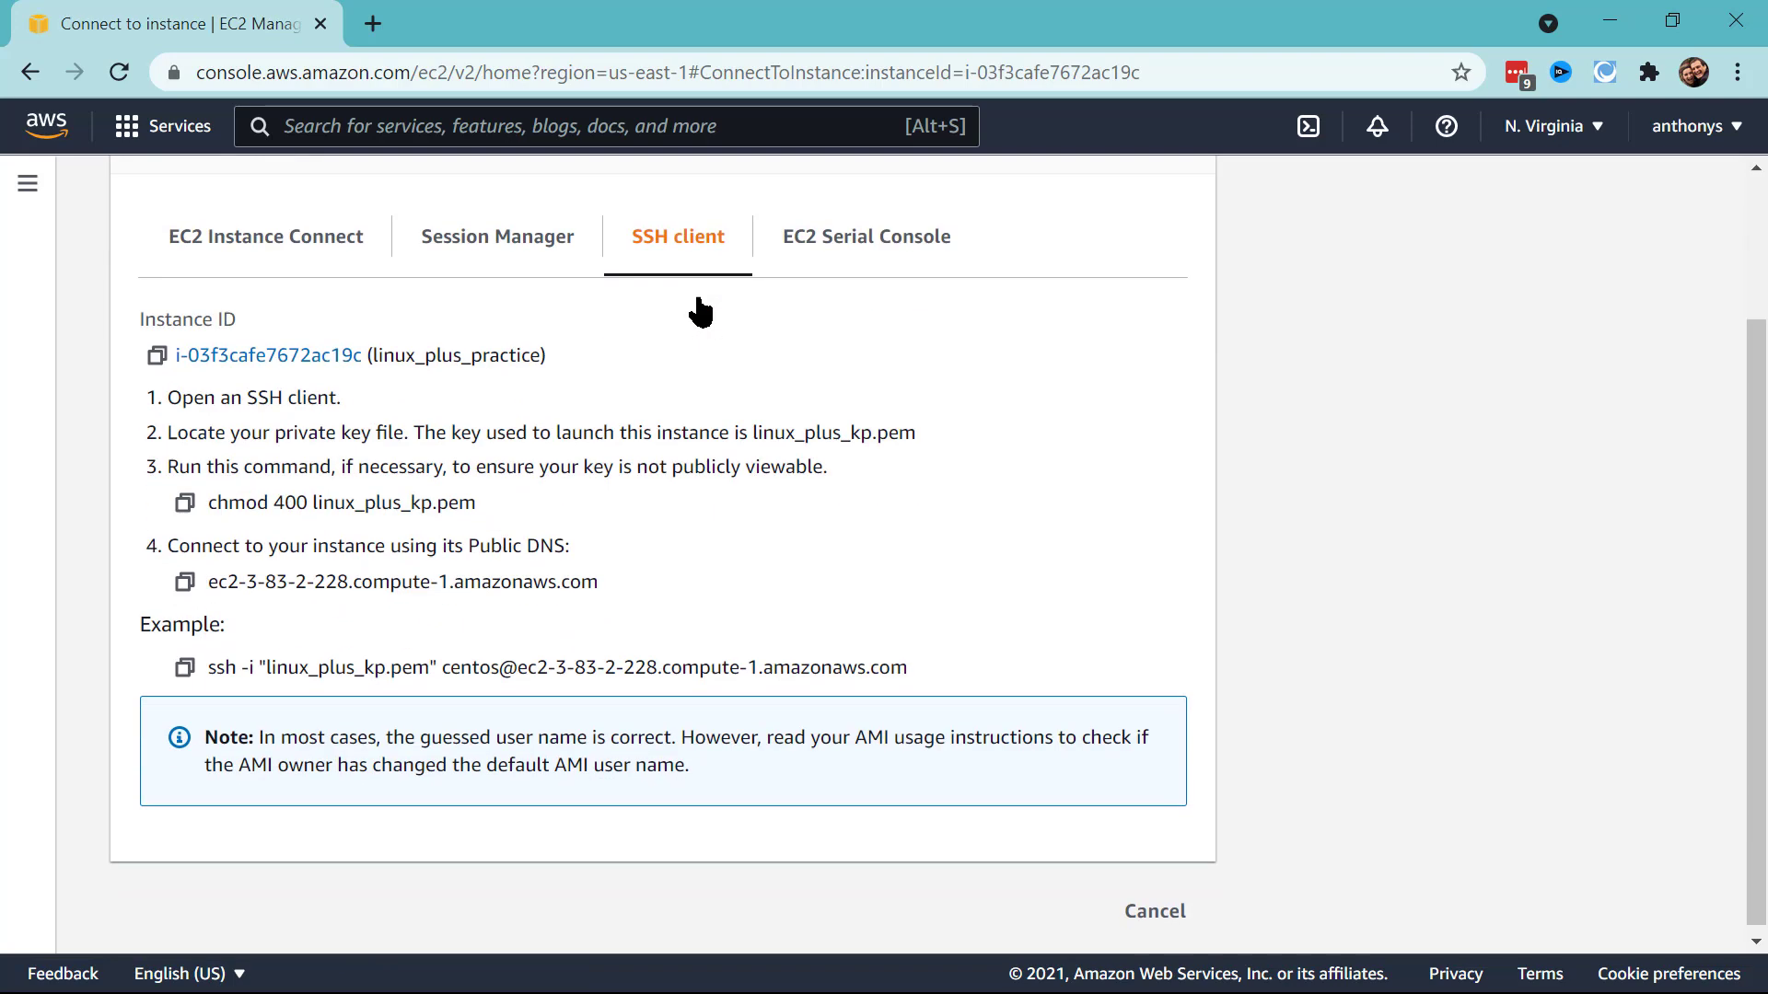
pyautogui.click(185, 660)
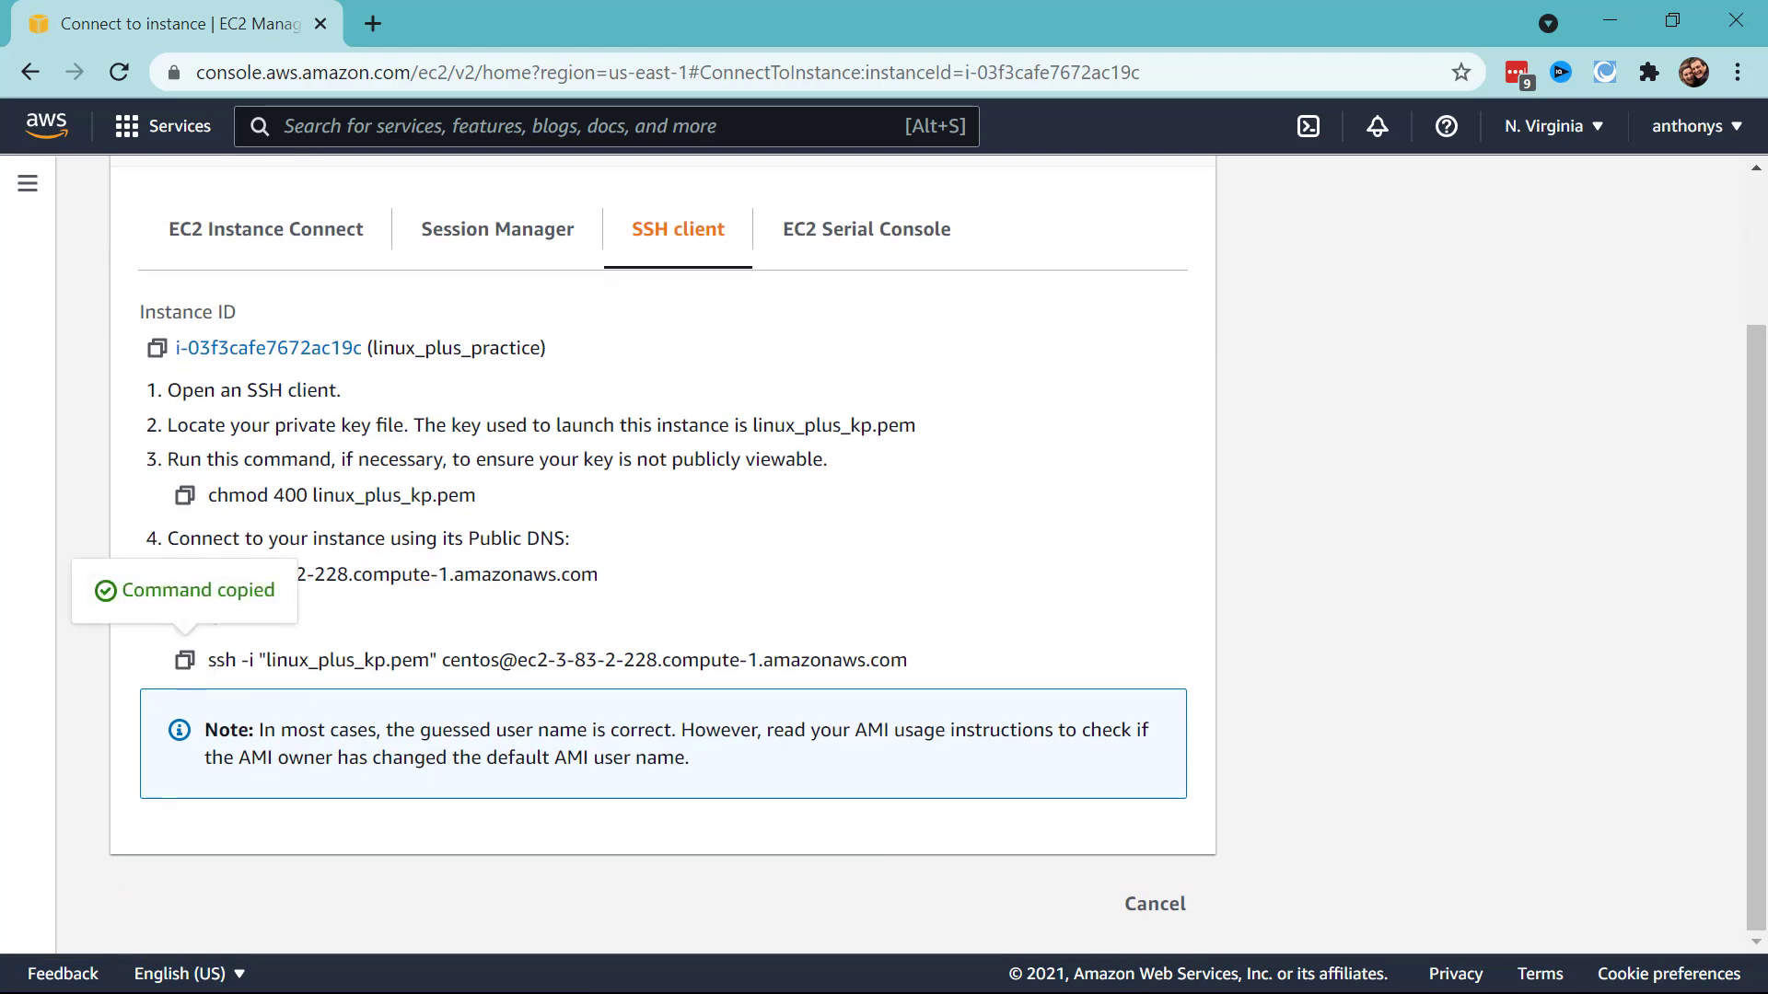
pyautogui.click(488, 964)
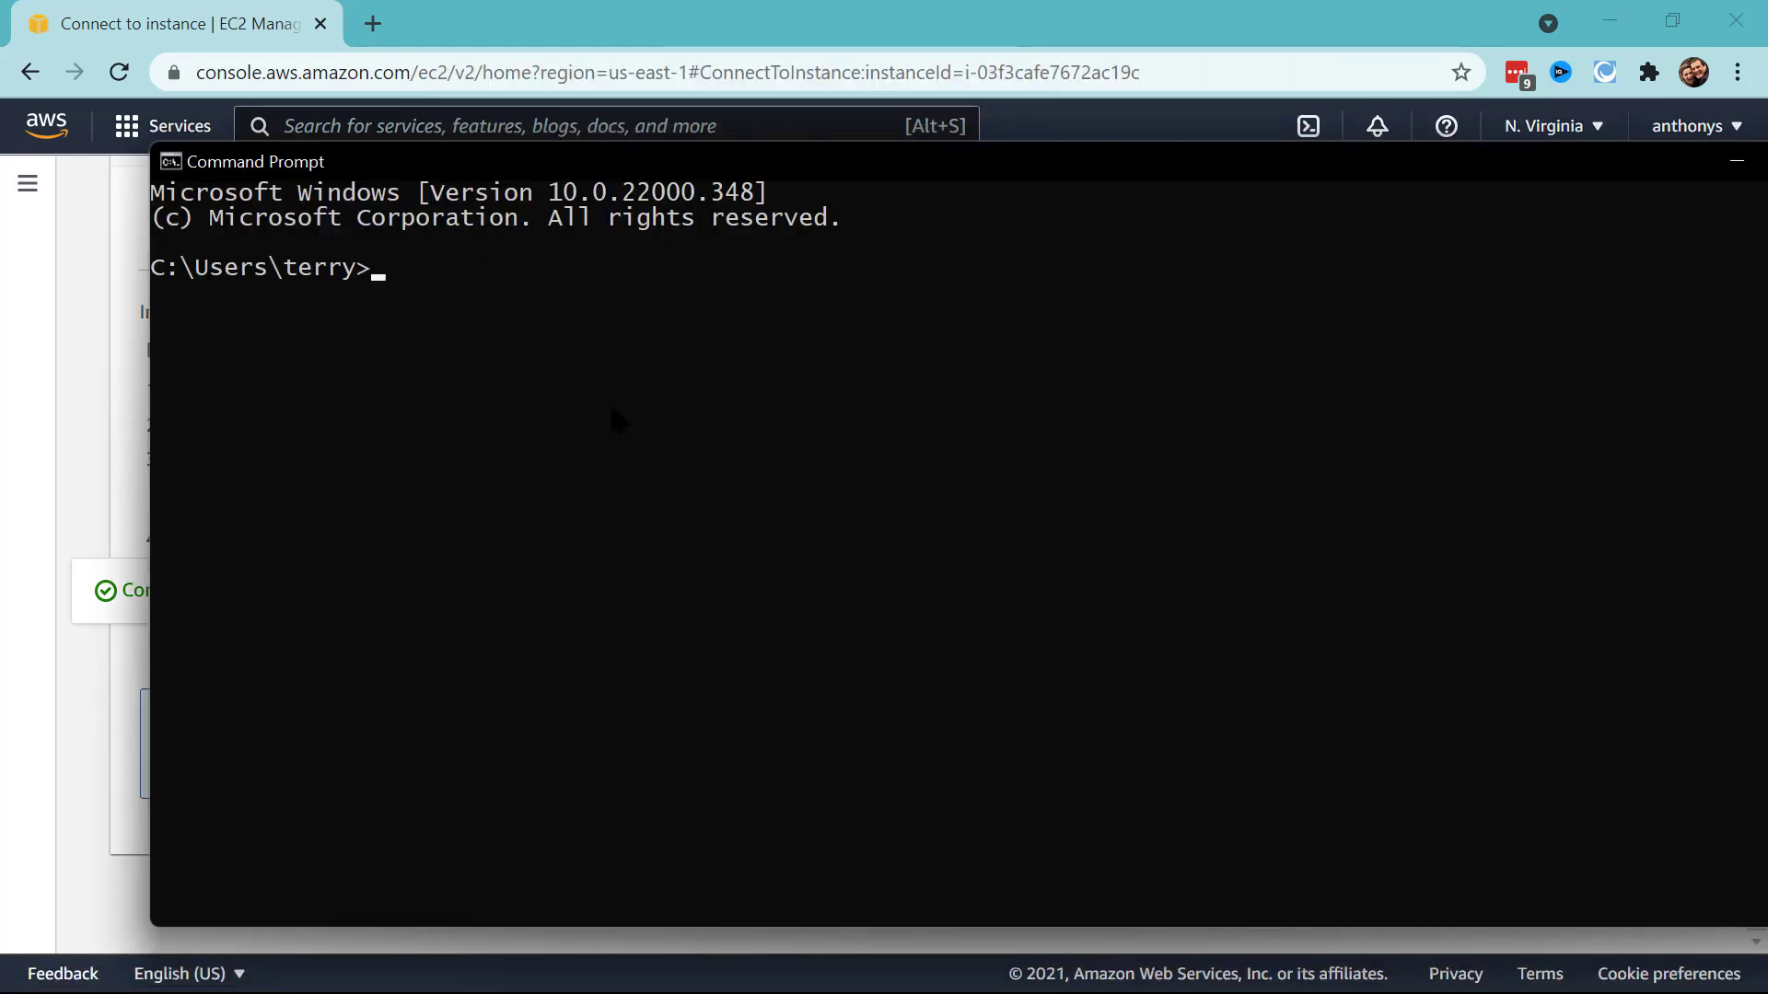
# Clear the stray pasted ssh command and change into the OneDrive folder.
pyautogui.write('ssh -i "linux_plus_kp.pem" centos@ec2-3-83-2-228.compute-1.amazonaws.com')
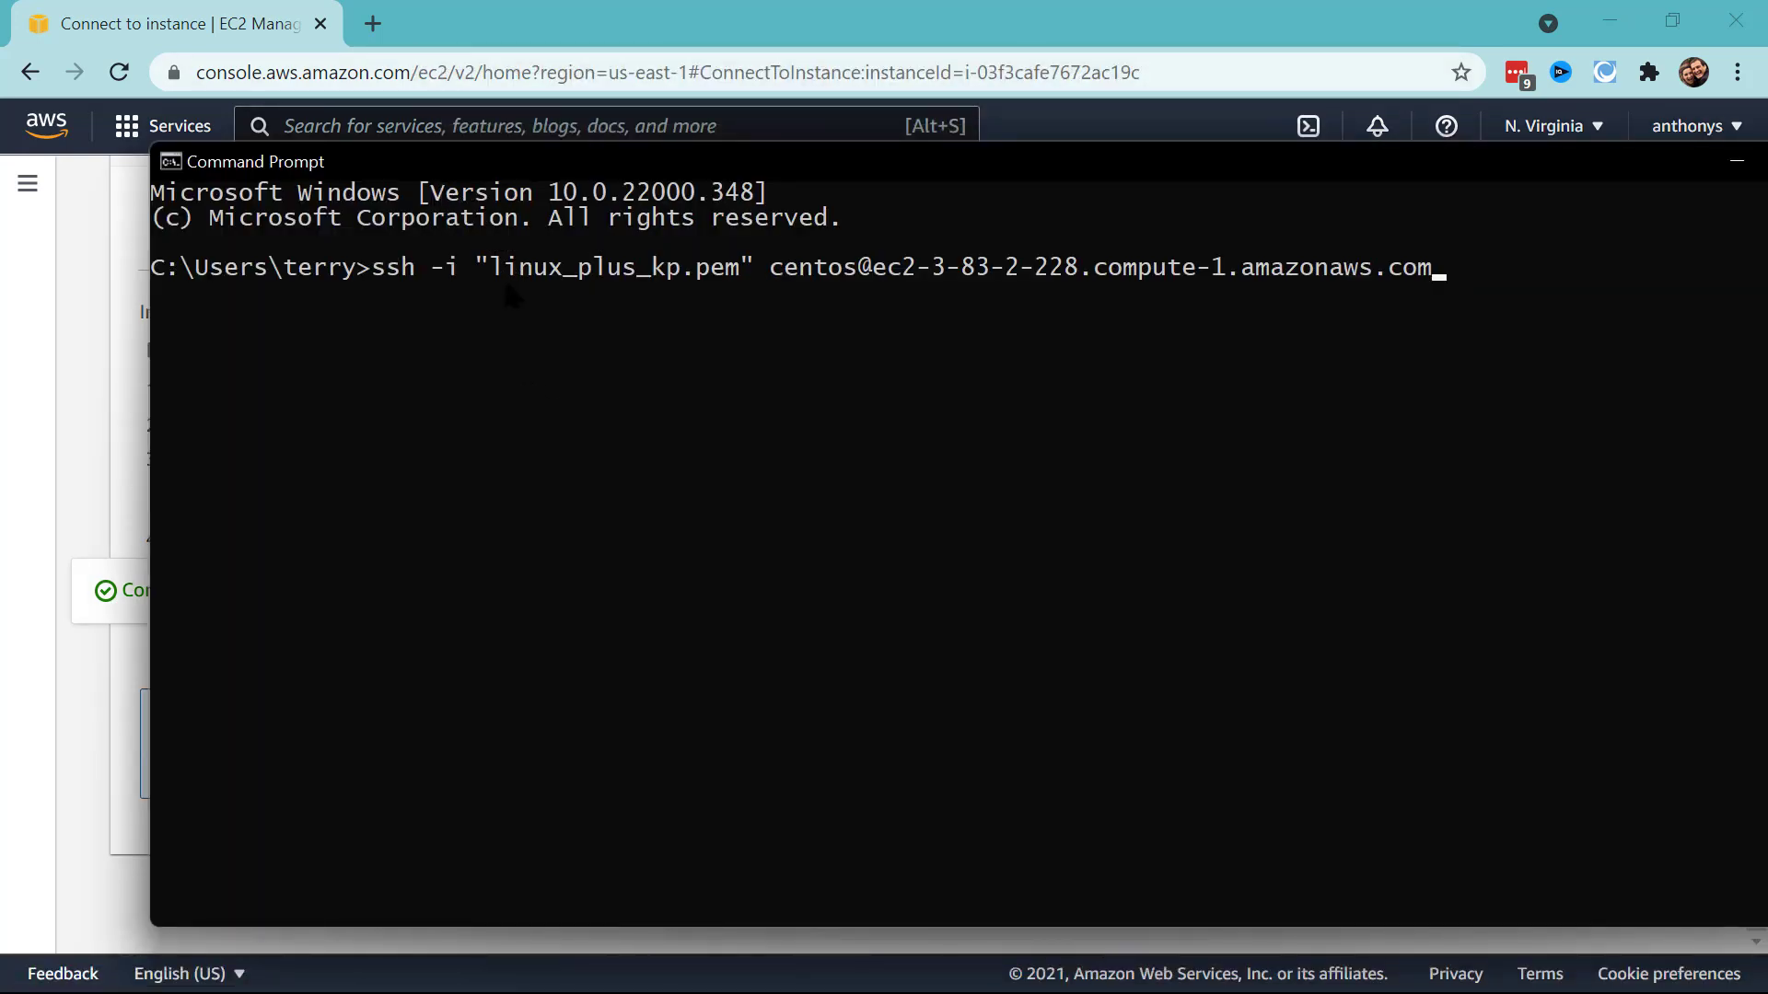
pyautogui.press('Backspace')
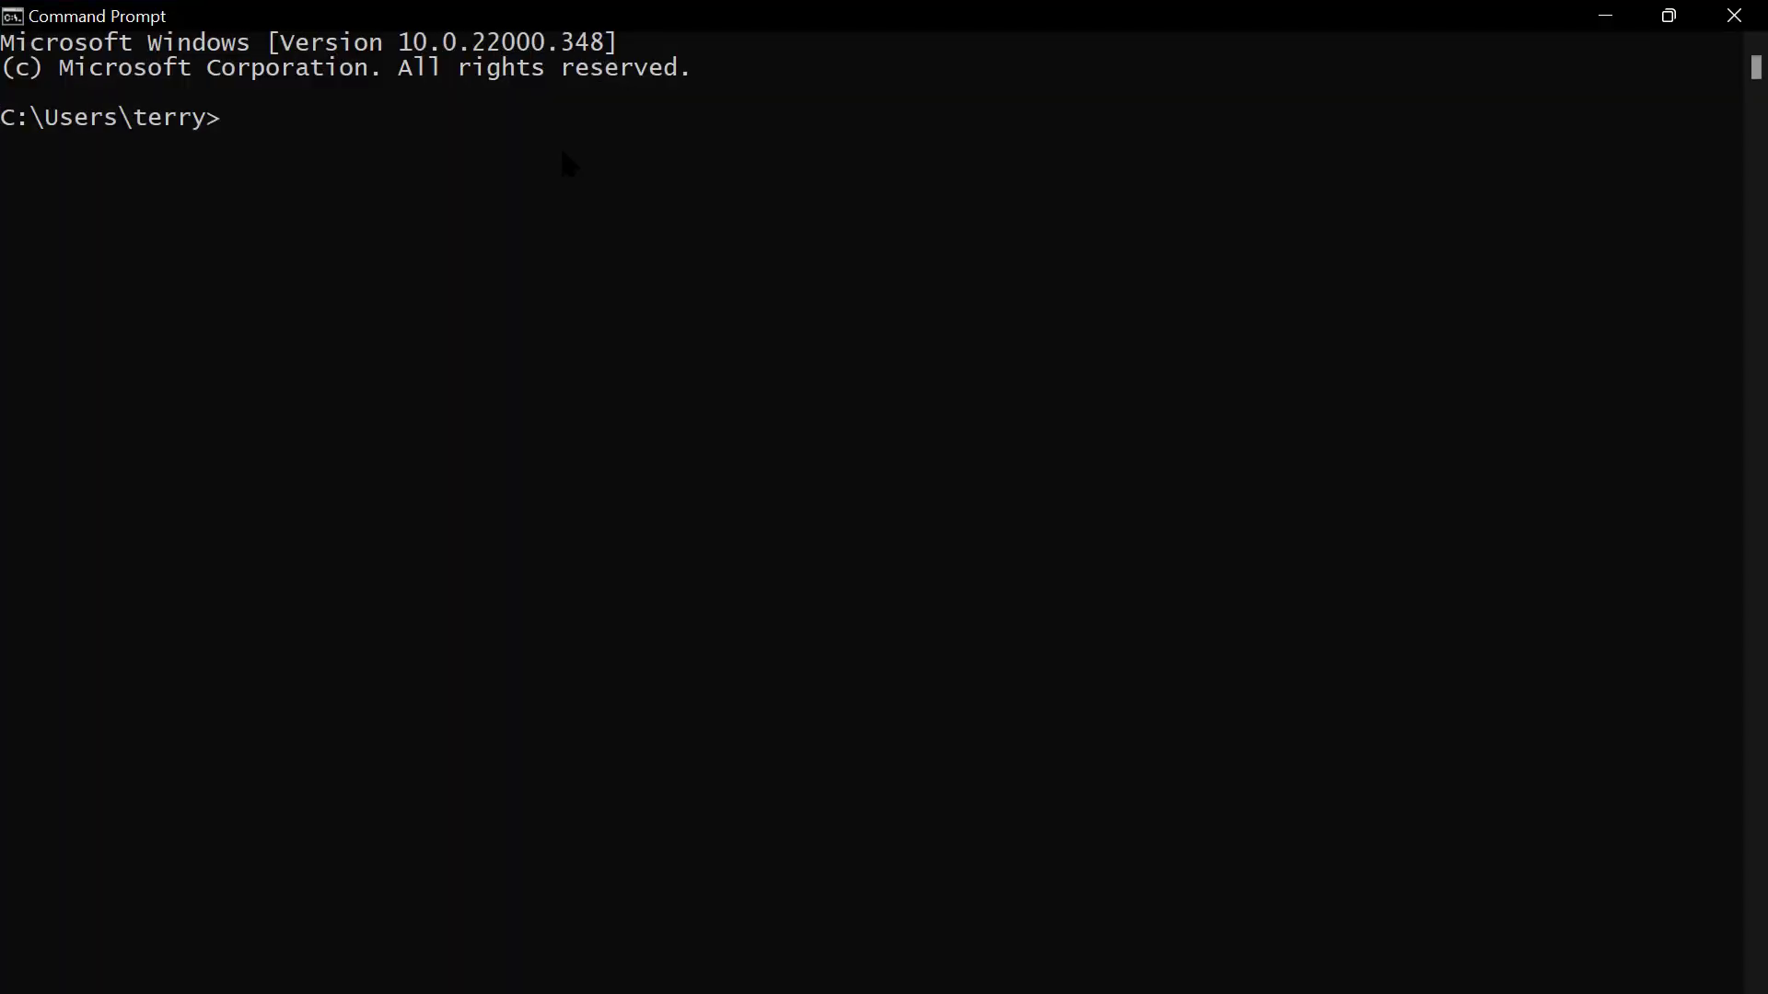
pyautogui.click(402, 156)
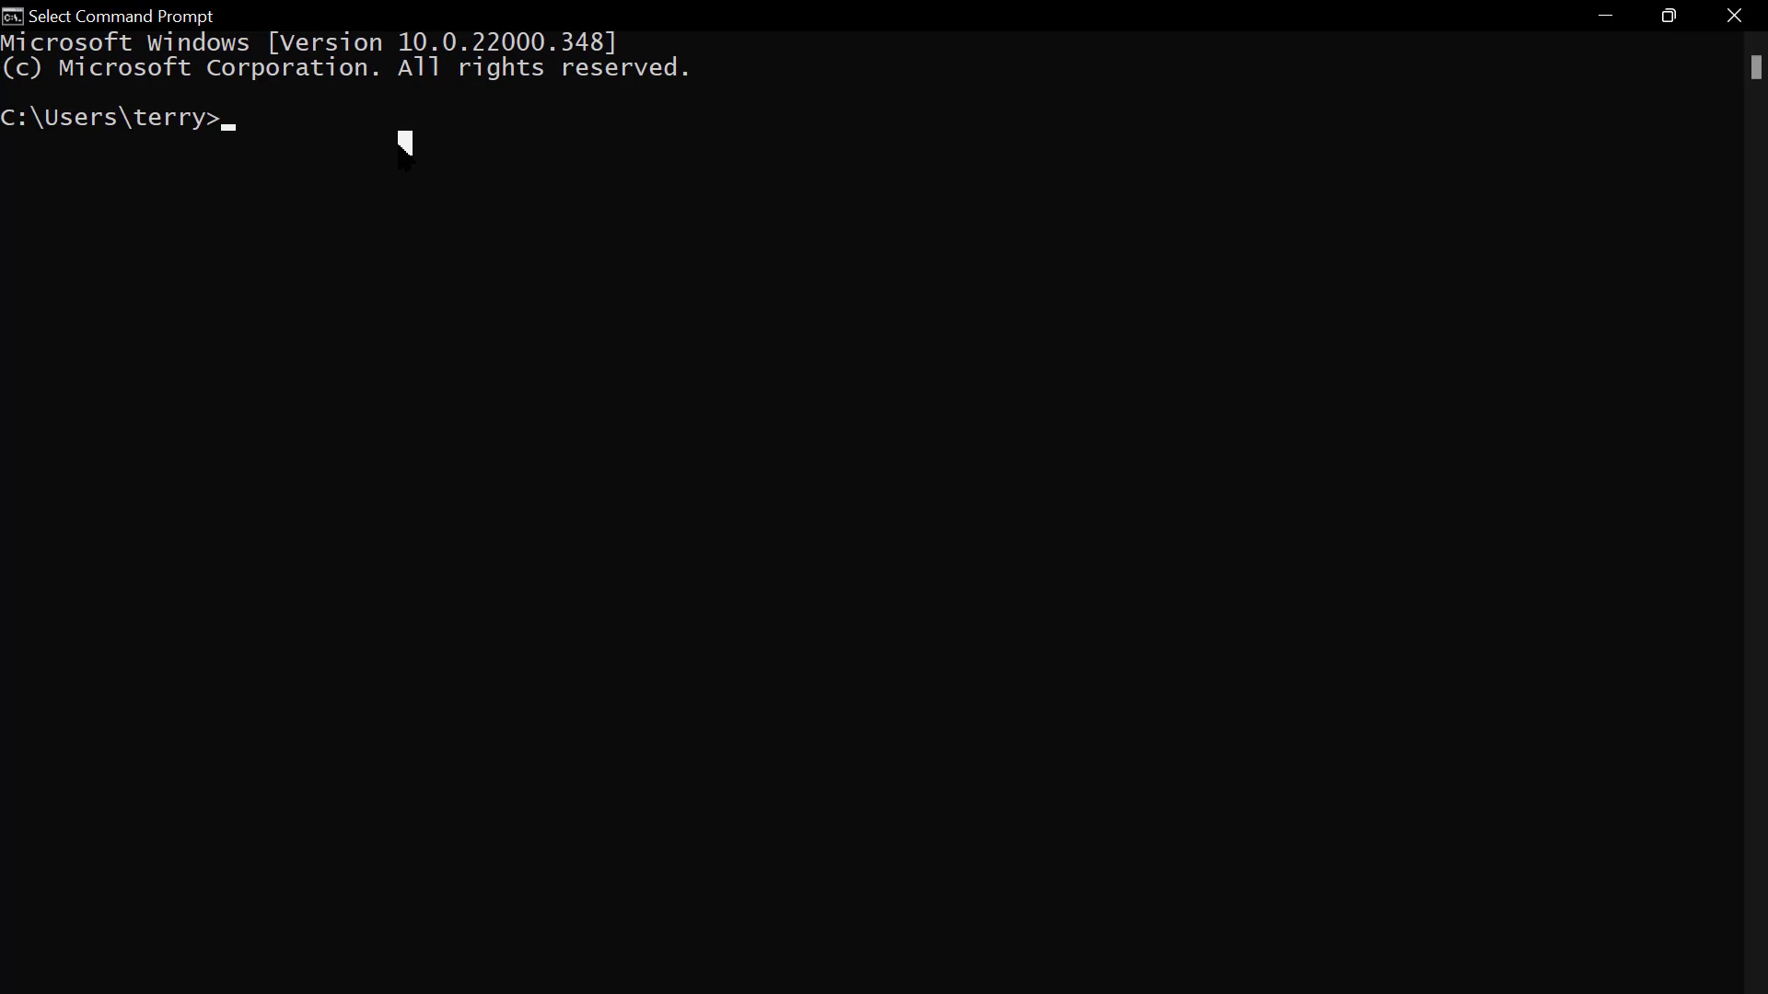
pyautogui.write('cd OneDrive')
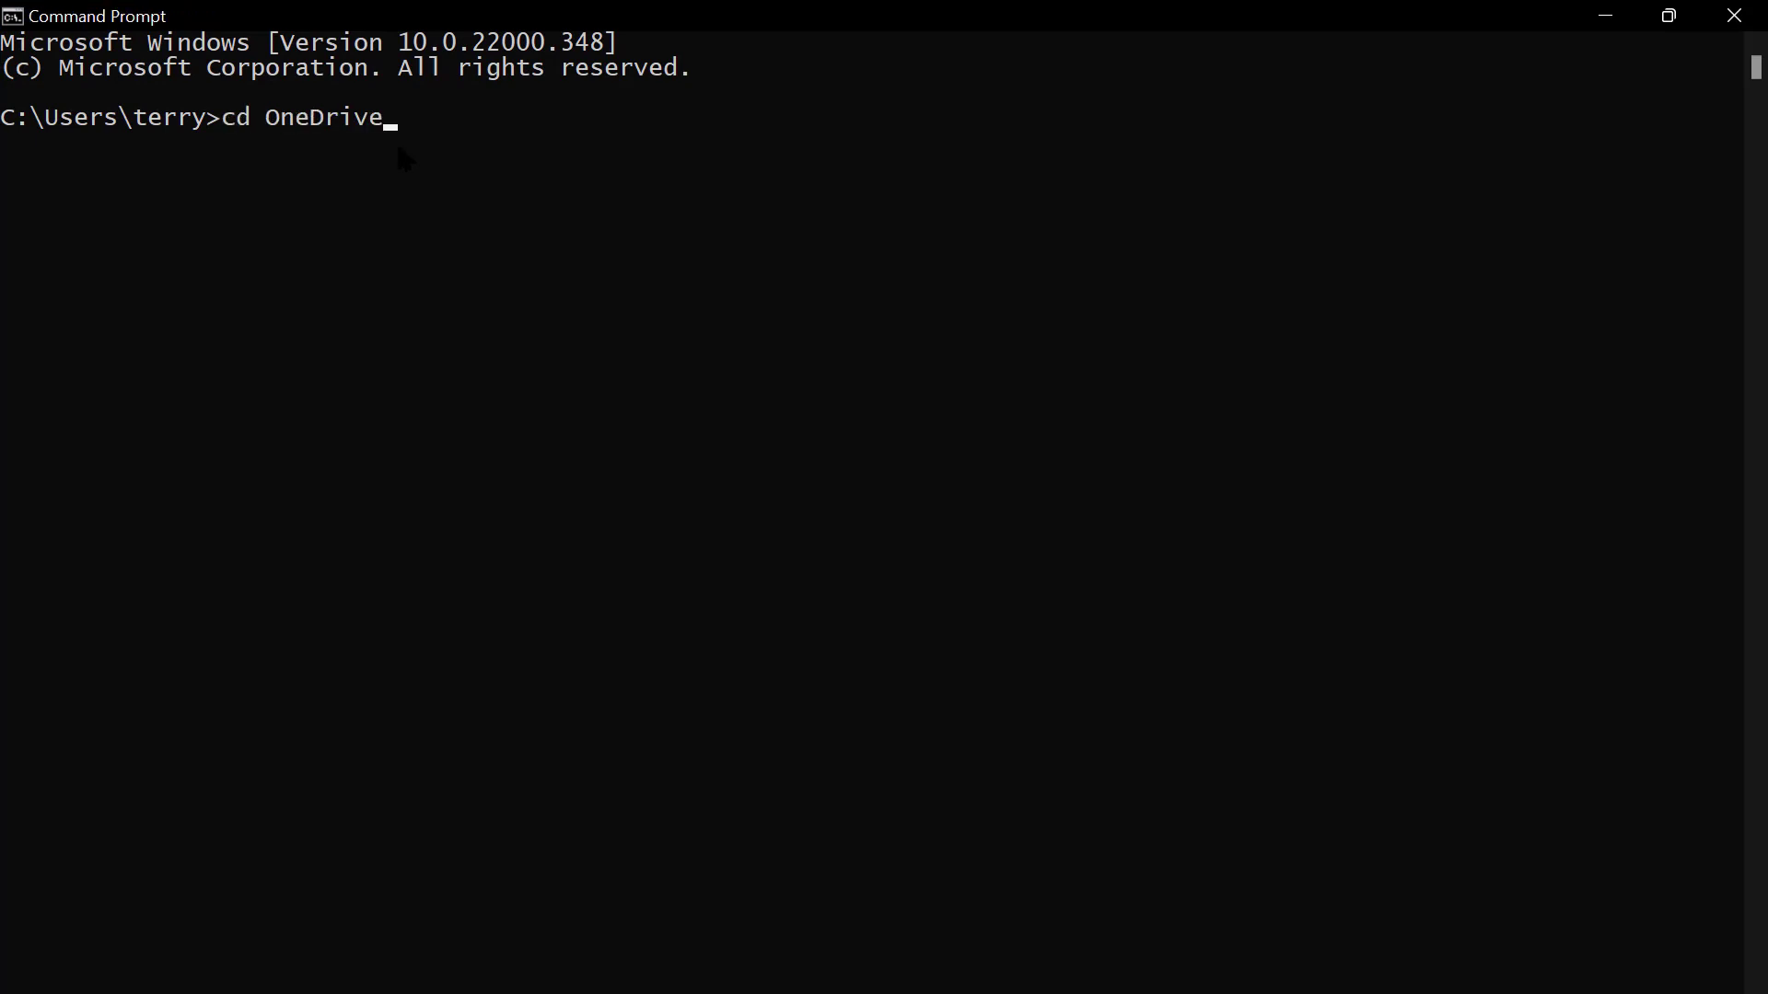
pyautogui.write('/aws_key')
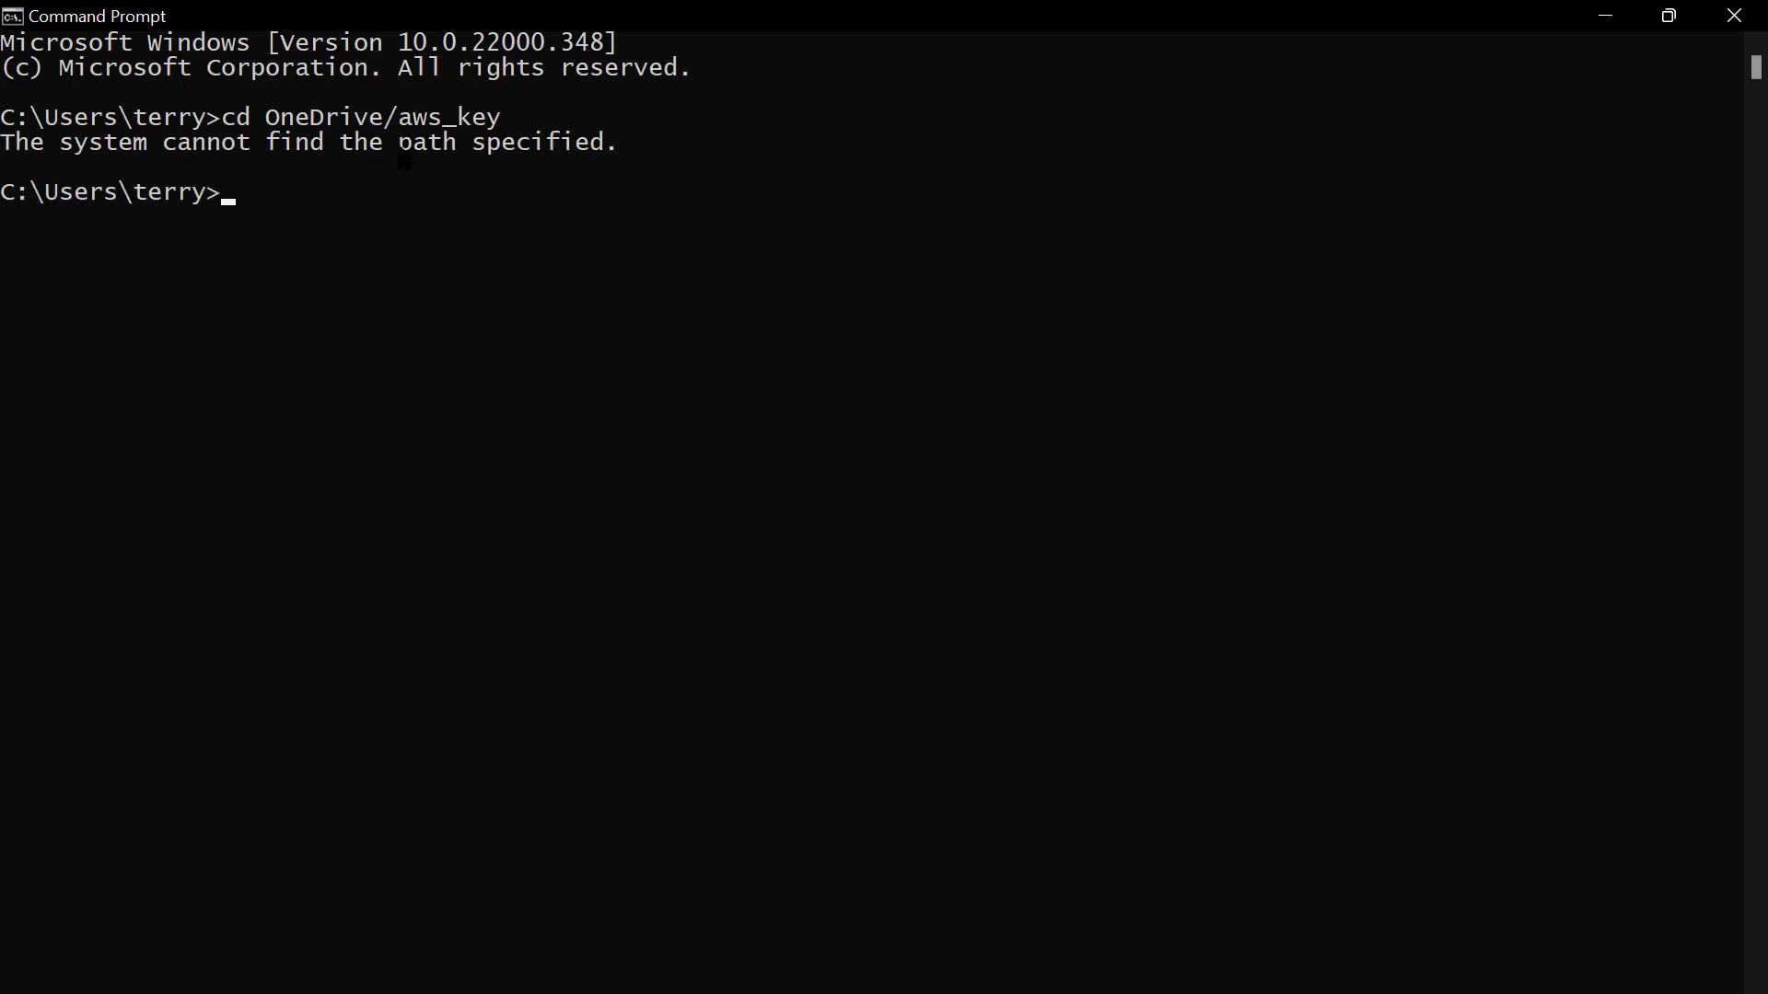
pyautogui.write('cd')
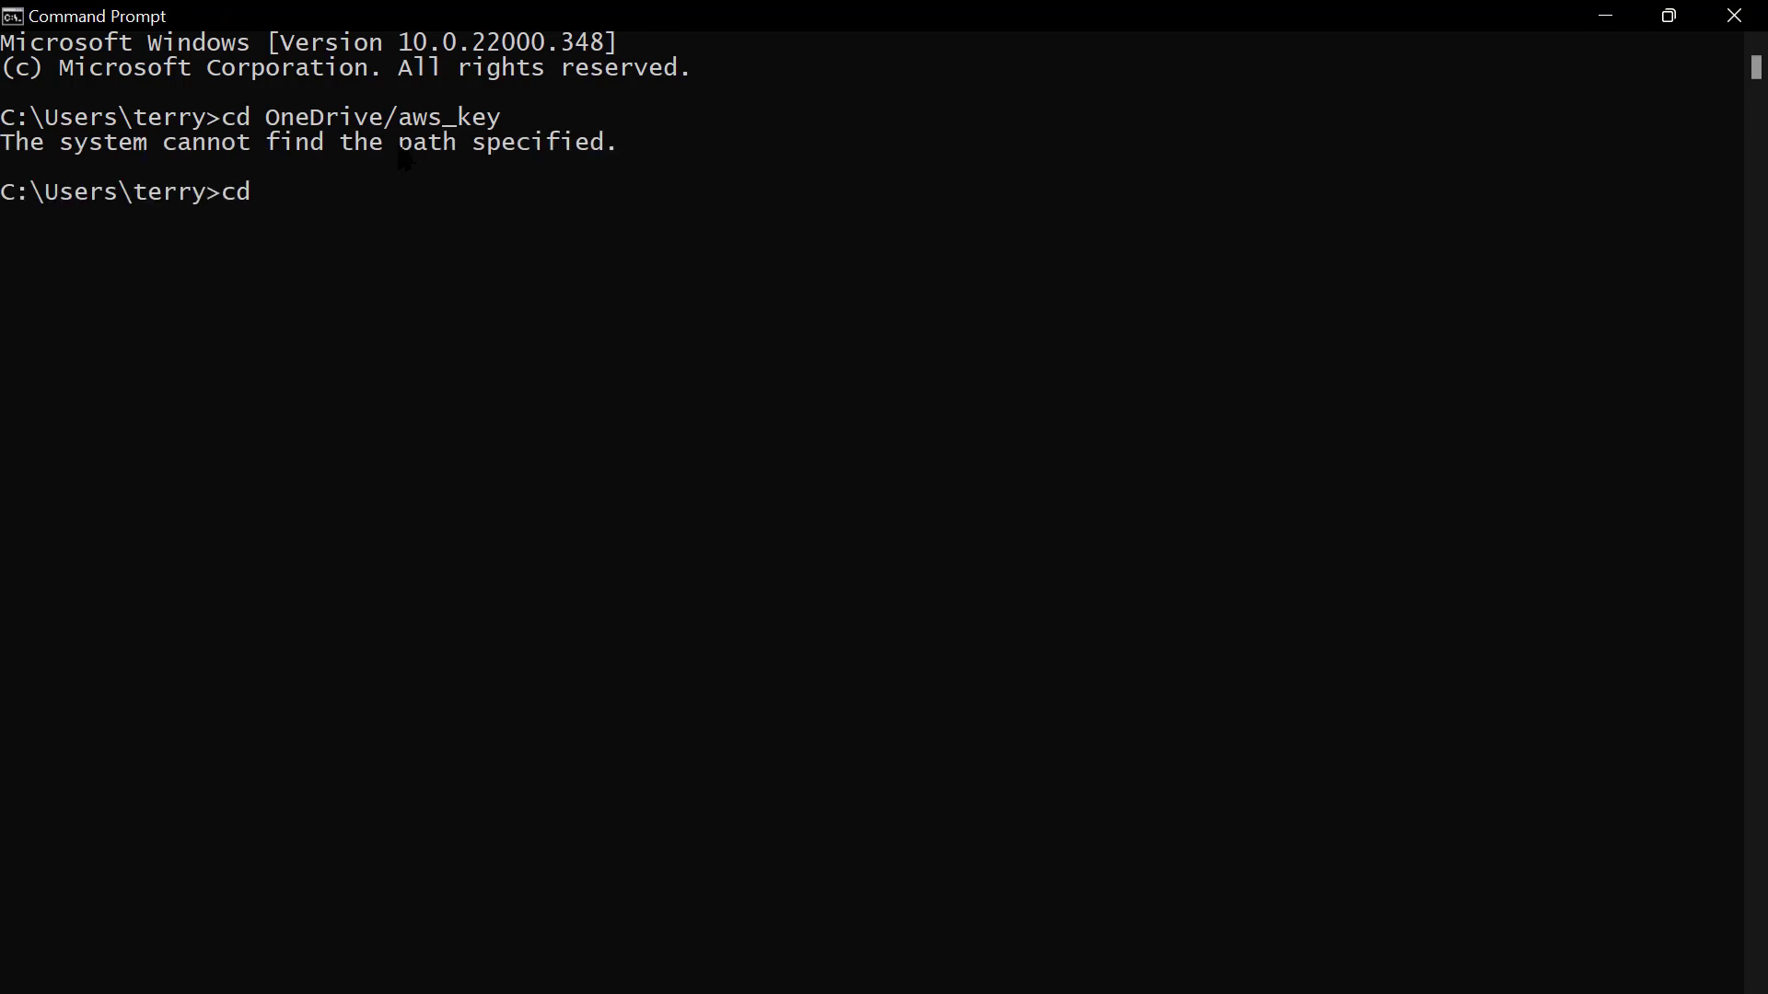
pyautogui.write('OneDrive')
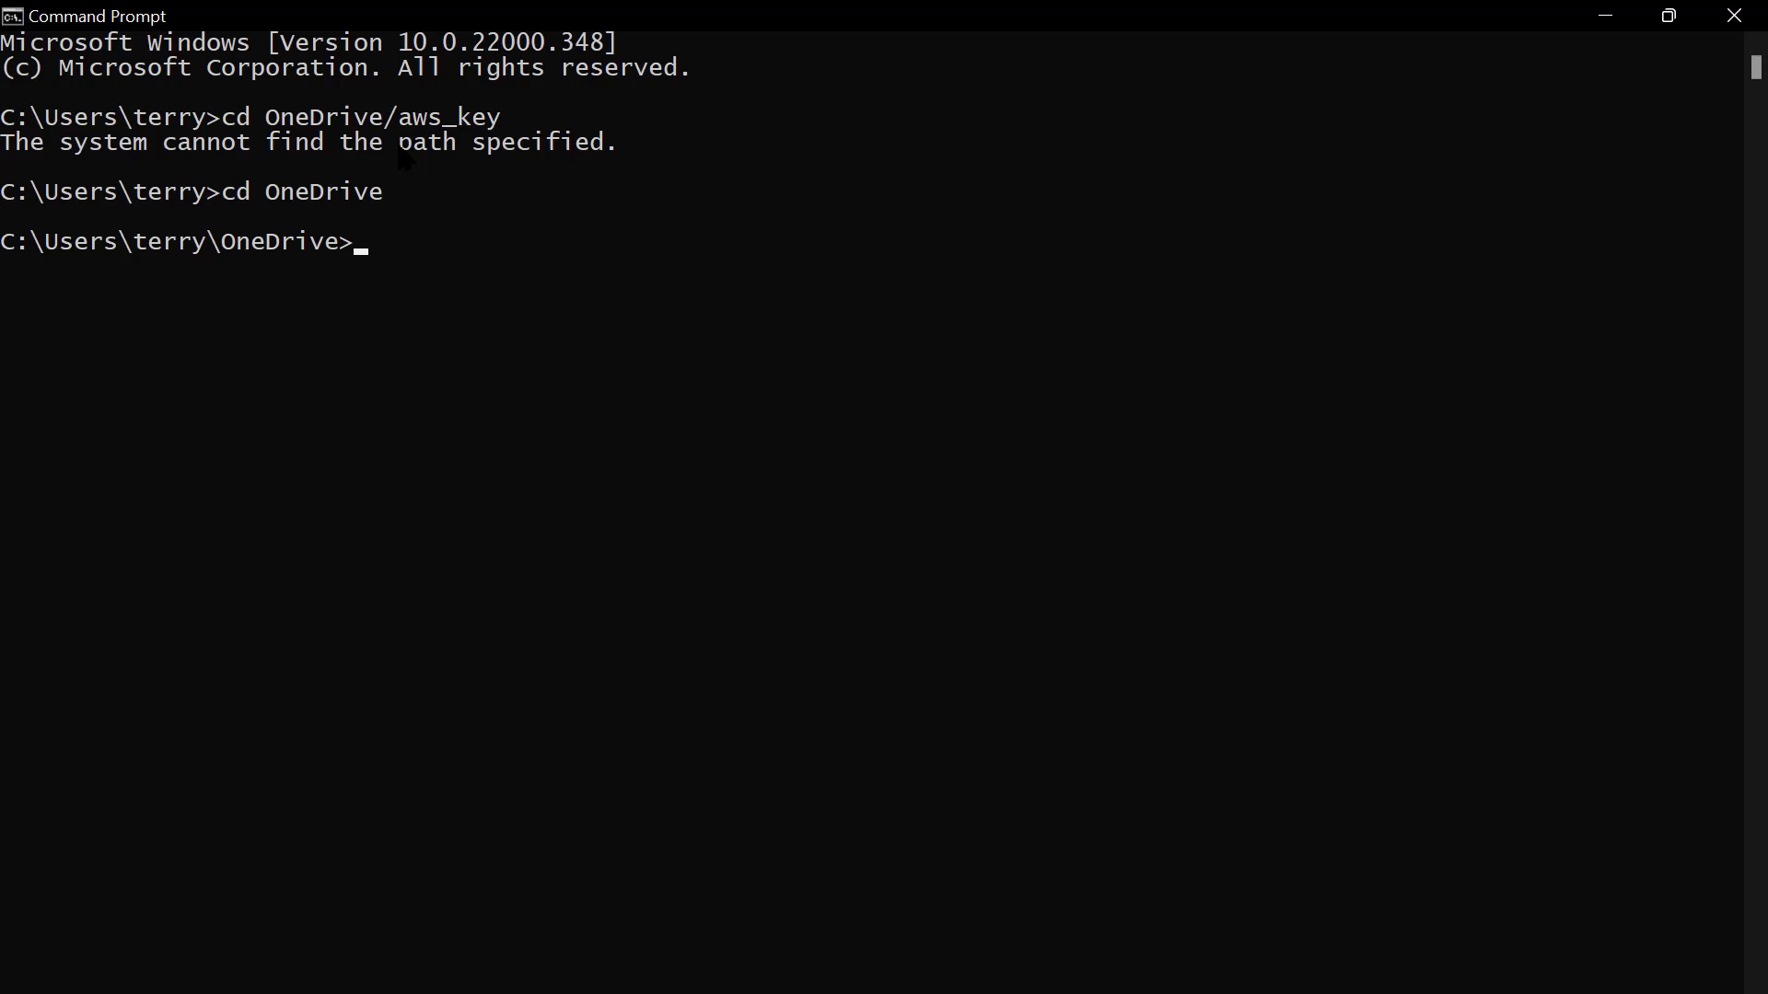
# Enter aws_keys and ssh to centos@ec2-3-83-2-228 with linux_plus_kp.pem, accepting the host.
pyautogui.write('cd AWS')
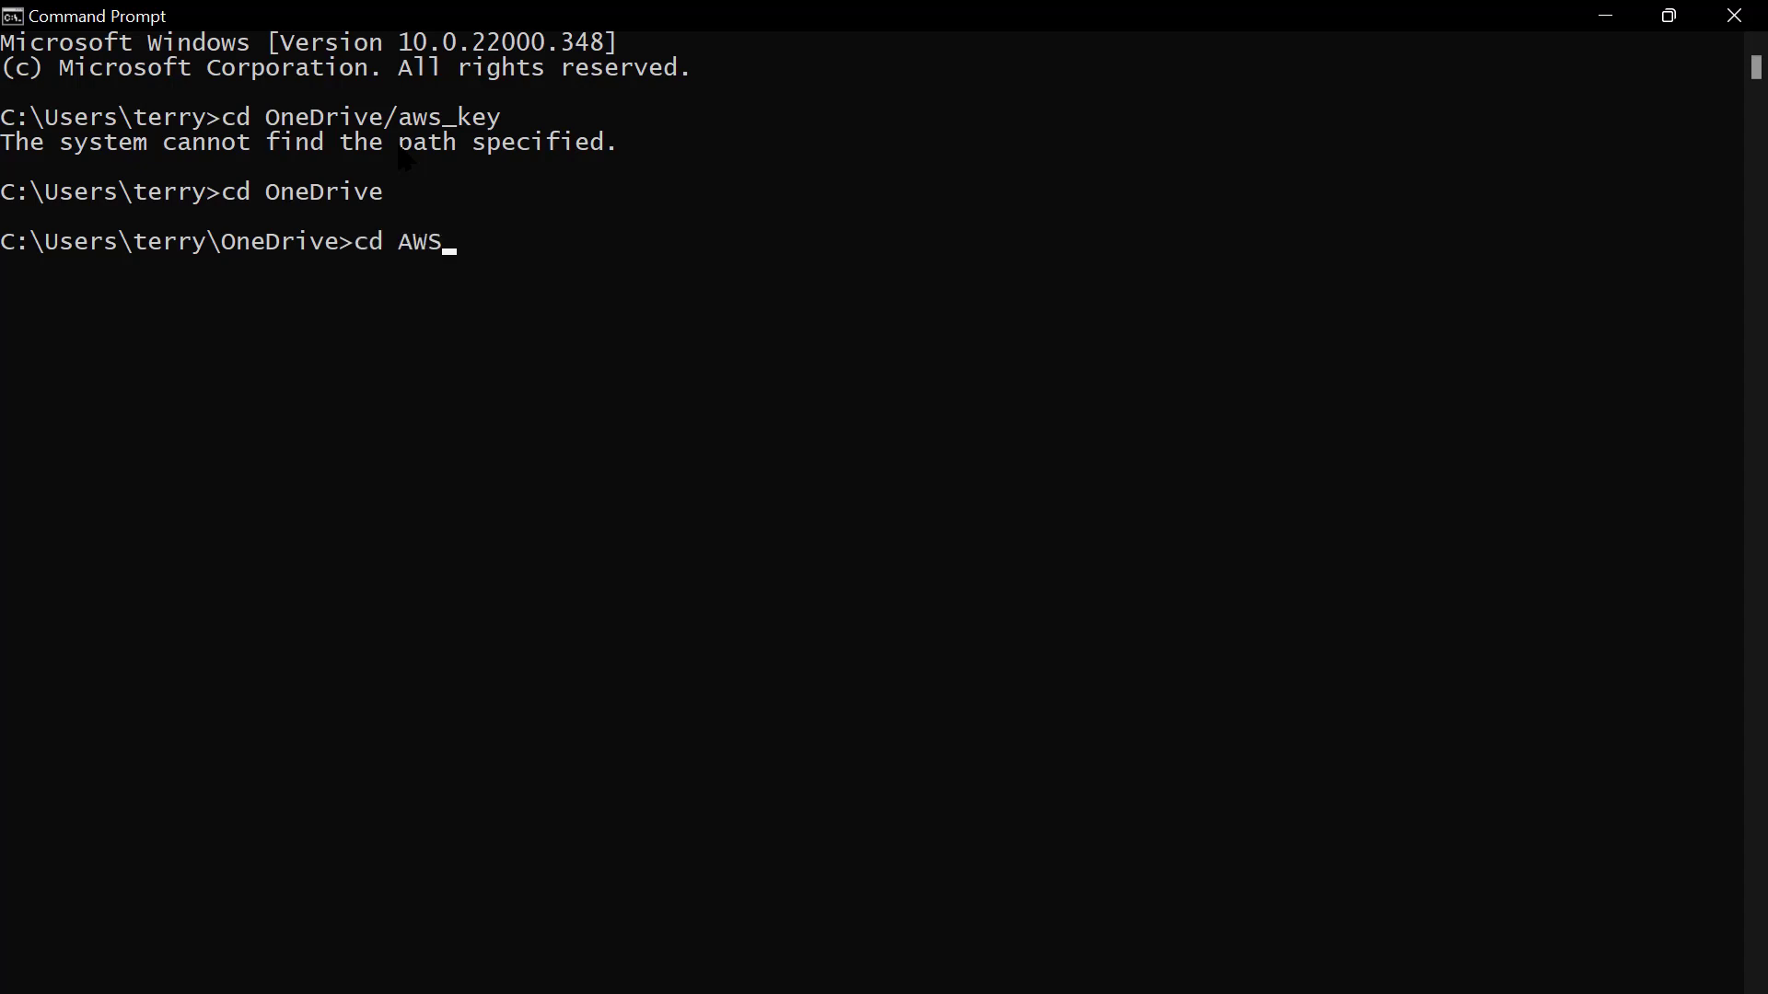
pyautogui.write('_key')
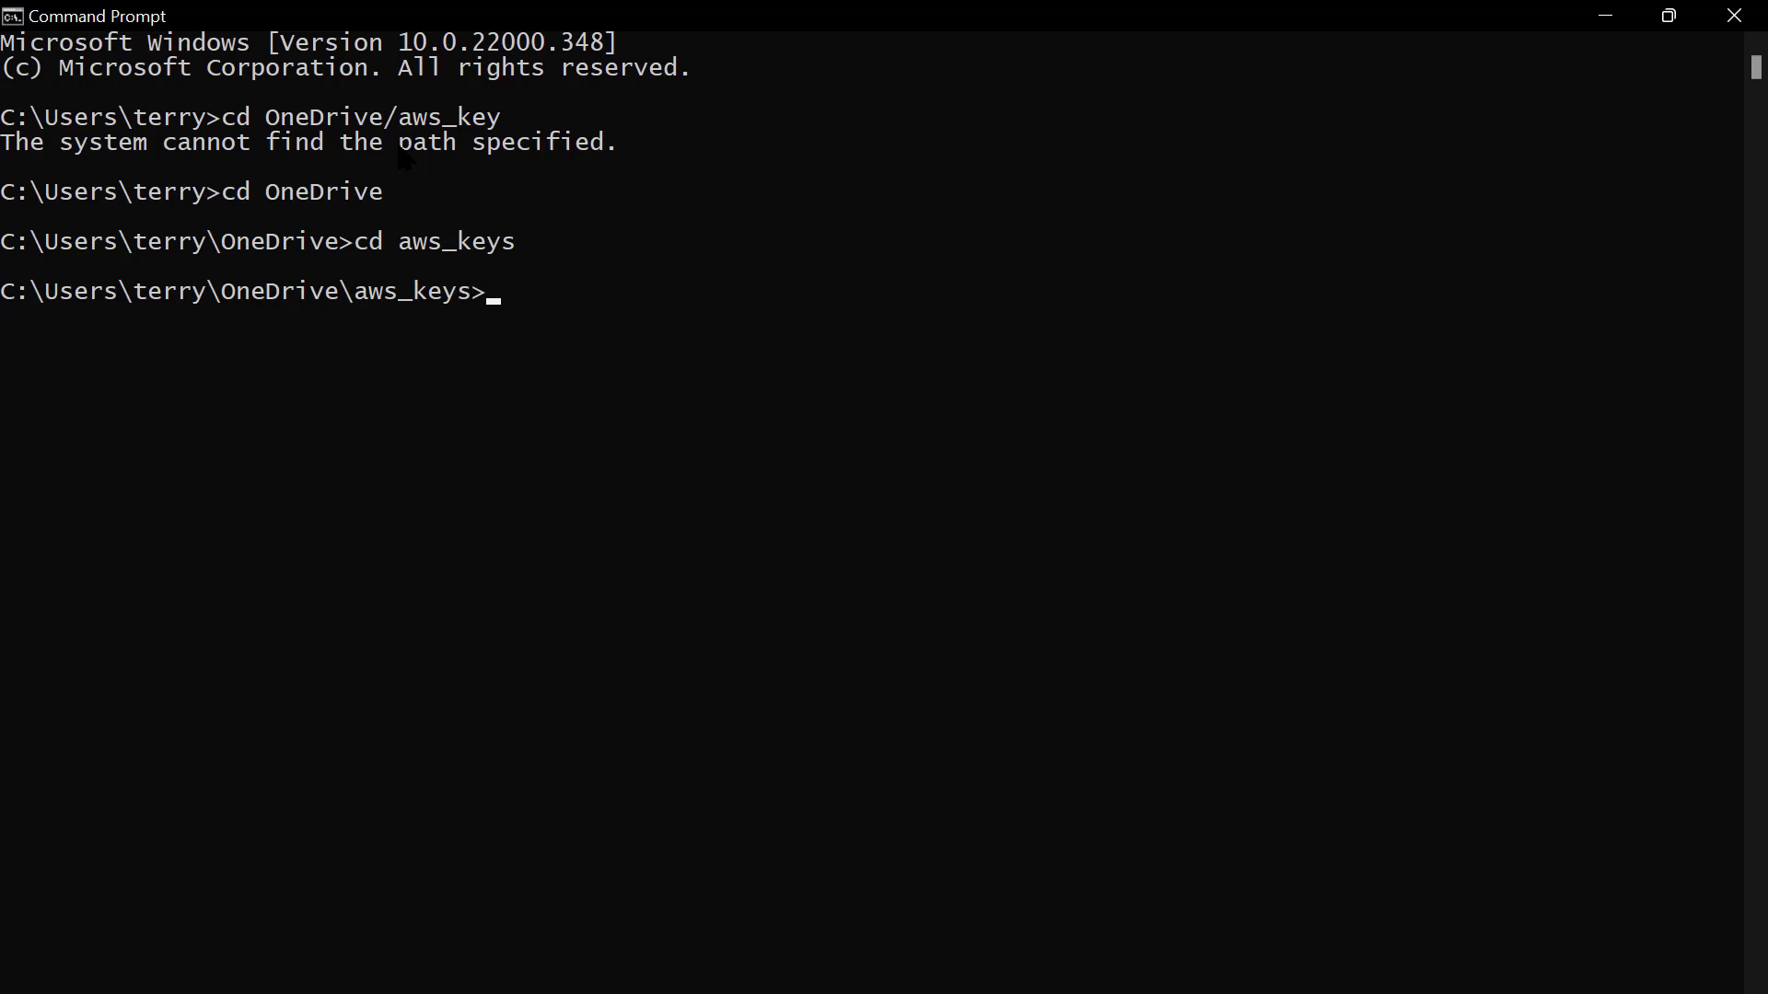
pyautogui.write('ssh -i "linux_plus_kp.pem" centos@ec2-3-83-2-228.compute-1.amazonaws.com')
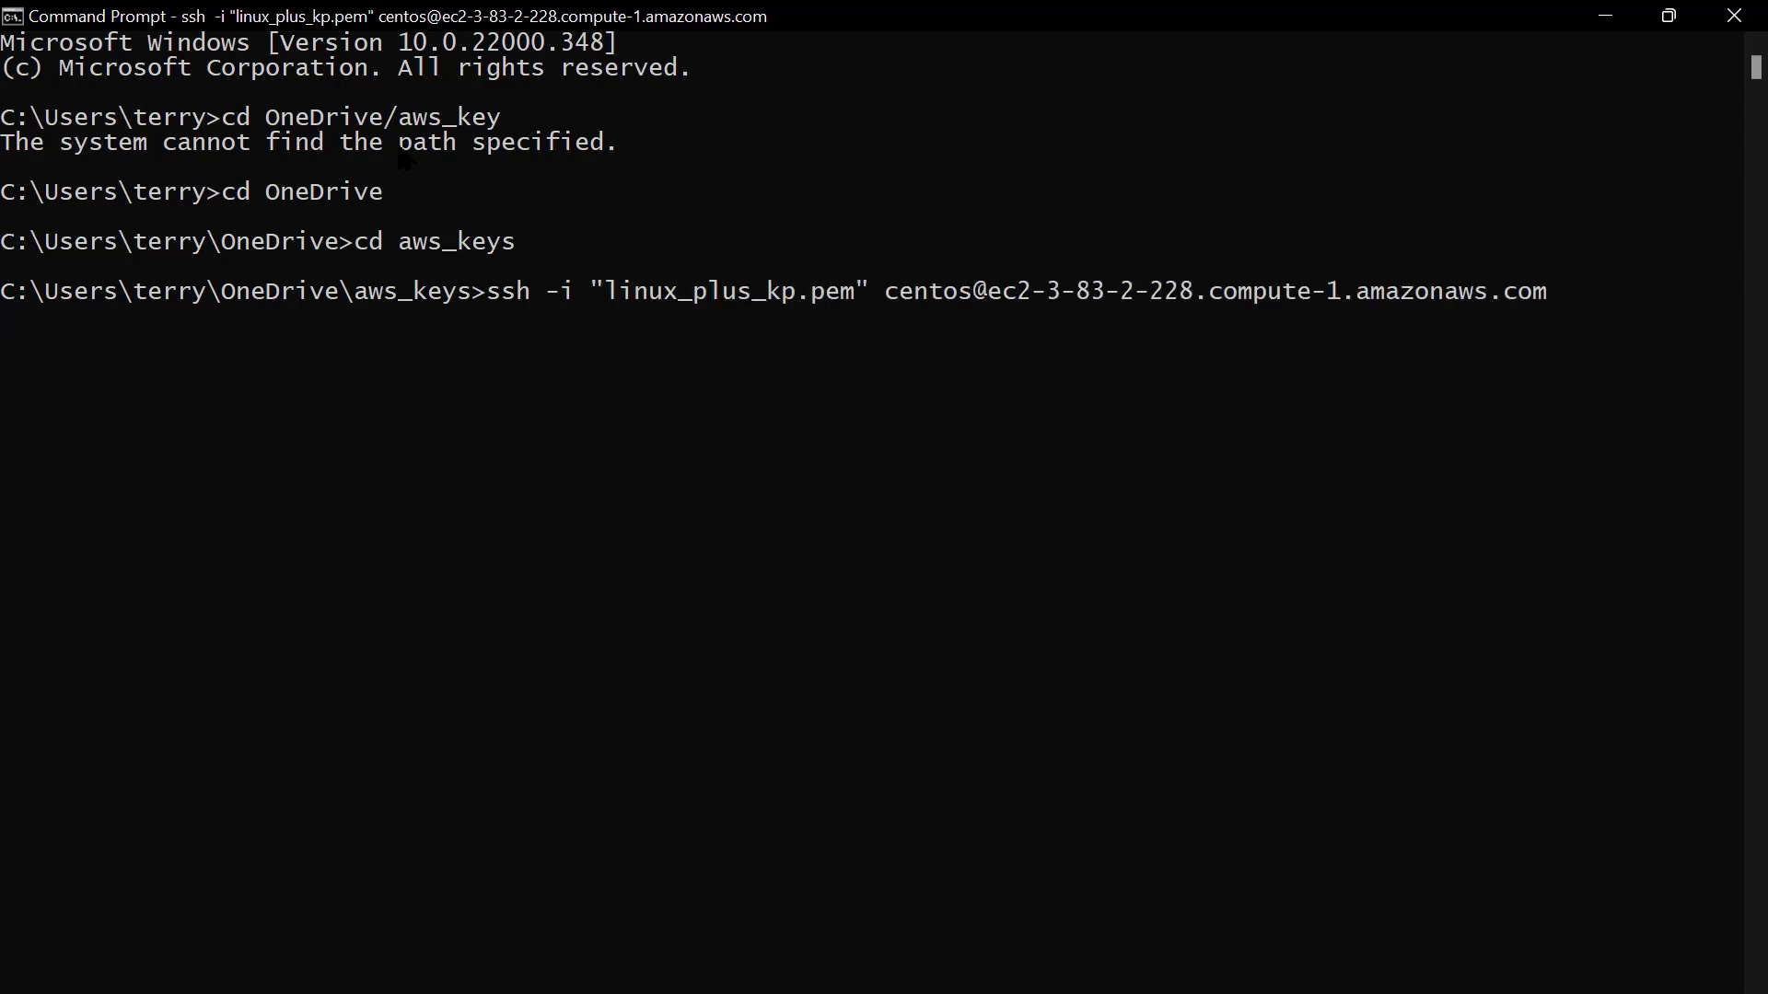
pyautogui.write('yes/no/[fingerprint])? yes')
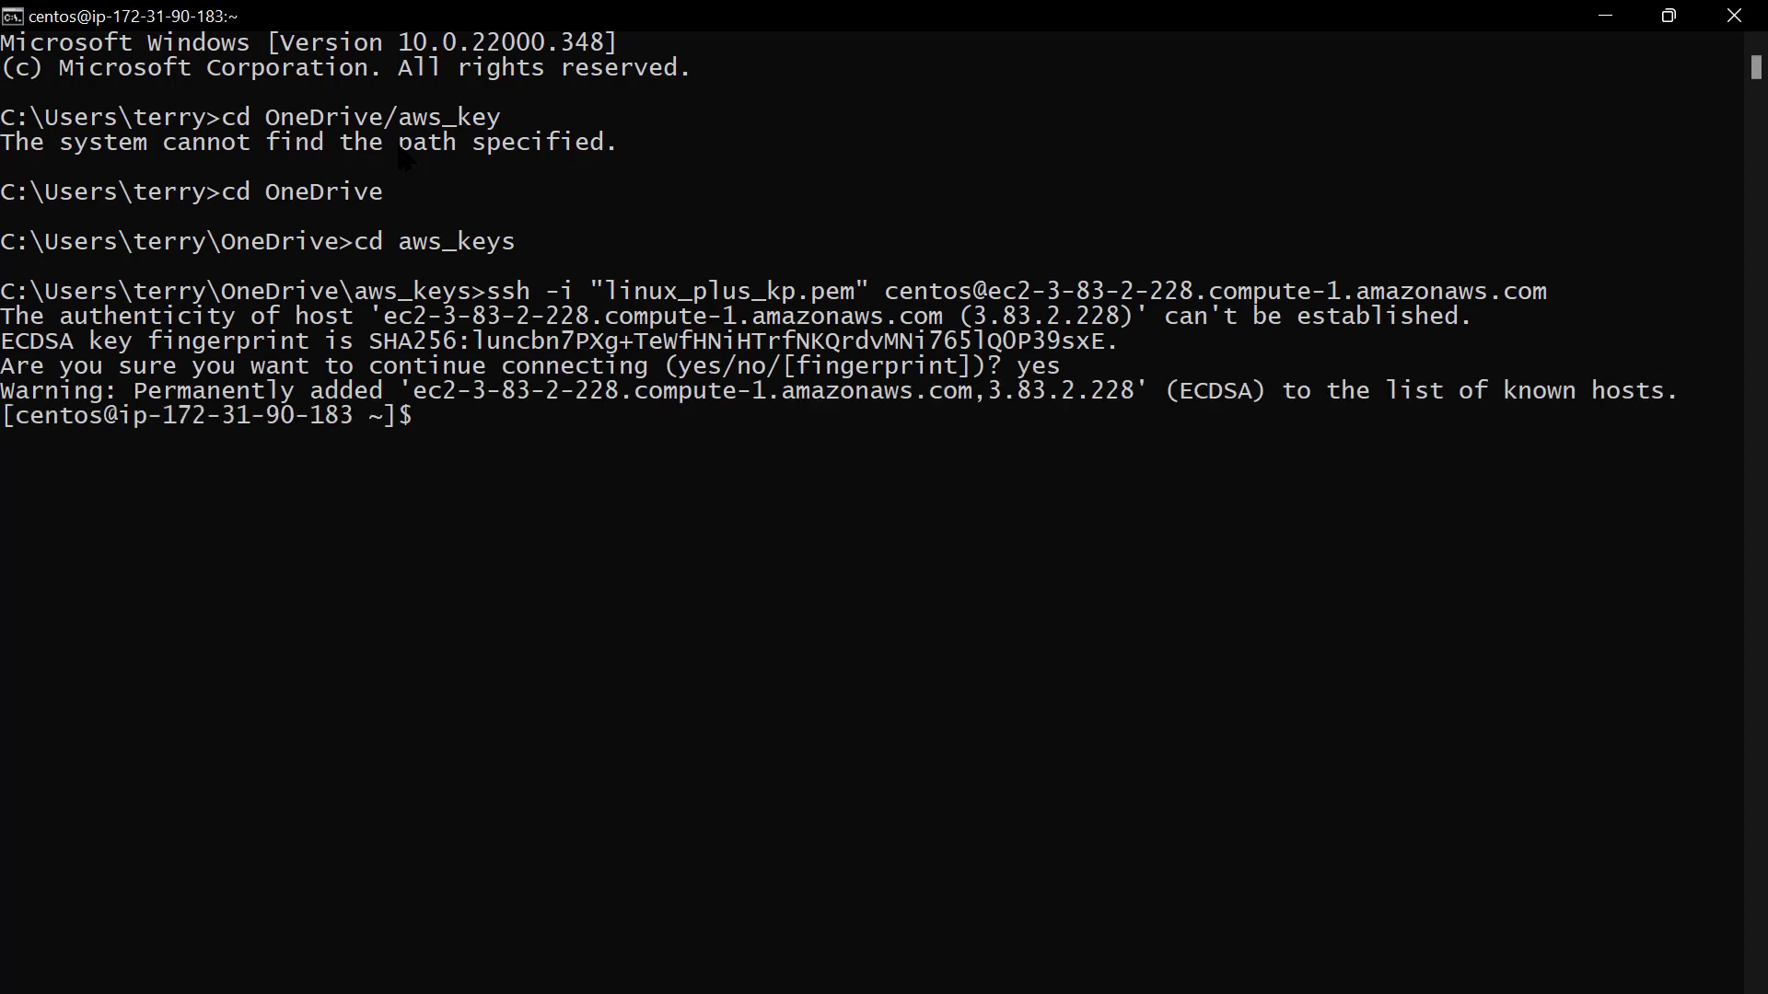
# Create the test directory with mkdir test, list it, and begin changing into it.
pyautogui.press('Enter')
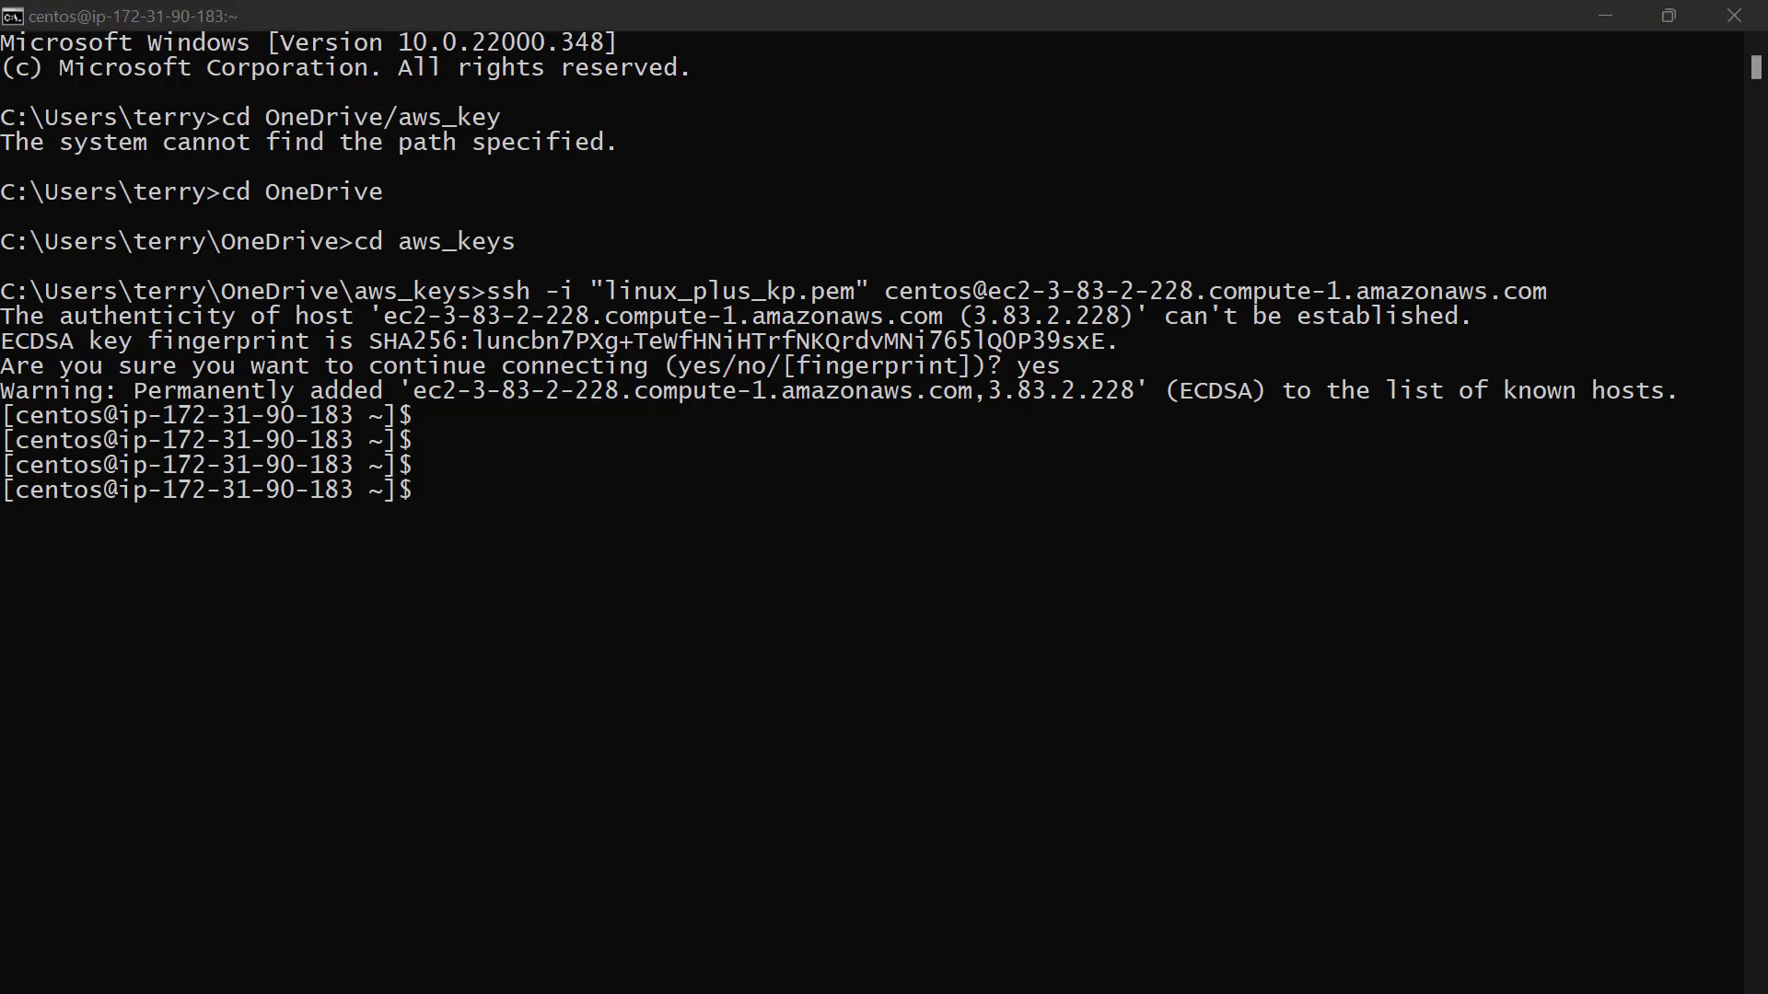
pyautogui.moveTo(595, 474)
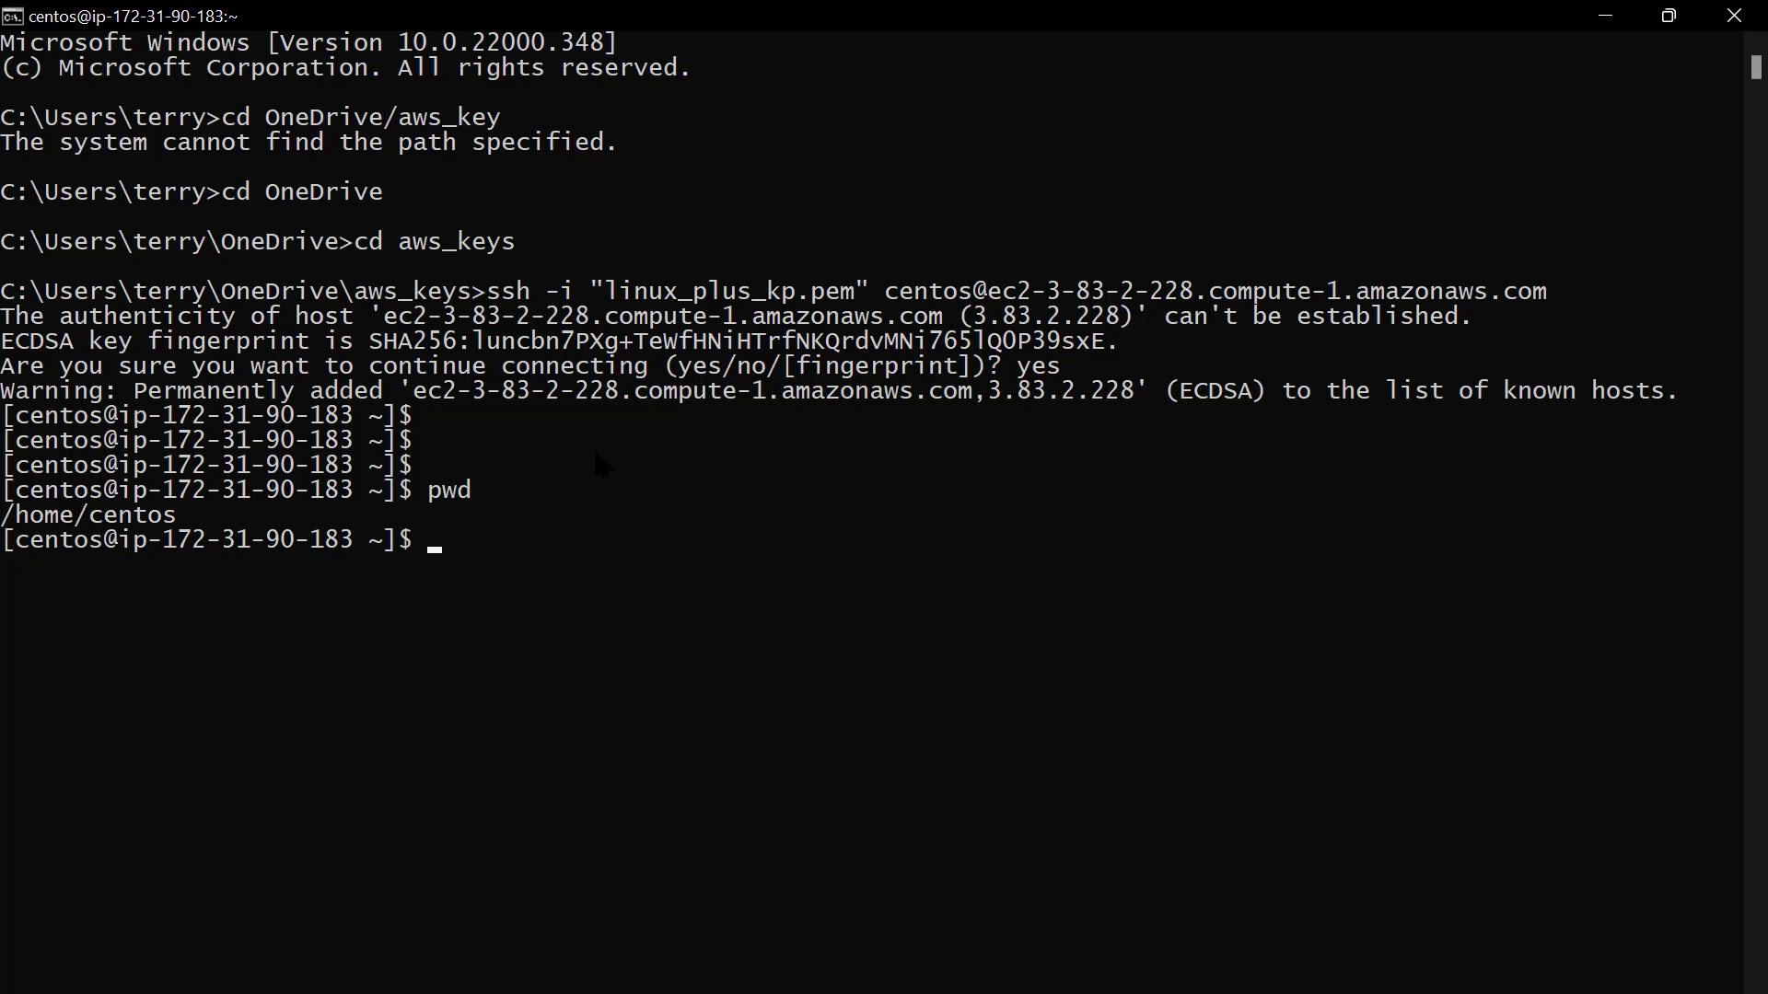
pyautogui.write('mk')
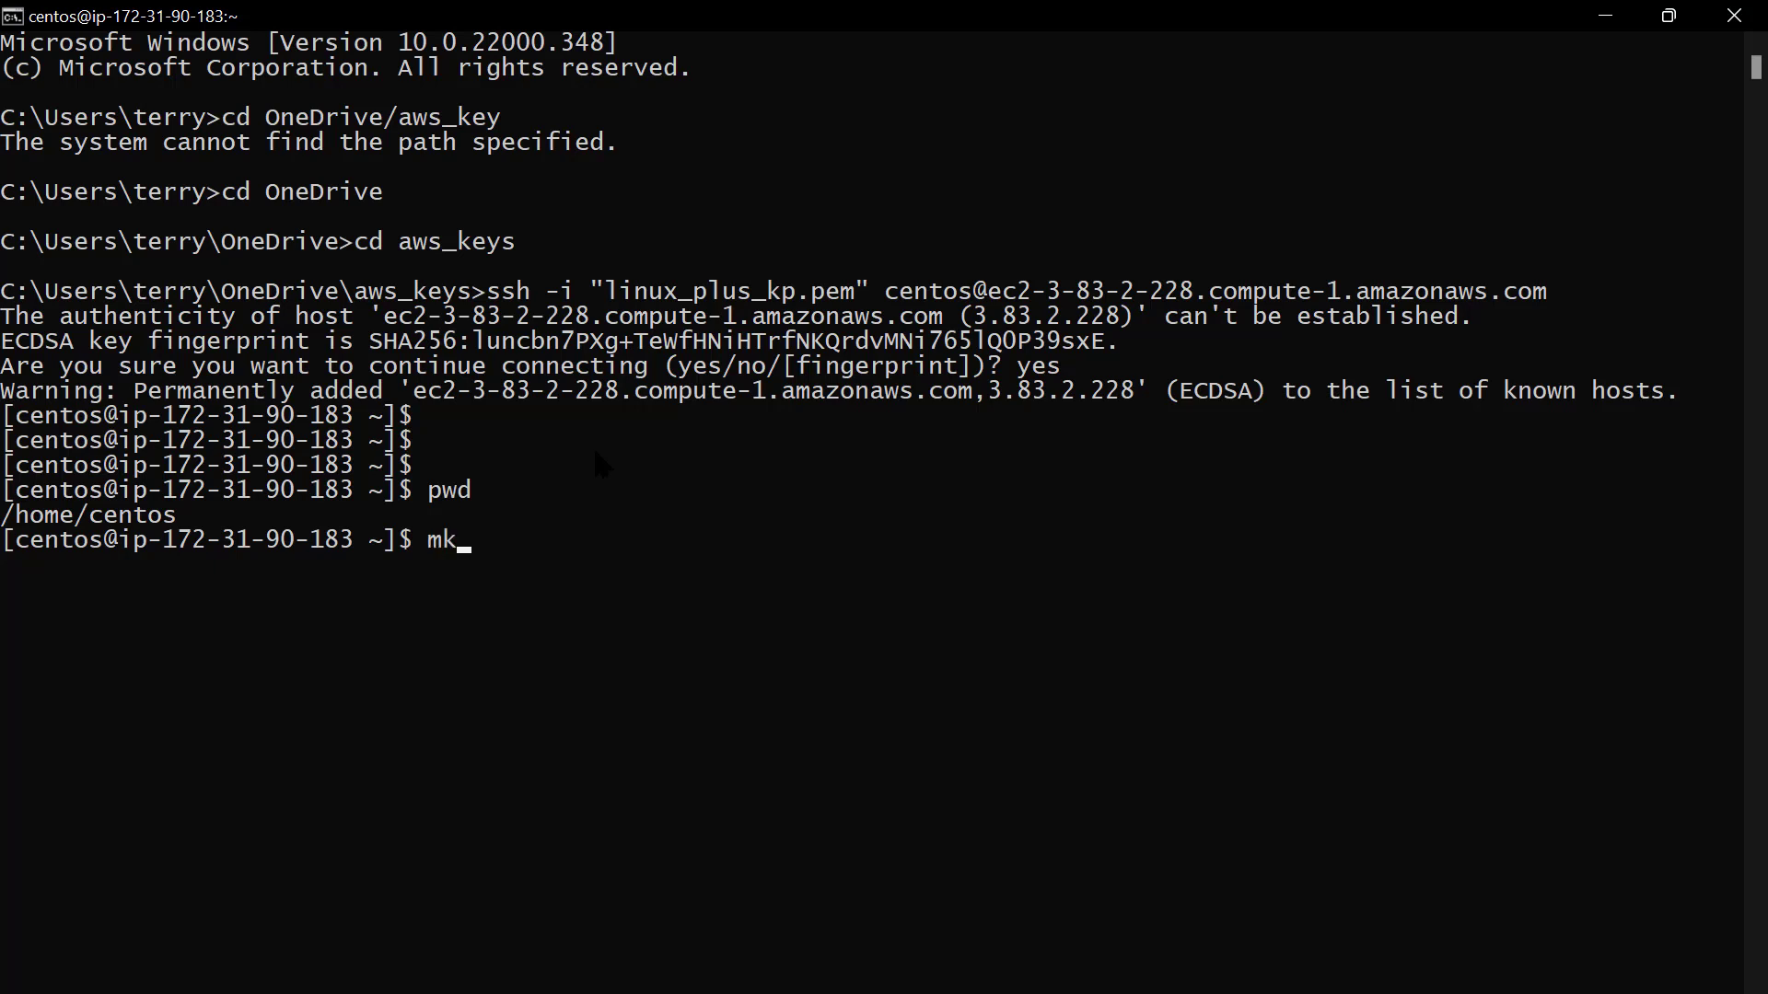
pyautogui.write('dir')
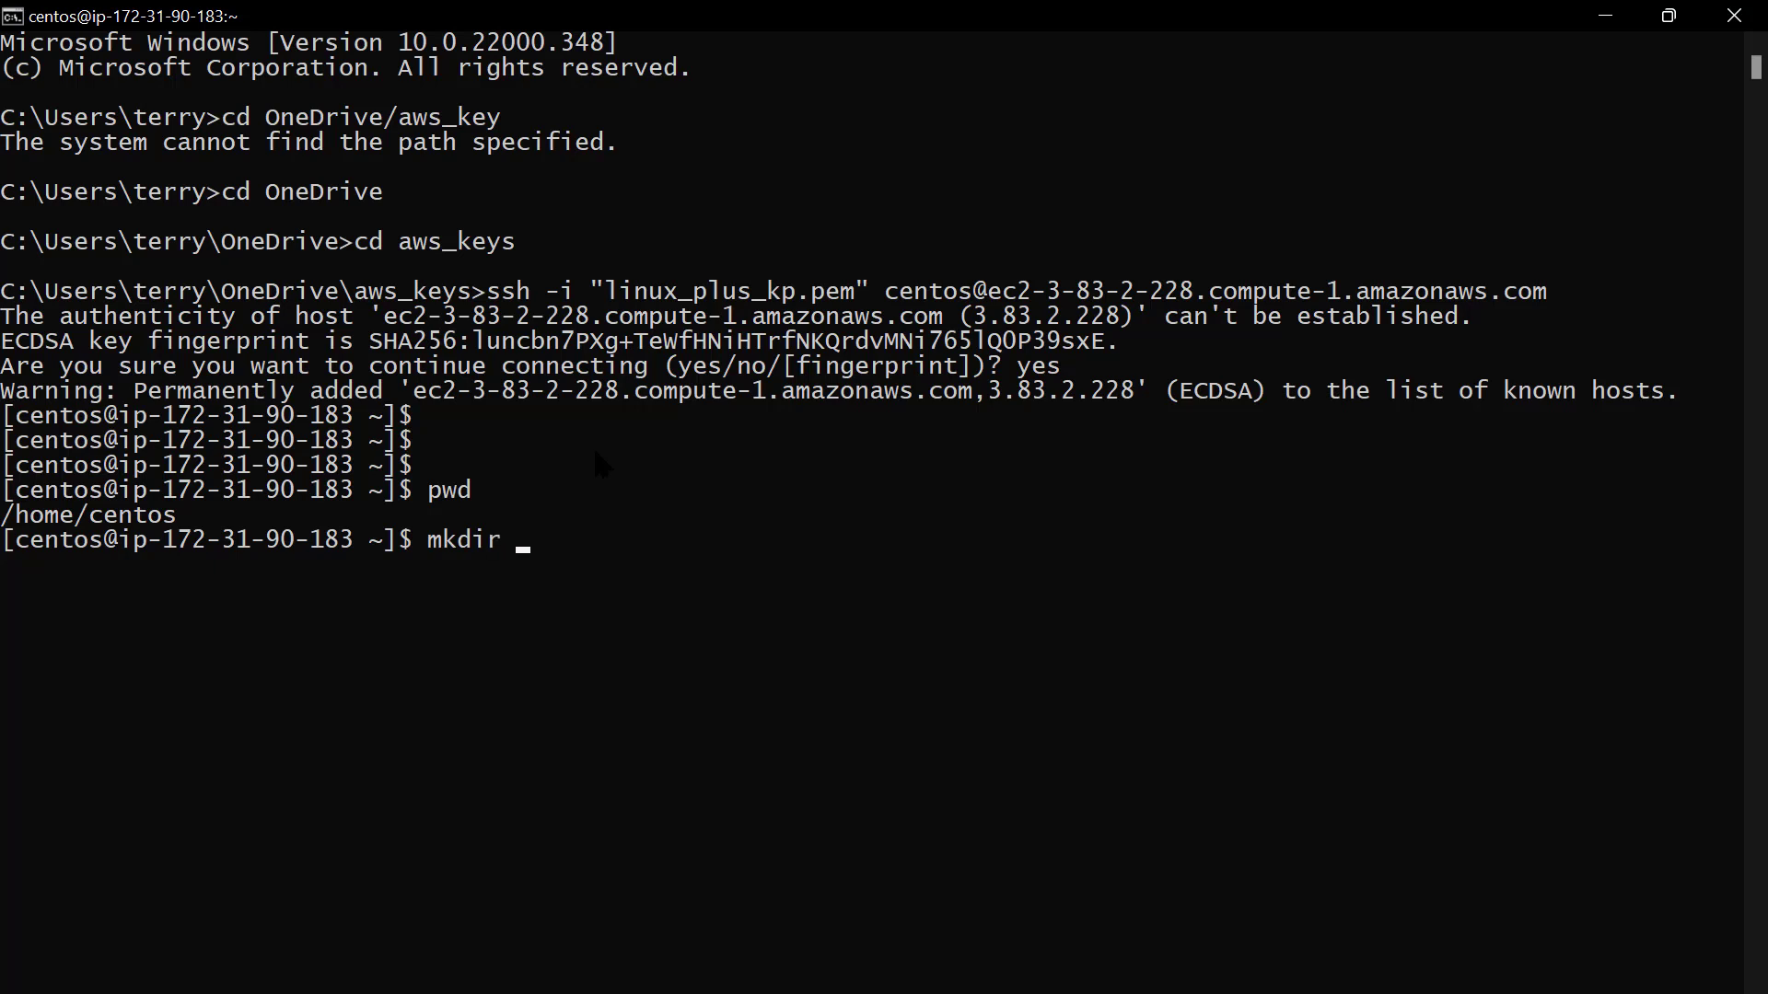
pyautogui.write('test')
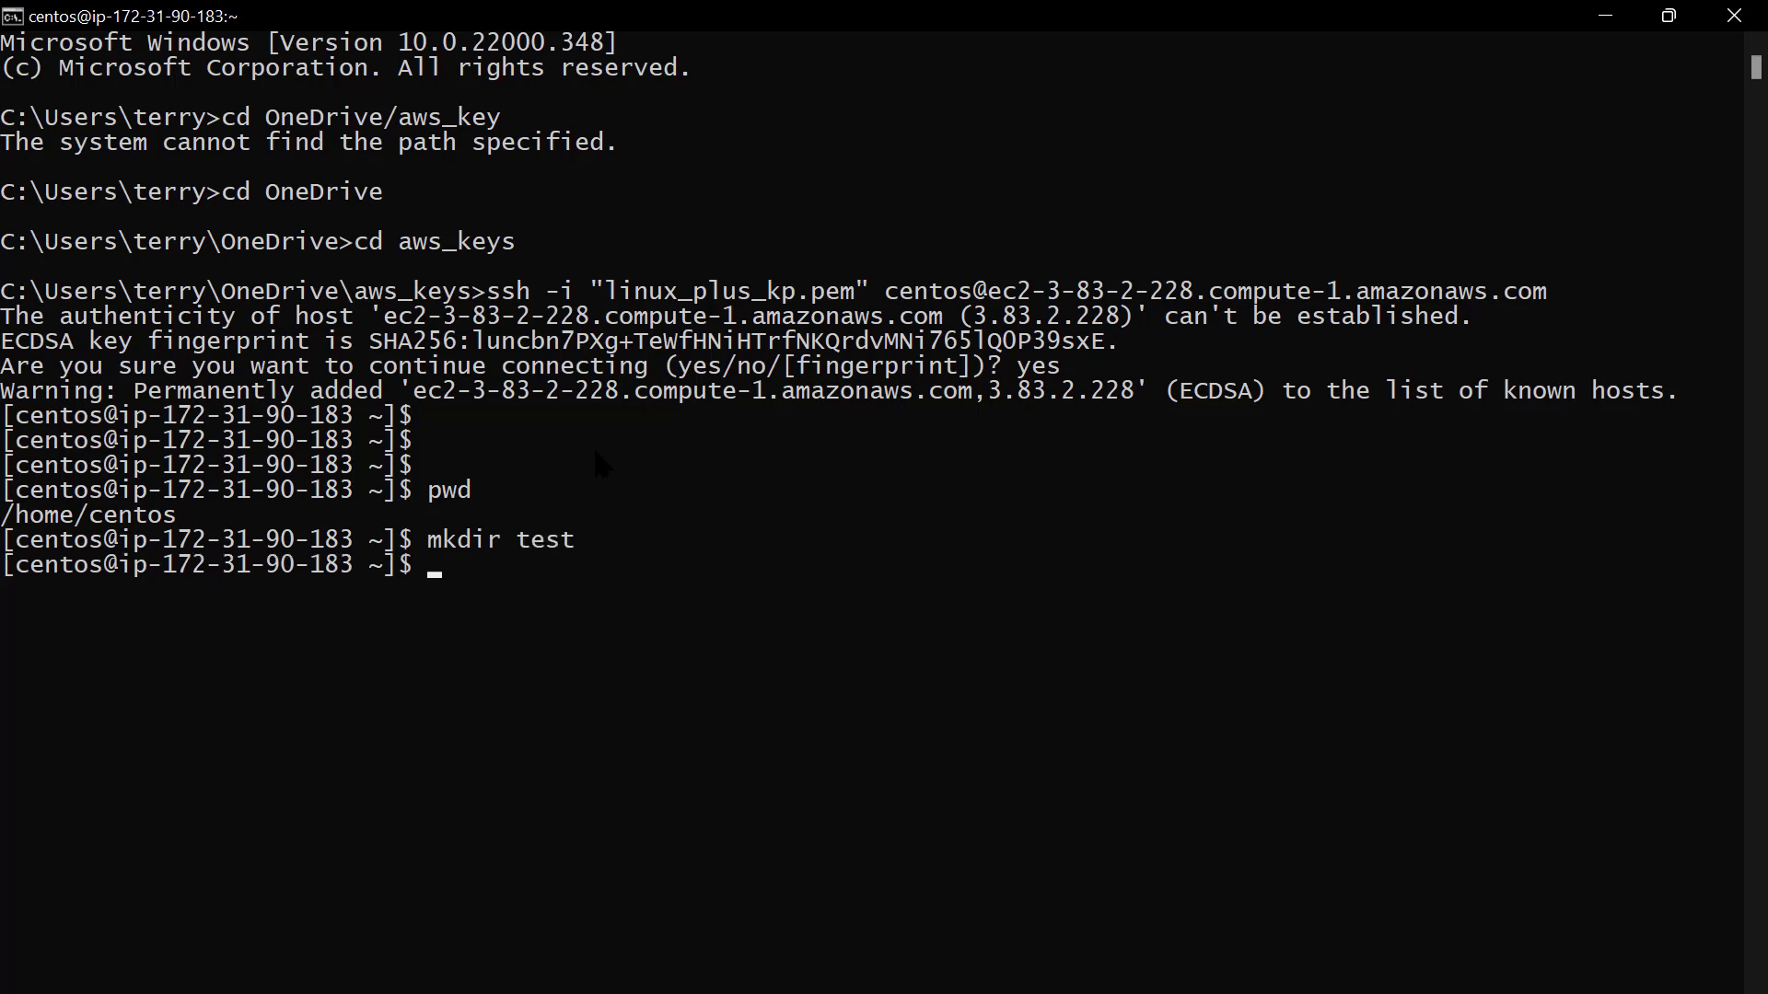
pyautogui.write('ls')
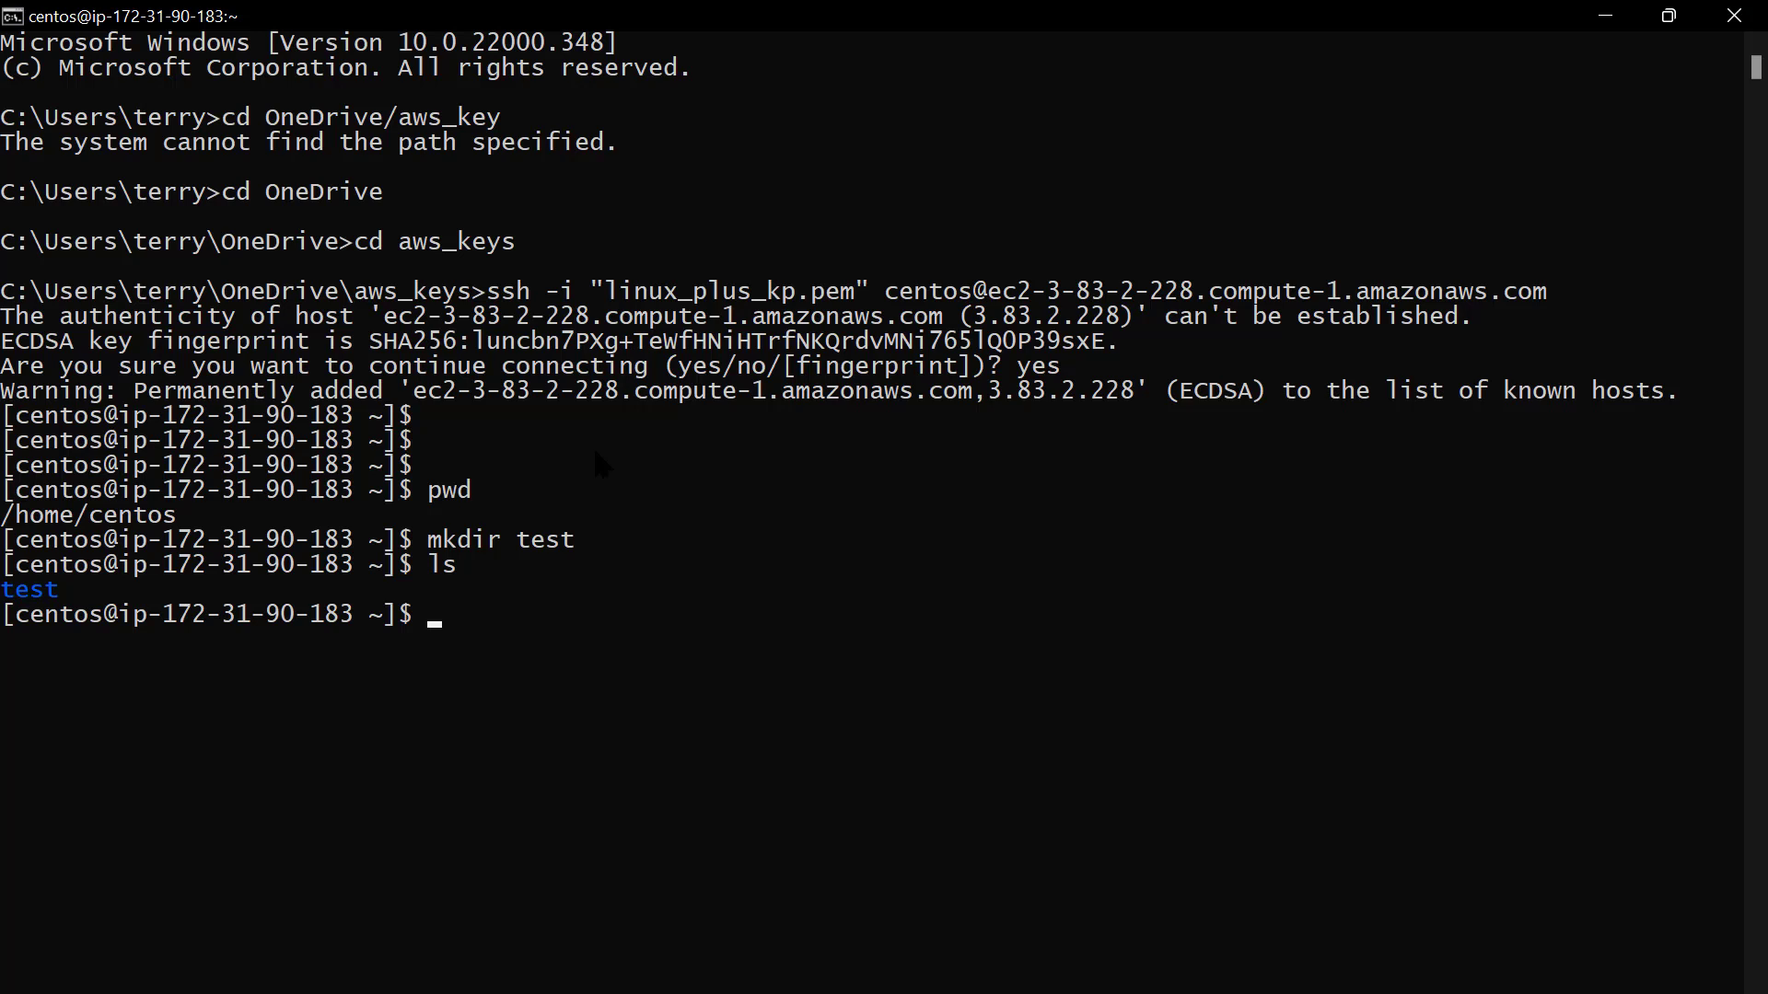
pyautogui.write('cd test')
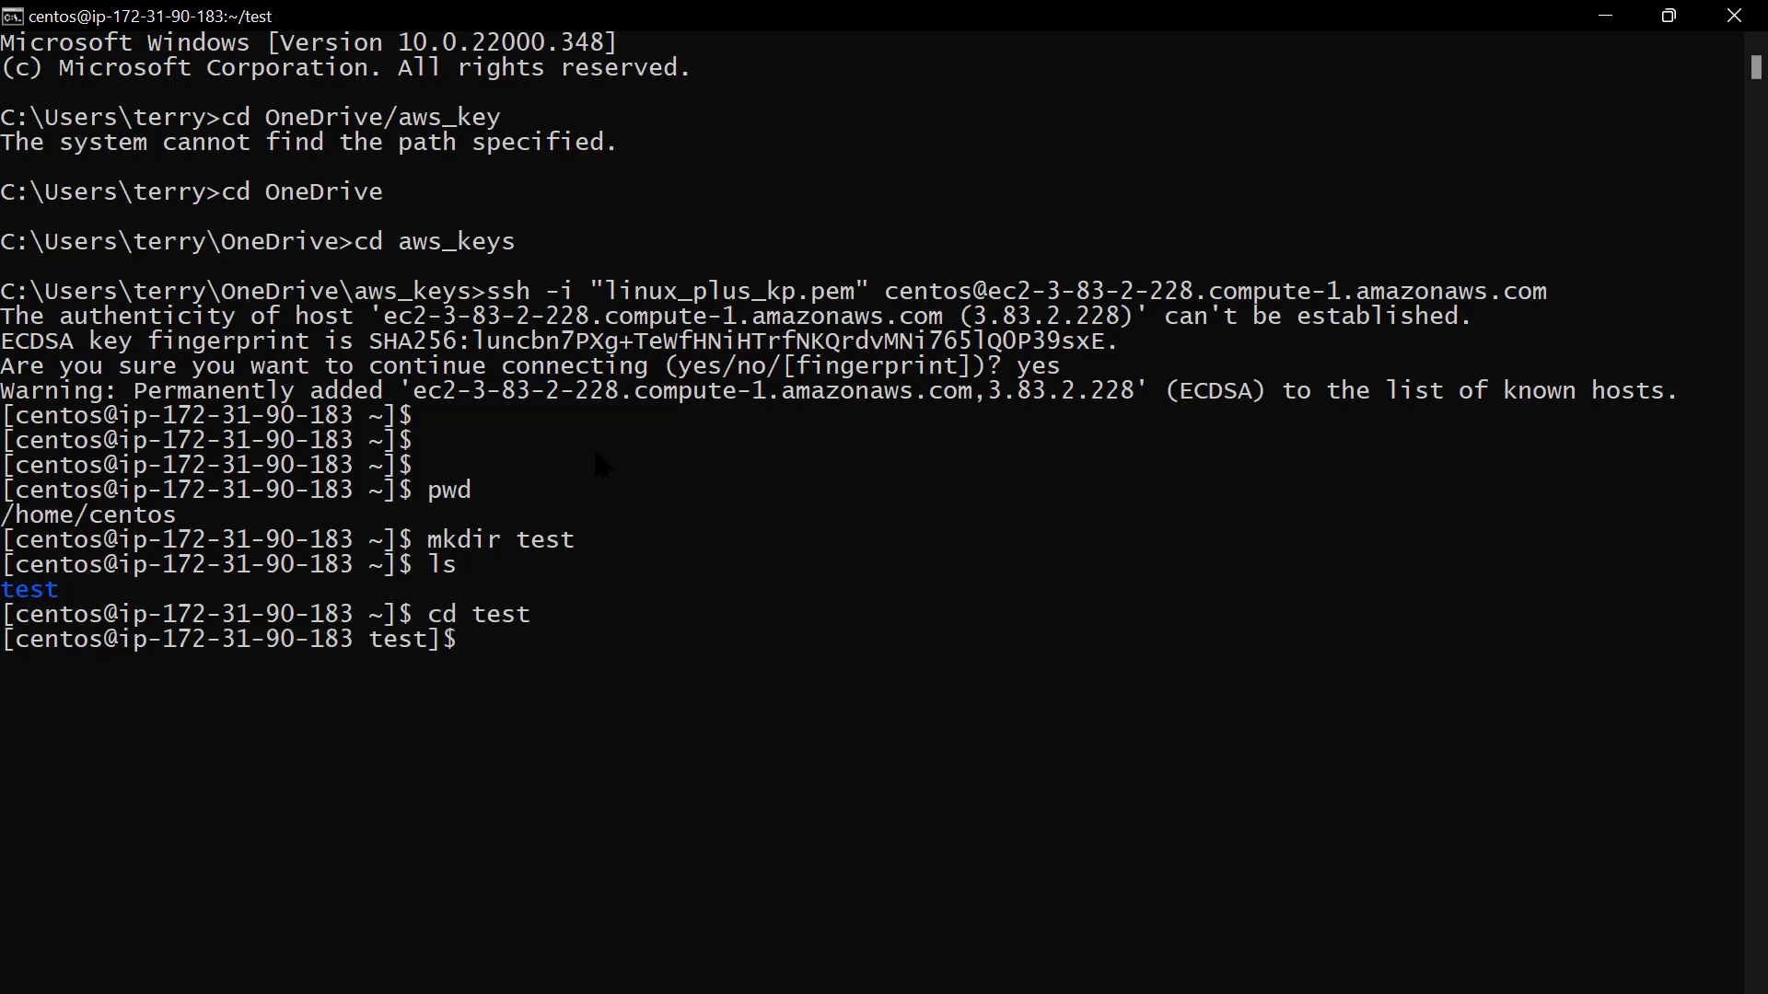
# Enter the test directory and create an empty test.txt with touch.
pyautogui.doubleClick(460, 540)
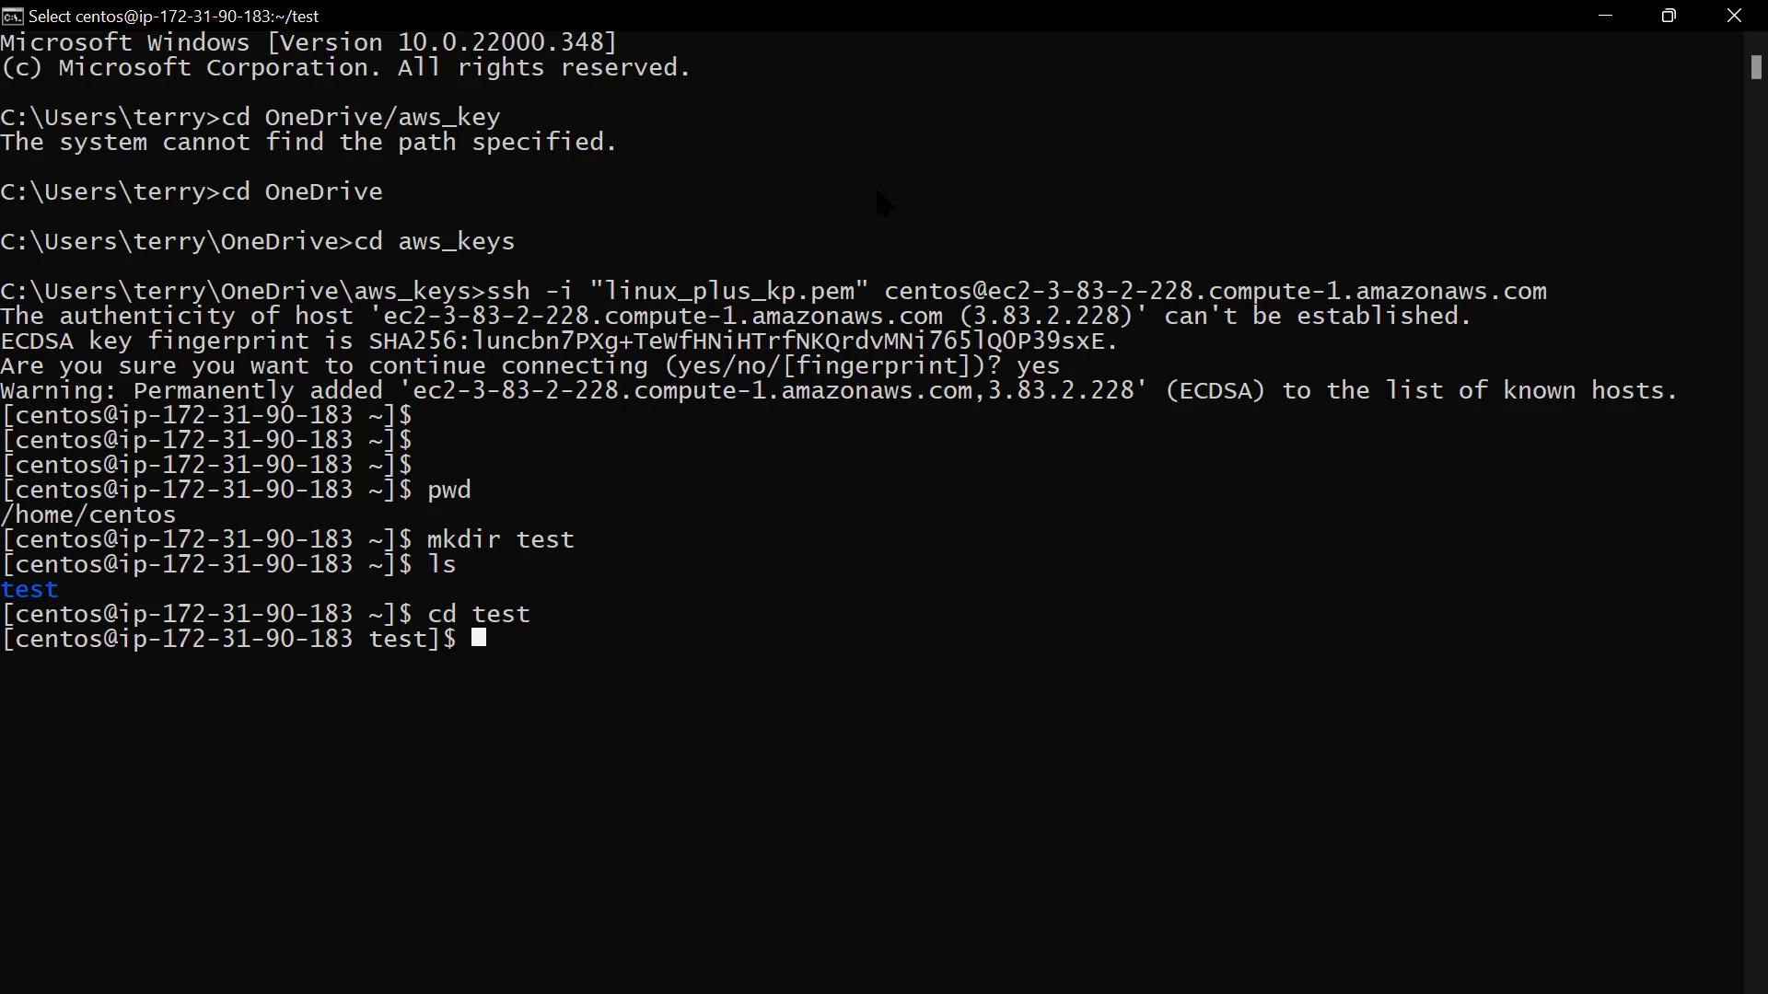
pyautogui.write('touch')
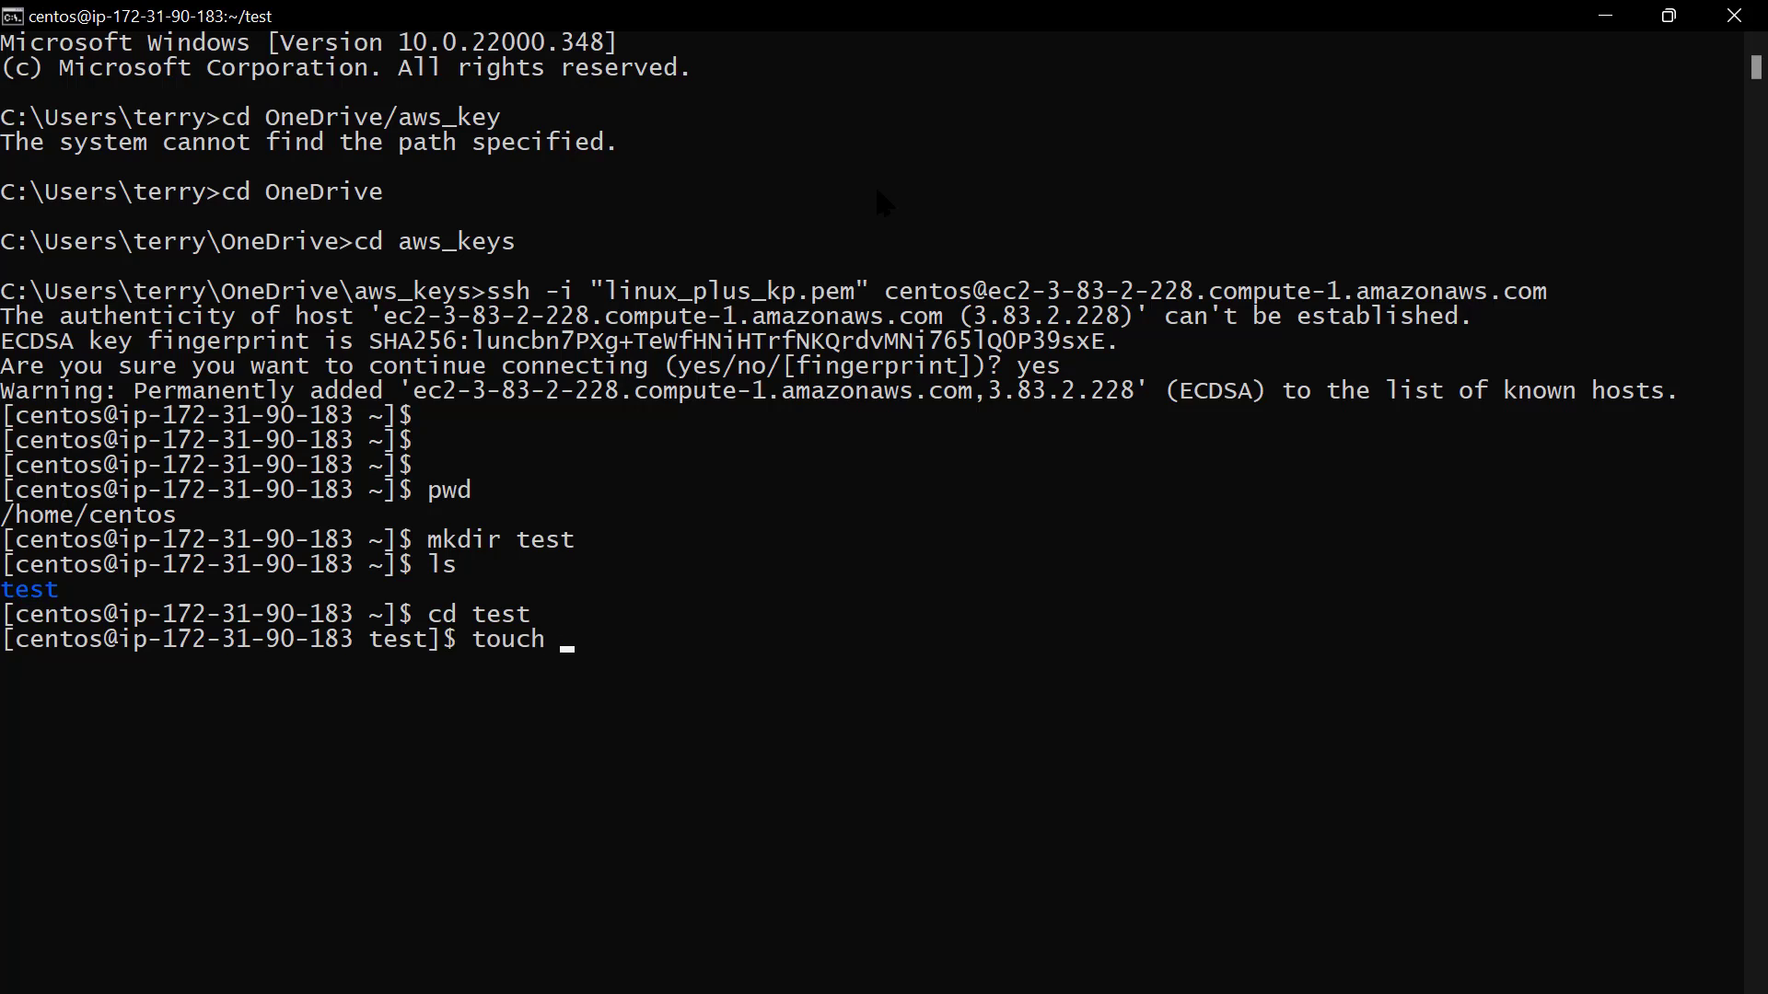
pyautogui.write('test')
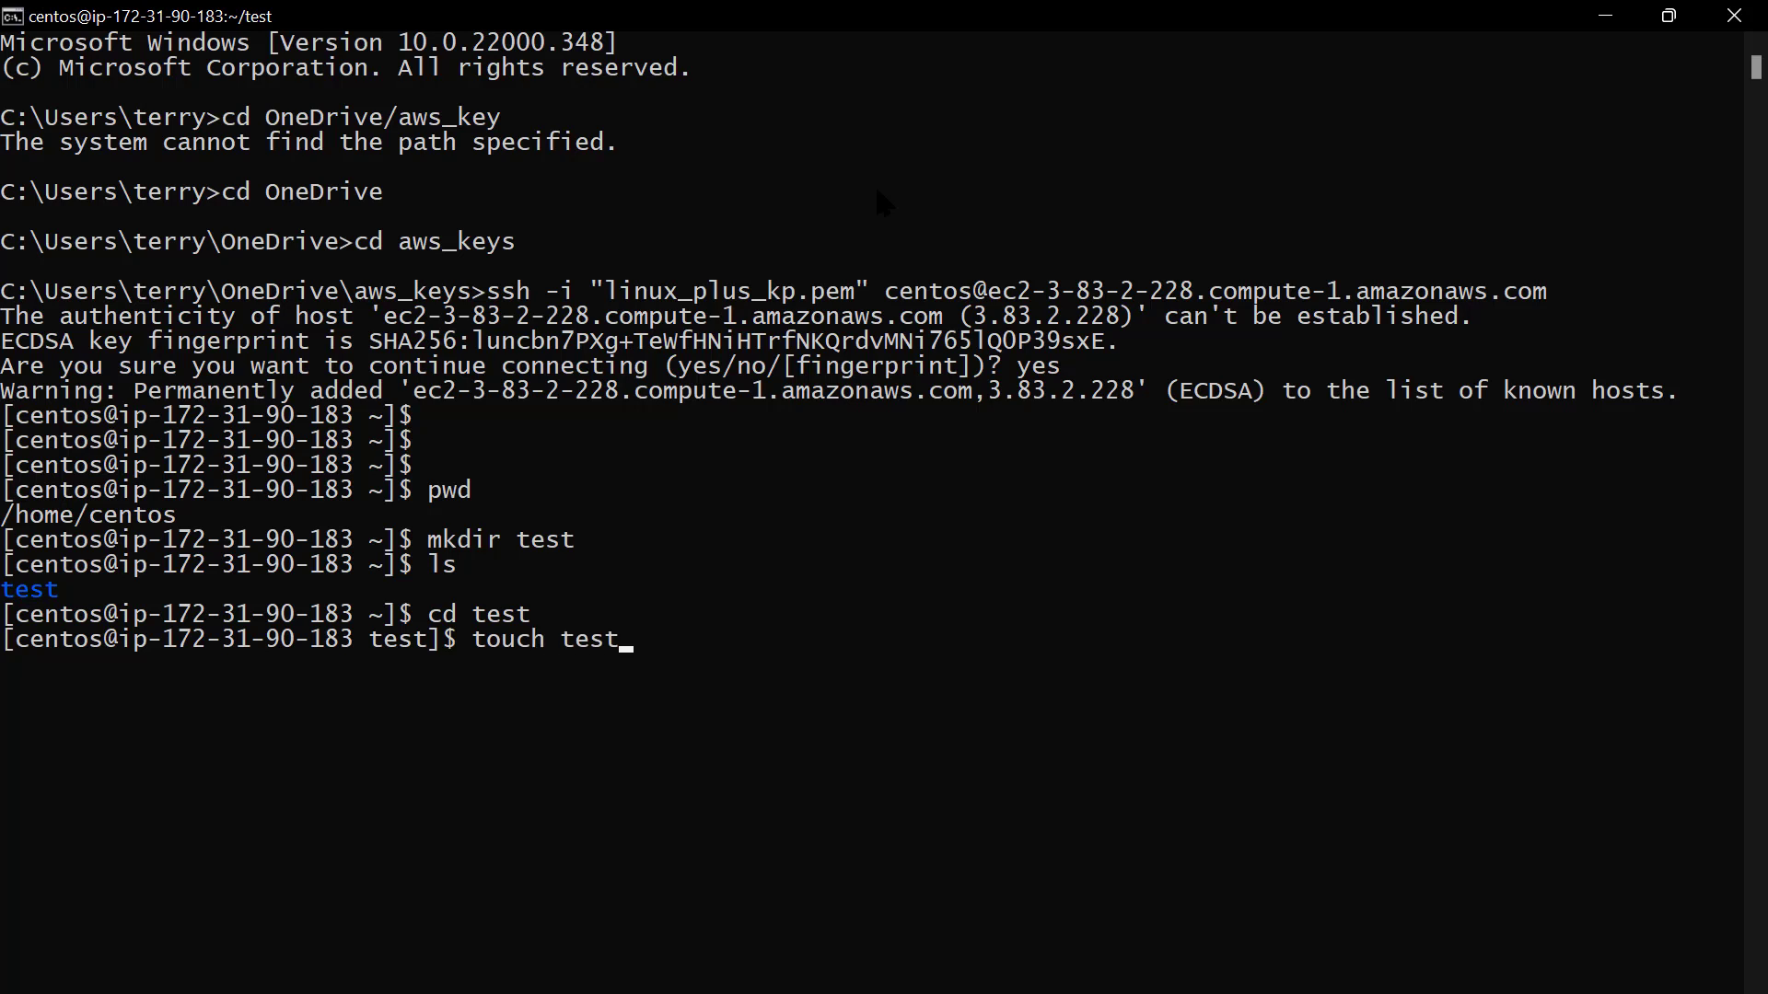
pyautogui.write('.txt')
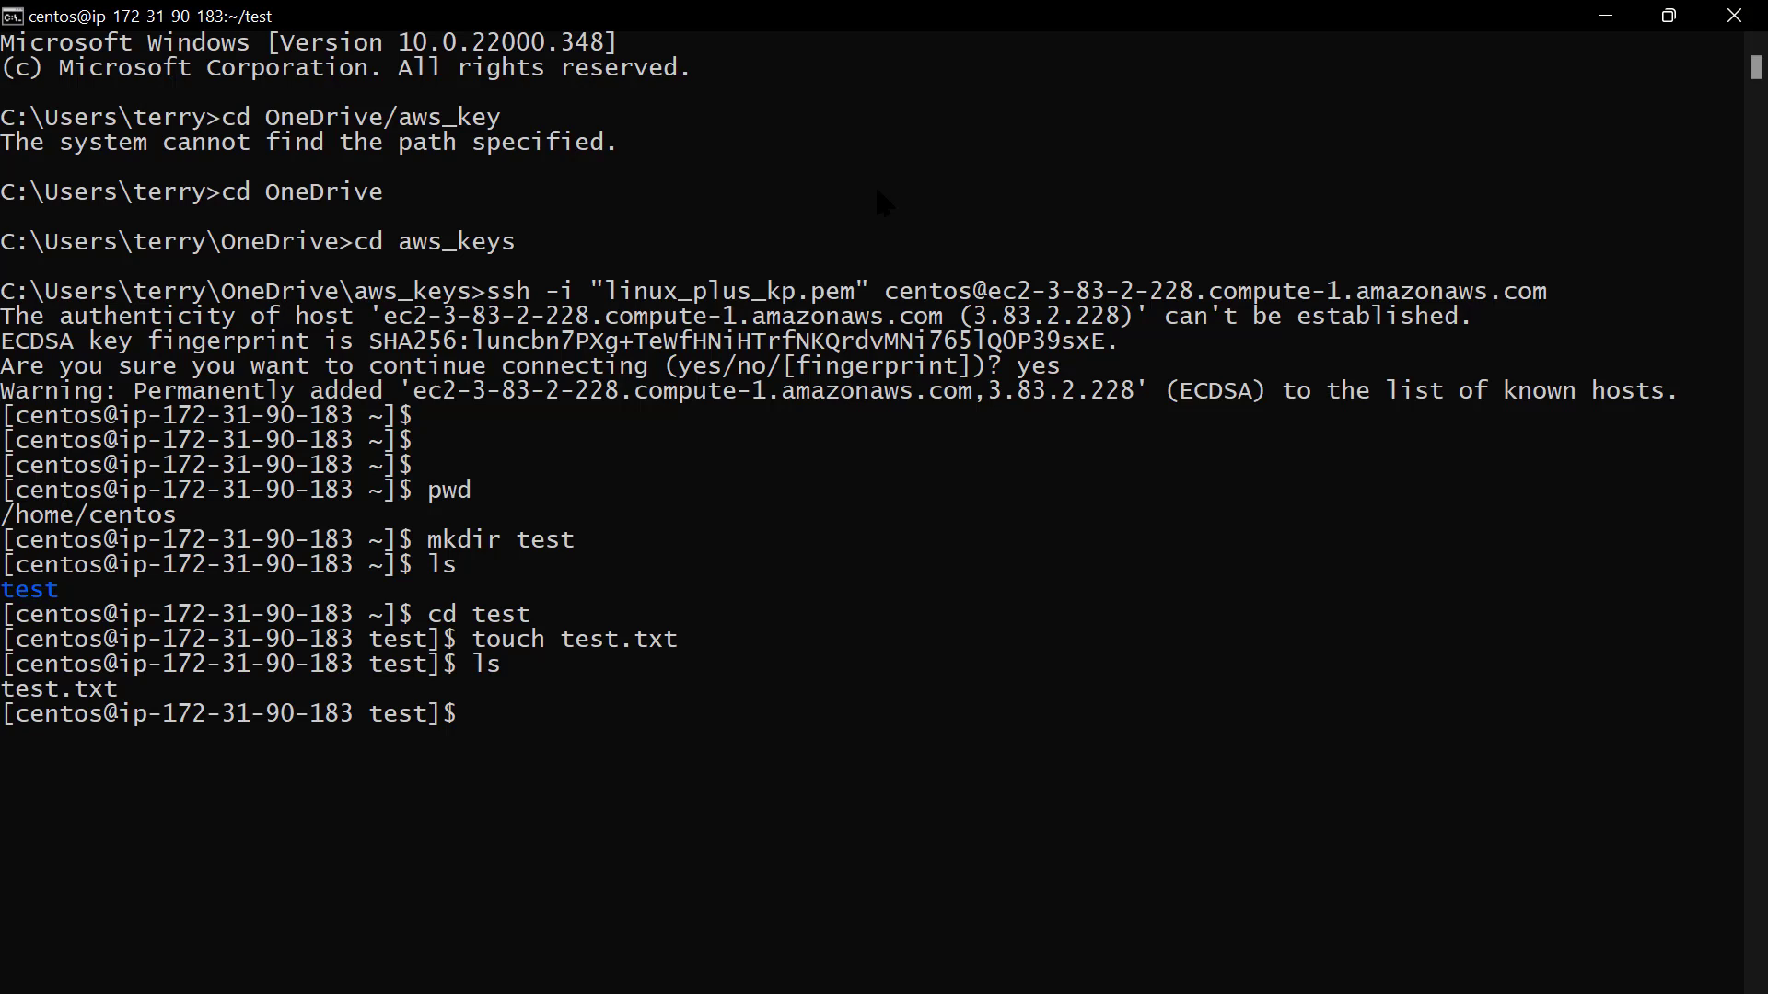
# Try opening test.txt in nano, then open it with vi test.txt instead.
pyautogui.write('vi')
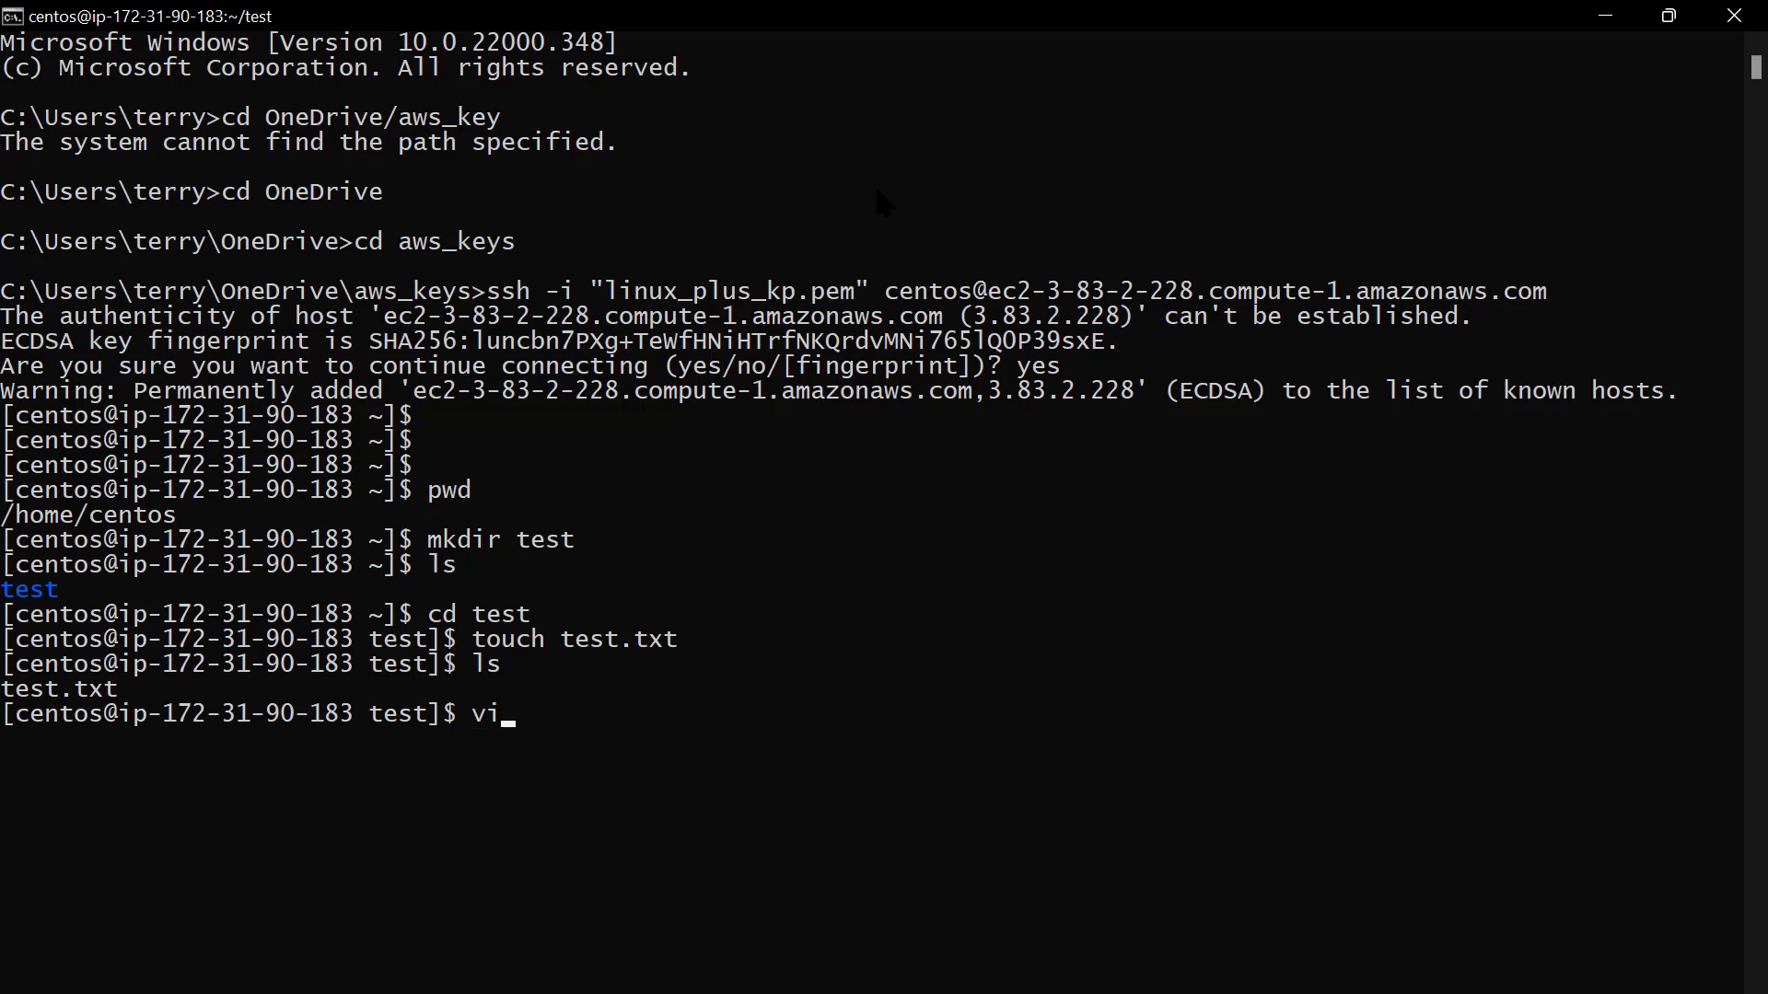
pyautogui.write('nan')
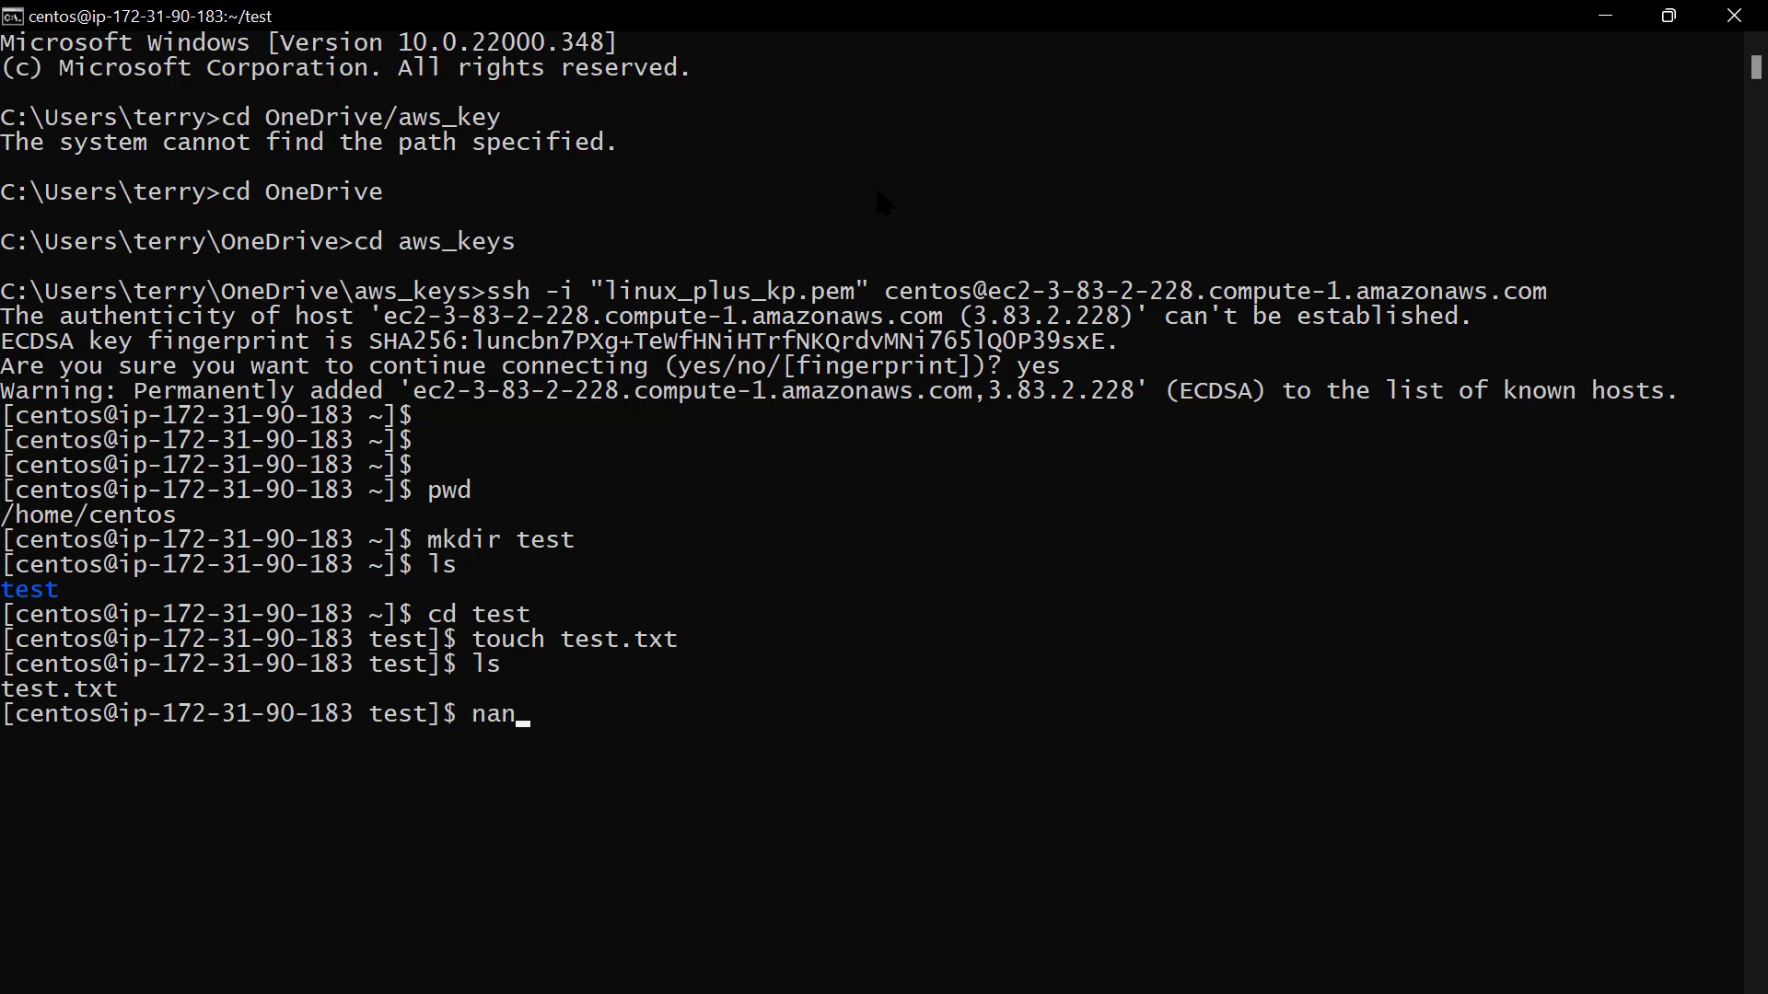
pyautogui.write('o')
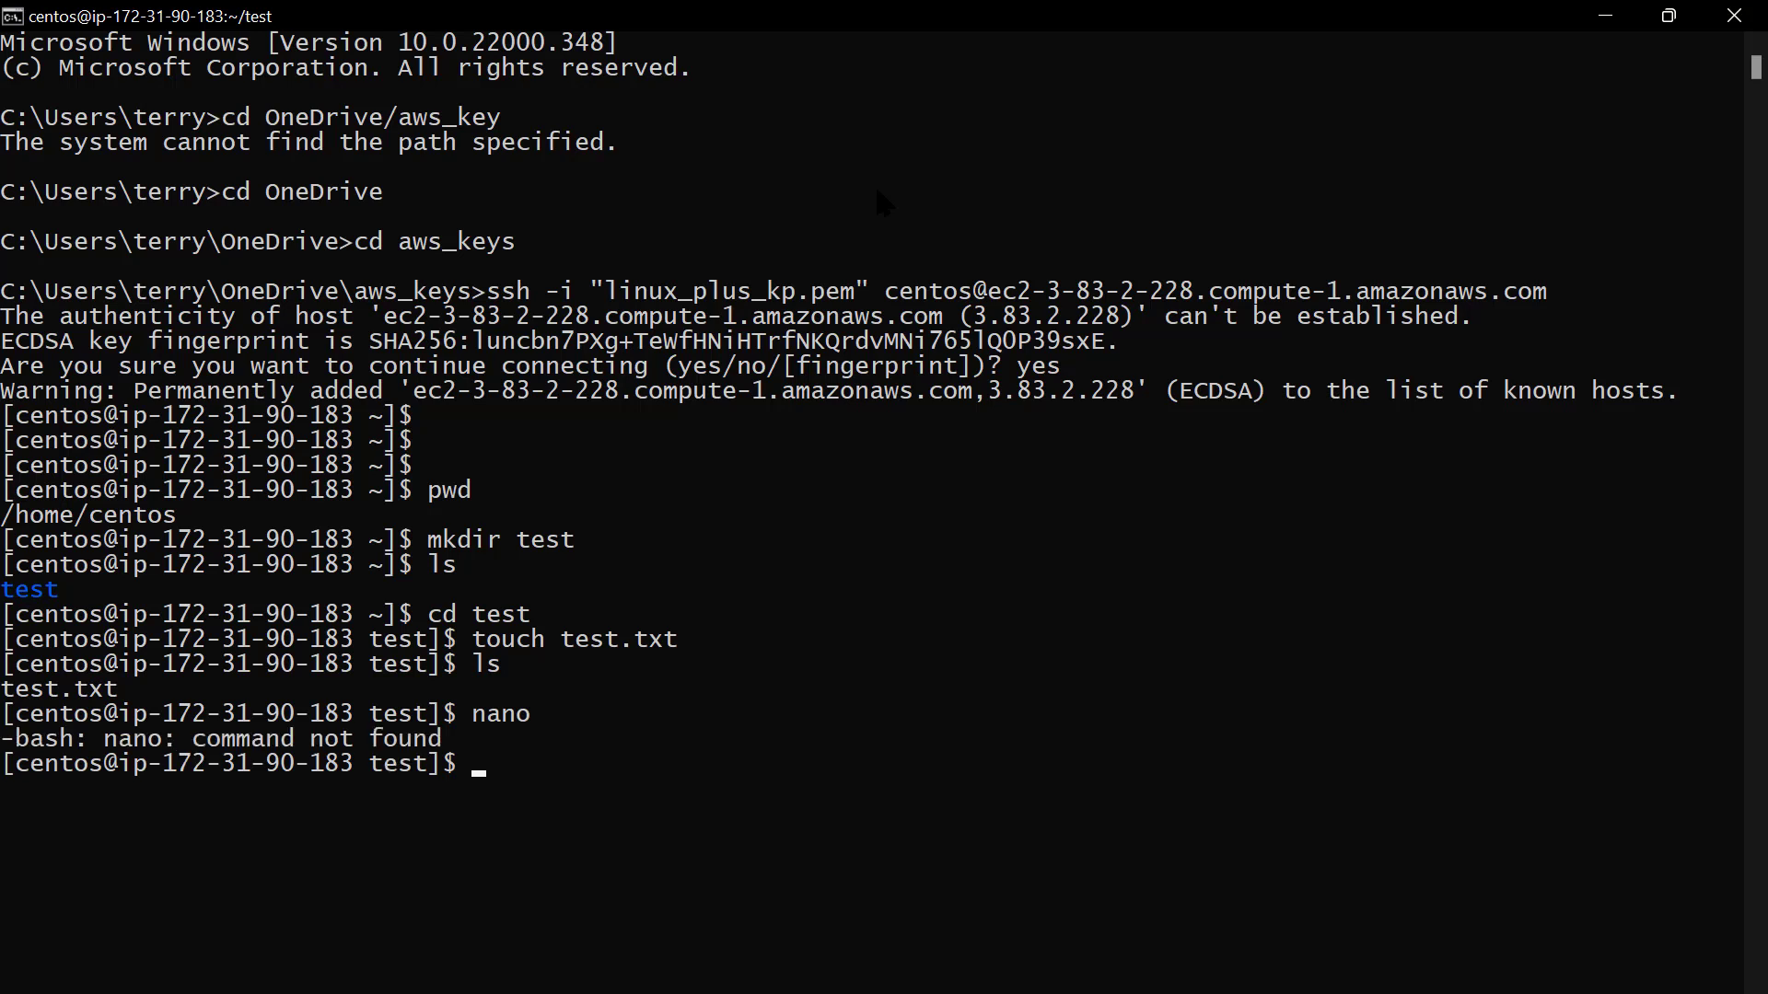
pyautogui.write('vi')
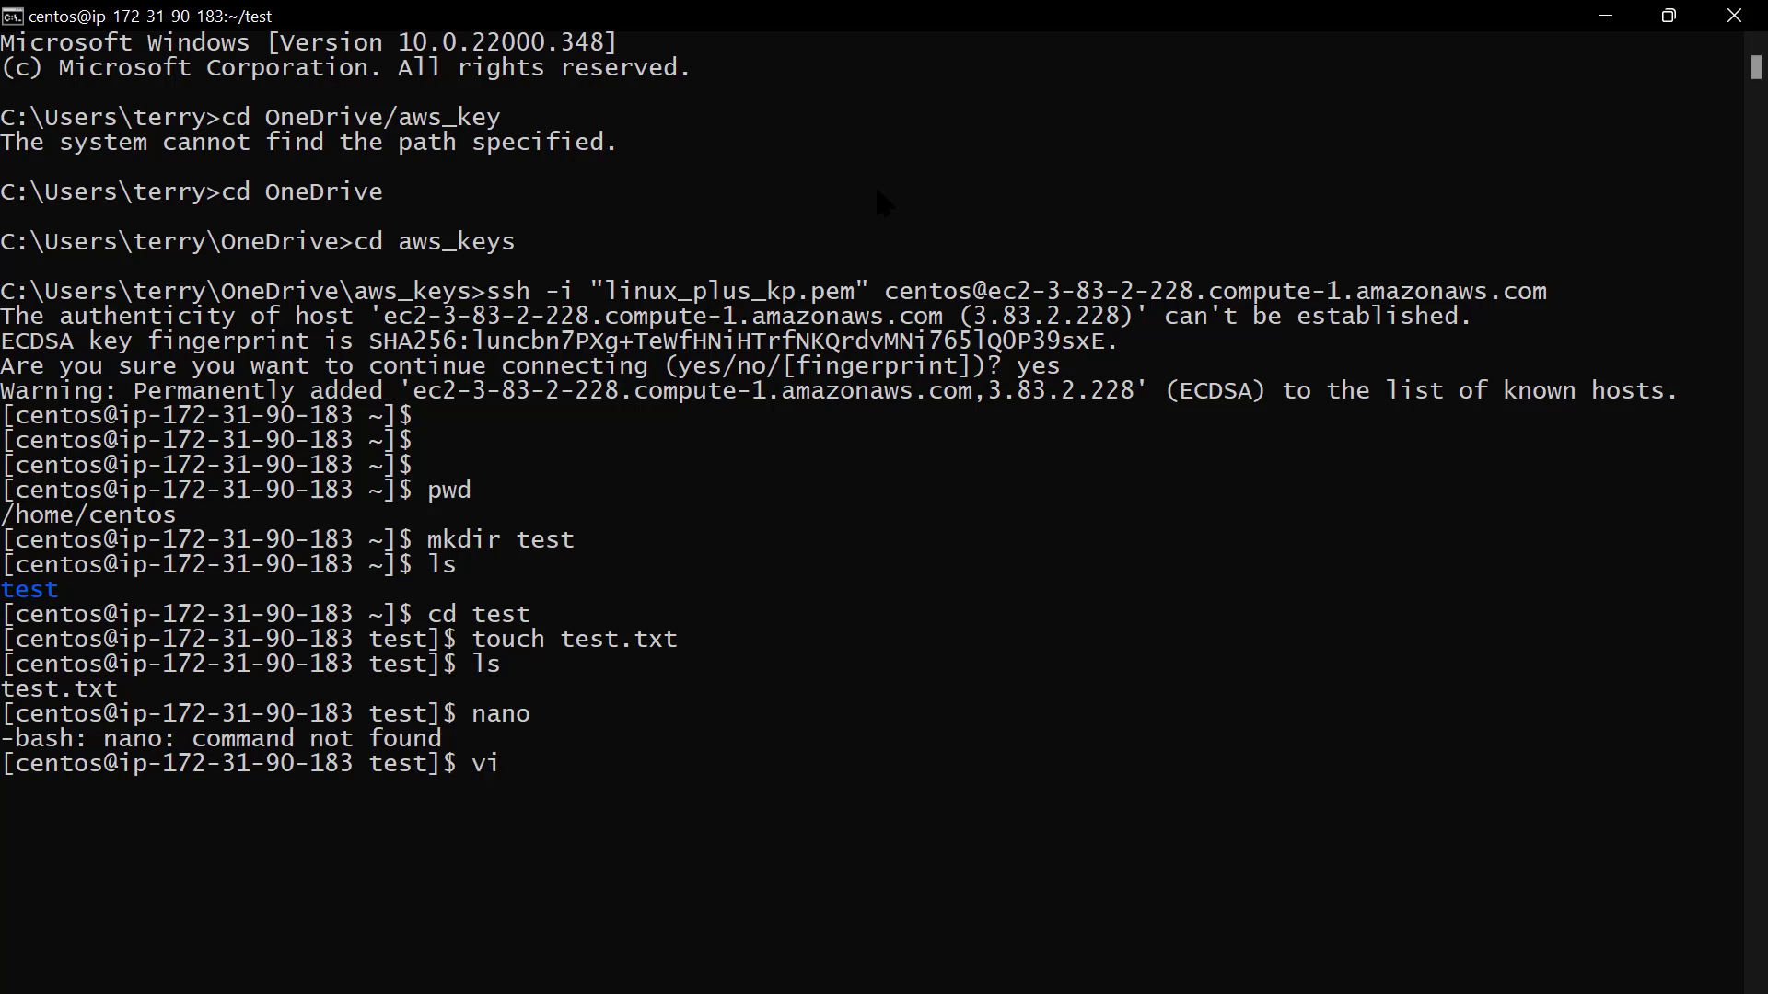
pyautogui.write('test')
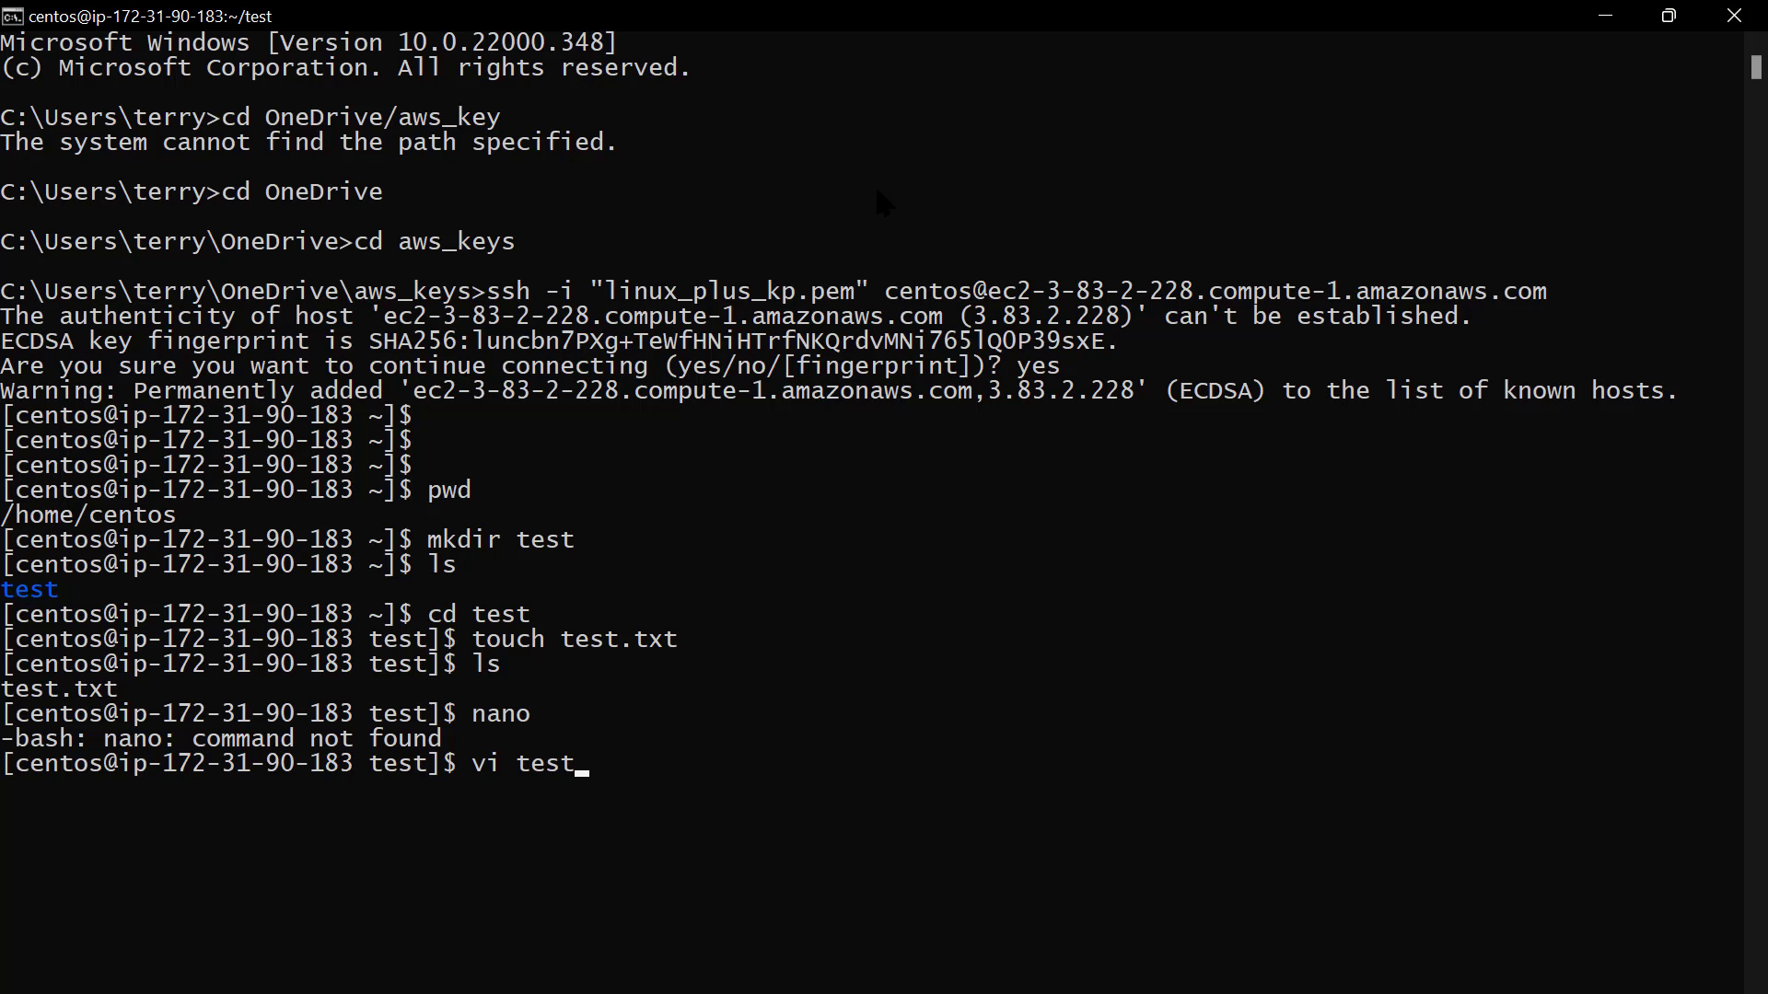
pyautogui.write('.txt')
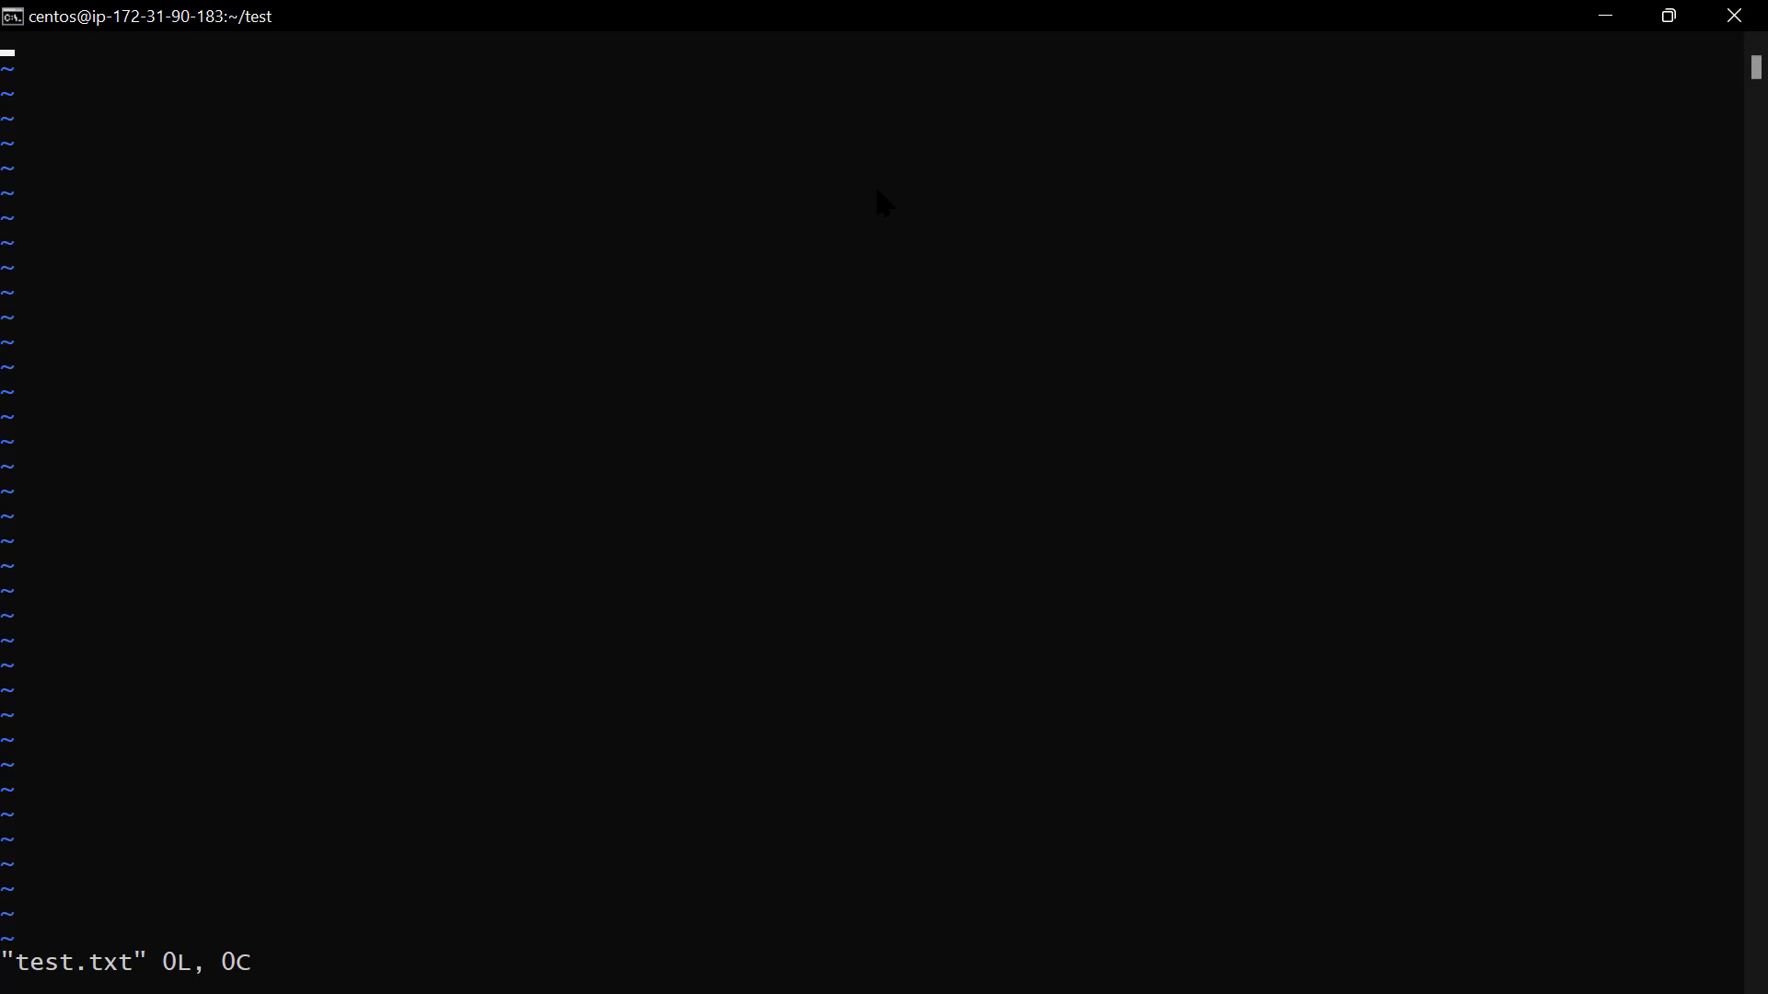
# Enter insert mode and type the [stanza] header line.
pyautogui.press('i')
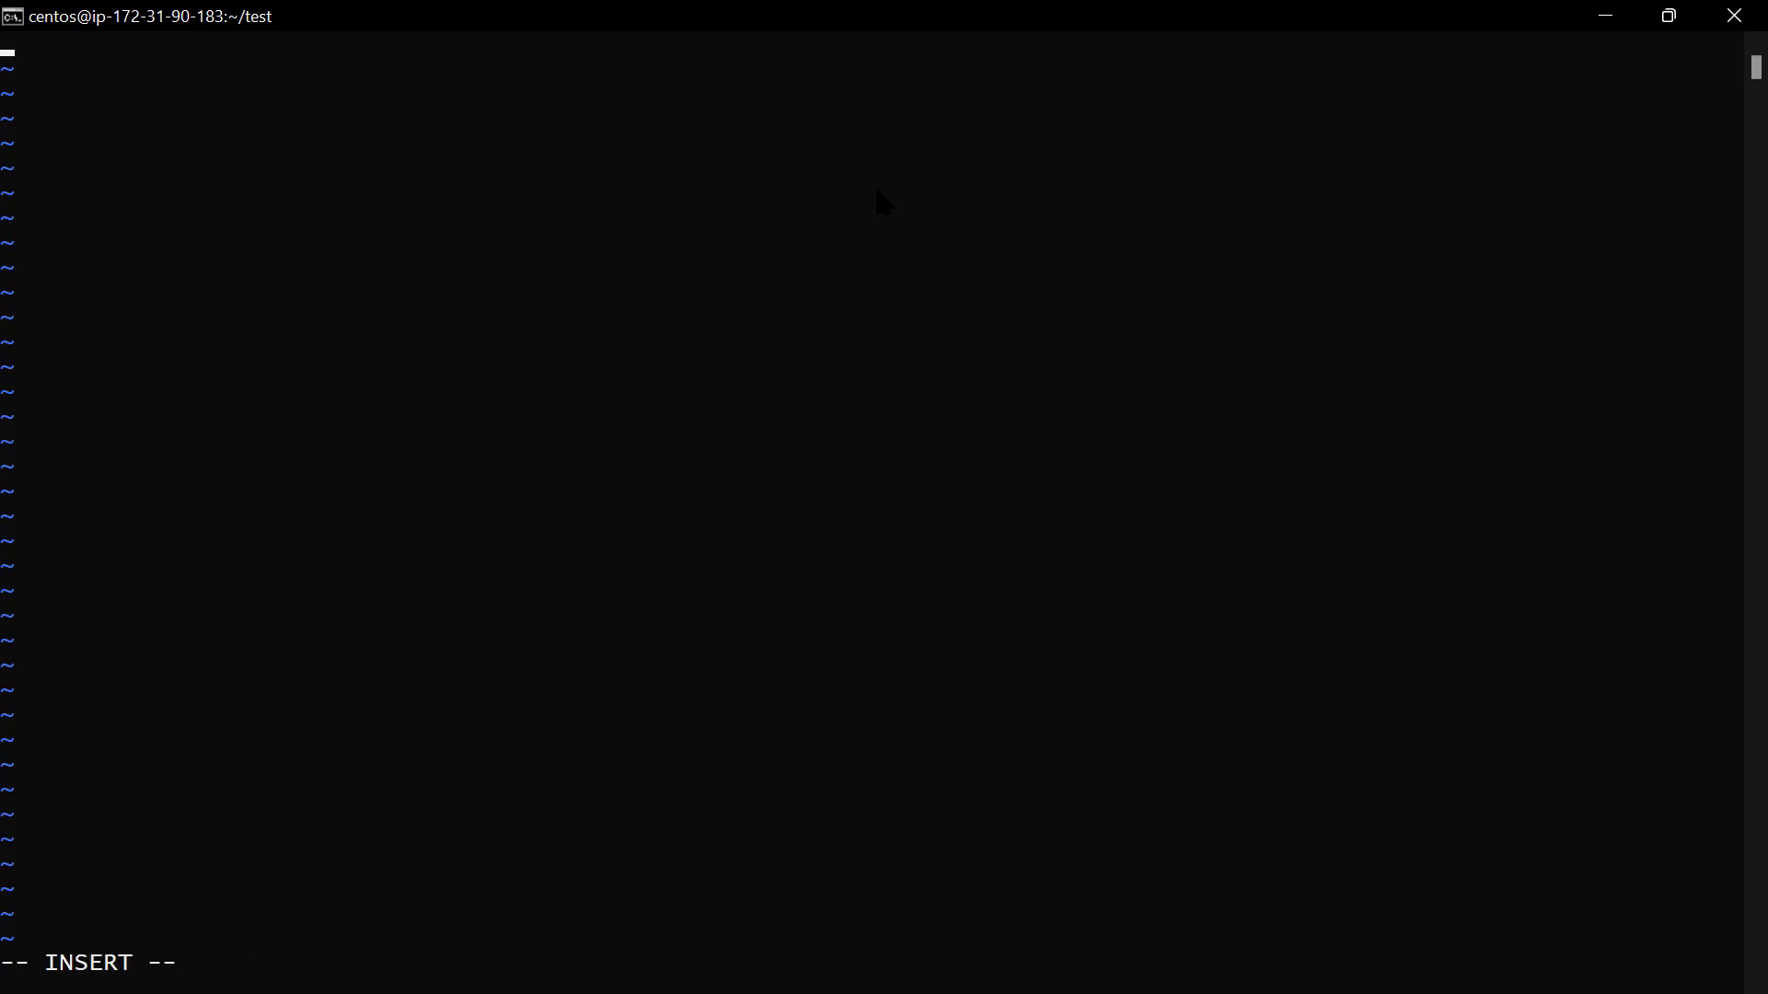
pyautogui.write('[')
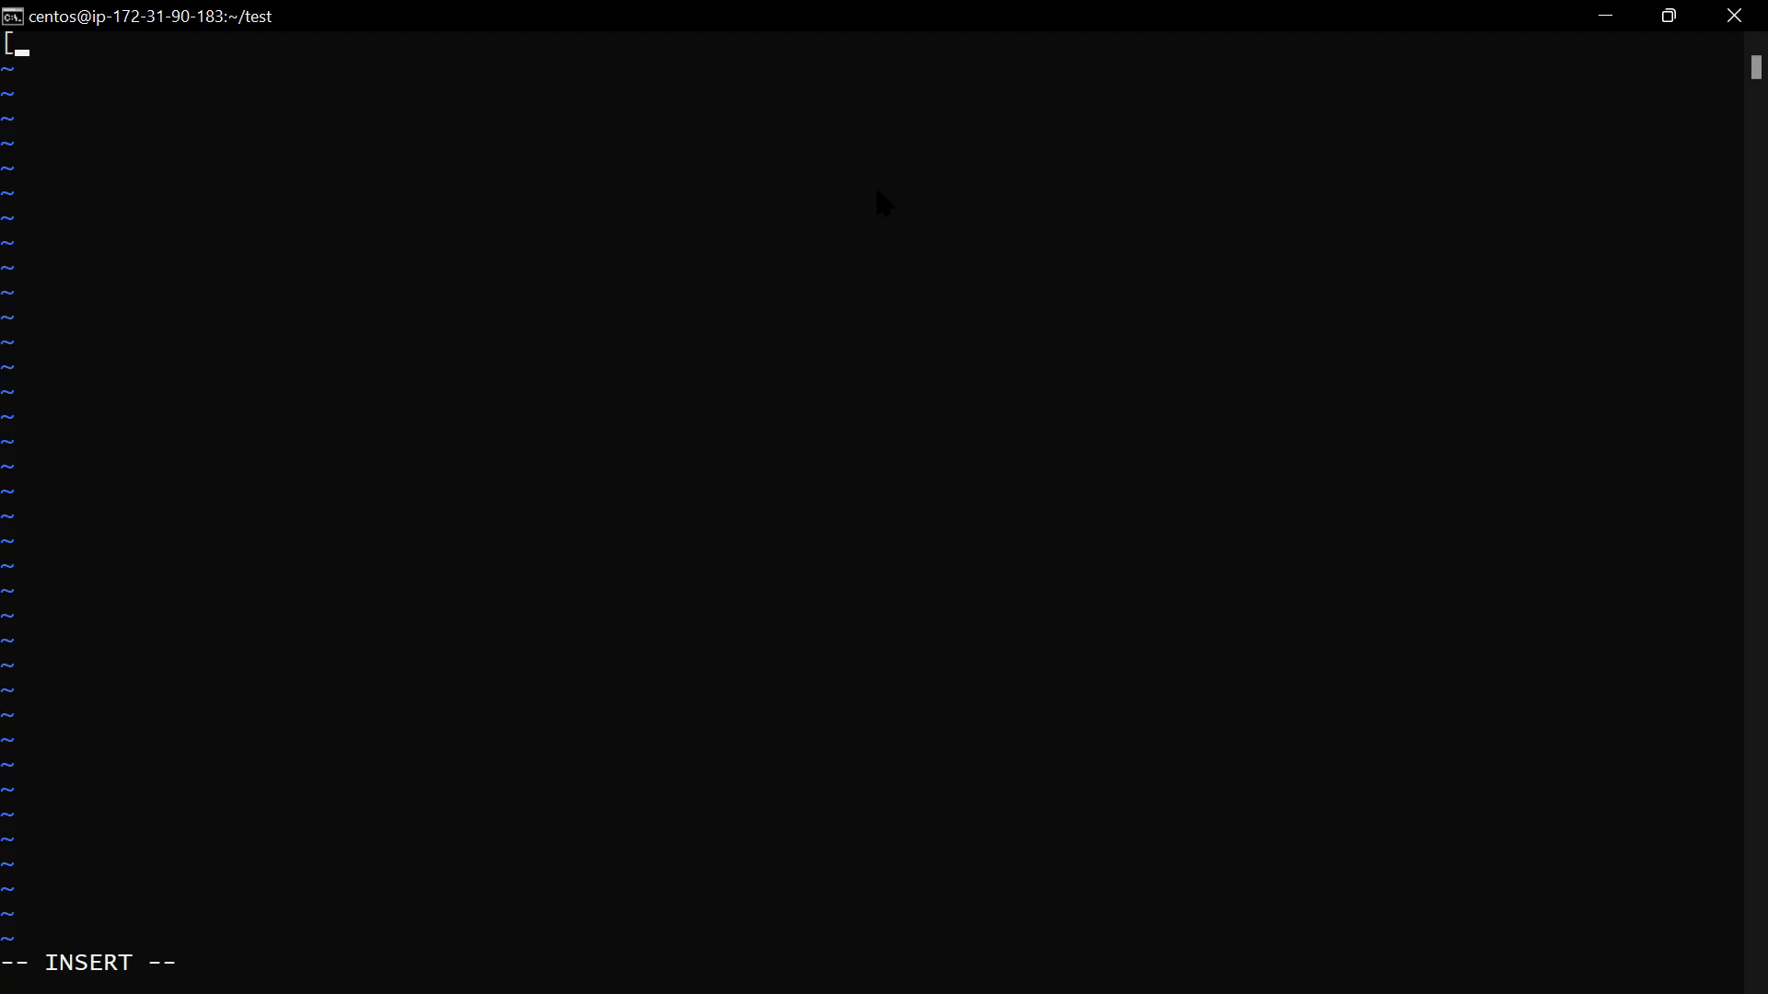
pyautogui.write('sta')
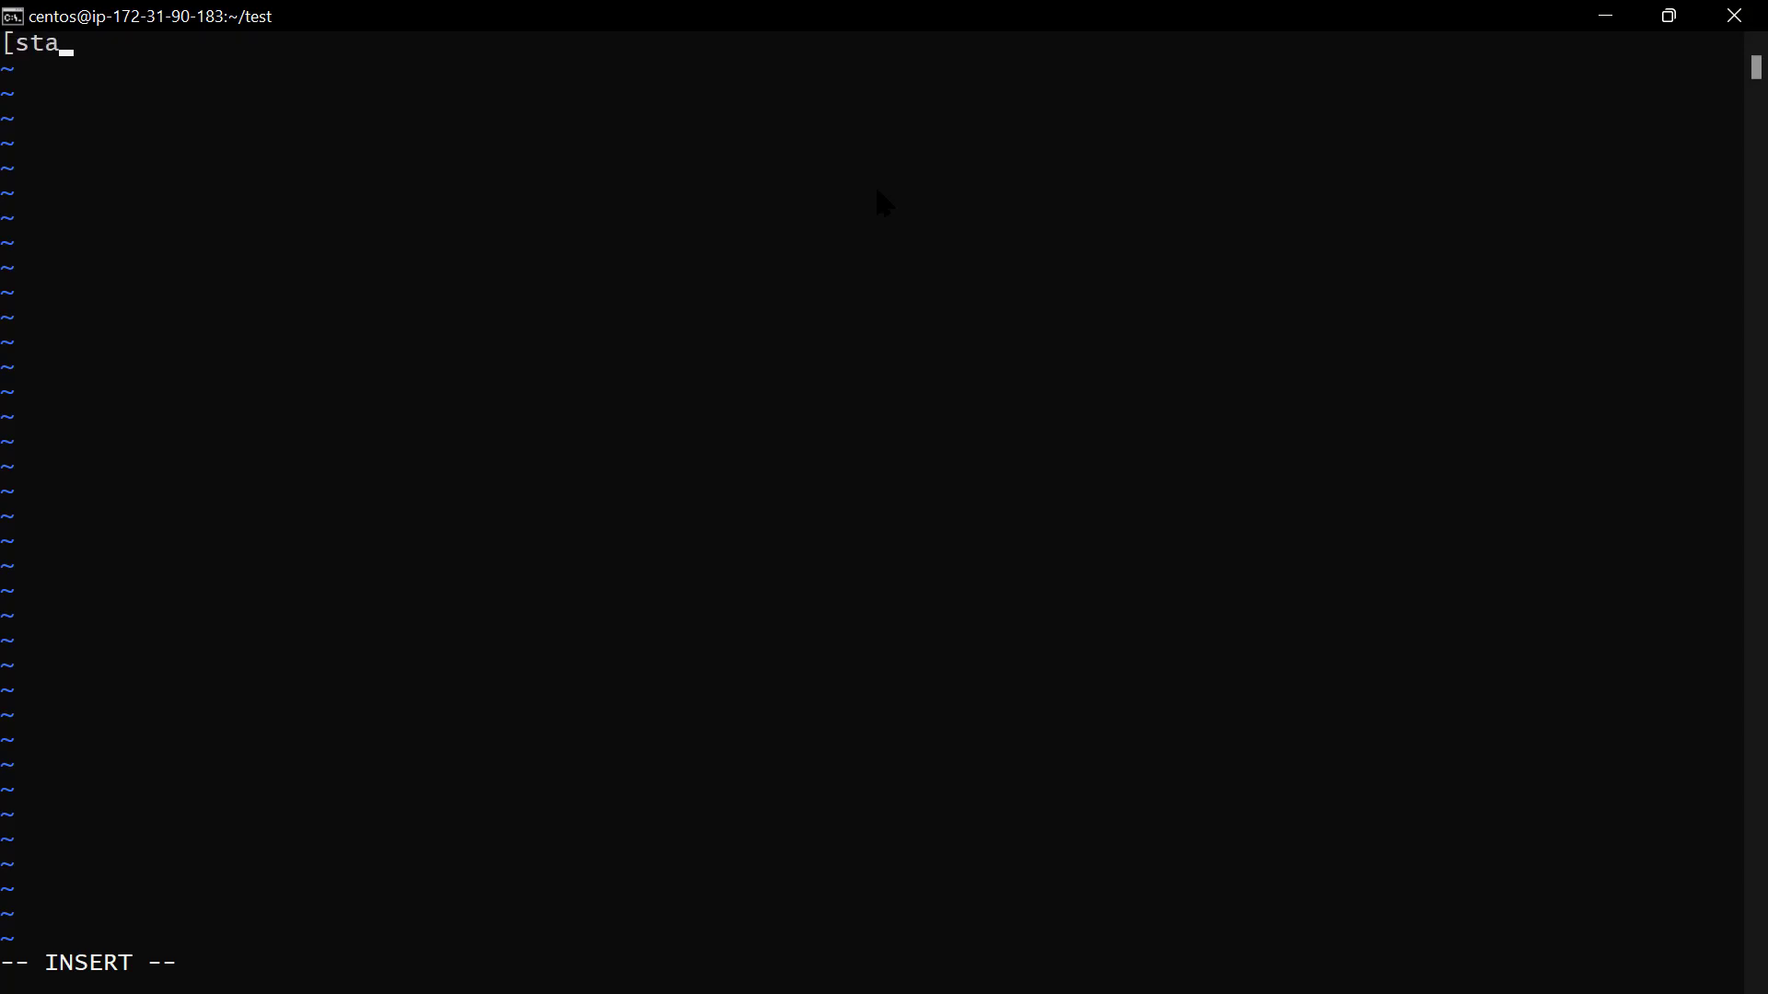
pyautogui.write('nza')
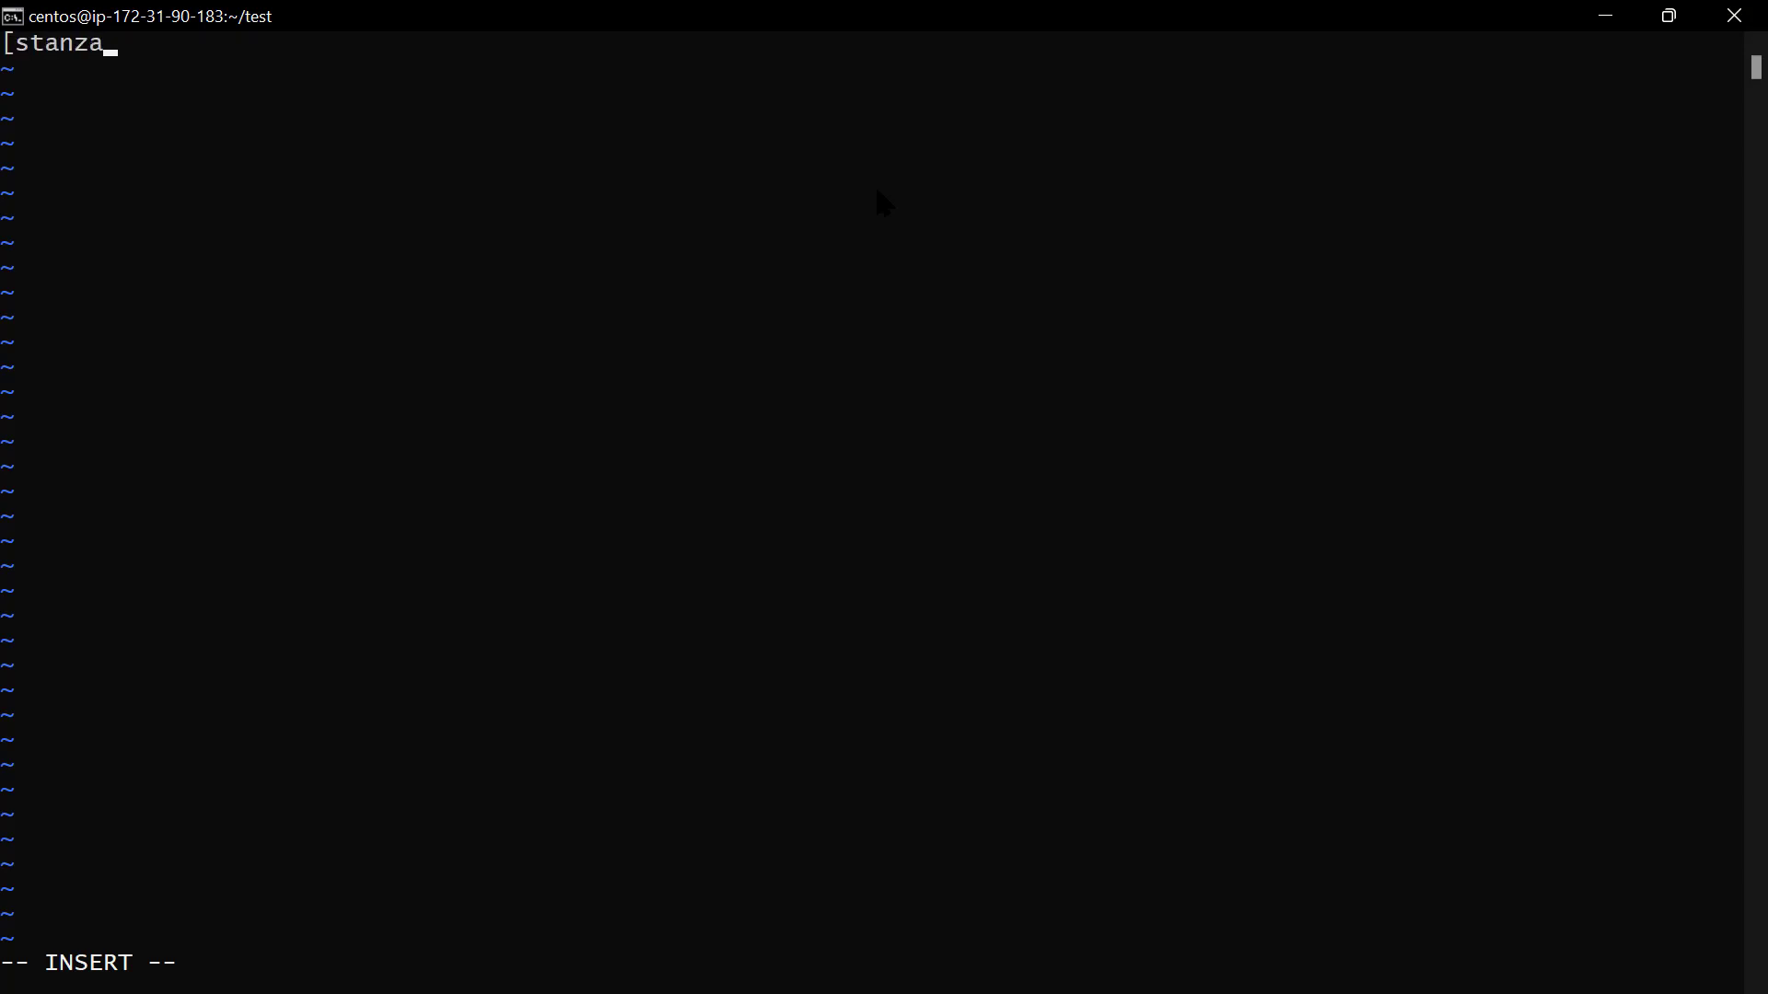
pyautogui.write(']')
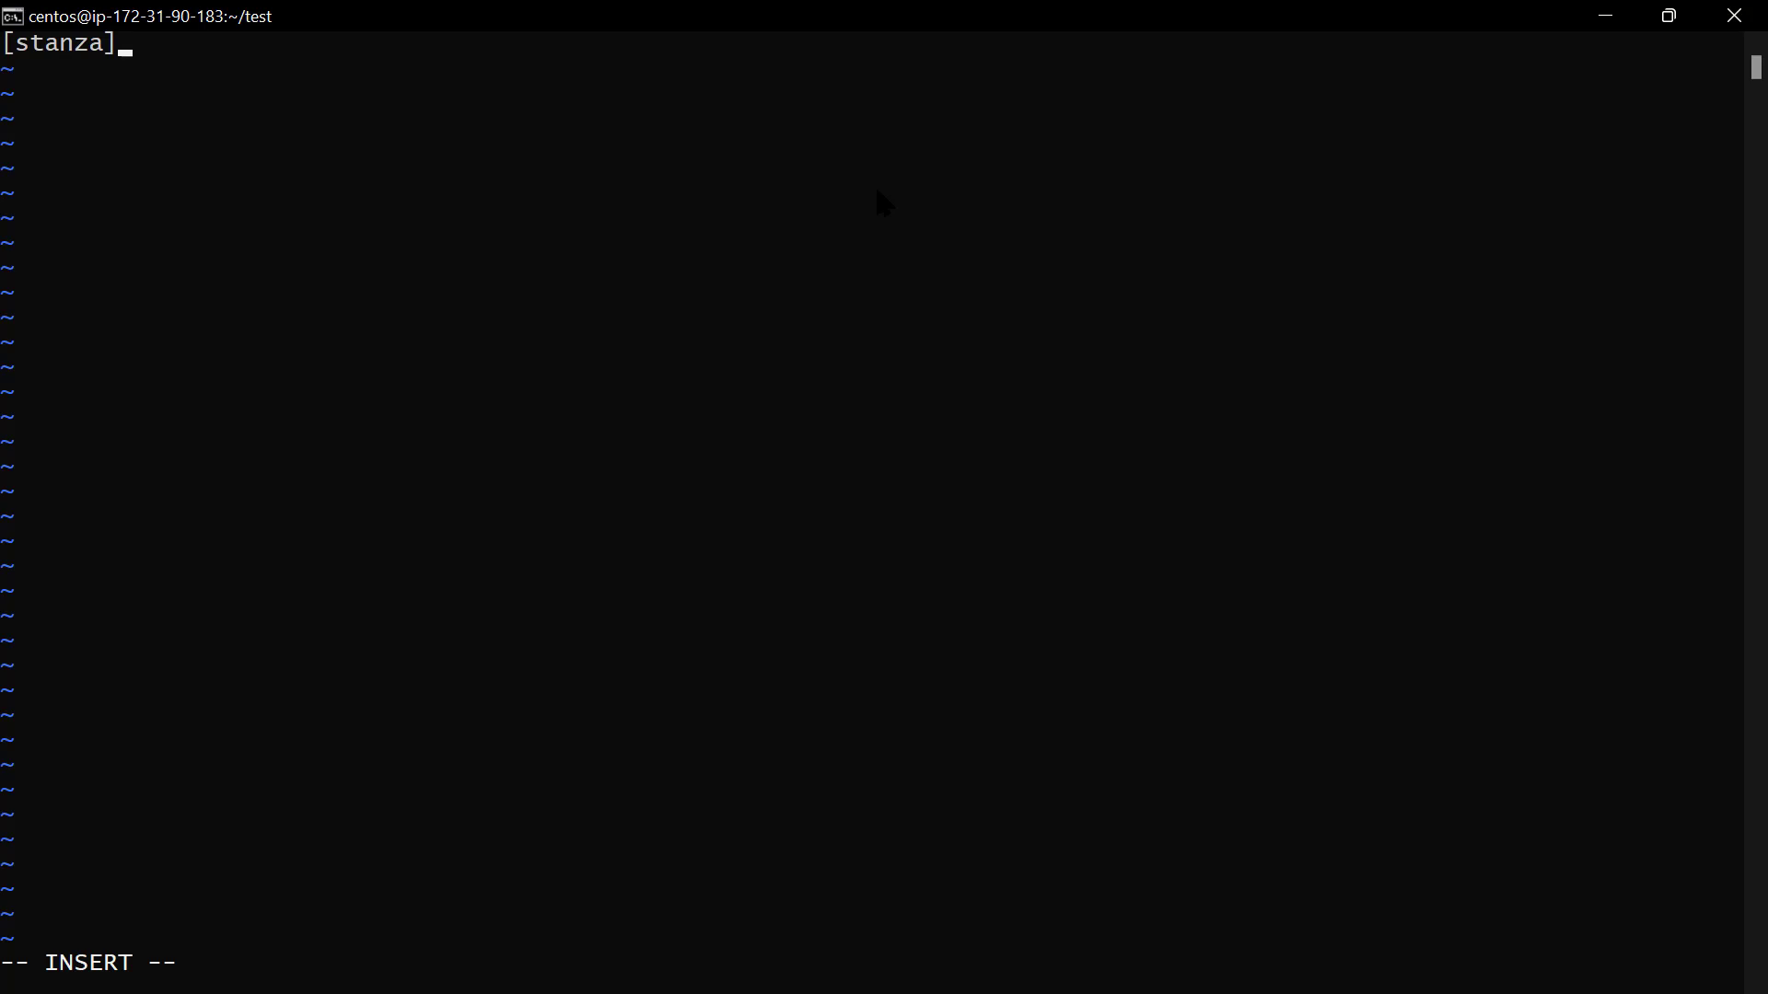
pyautogui.press('Enter')
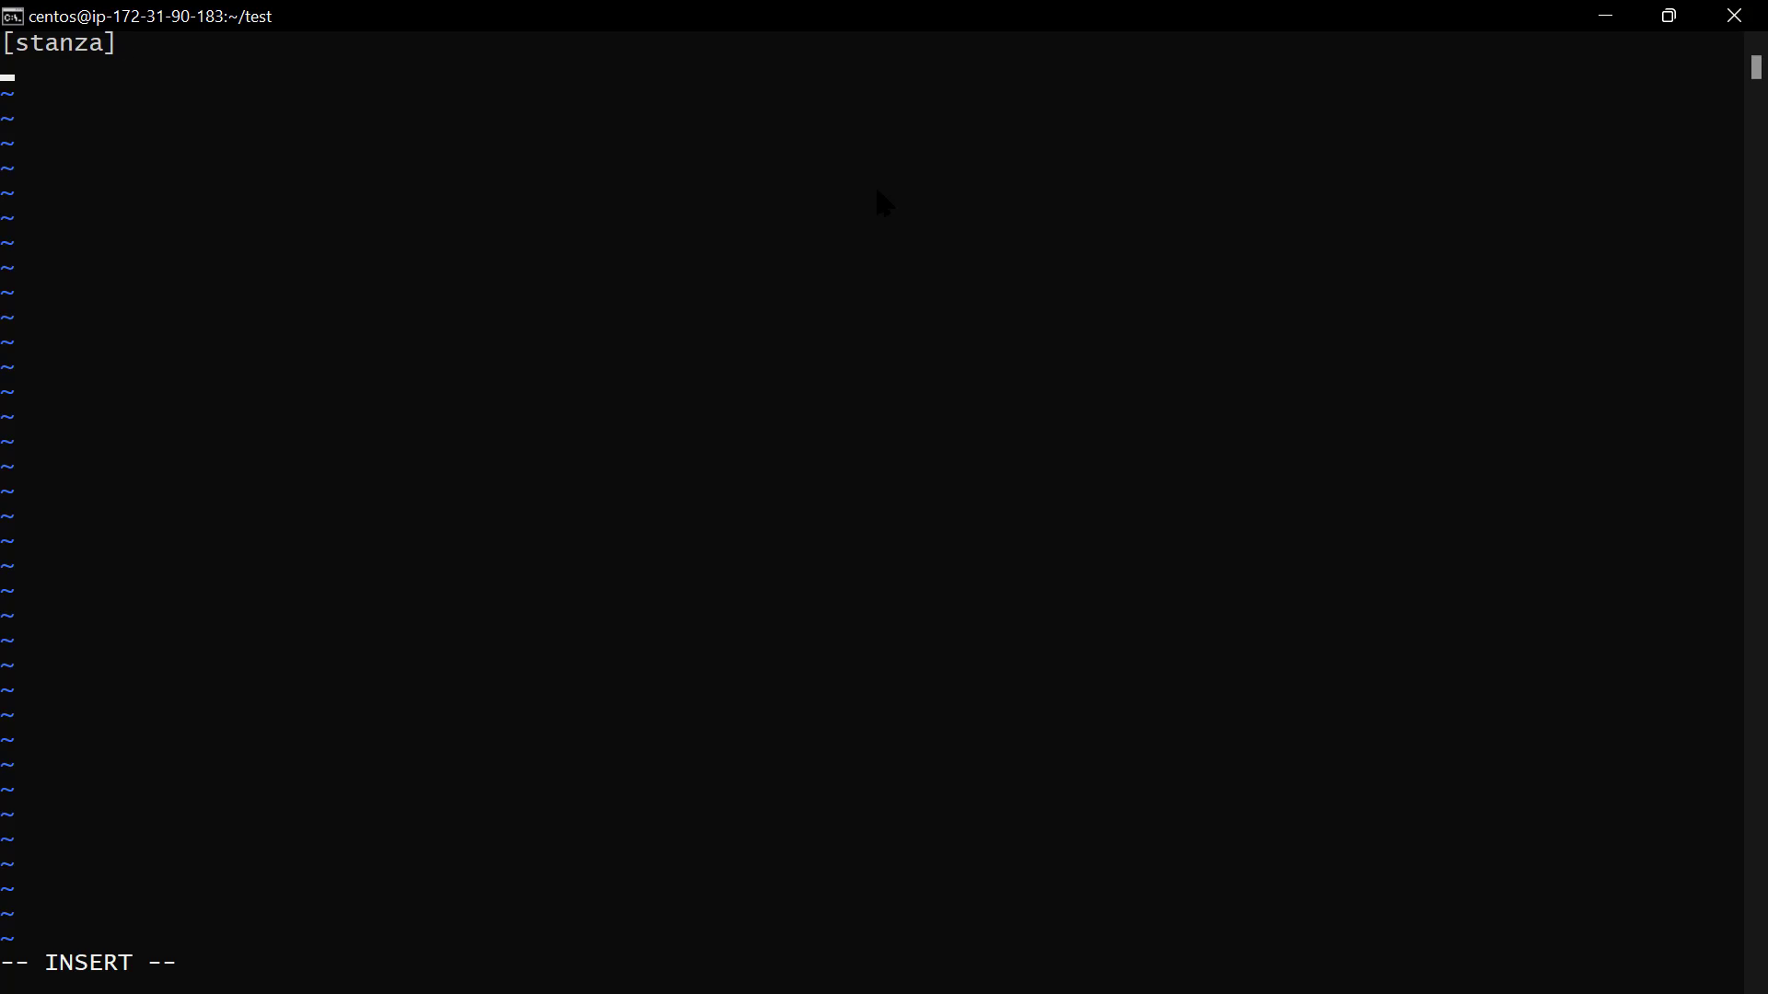
# Add attribute1=value1, attribute2=value2 and attribute3=value3 lines, then leave insert mode.
pyautogui.write('atr')
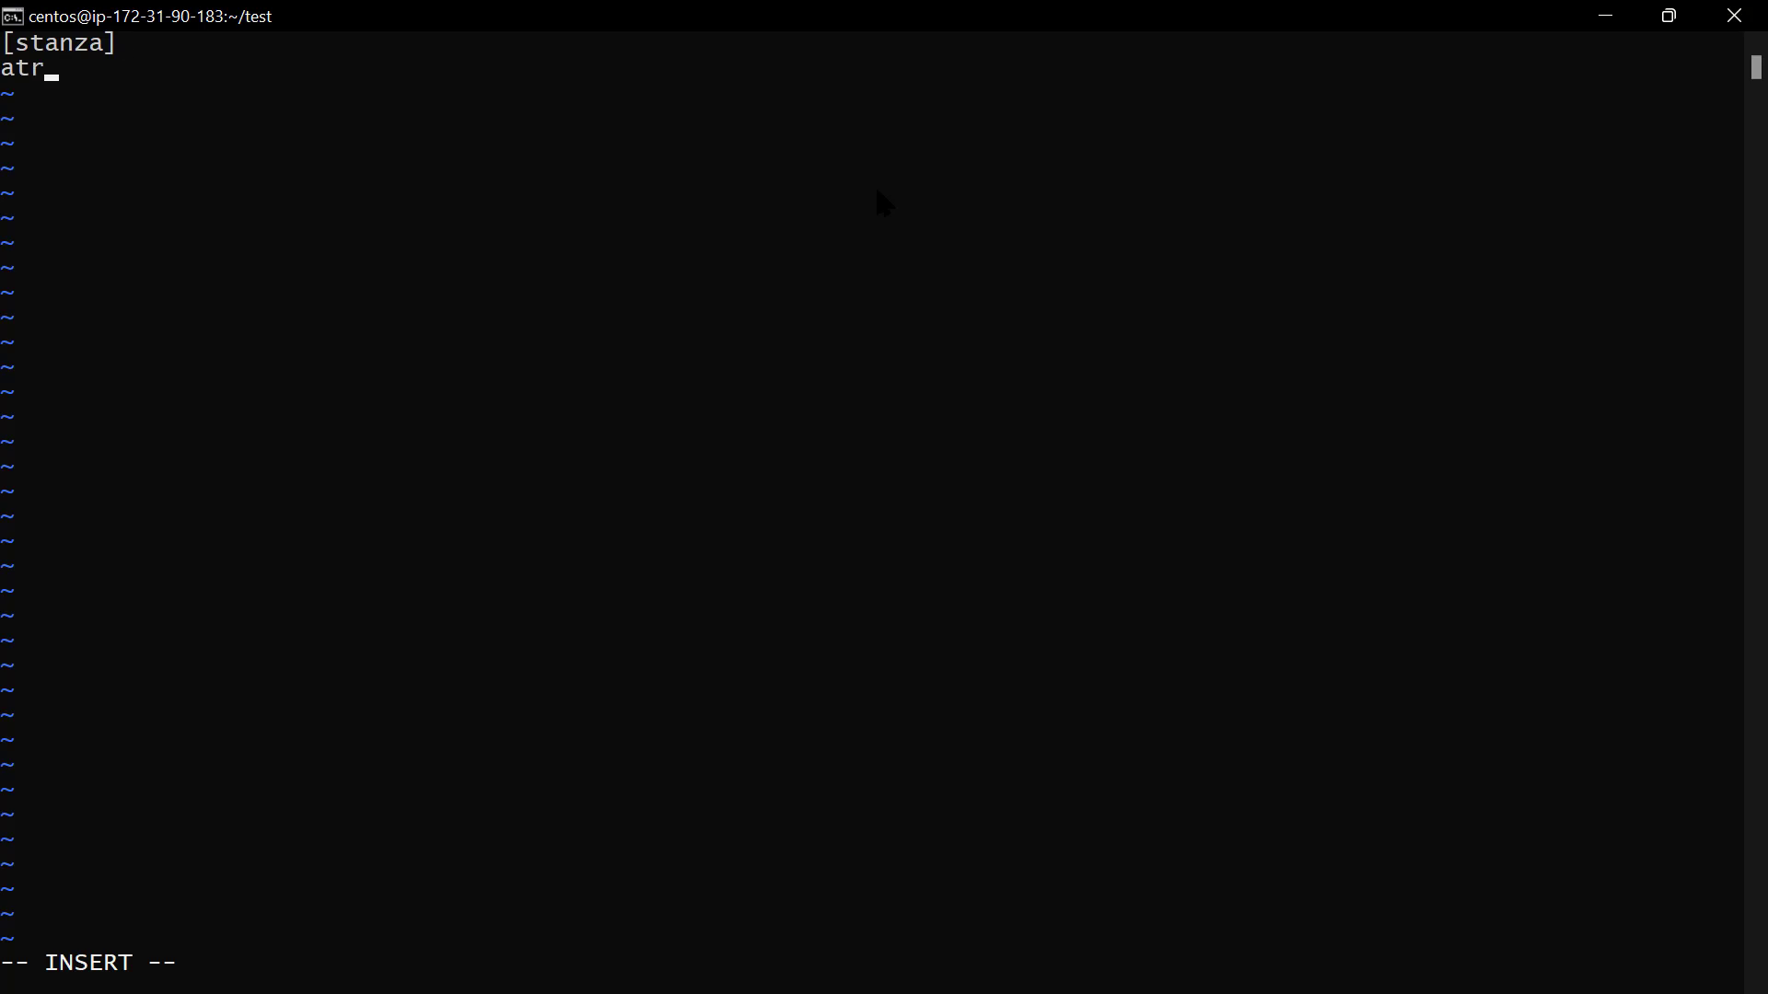
pyautogui.write('tib')
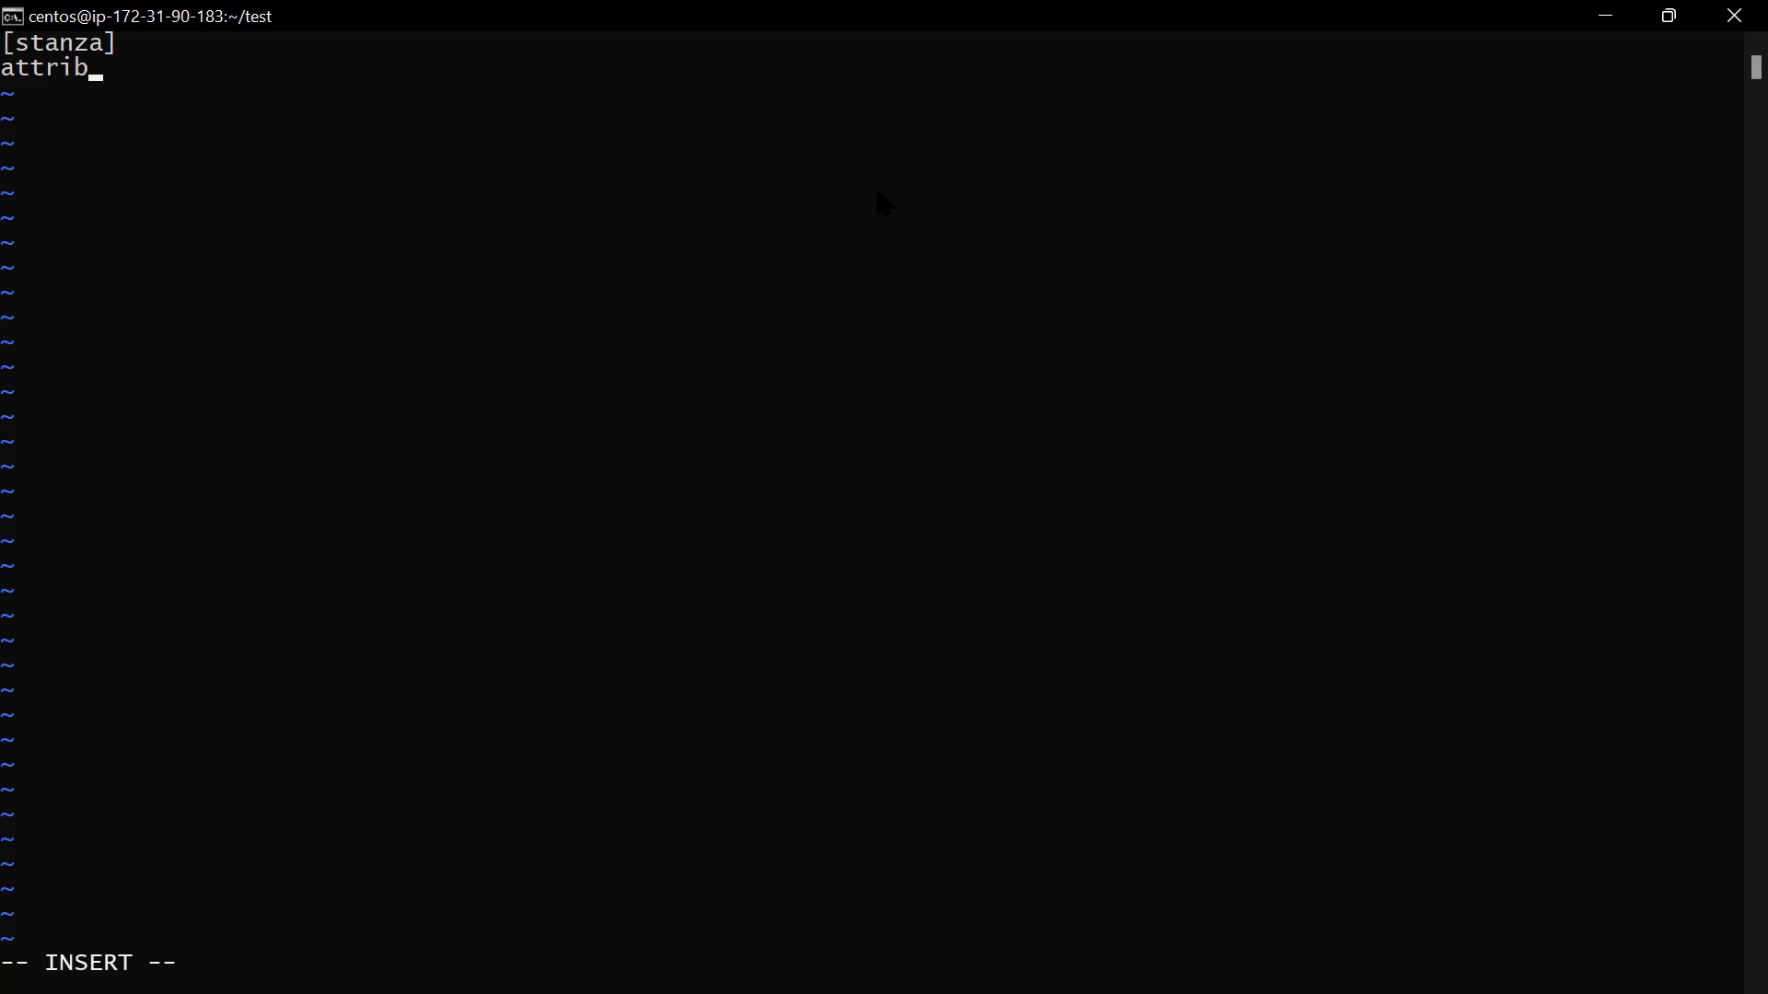
pyautogui.write('ute1=')
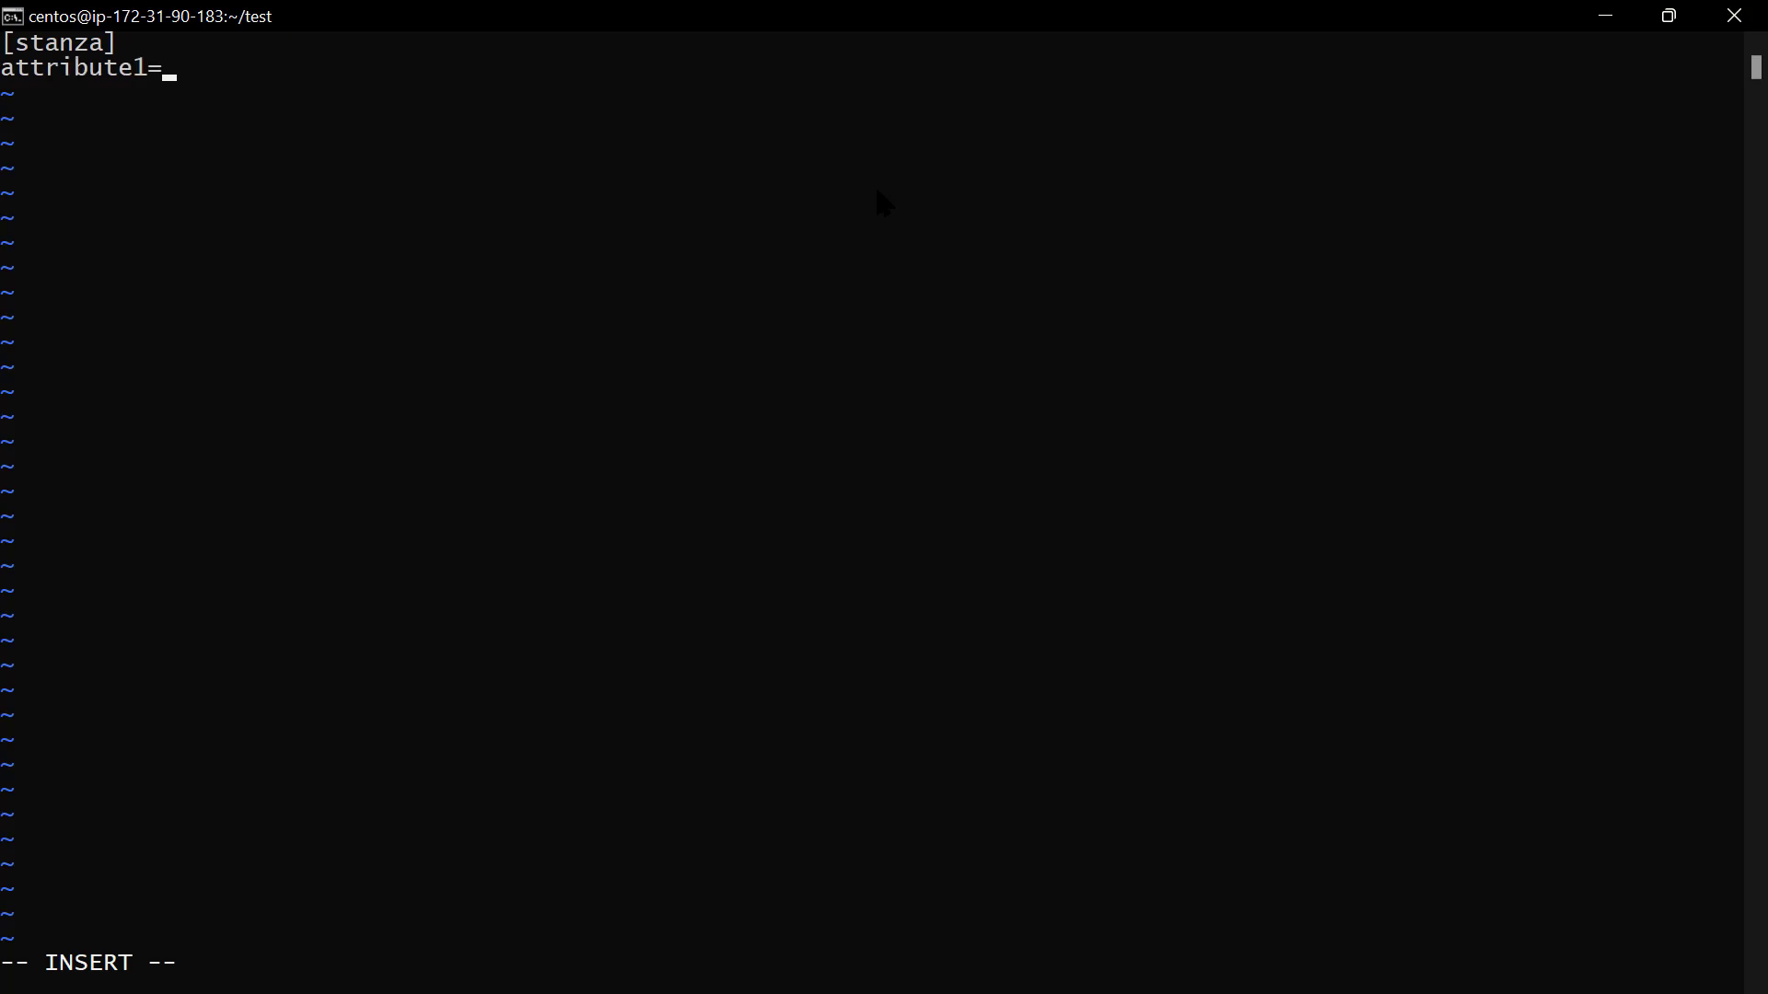
pyautogui.write('value1')
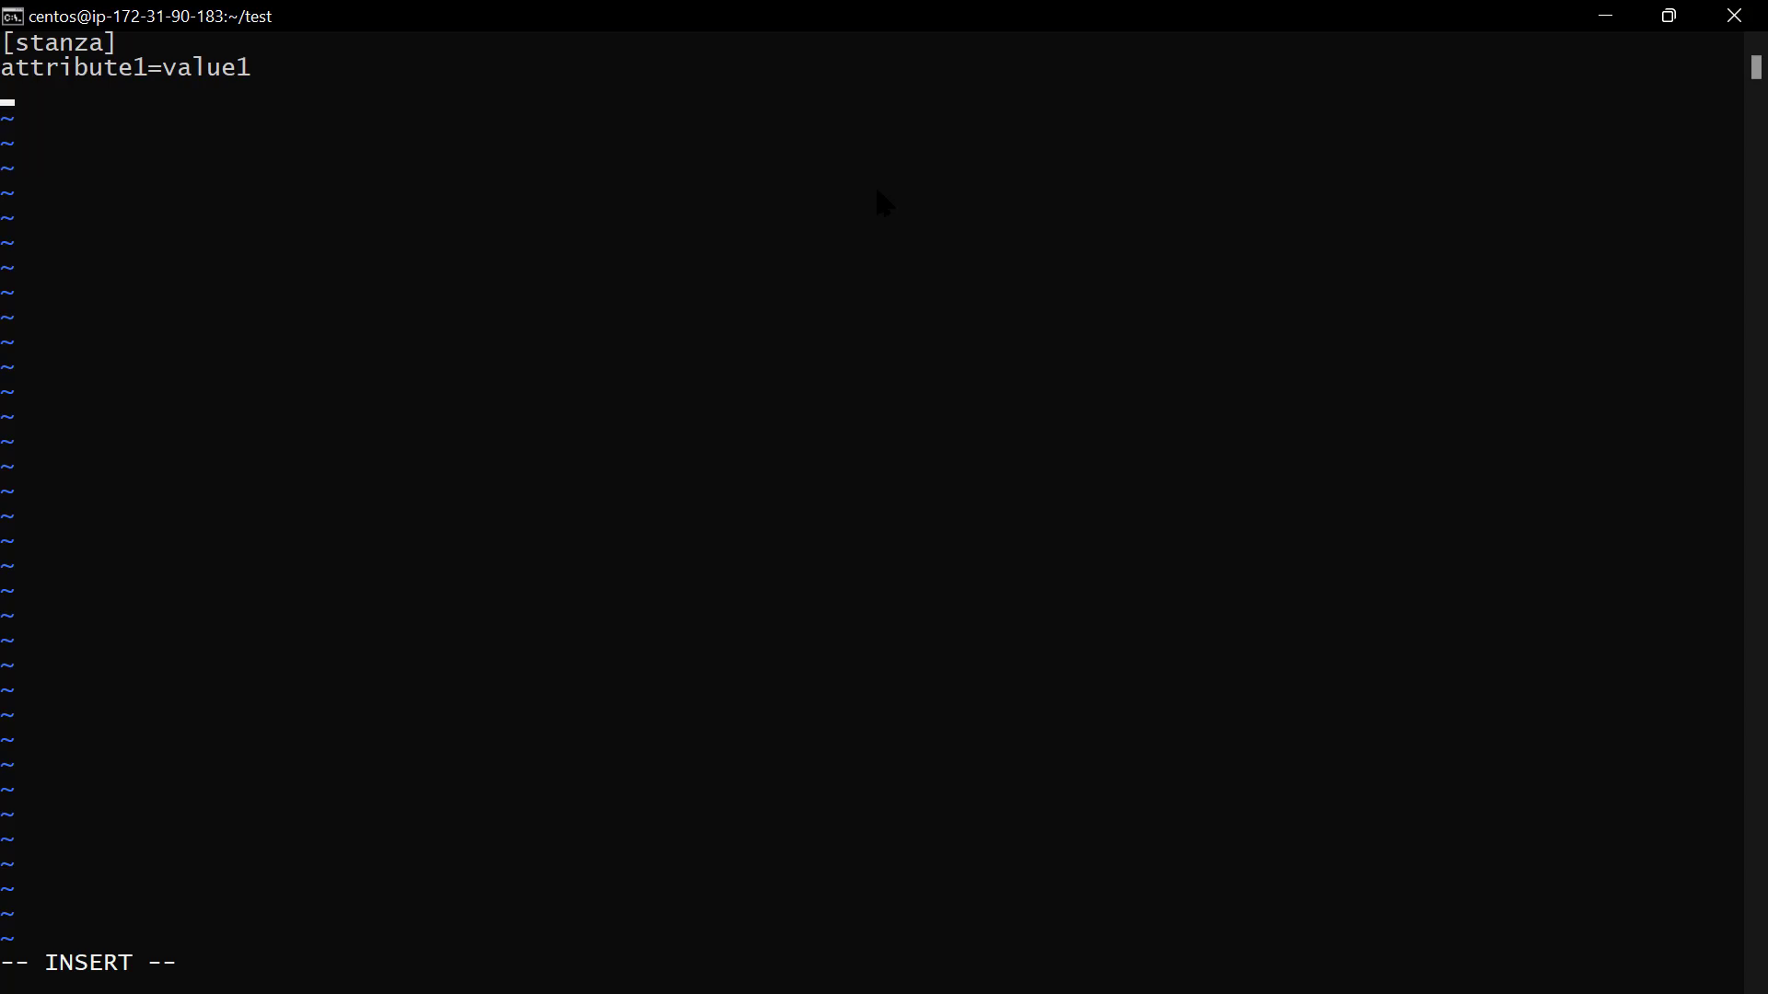
pyautogui.write('attribute')
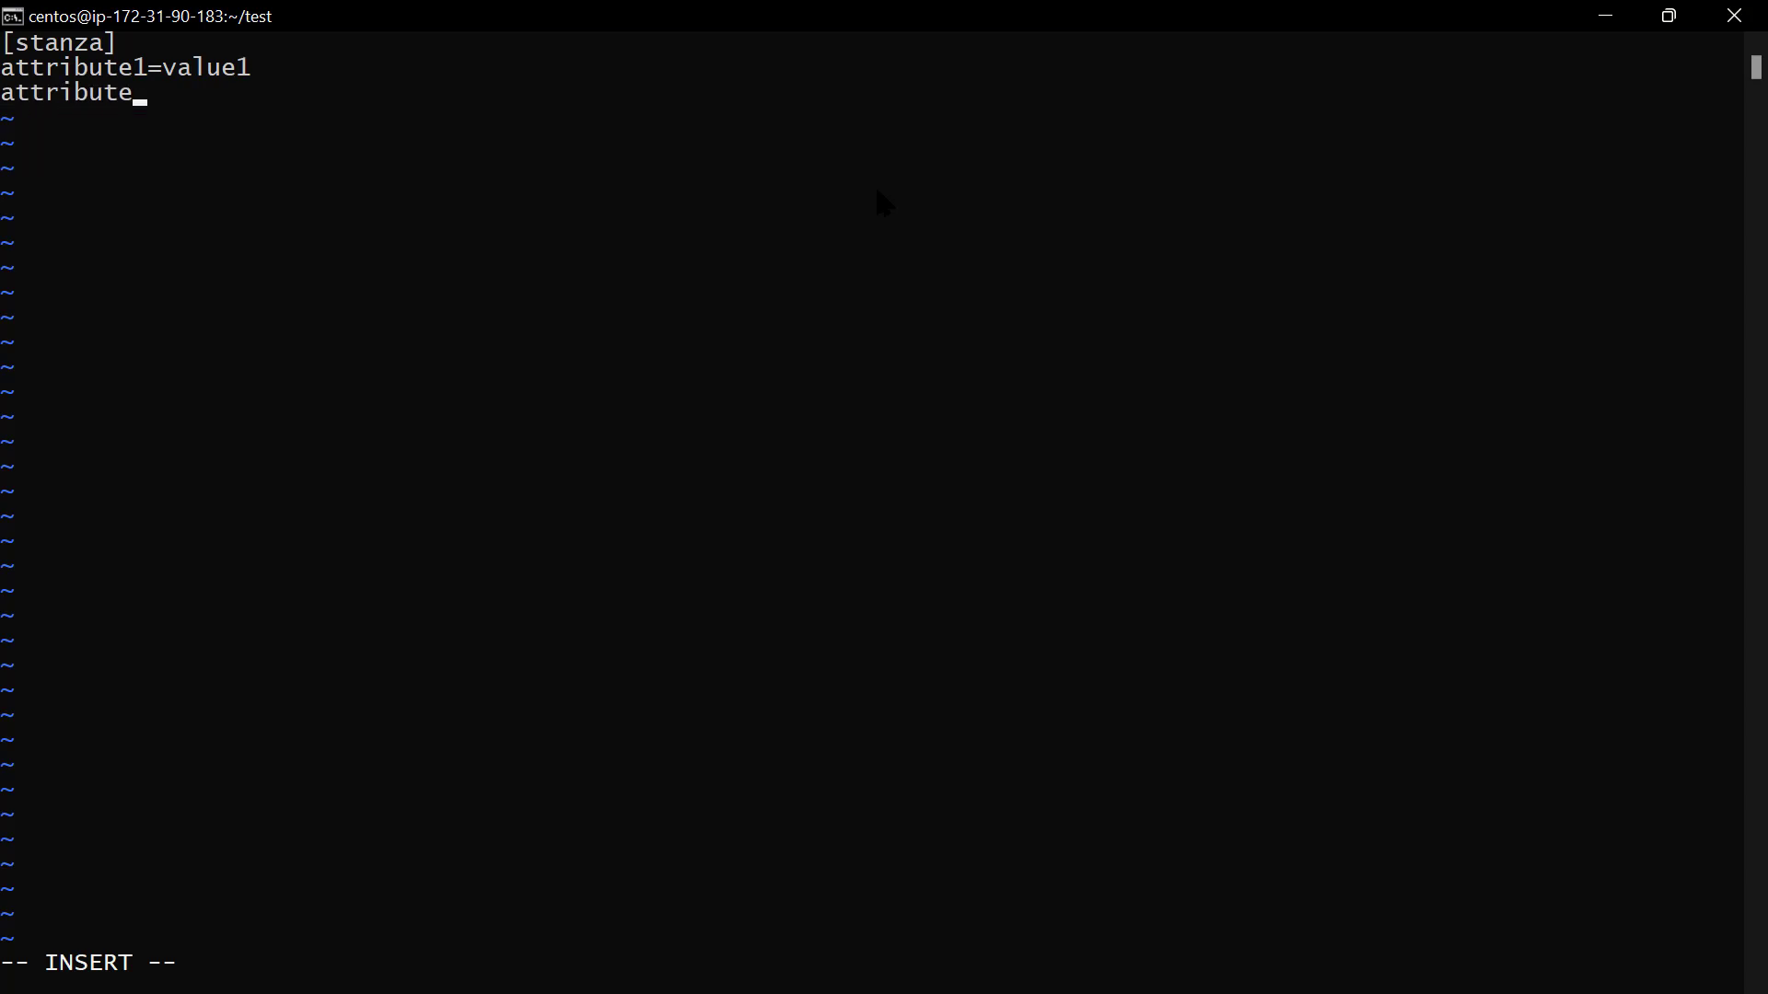
pyautogui.write('2=')
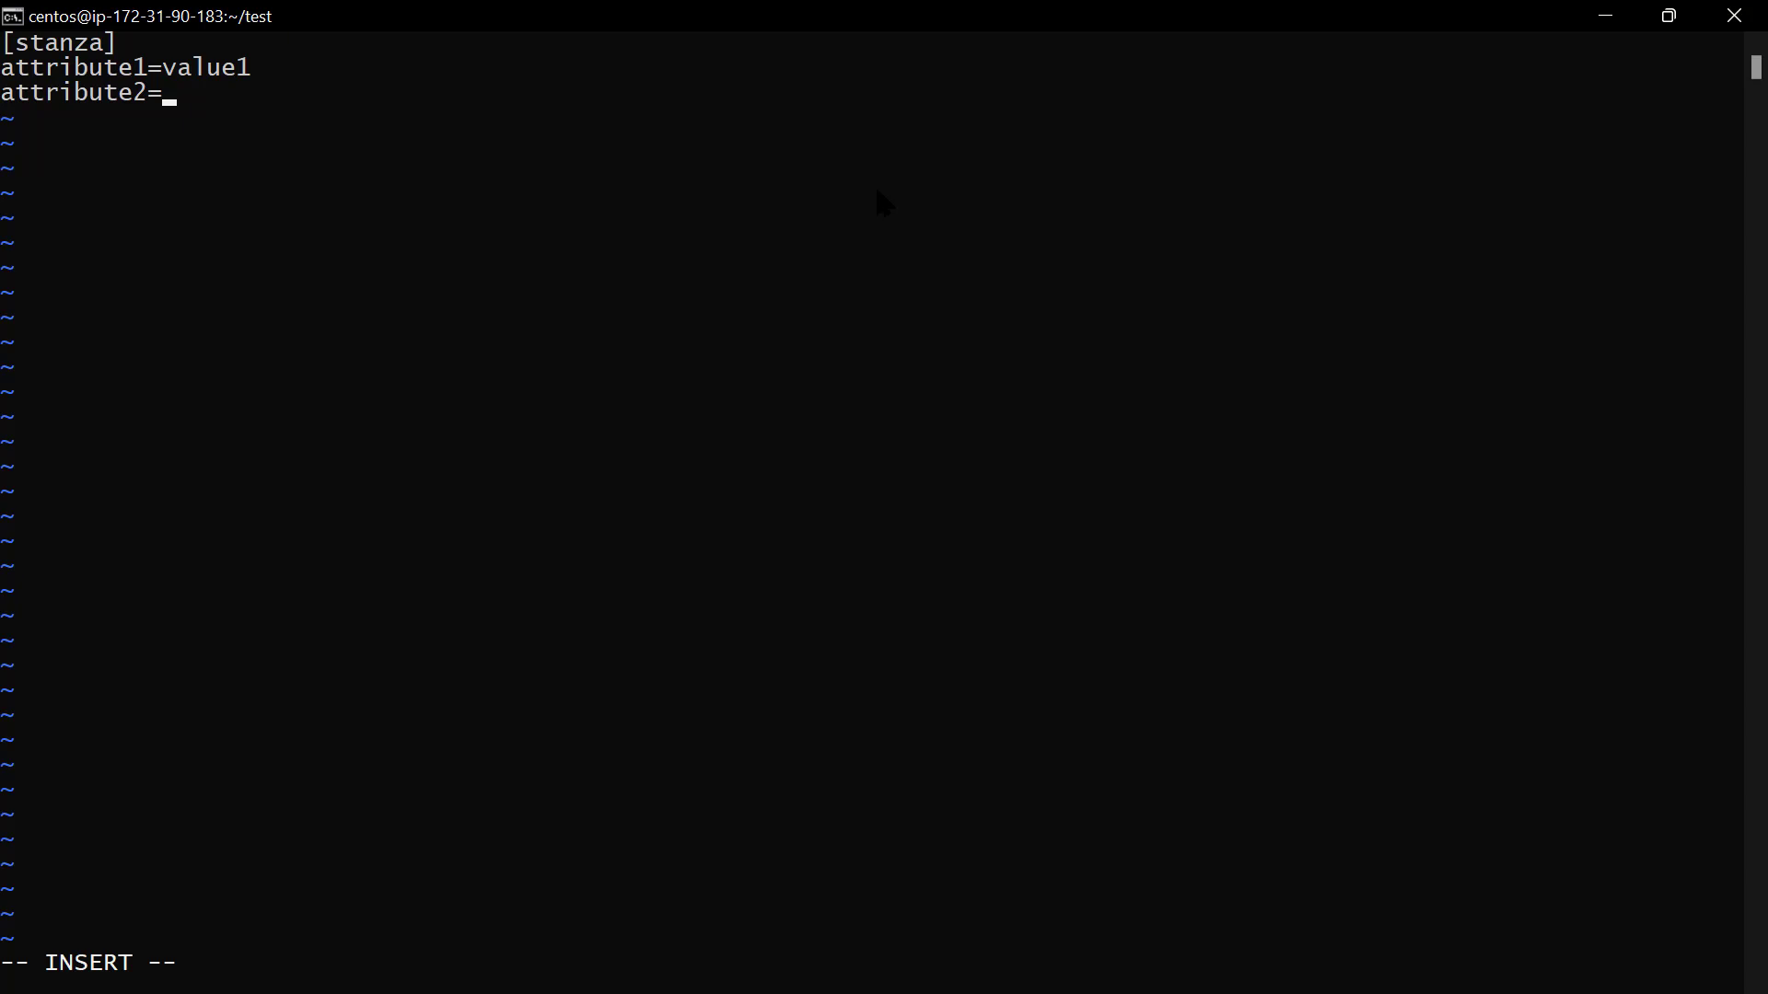
pyautogui.write('value2')
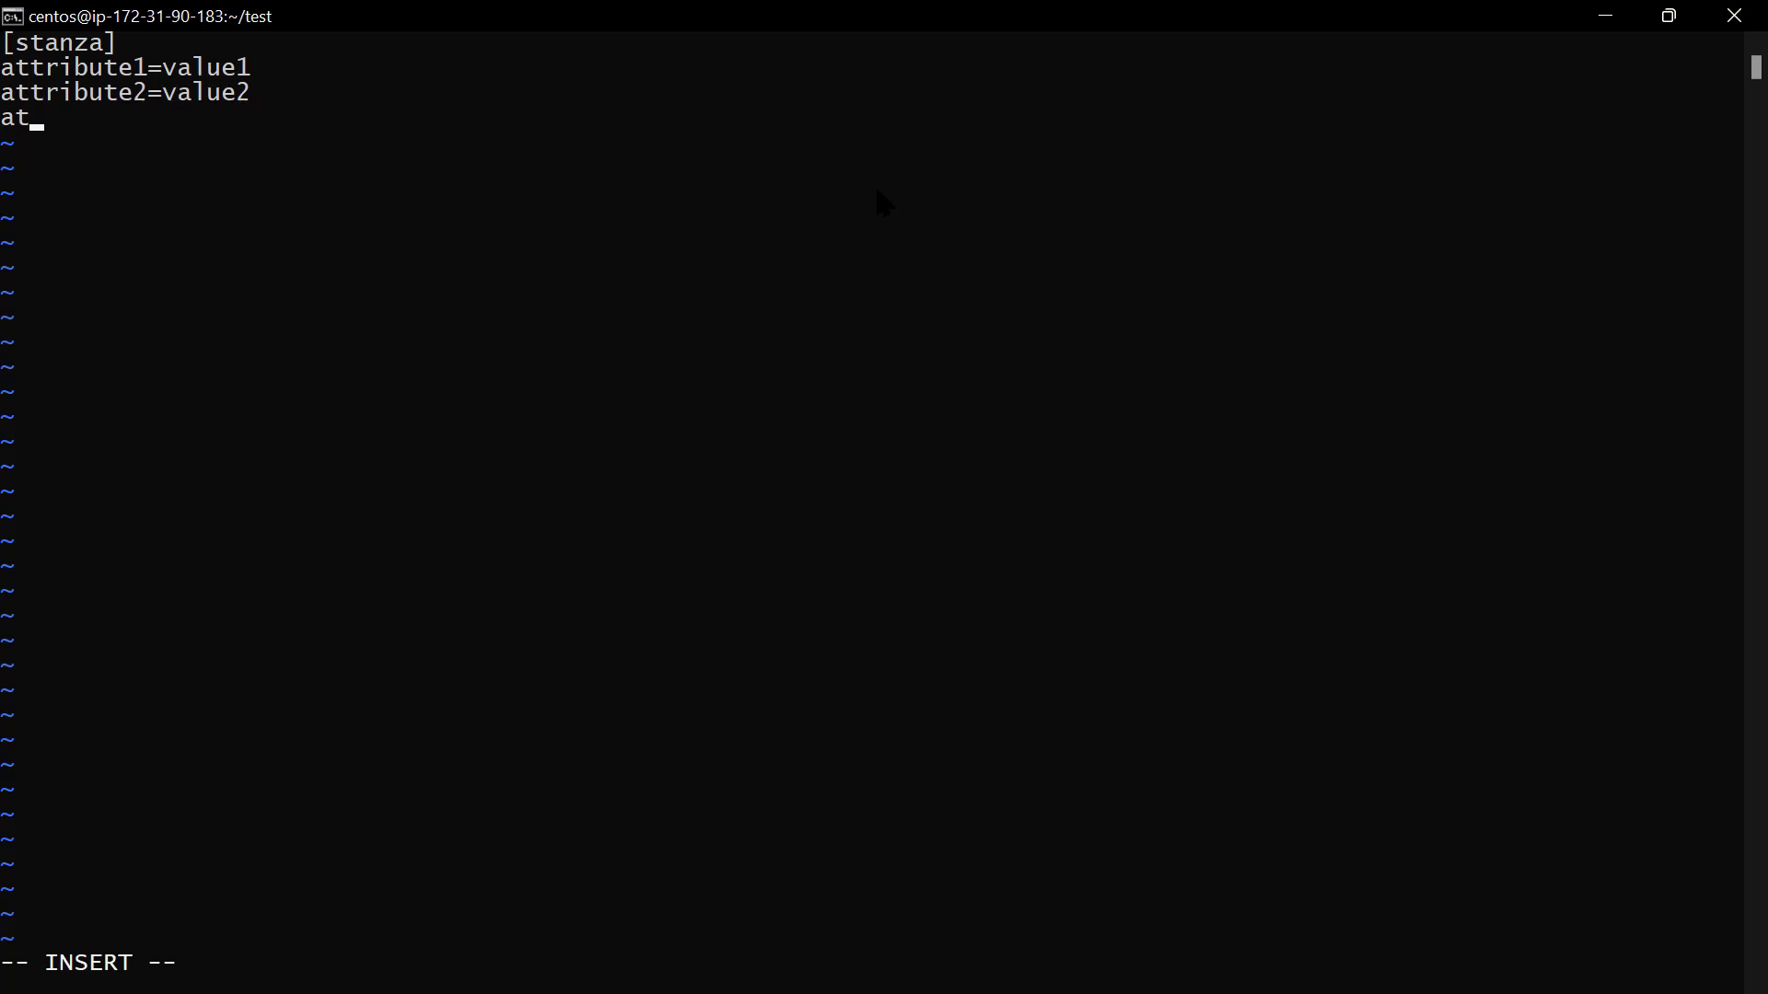
pyautogui.write('tribute3')
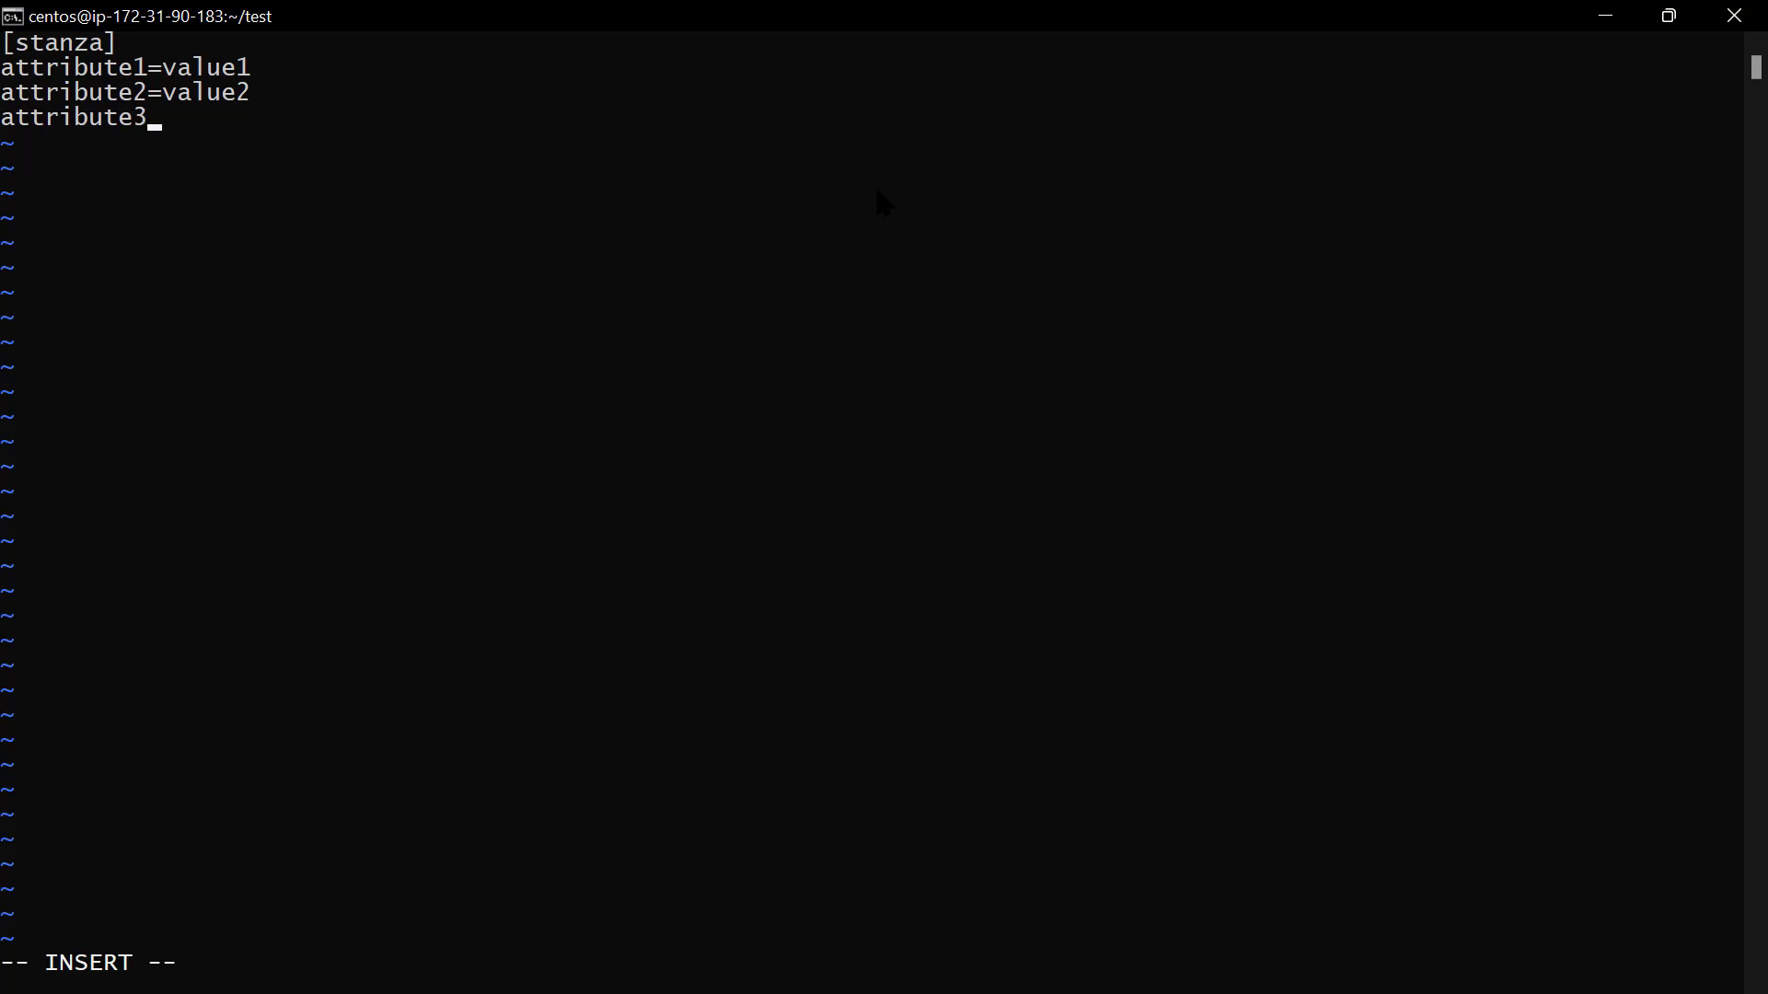
pyautogui.write('=value')
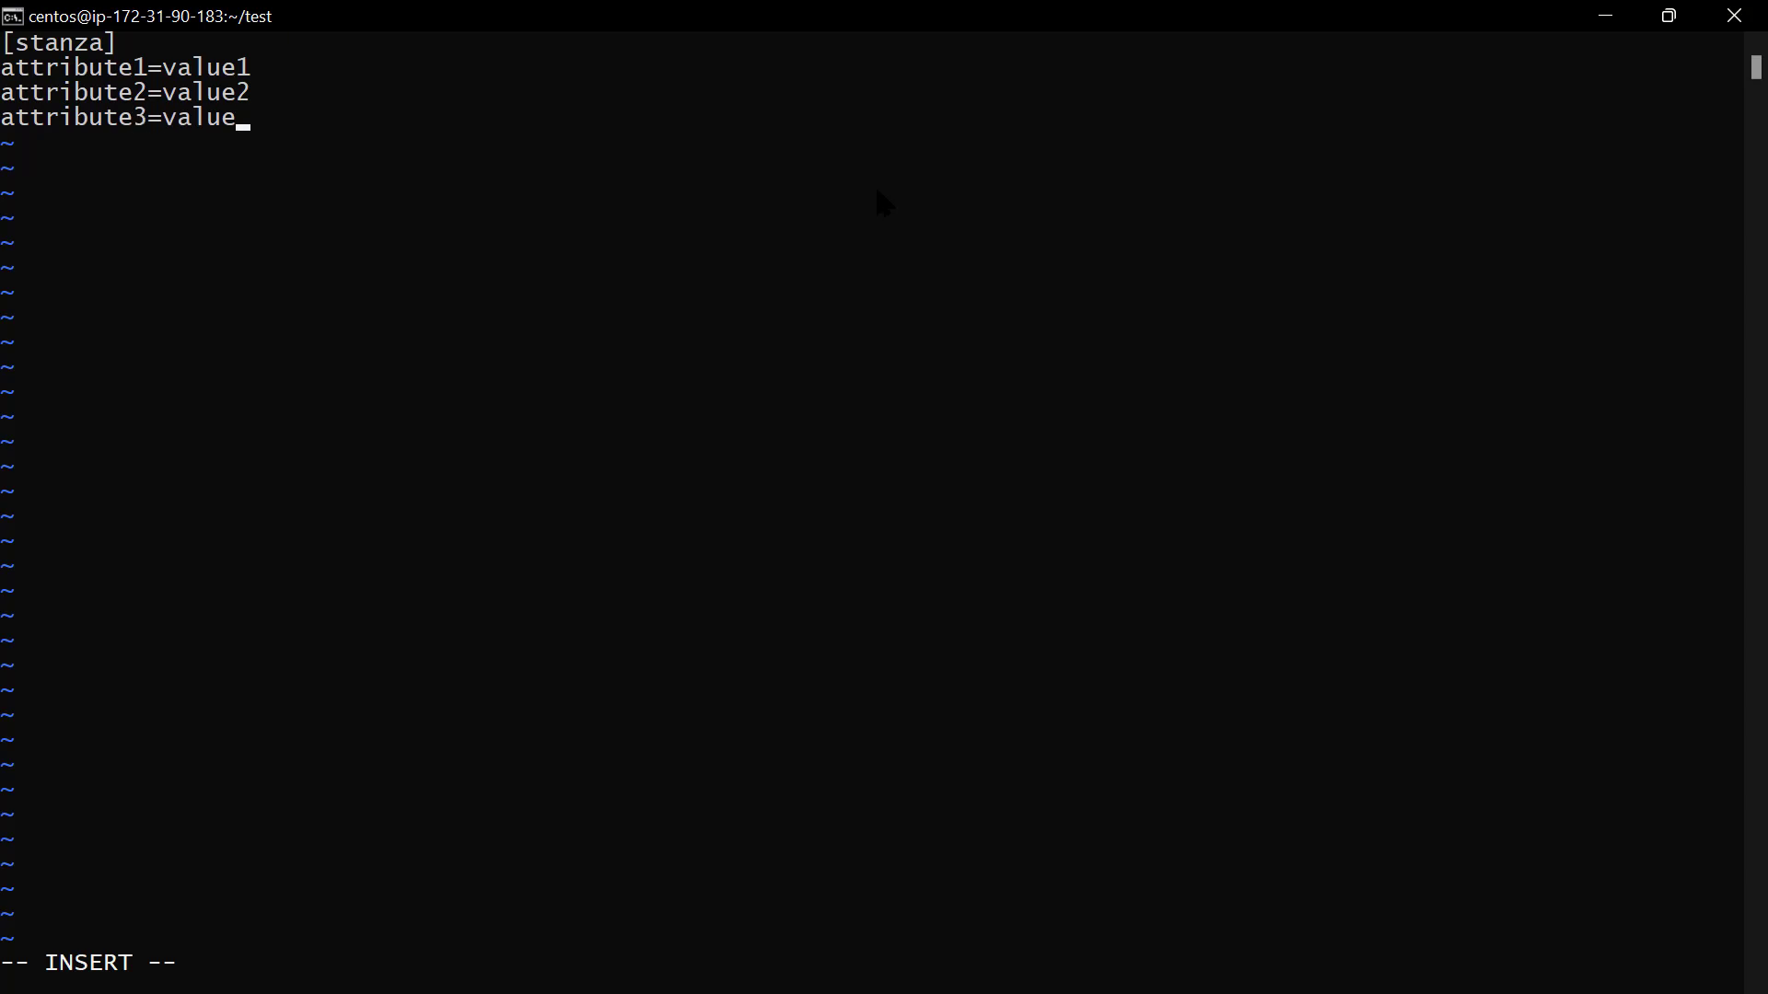
pyautogui.write('3')
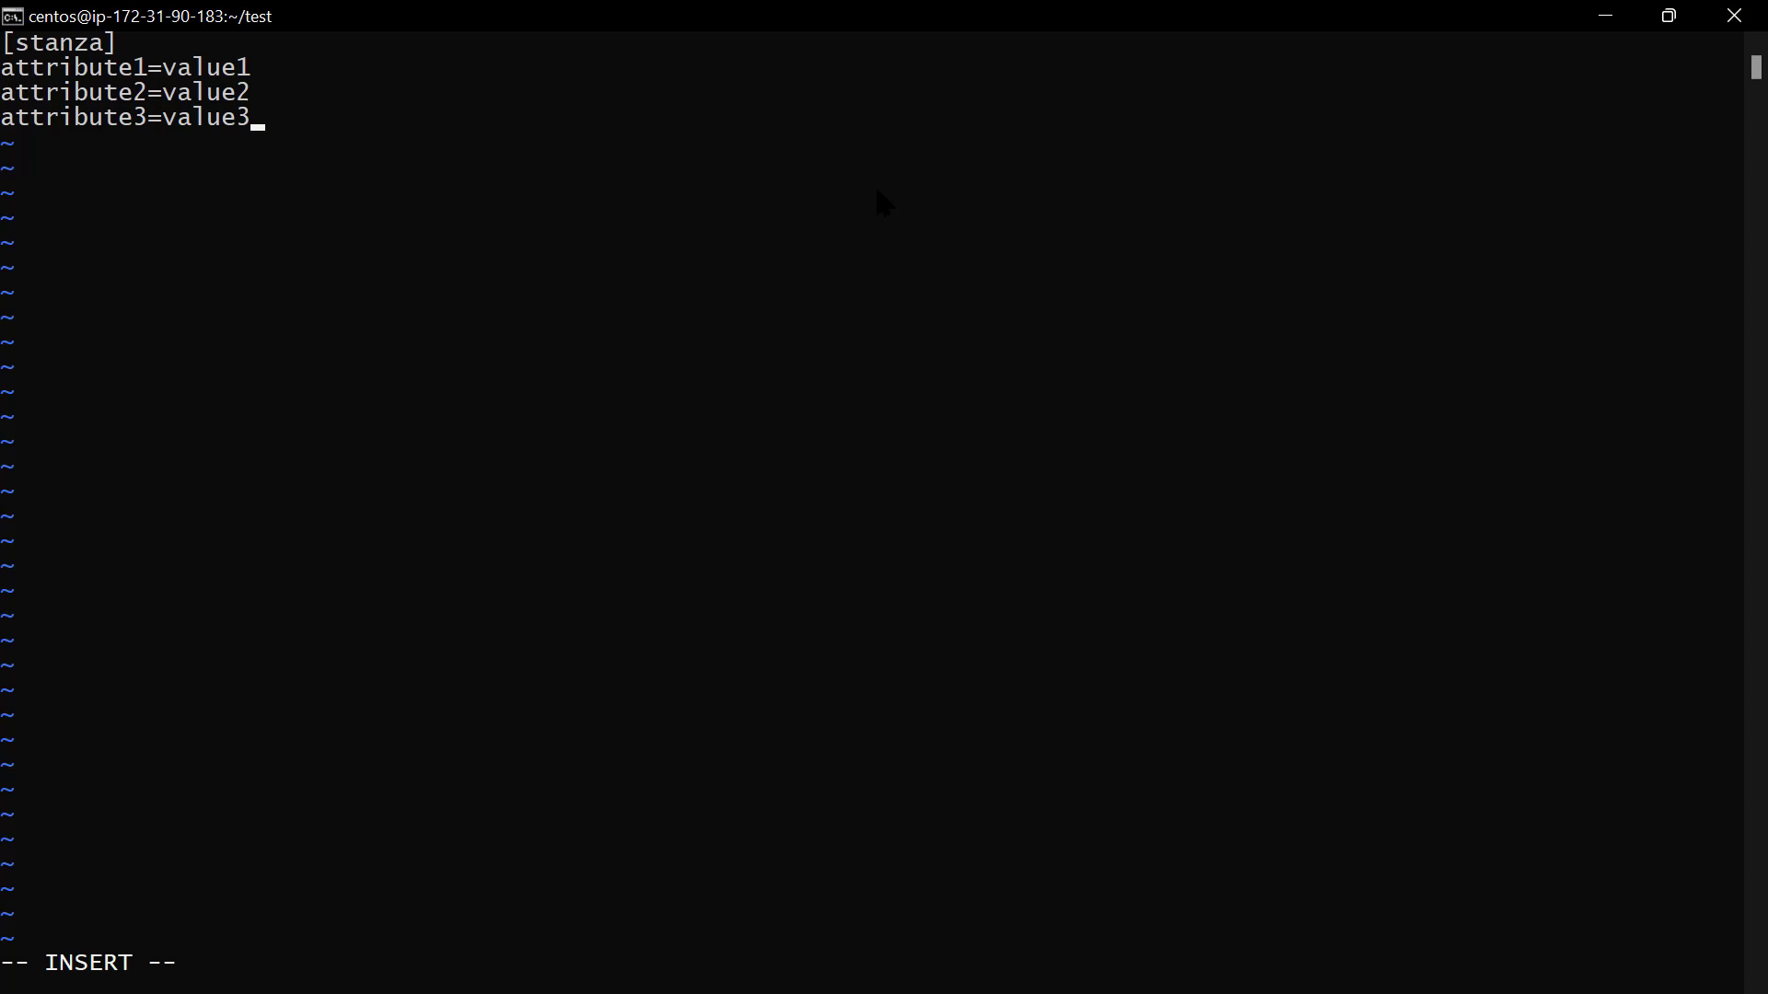
pyautogui.press('Escape')
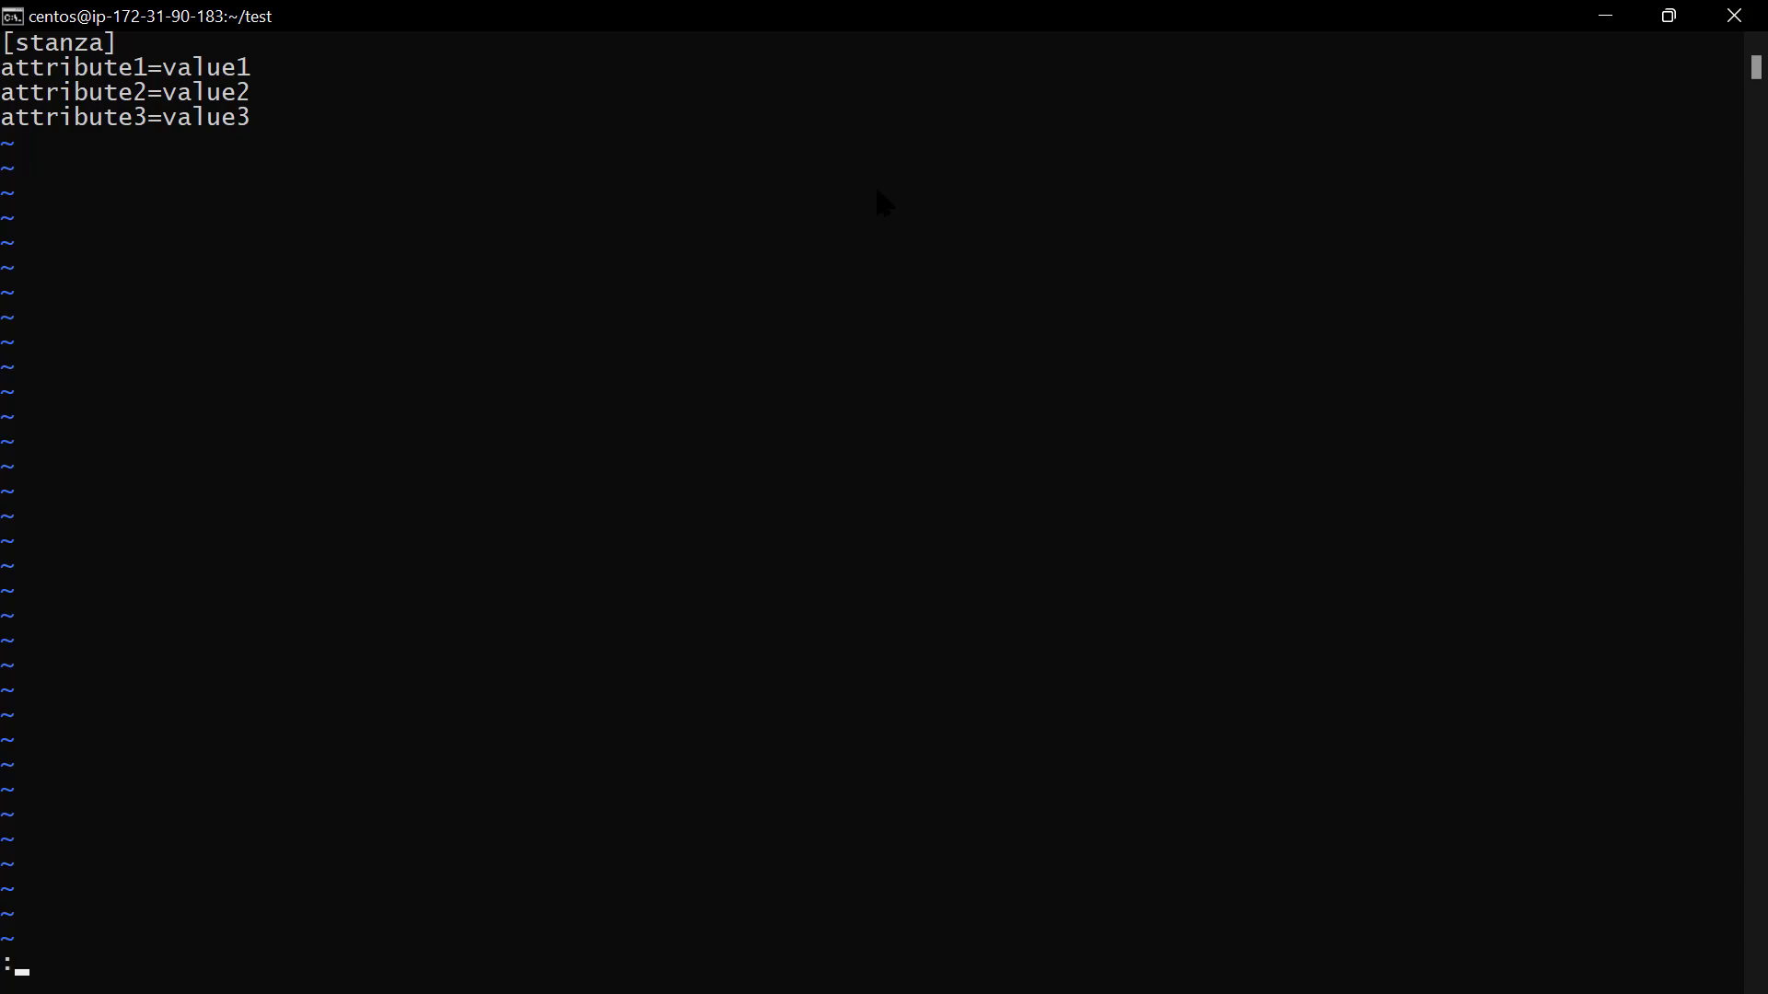
# Save test.txt and quit vi with :wq.
pyautogui.write(':w')
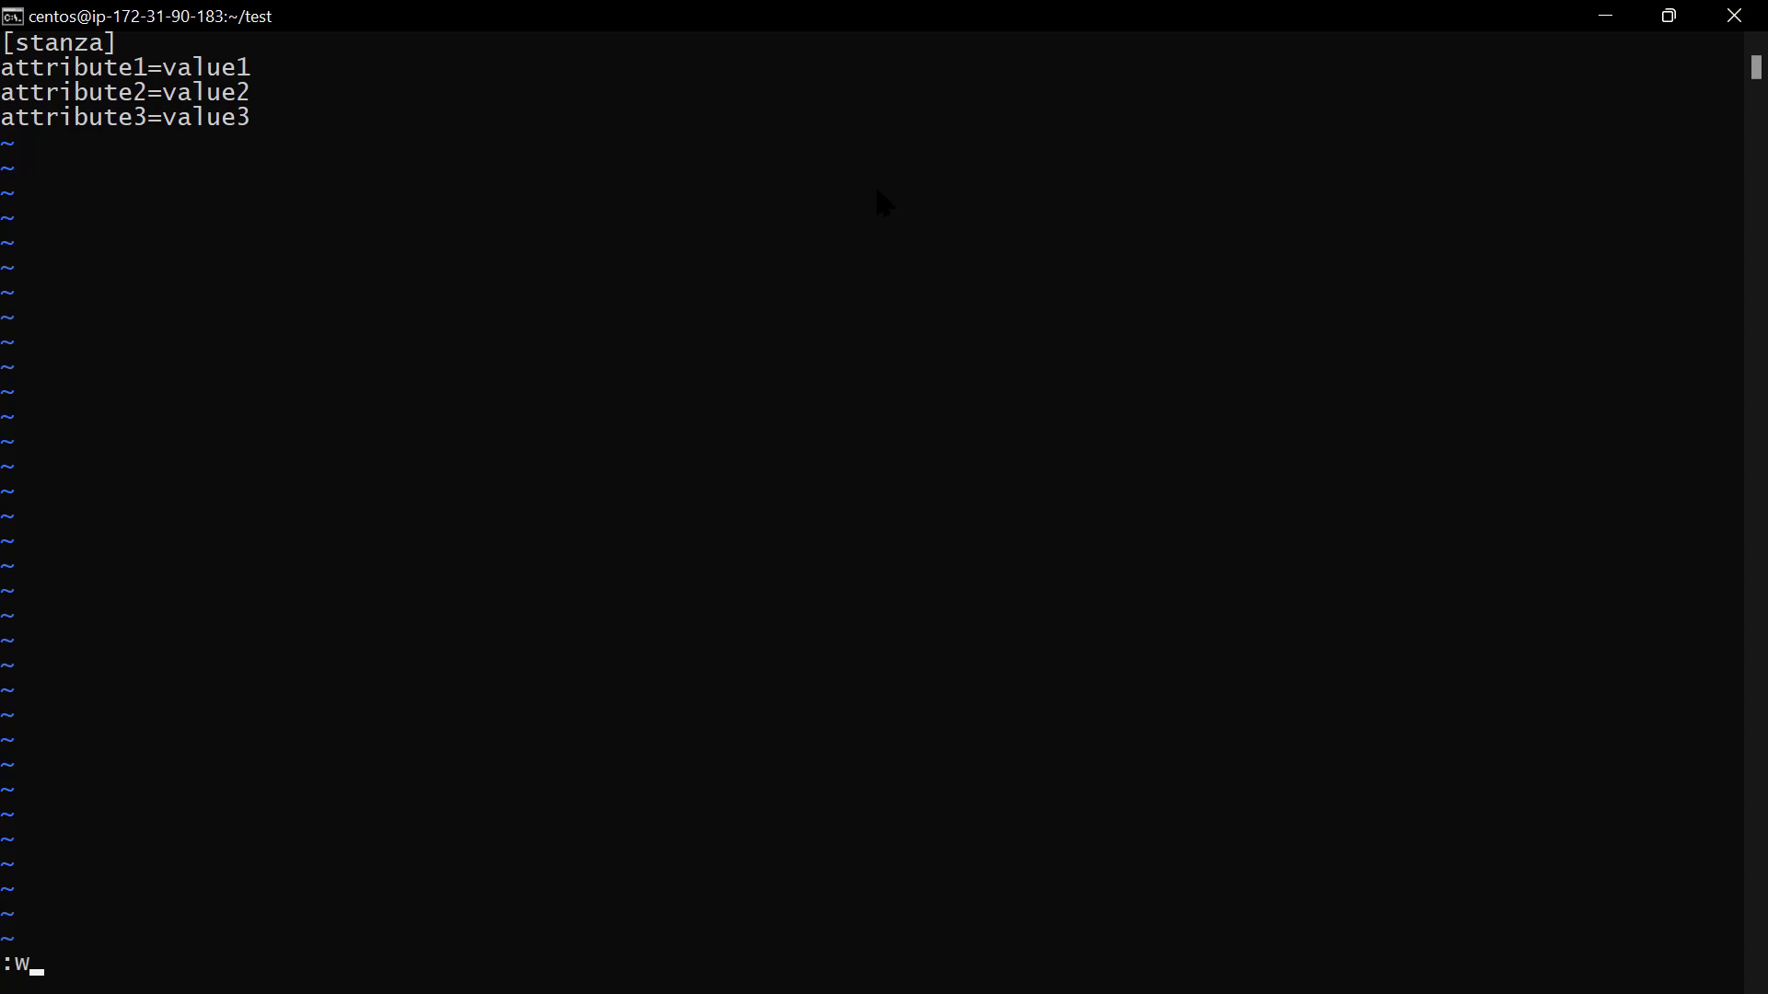
pyautogui.write('q')
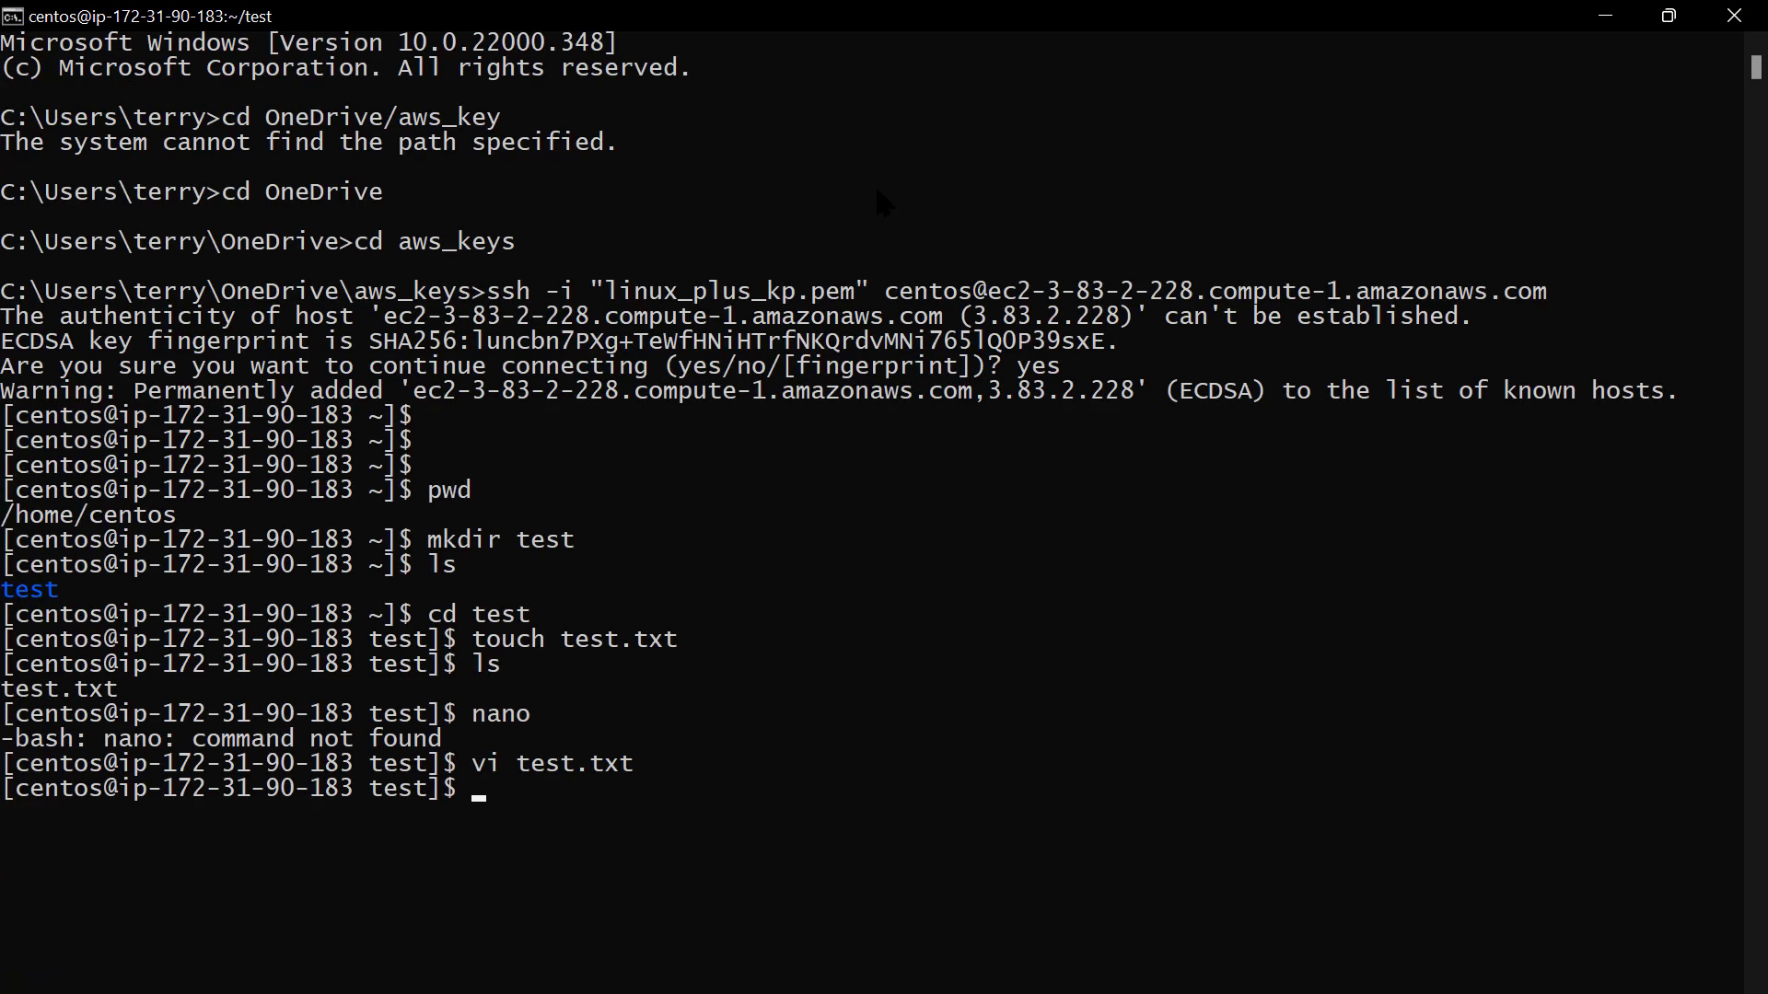
# Print test.txt with cat, then start reopening it with vi test.txt.
pyautogui.write('cat')
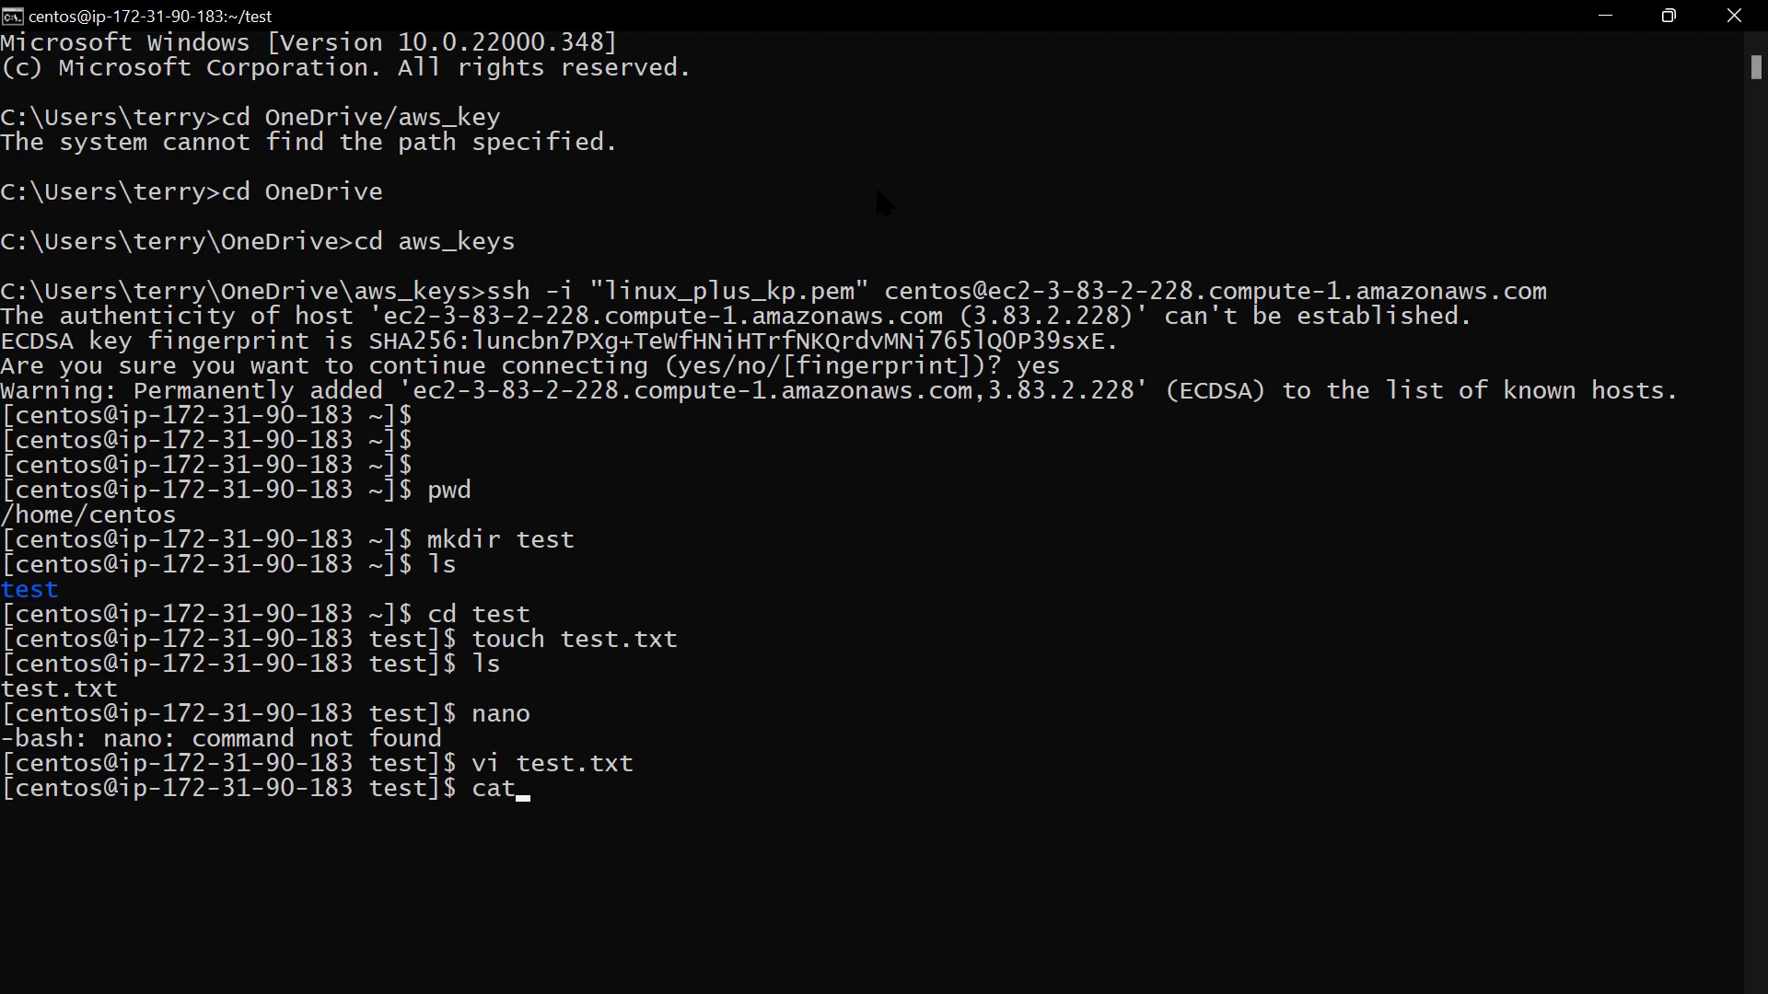
pyautogui.write('test')
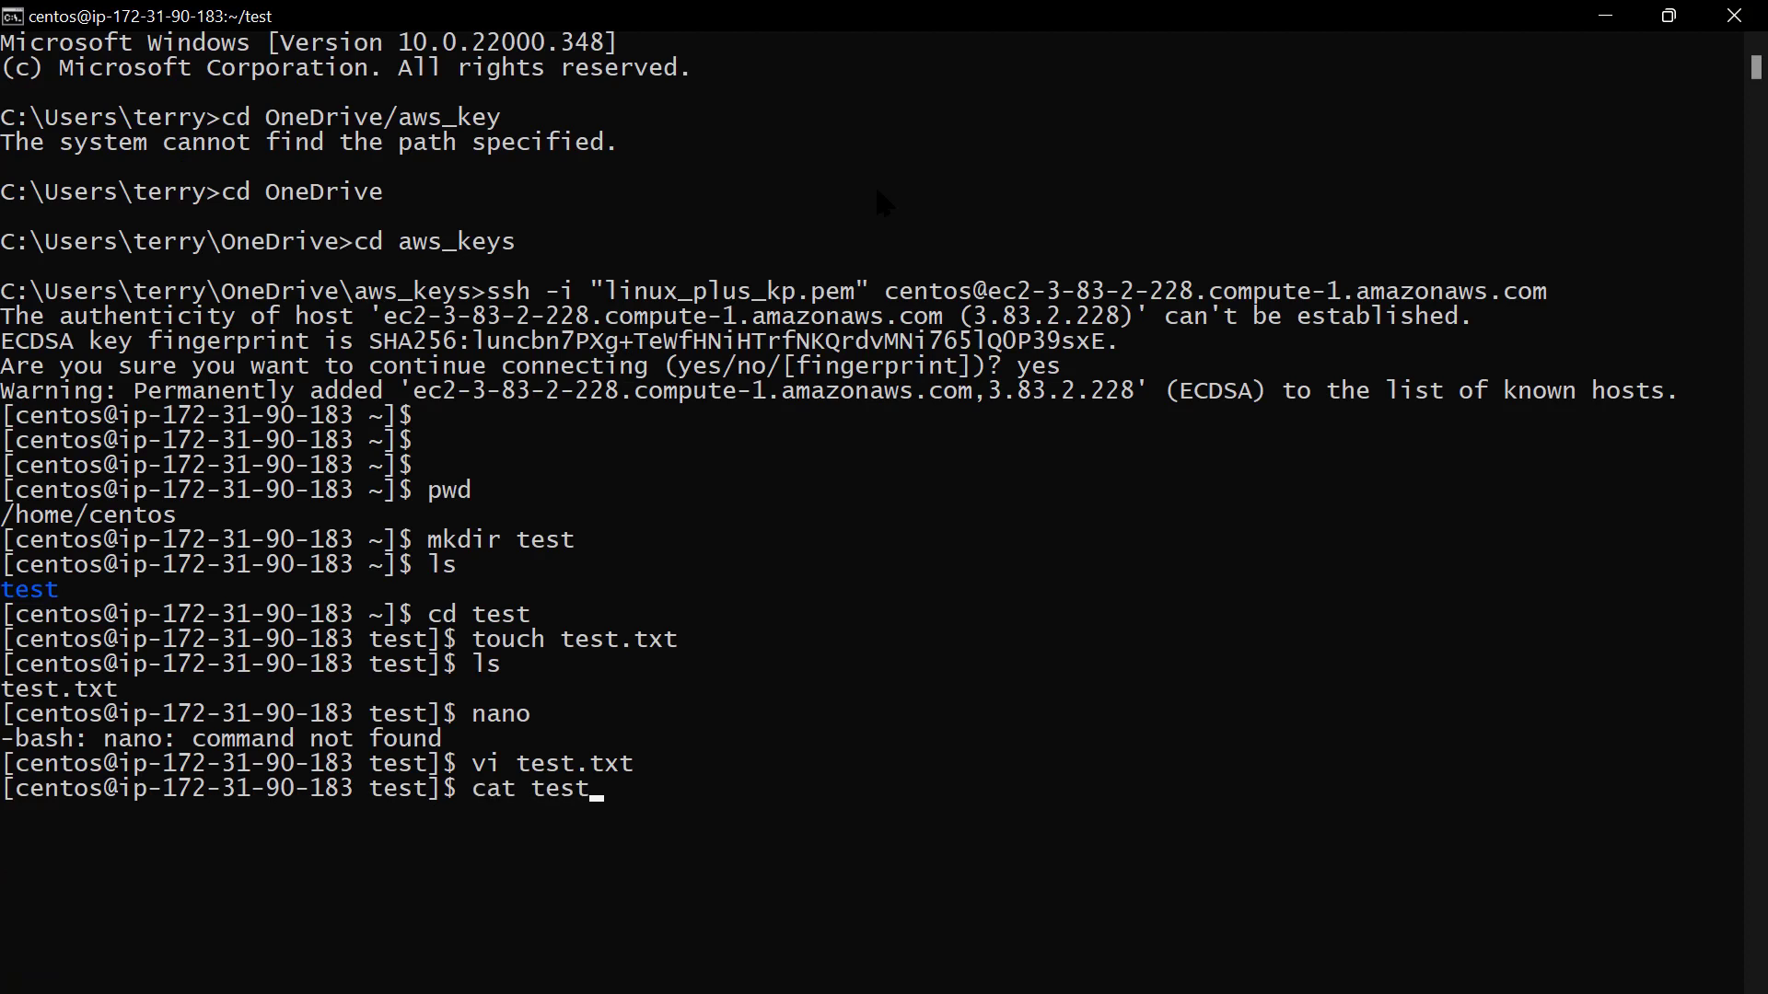
pyautogui.write('.txt')
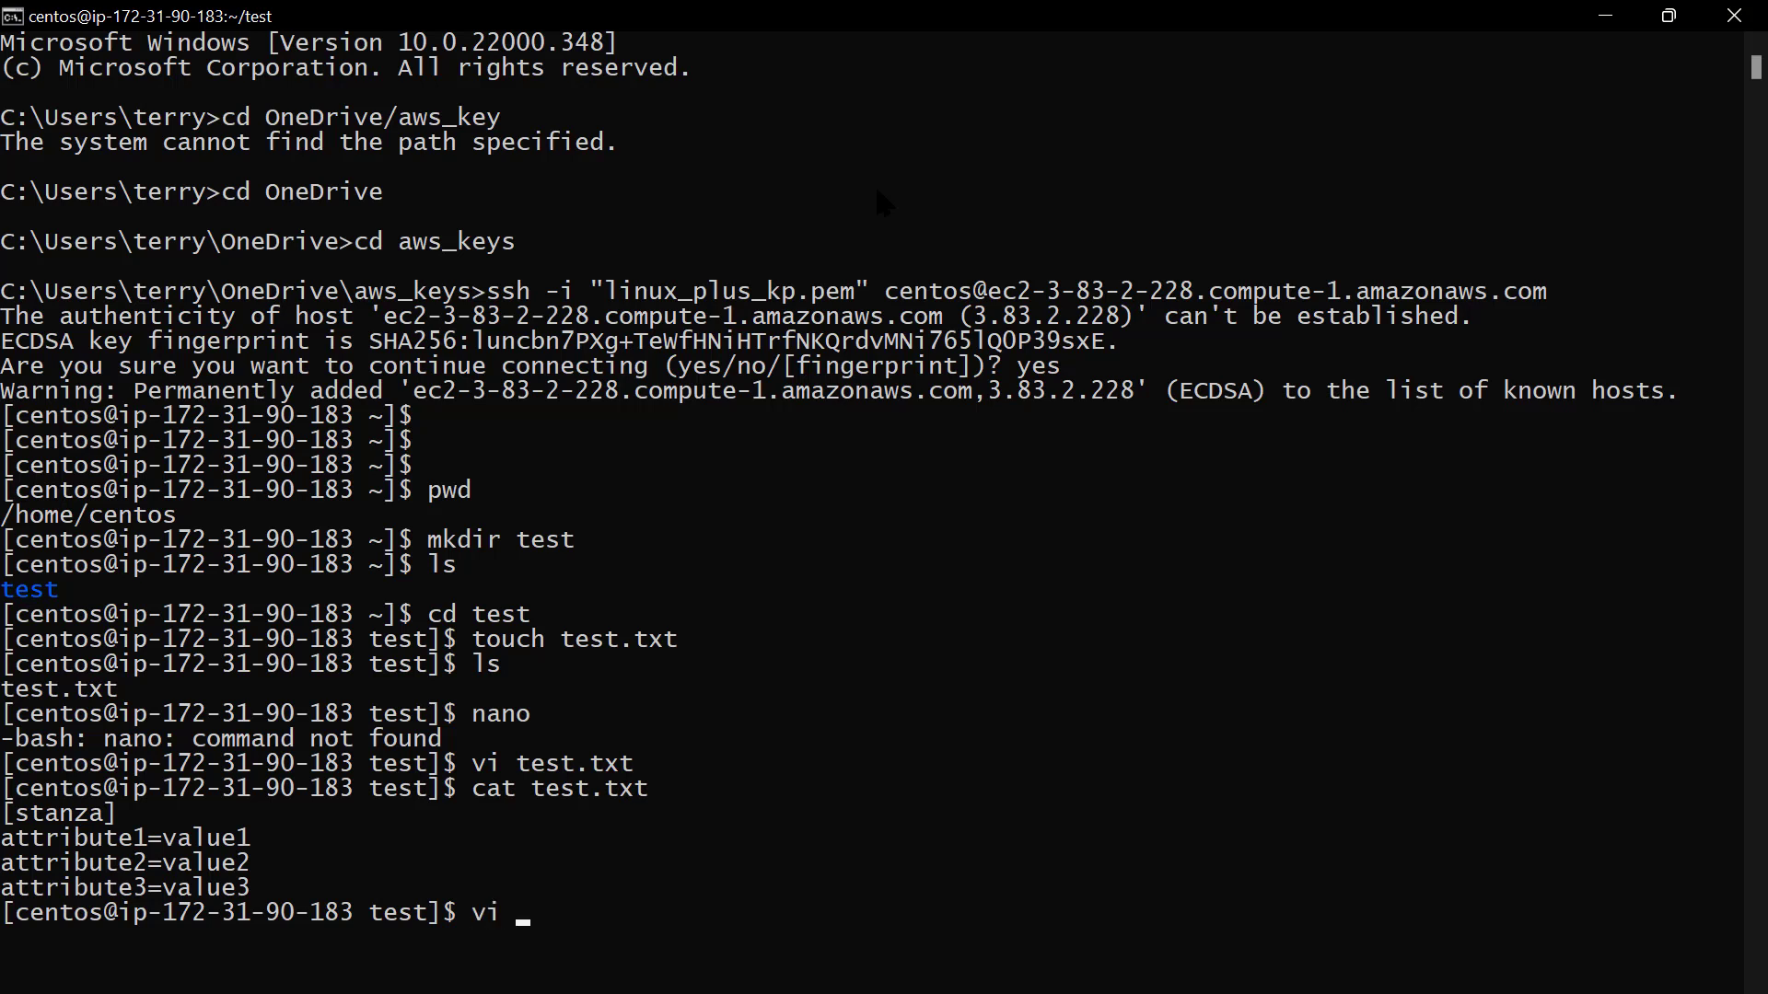
pyautogui.write('test')
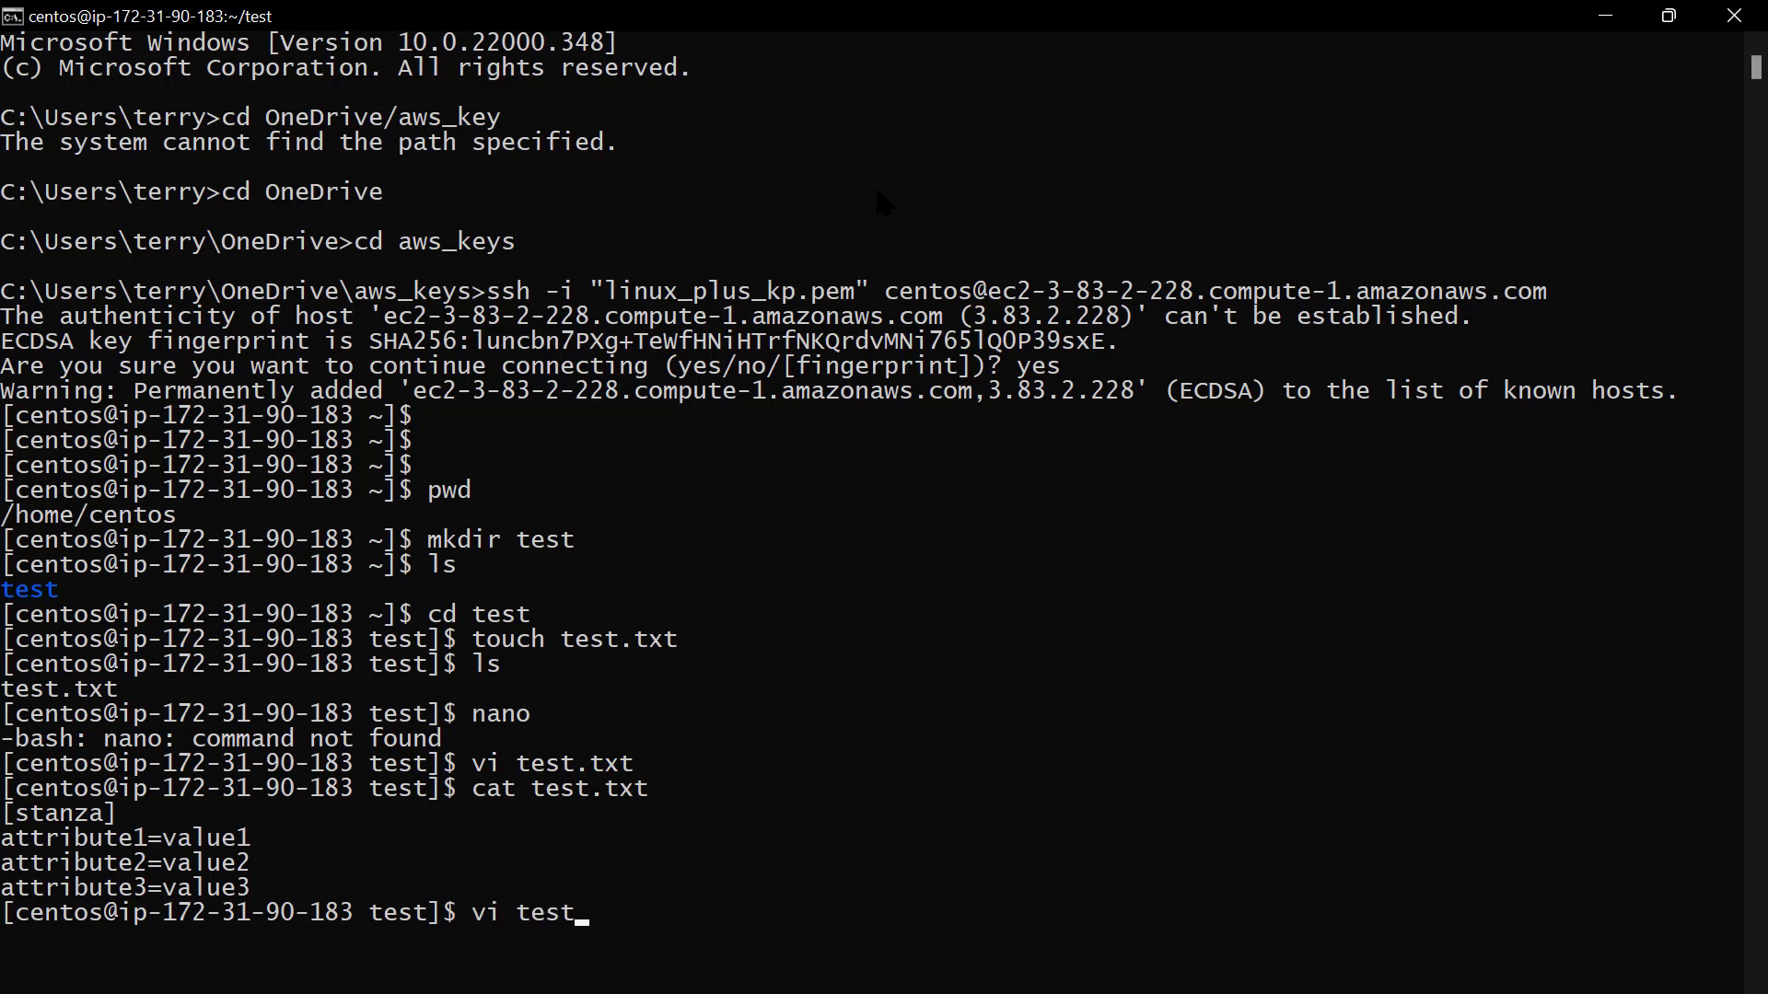
pyautogui.write('.t')
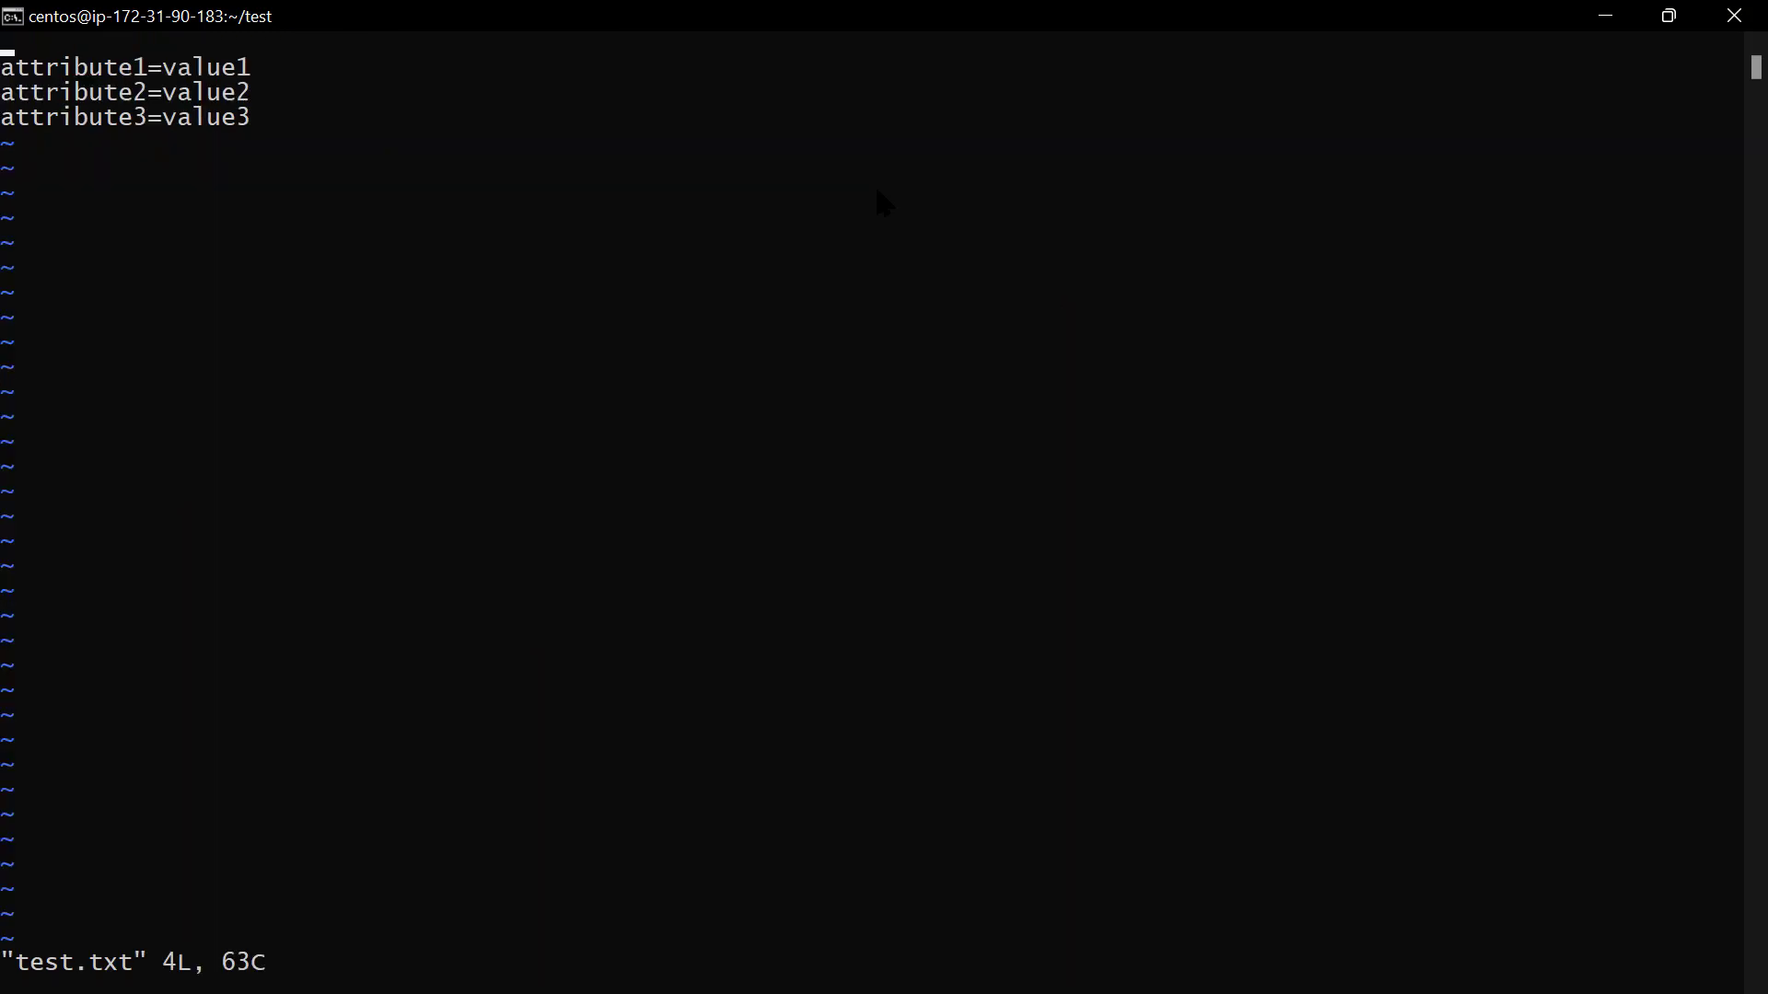
# Add an attribute4=value5 line below attribute3 and save test.txt with :wq.
pyautogui.press('i')
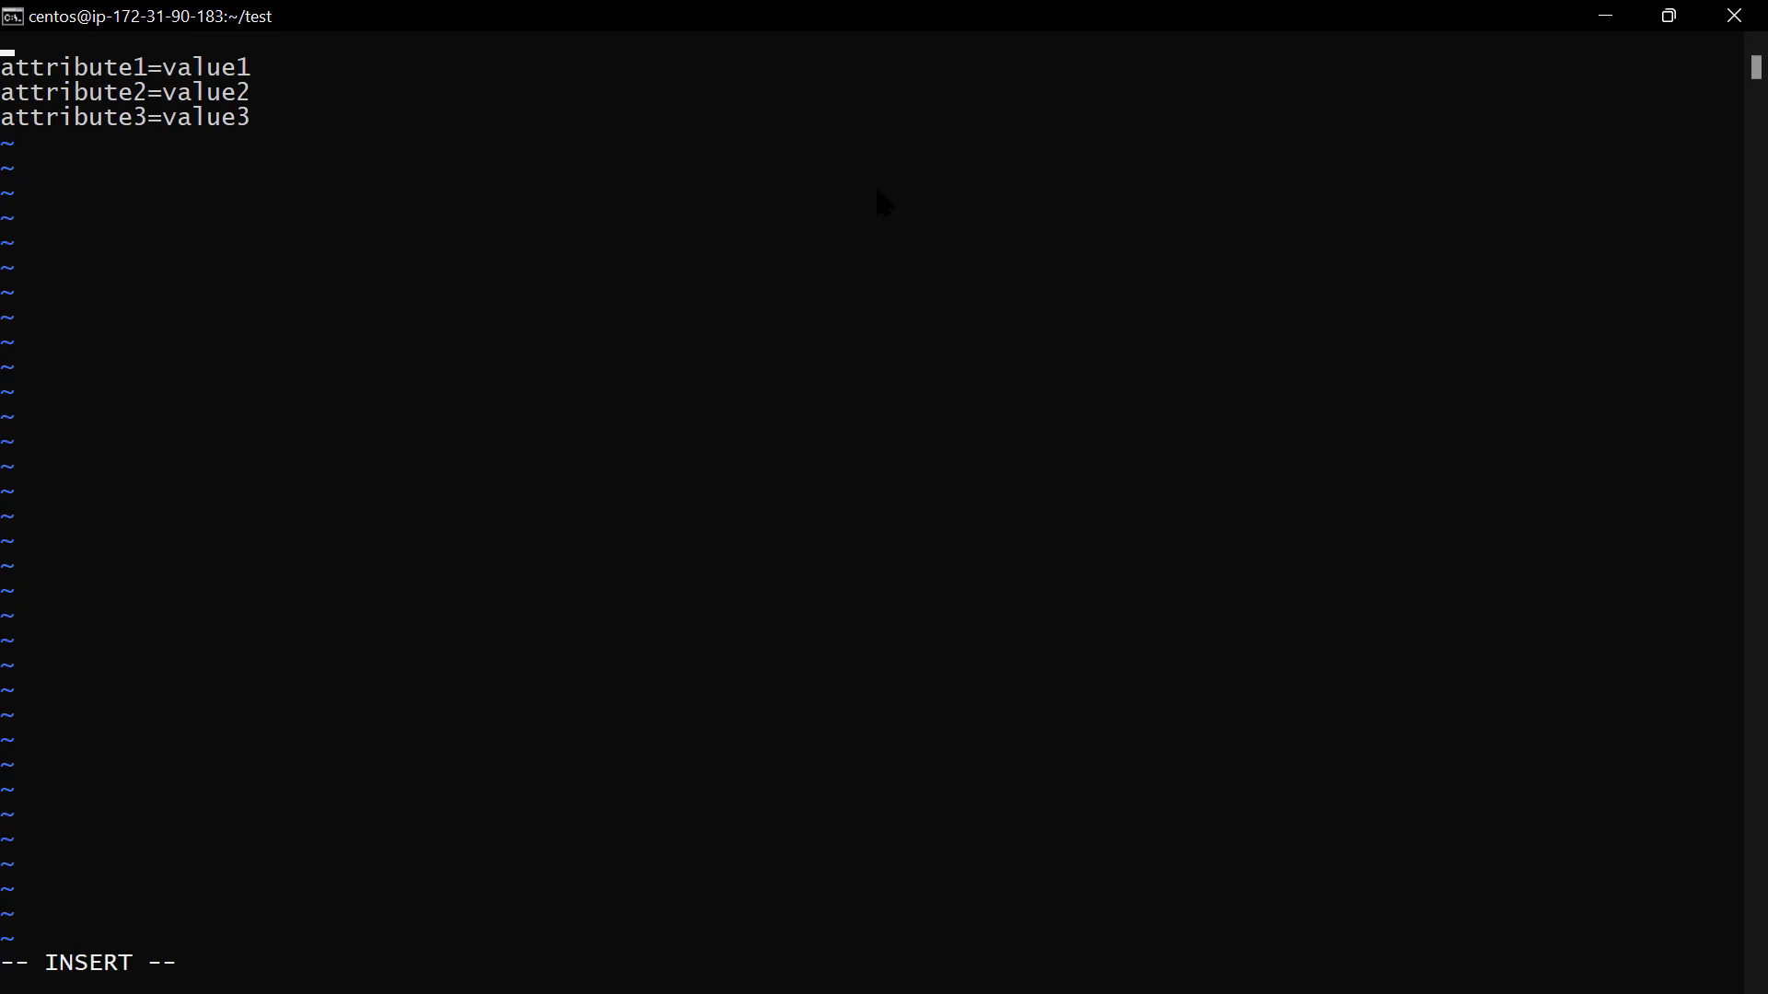
pyautogui.write('[sta')
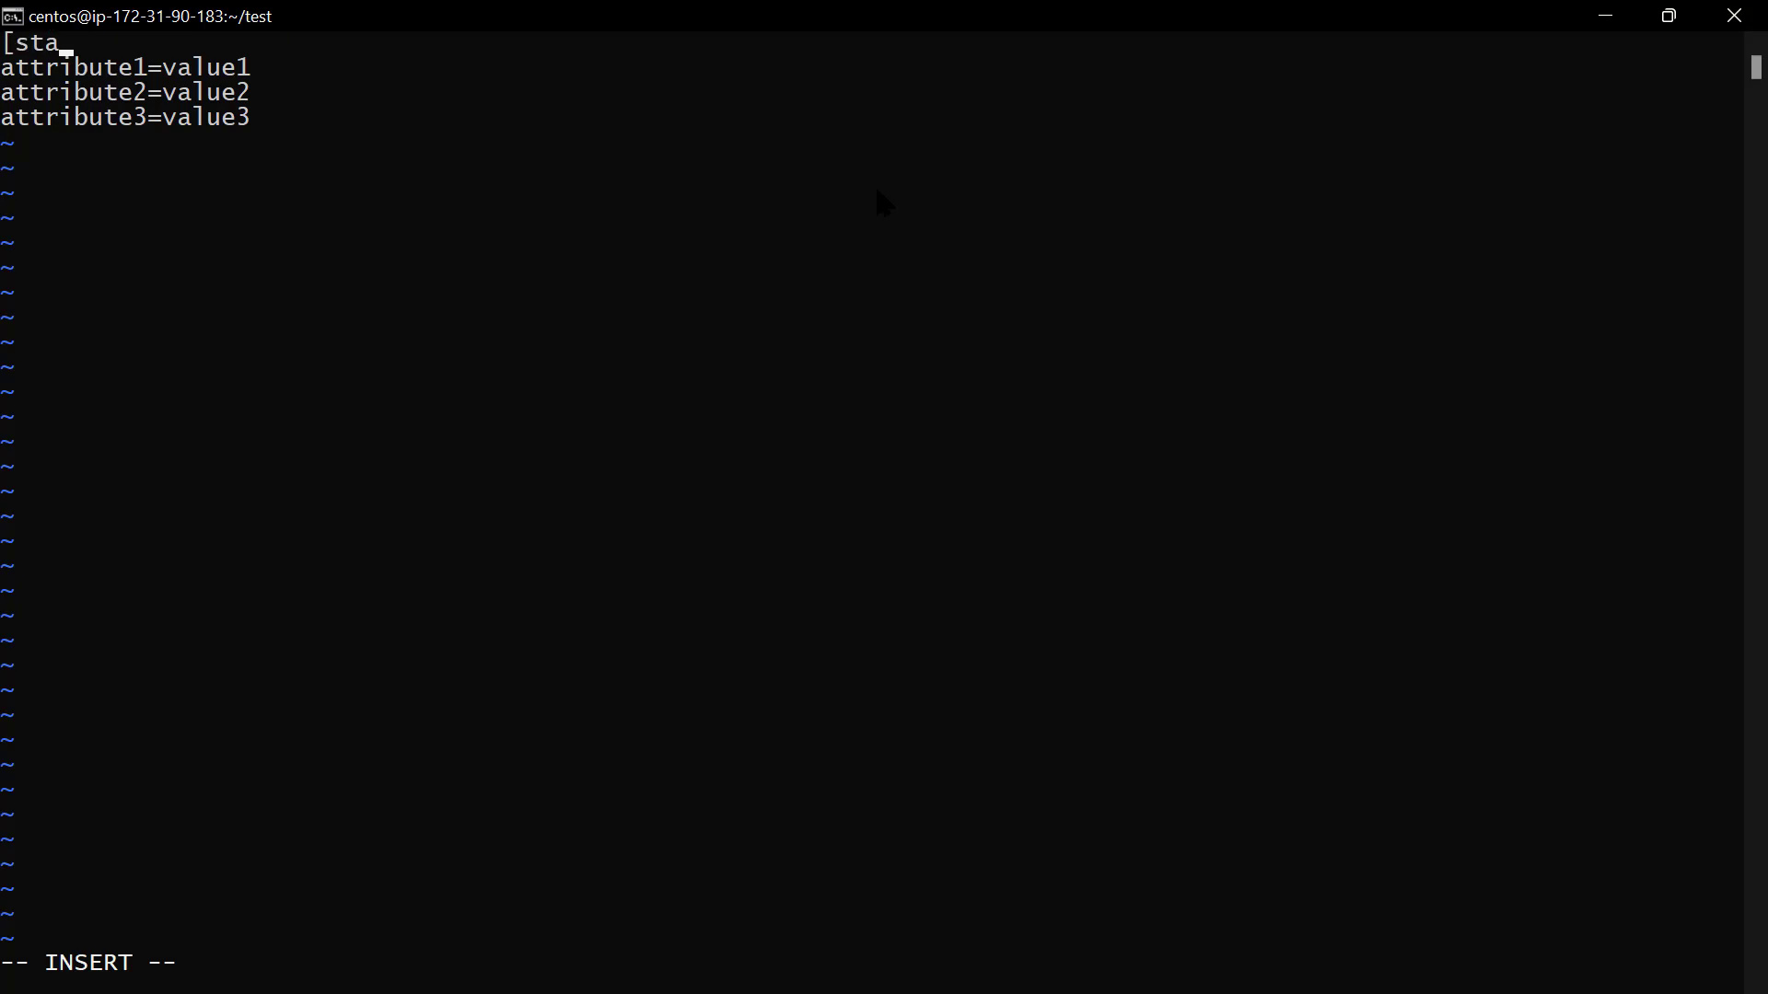
pyautogui.write('nza]')
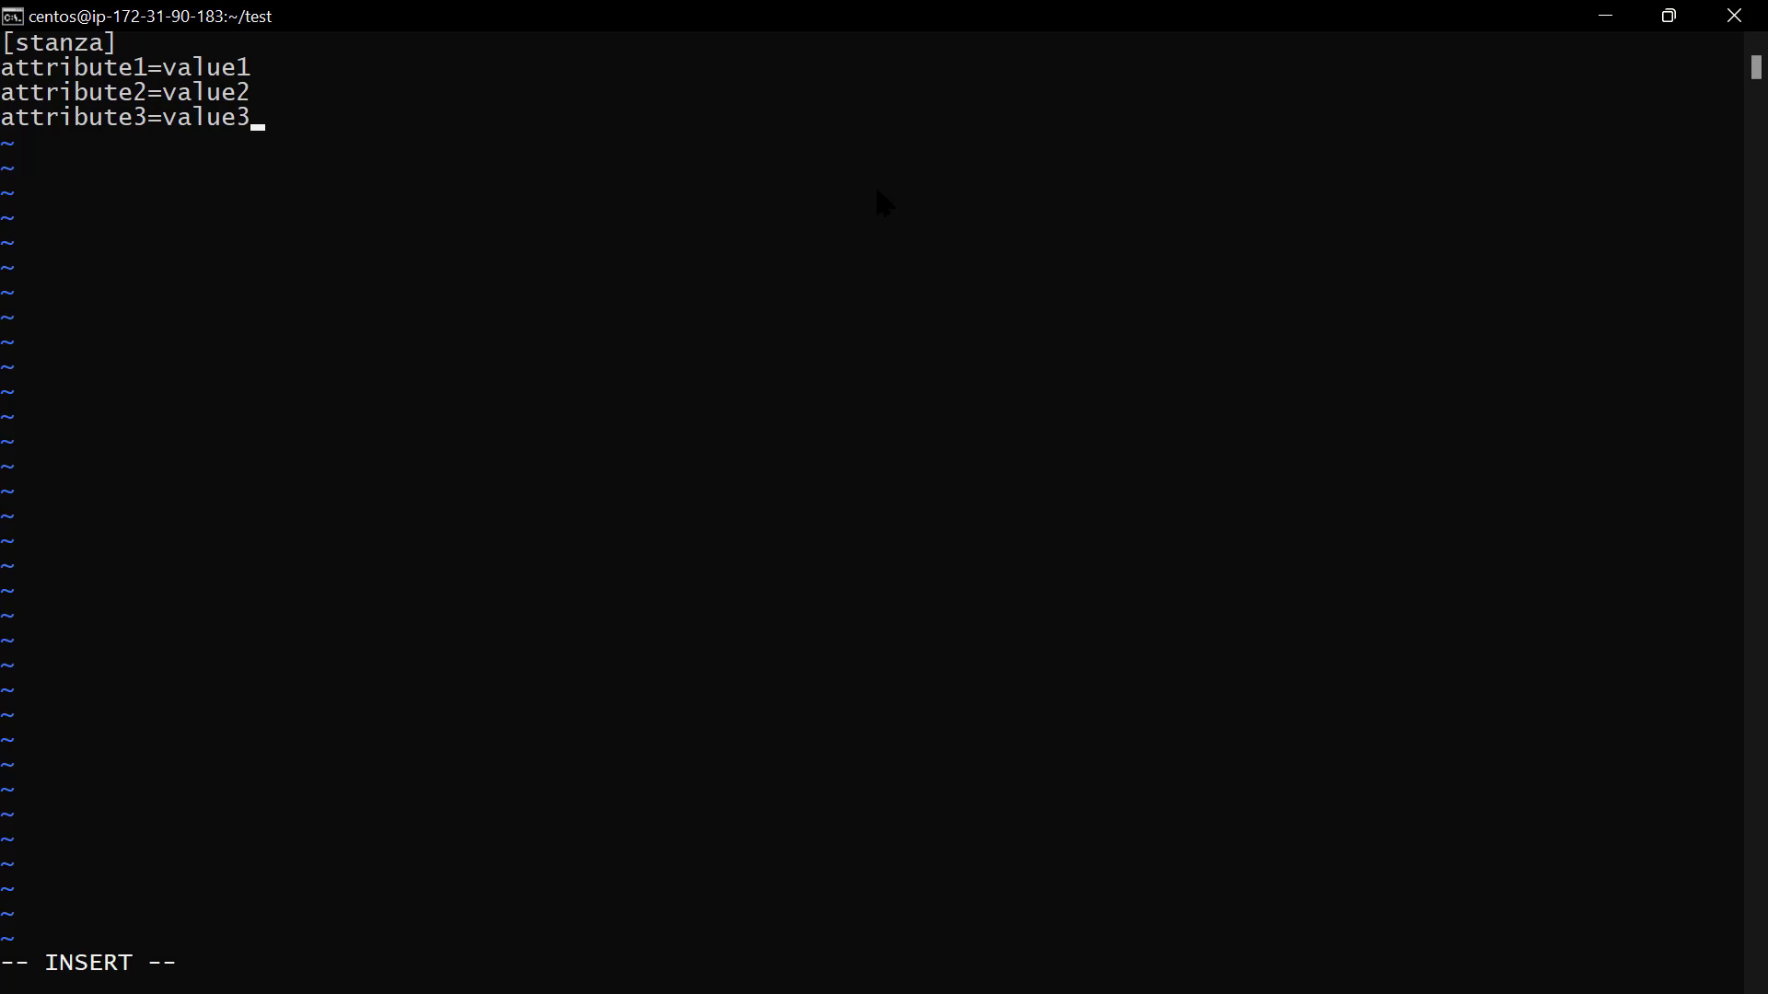
pyautogui.press('Enter')
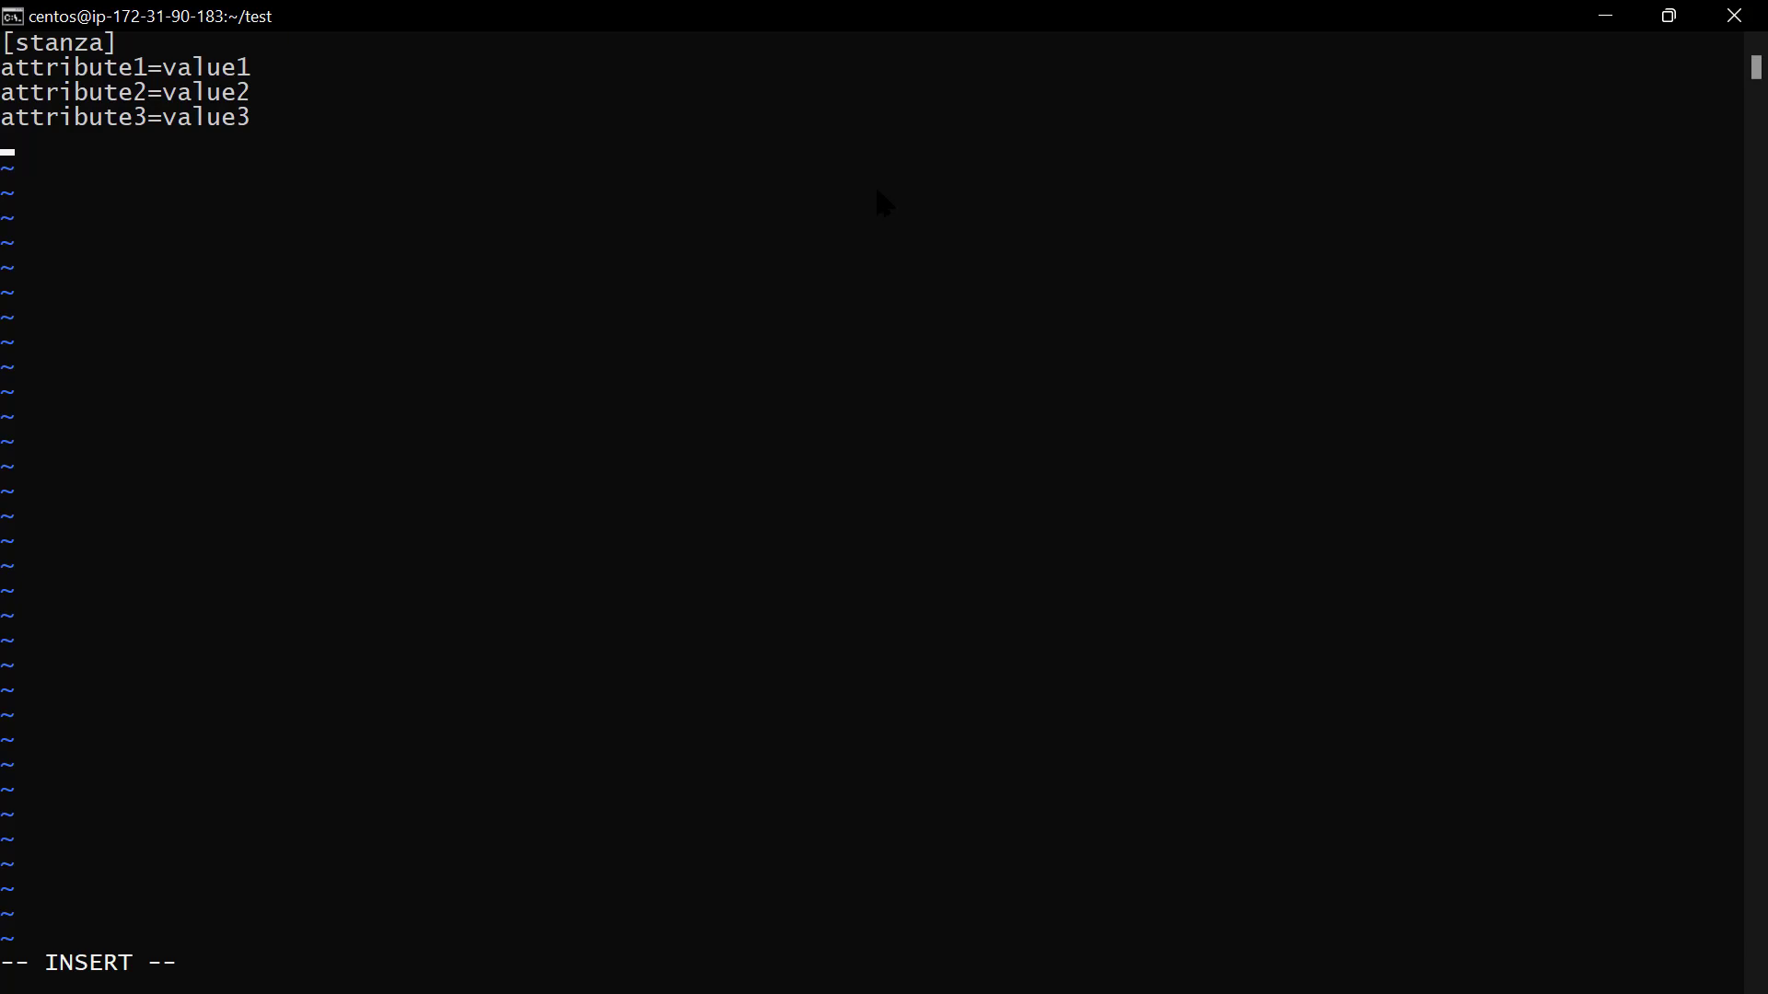
pyautogui.write('attribu')
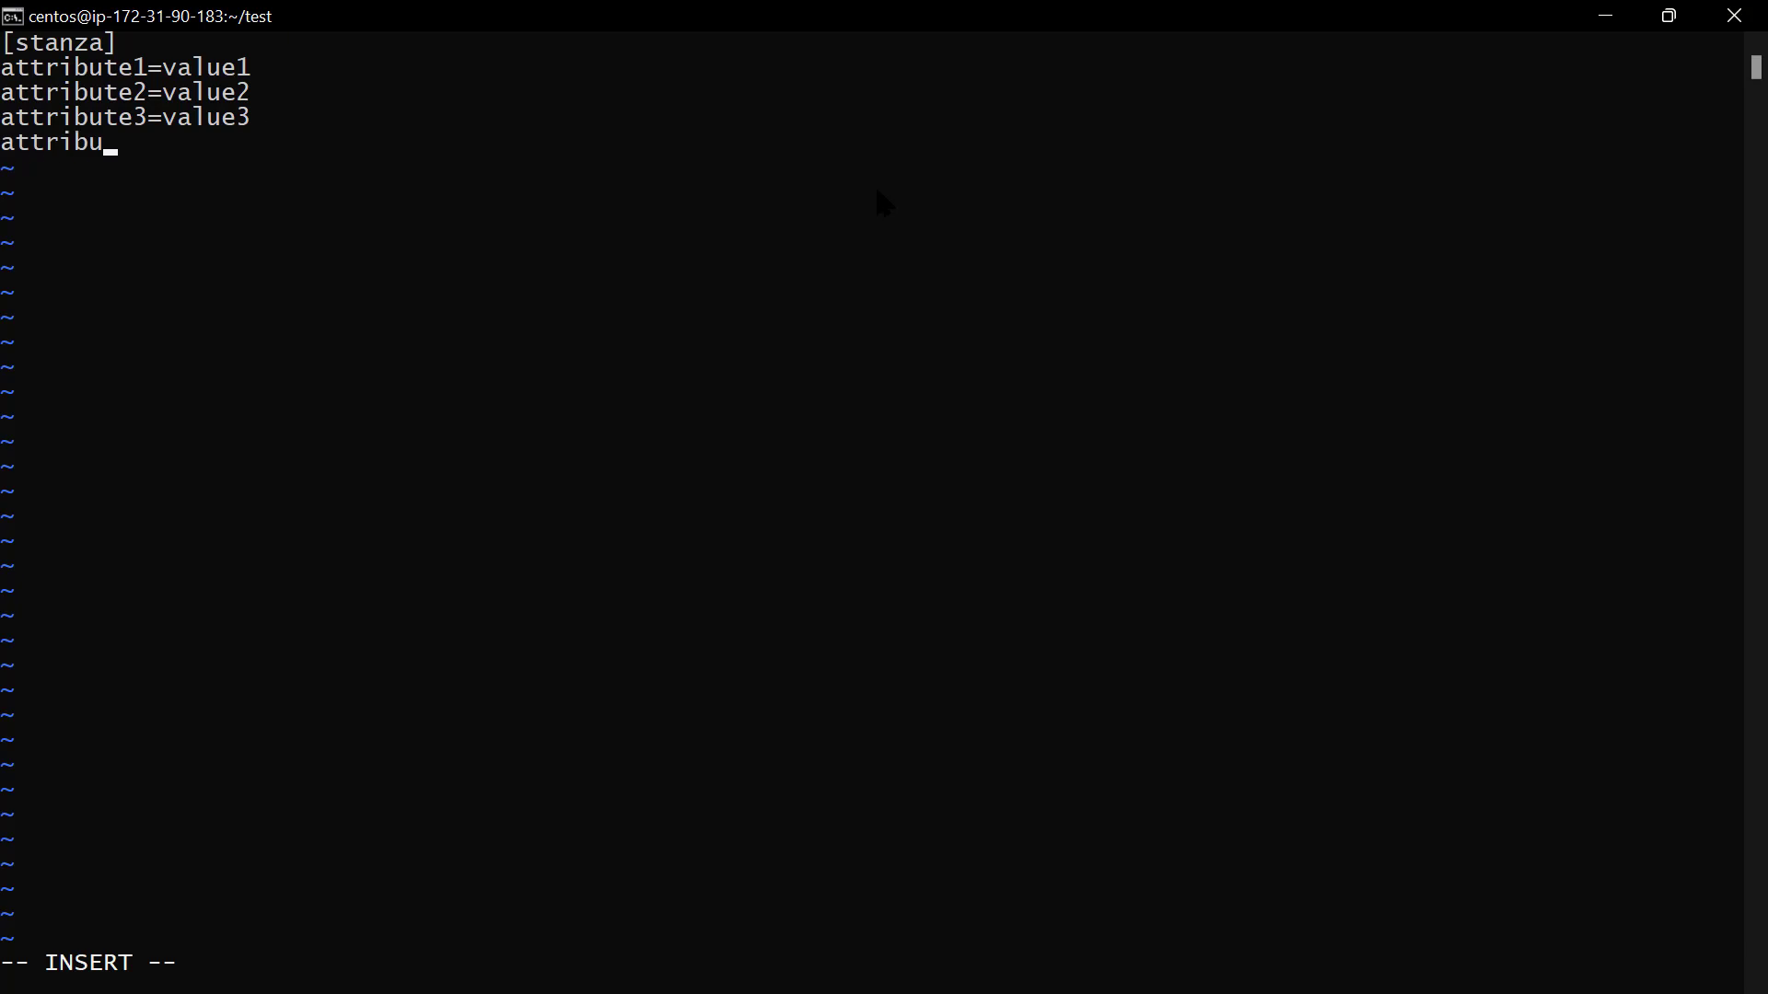
pyautogui.write('te4')
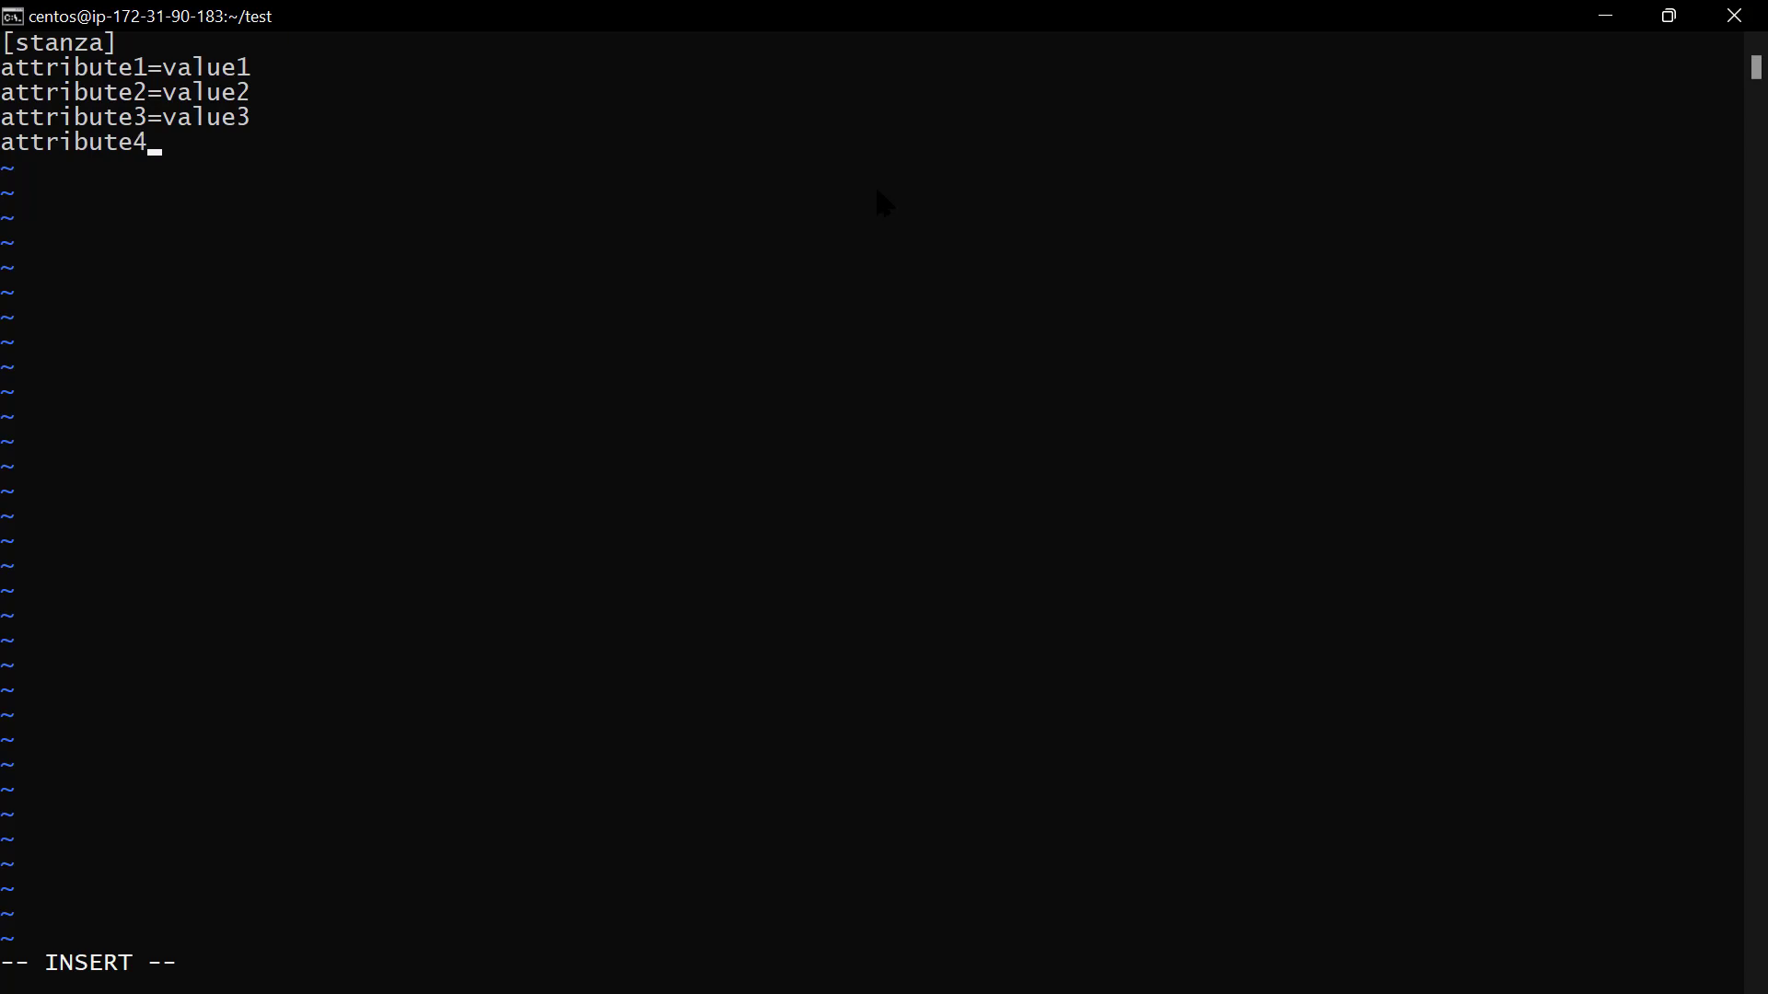
pyautogui.write('=value5')
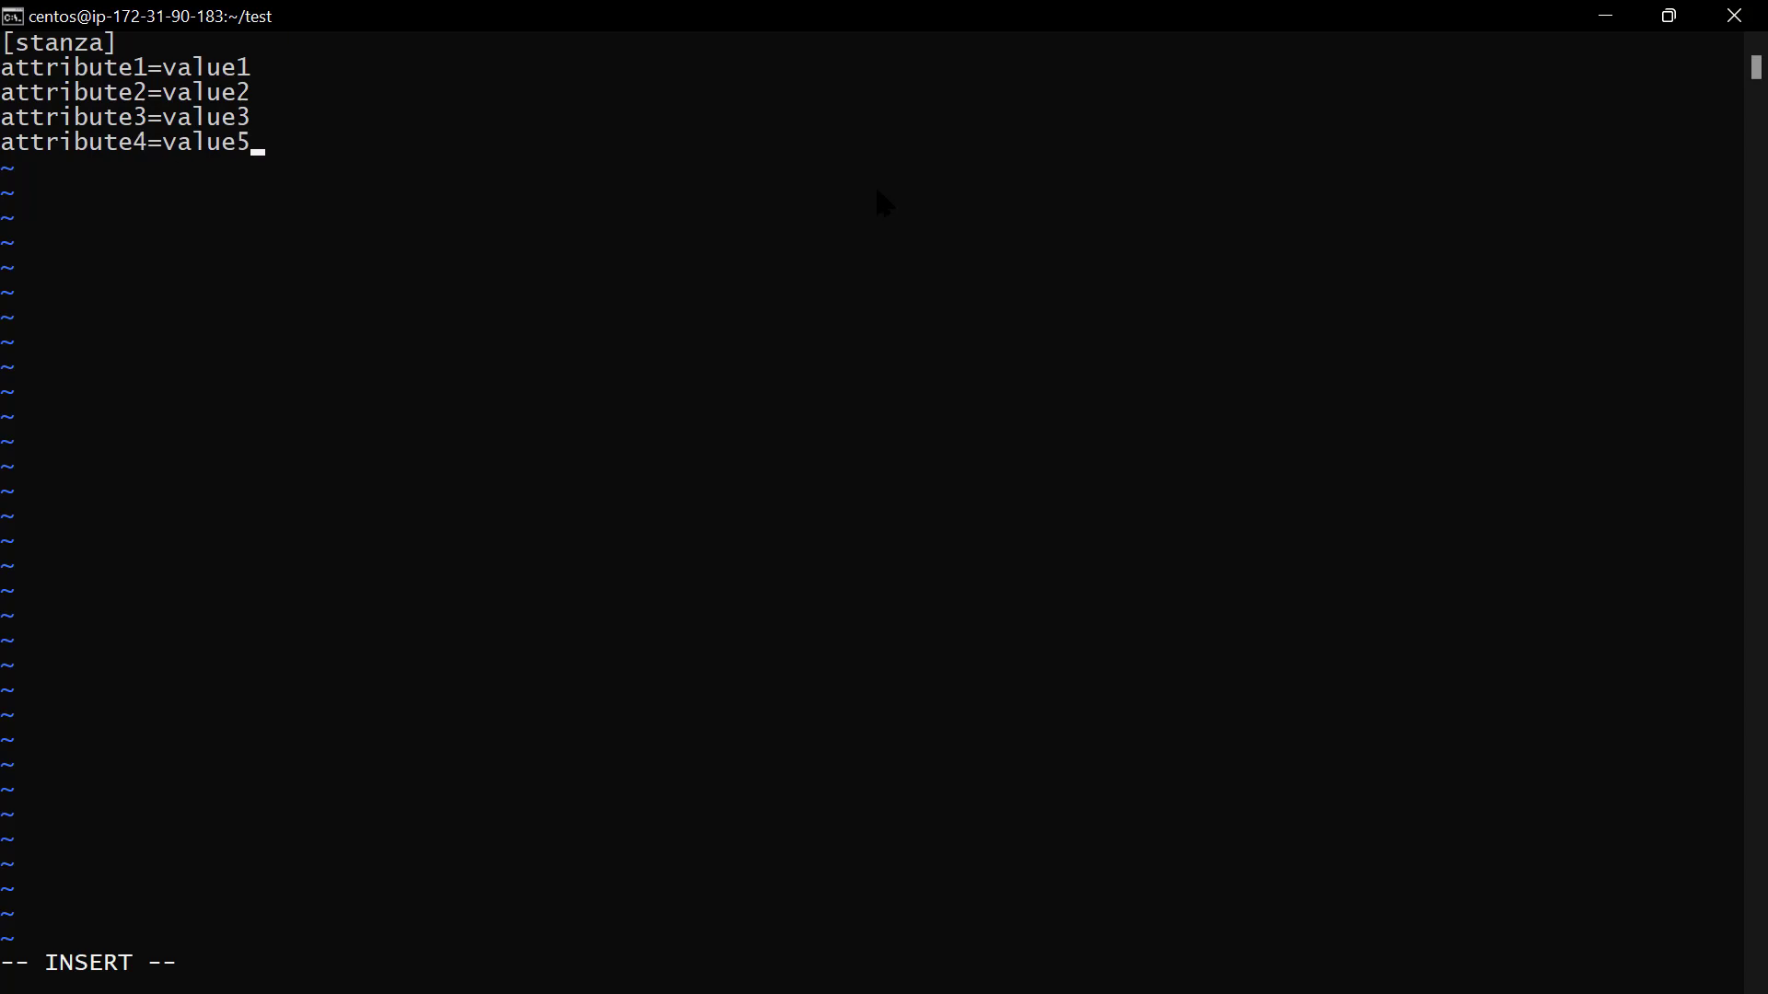
pyautogui.press('Escape')
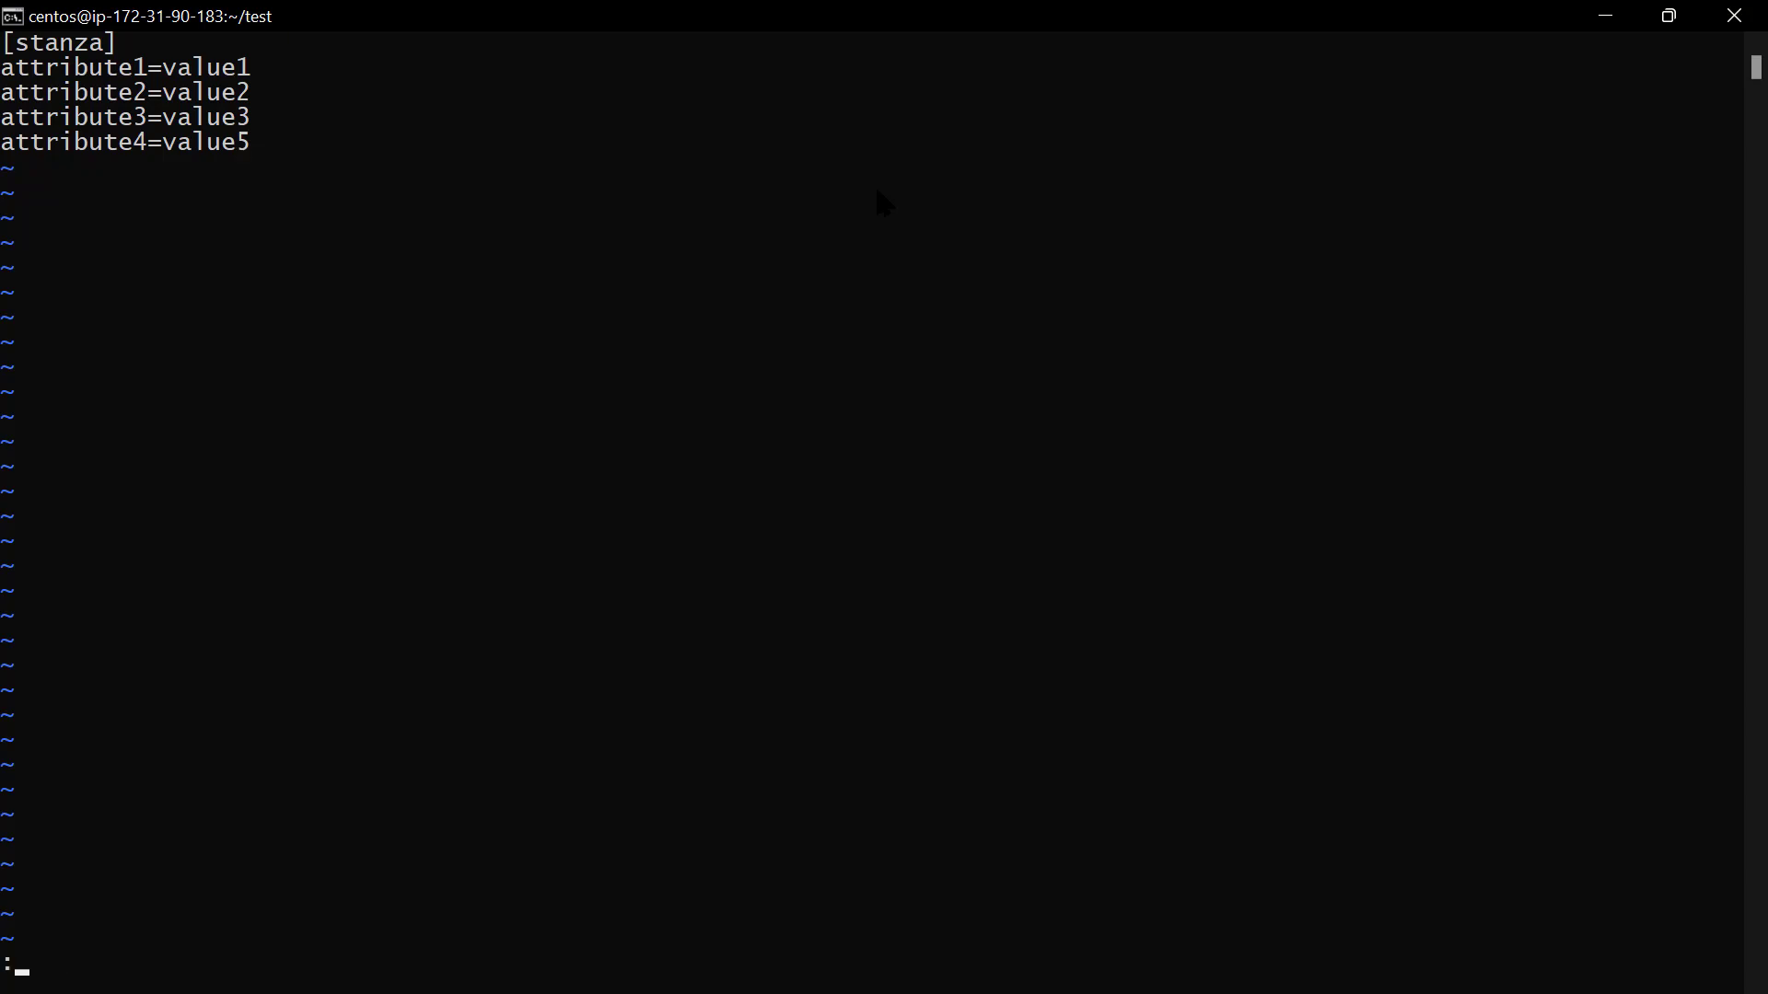
pyautogui.write(':wq')
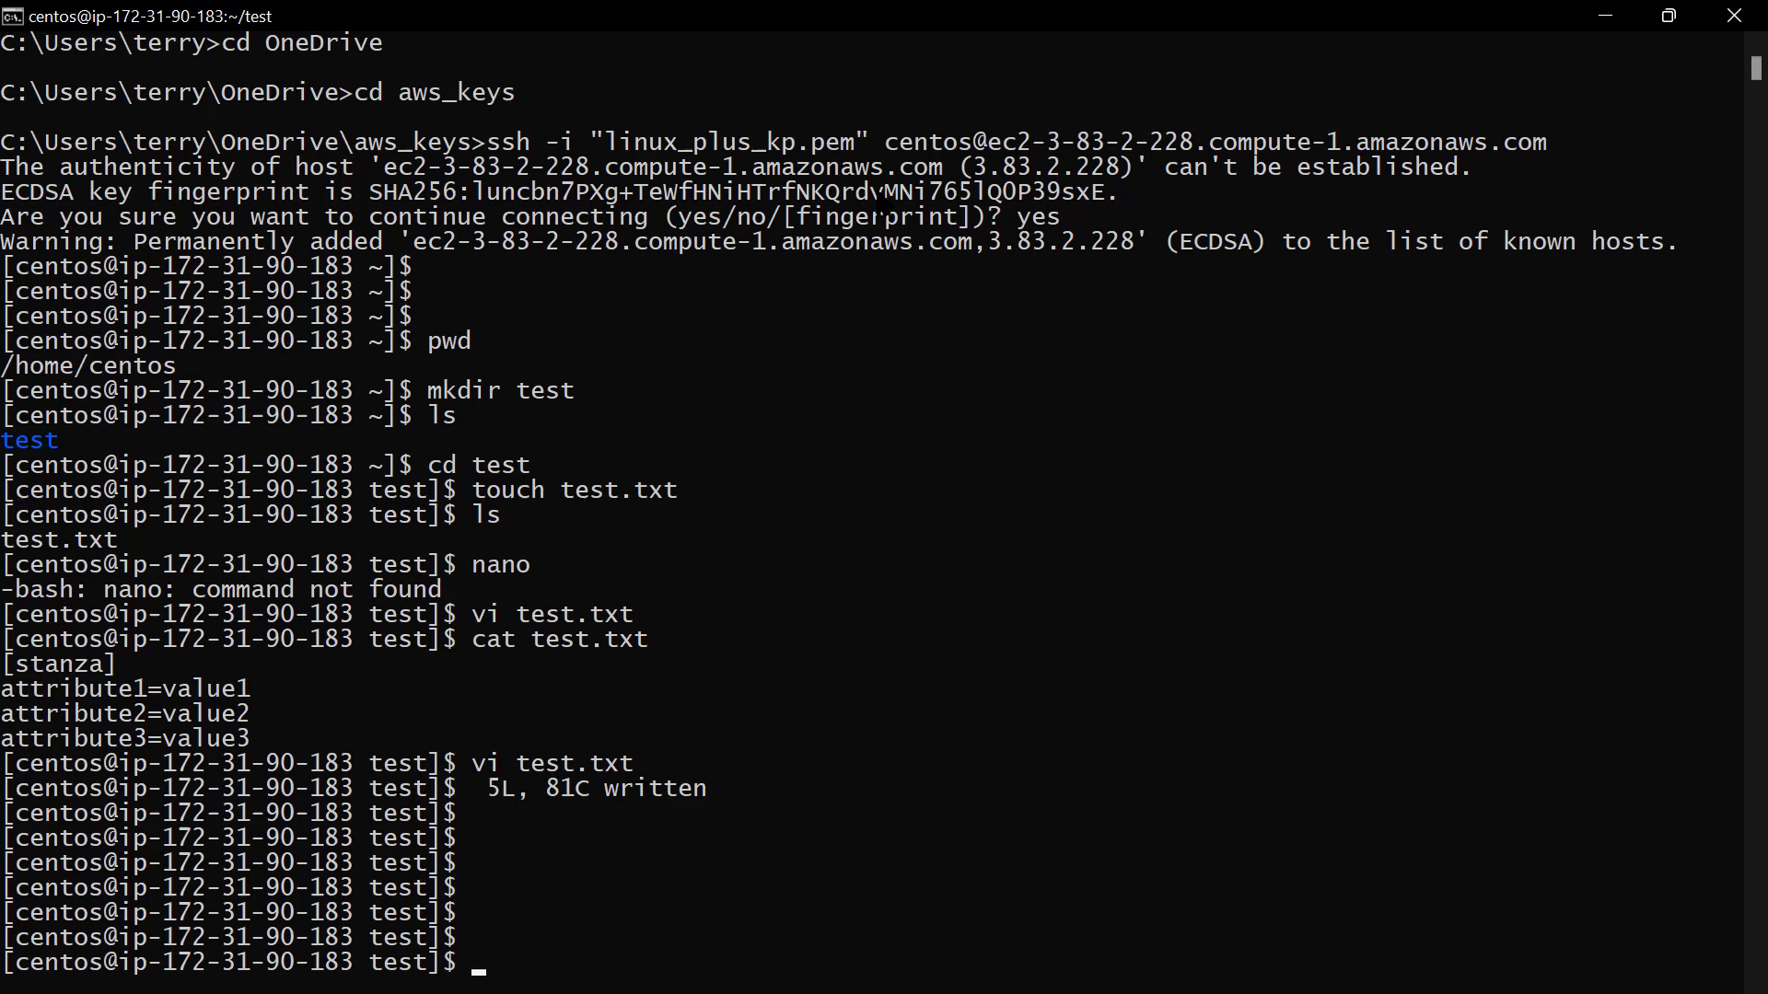
# Open test.txt in vi, enter and leave insert mode, and quit unchanged with :q!
pyautogui.write('vi test.txt')
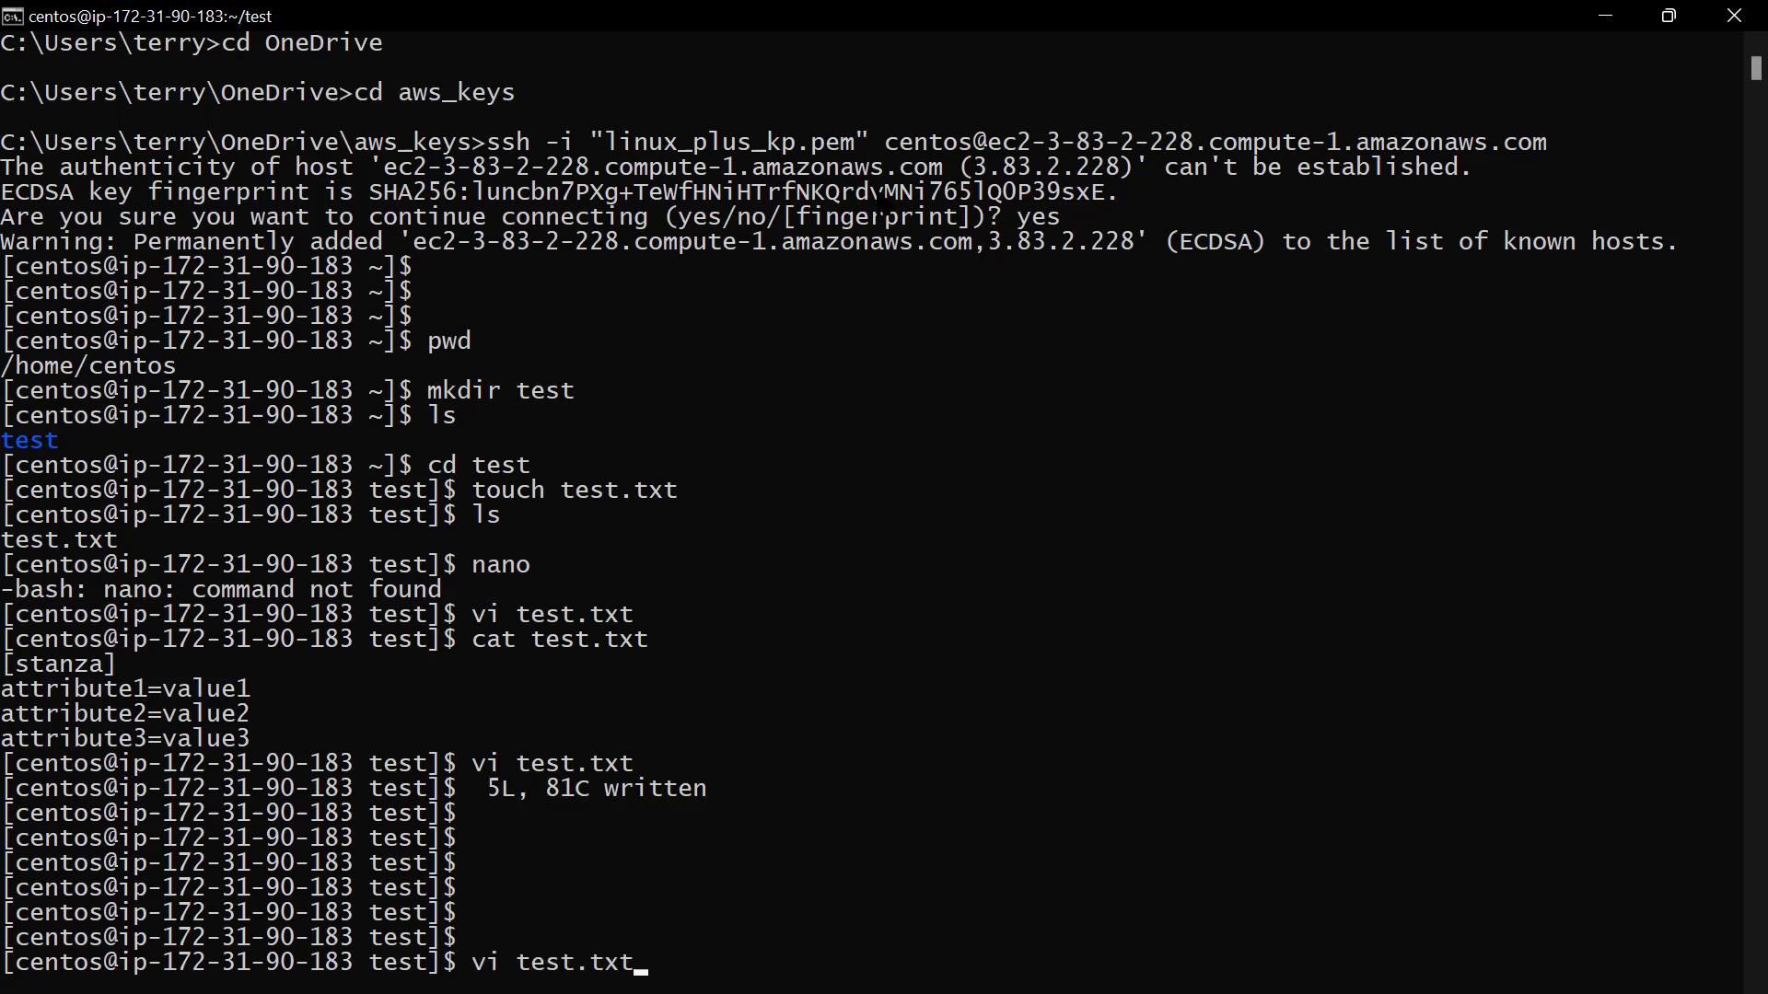
pyautogui.press('Enter')
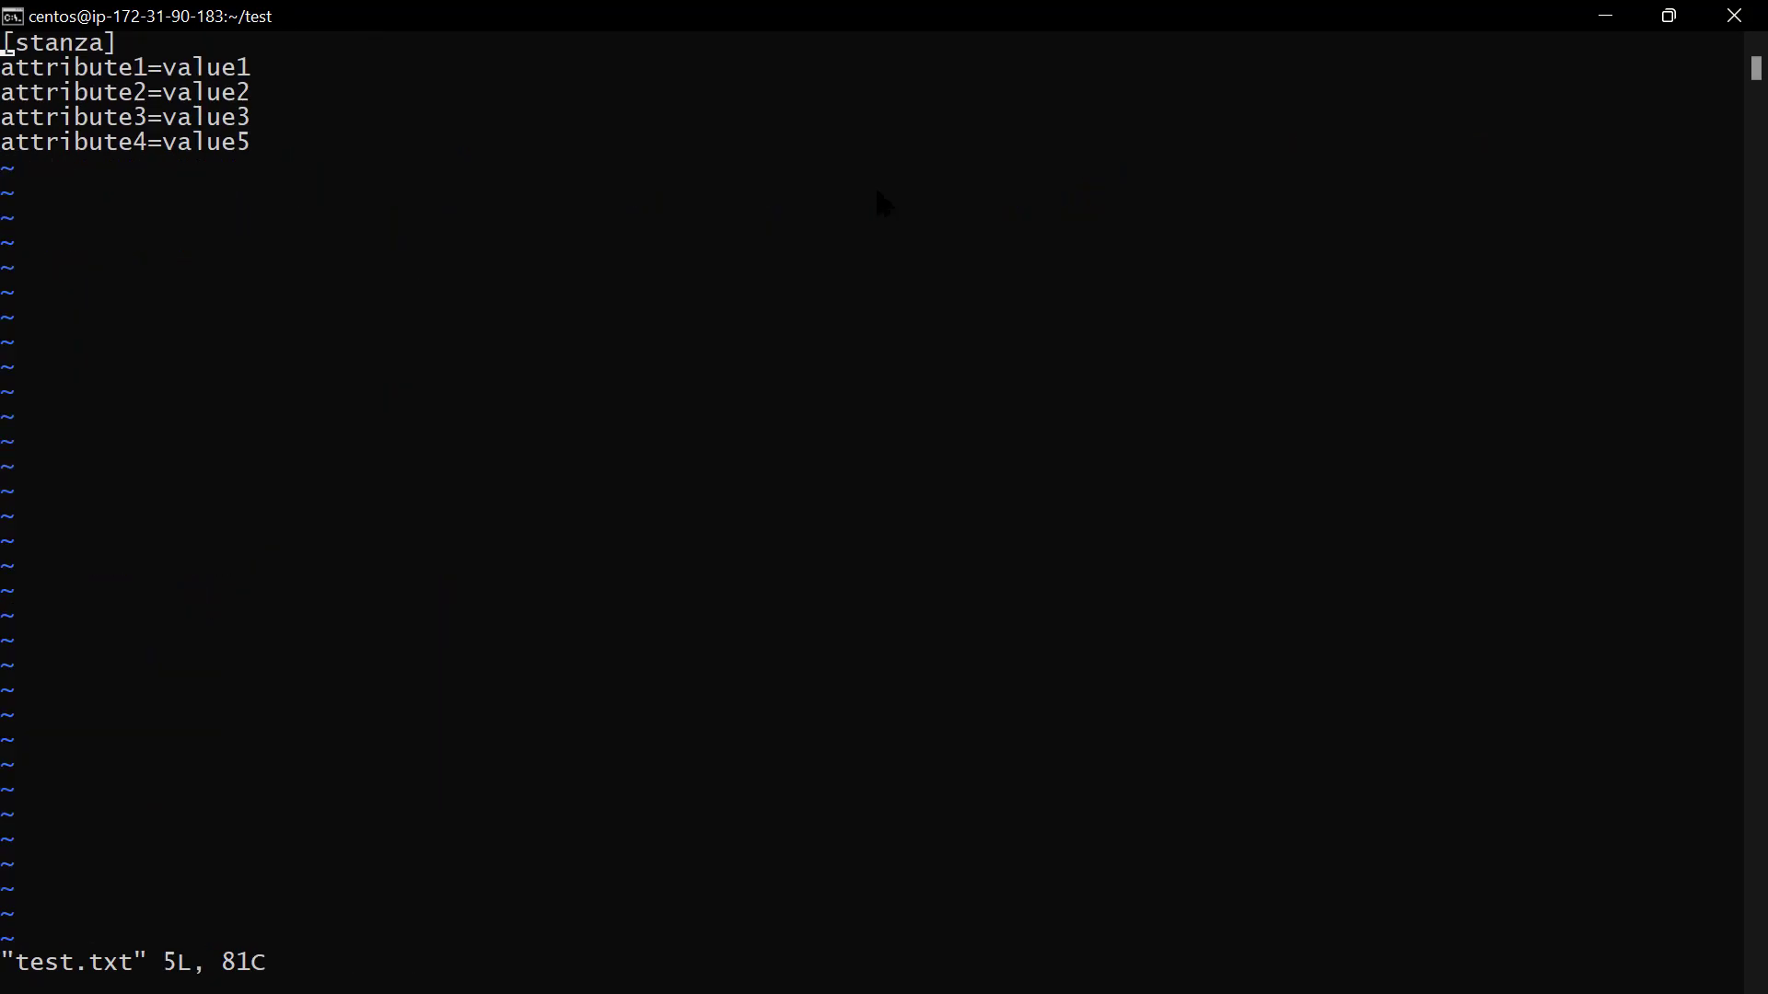
pyautogui.press('i')
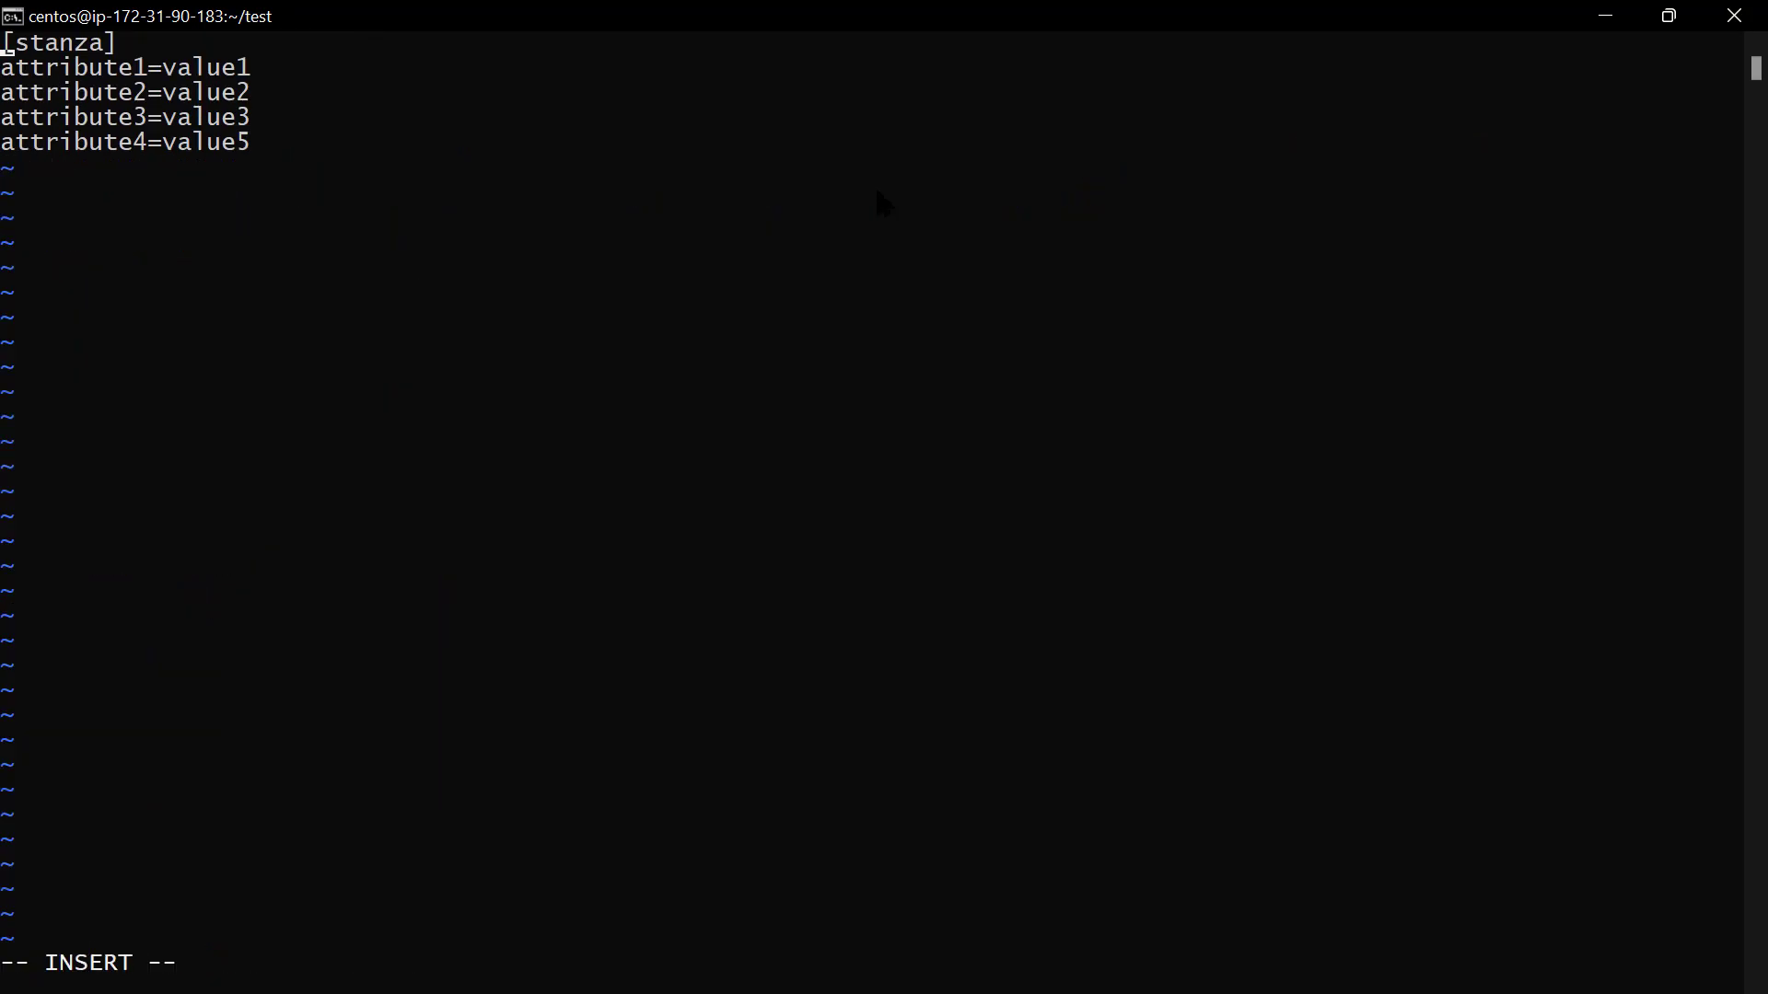
pyautogui.press('Escape')
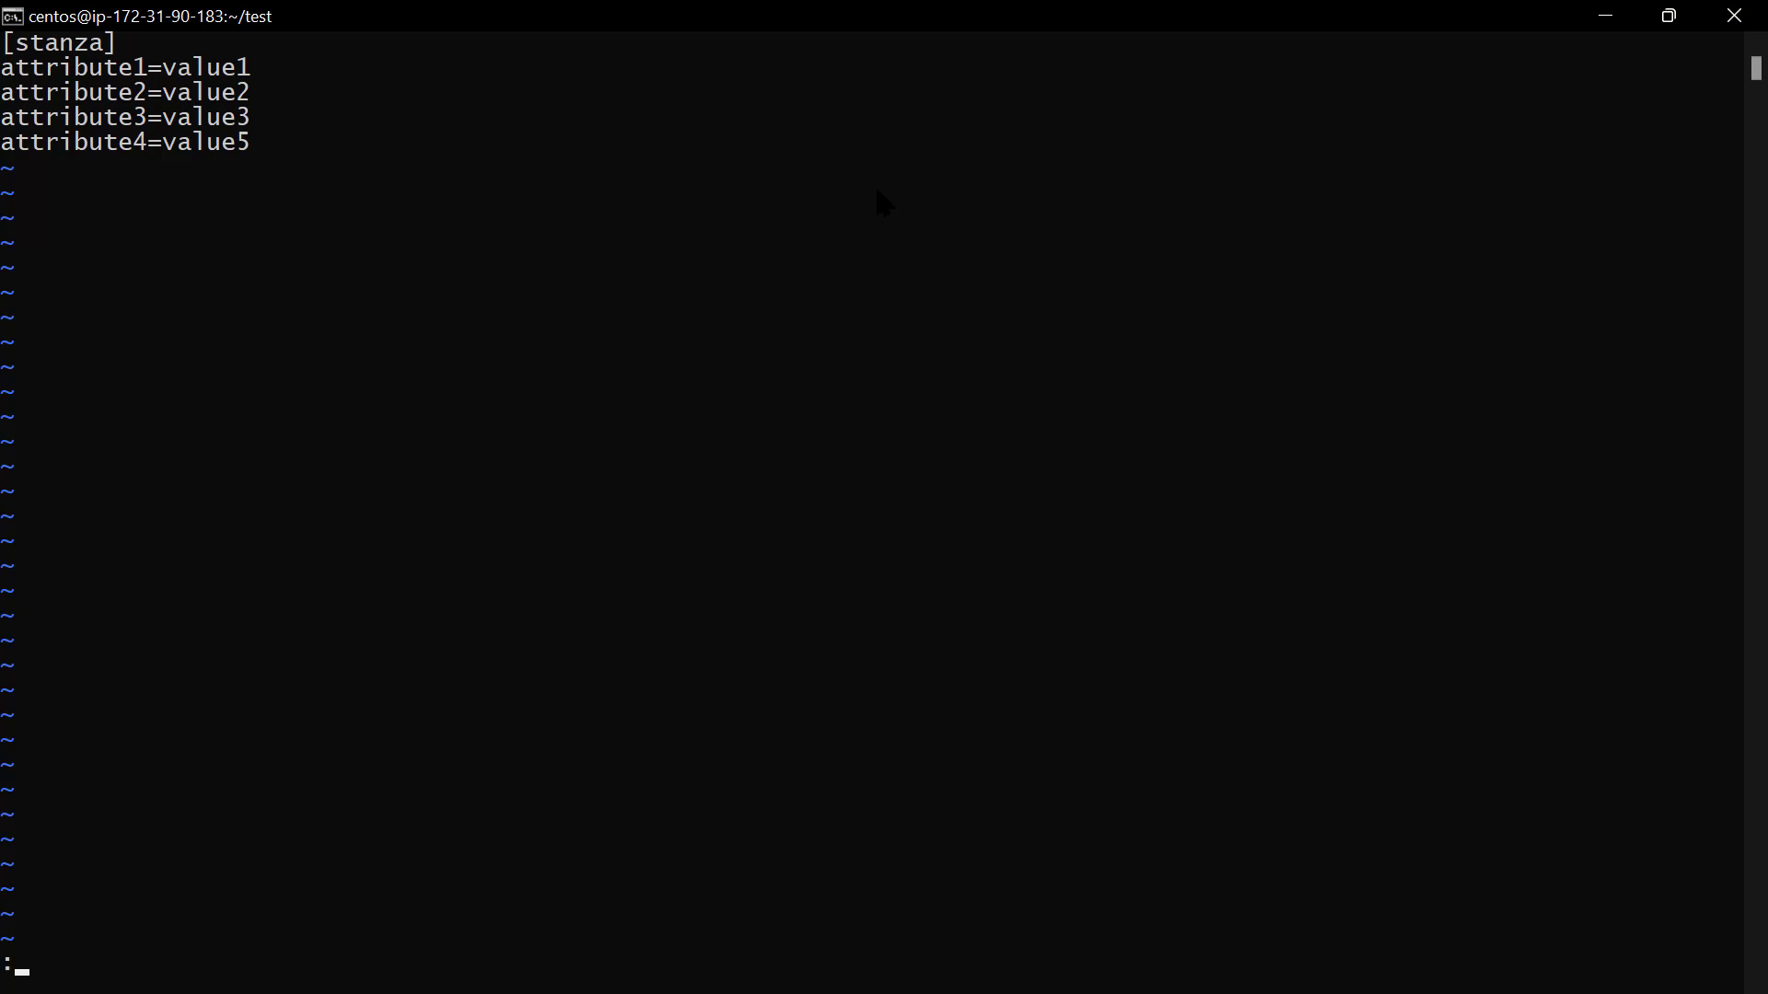
pyautogui.write(':Q')
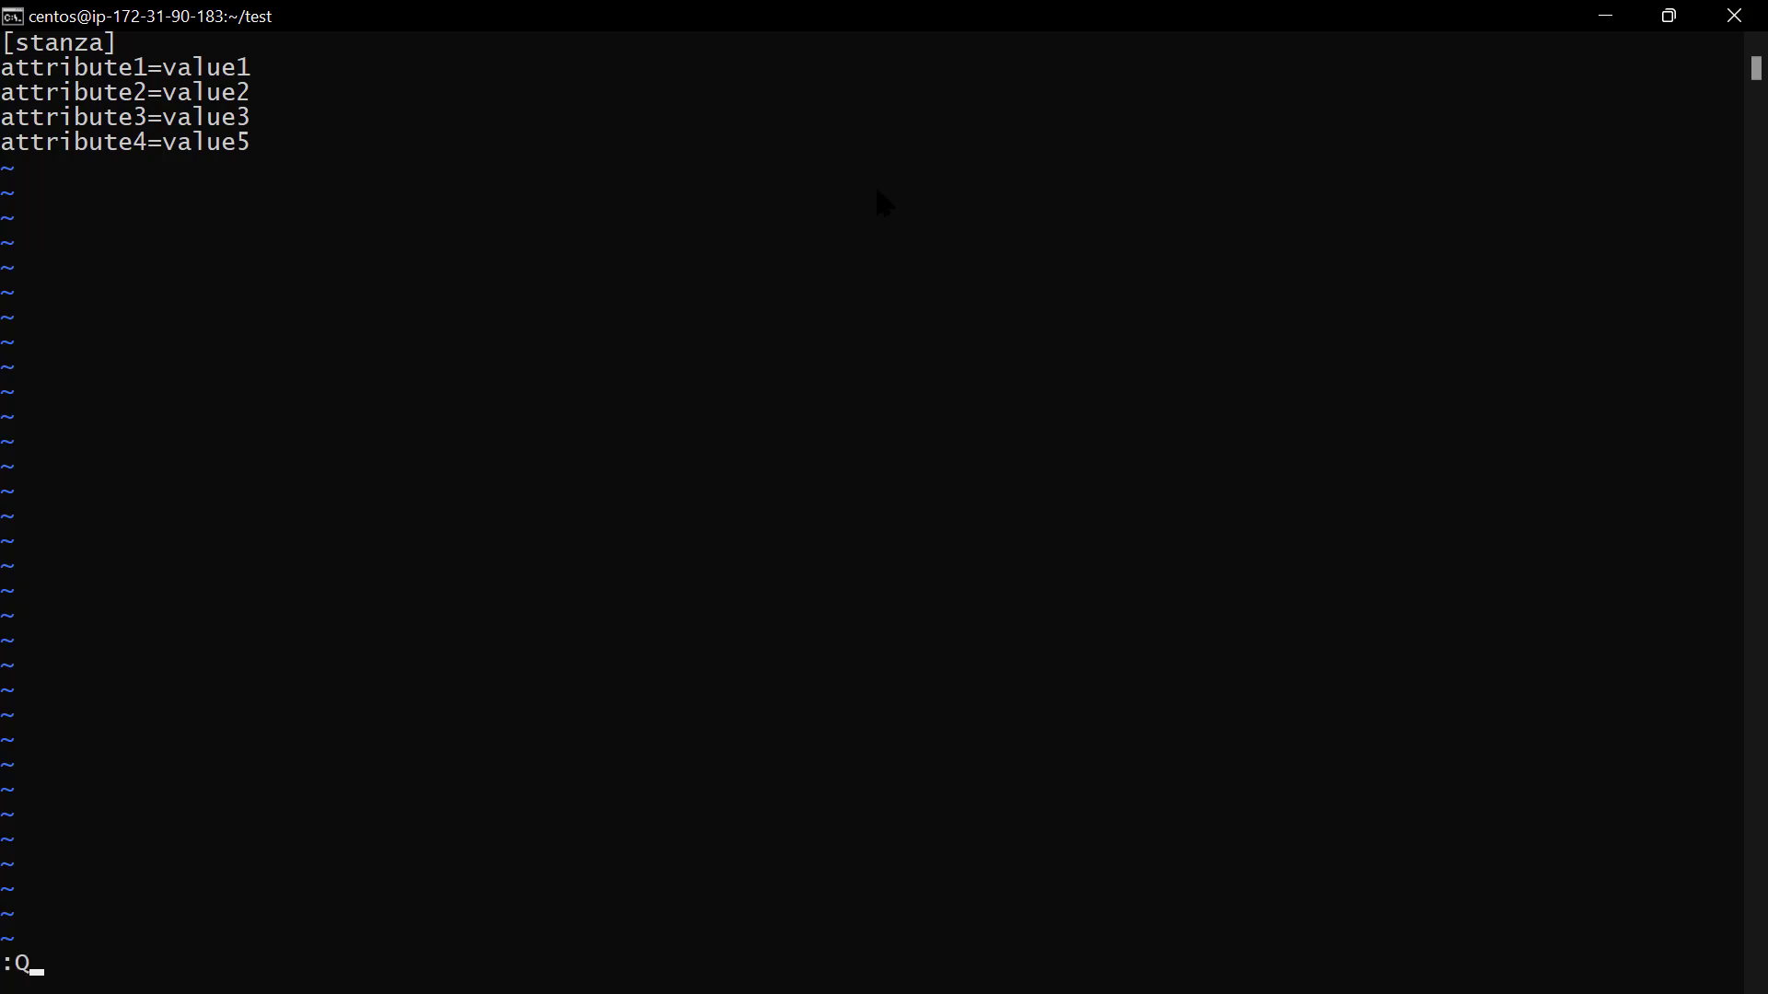
pyautogui.write('q!')
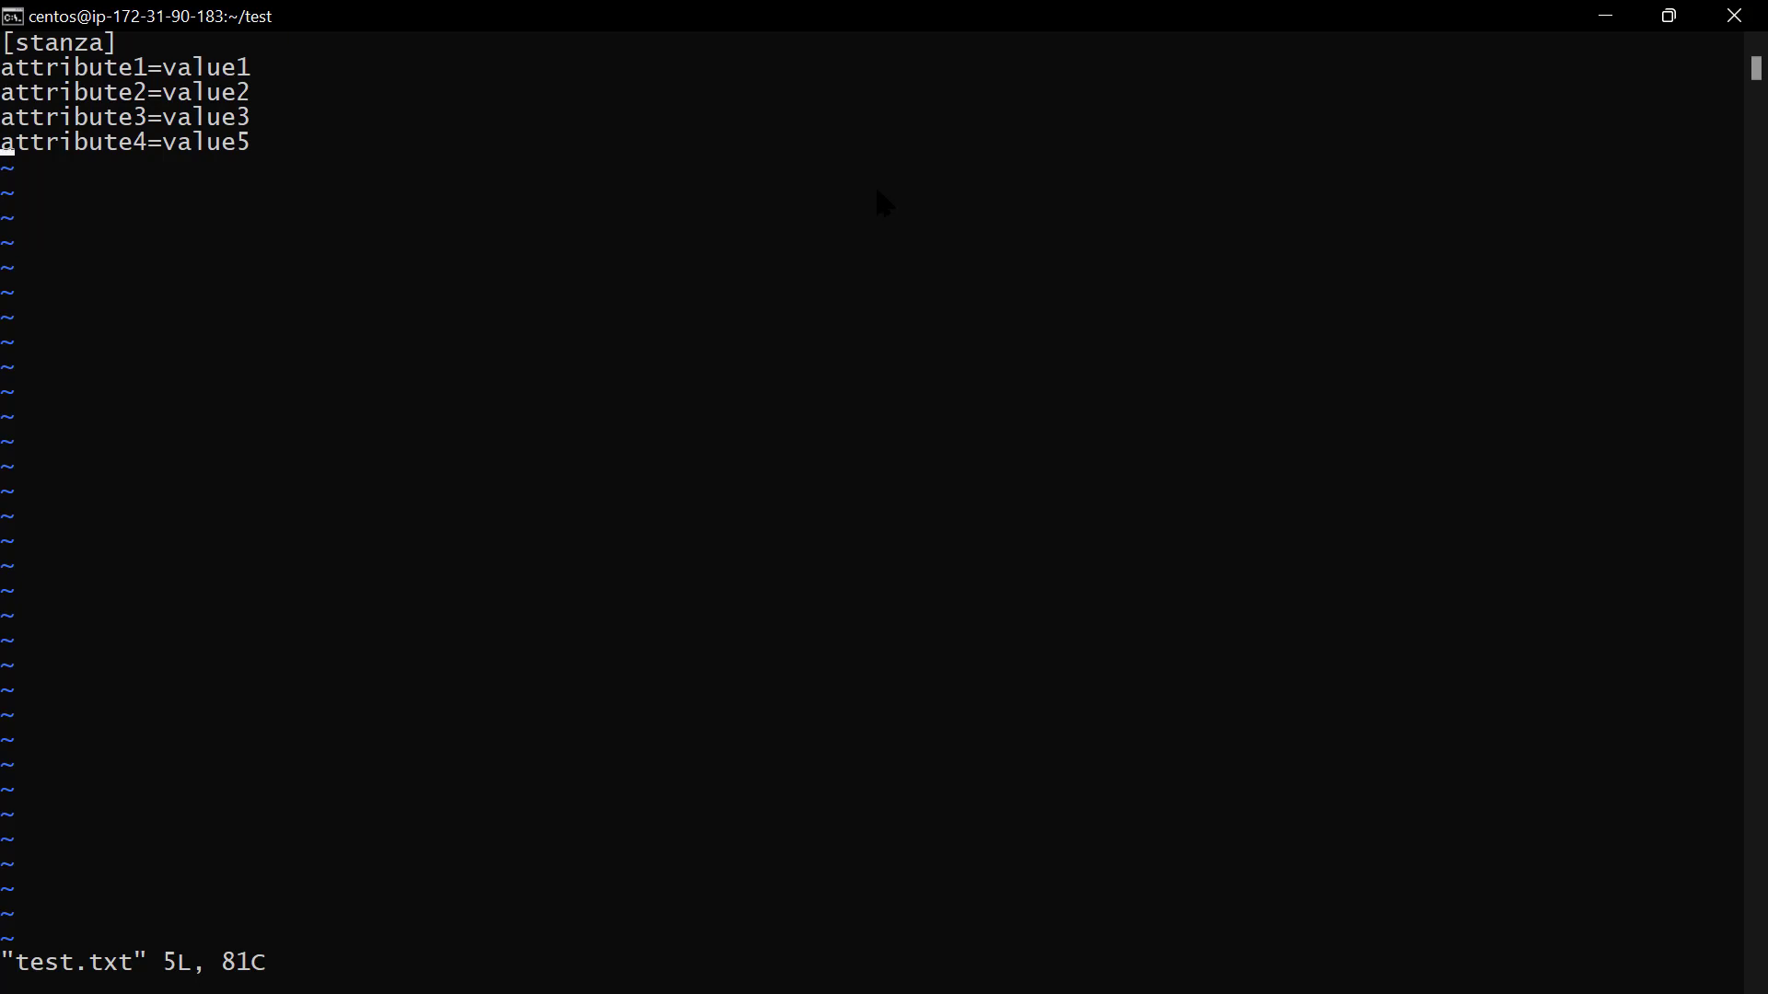
# Insert '55' after value5 on the attribute4 line and return to normal mode.
pyautogui.press('i')
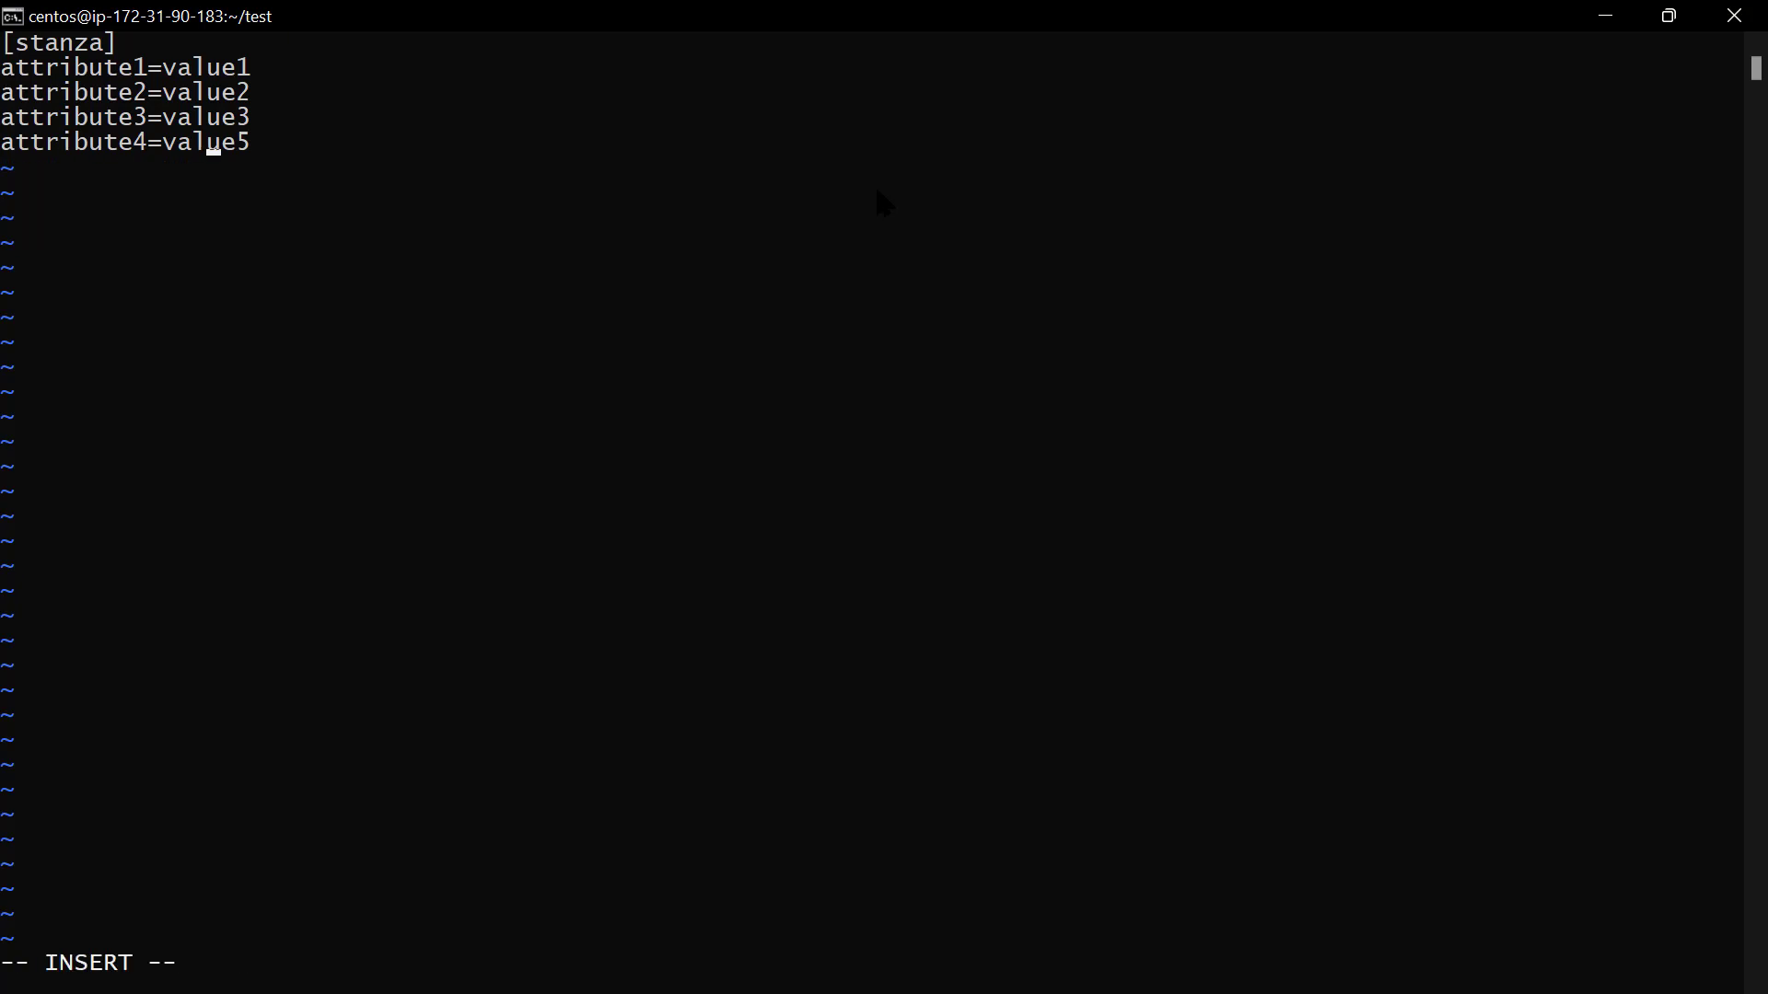
pyautogui.write('5')
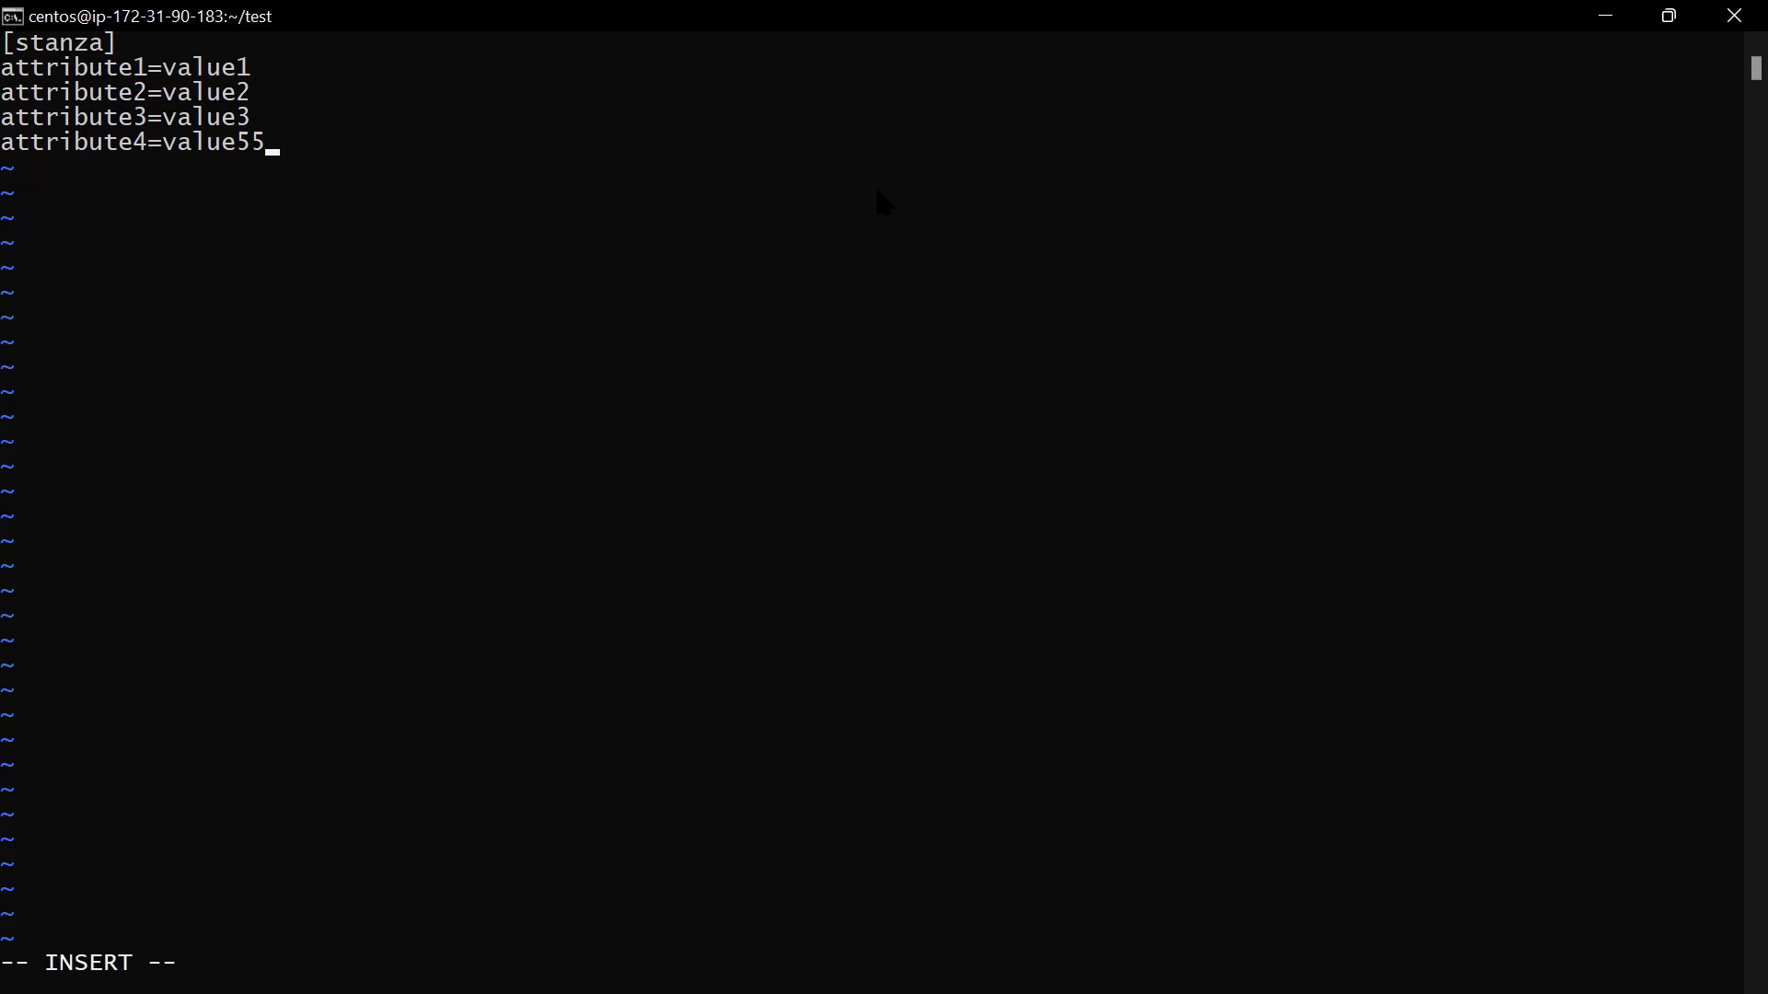
pyautogui.write('5')
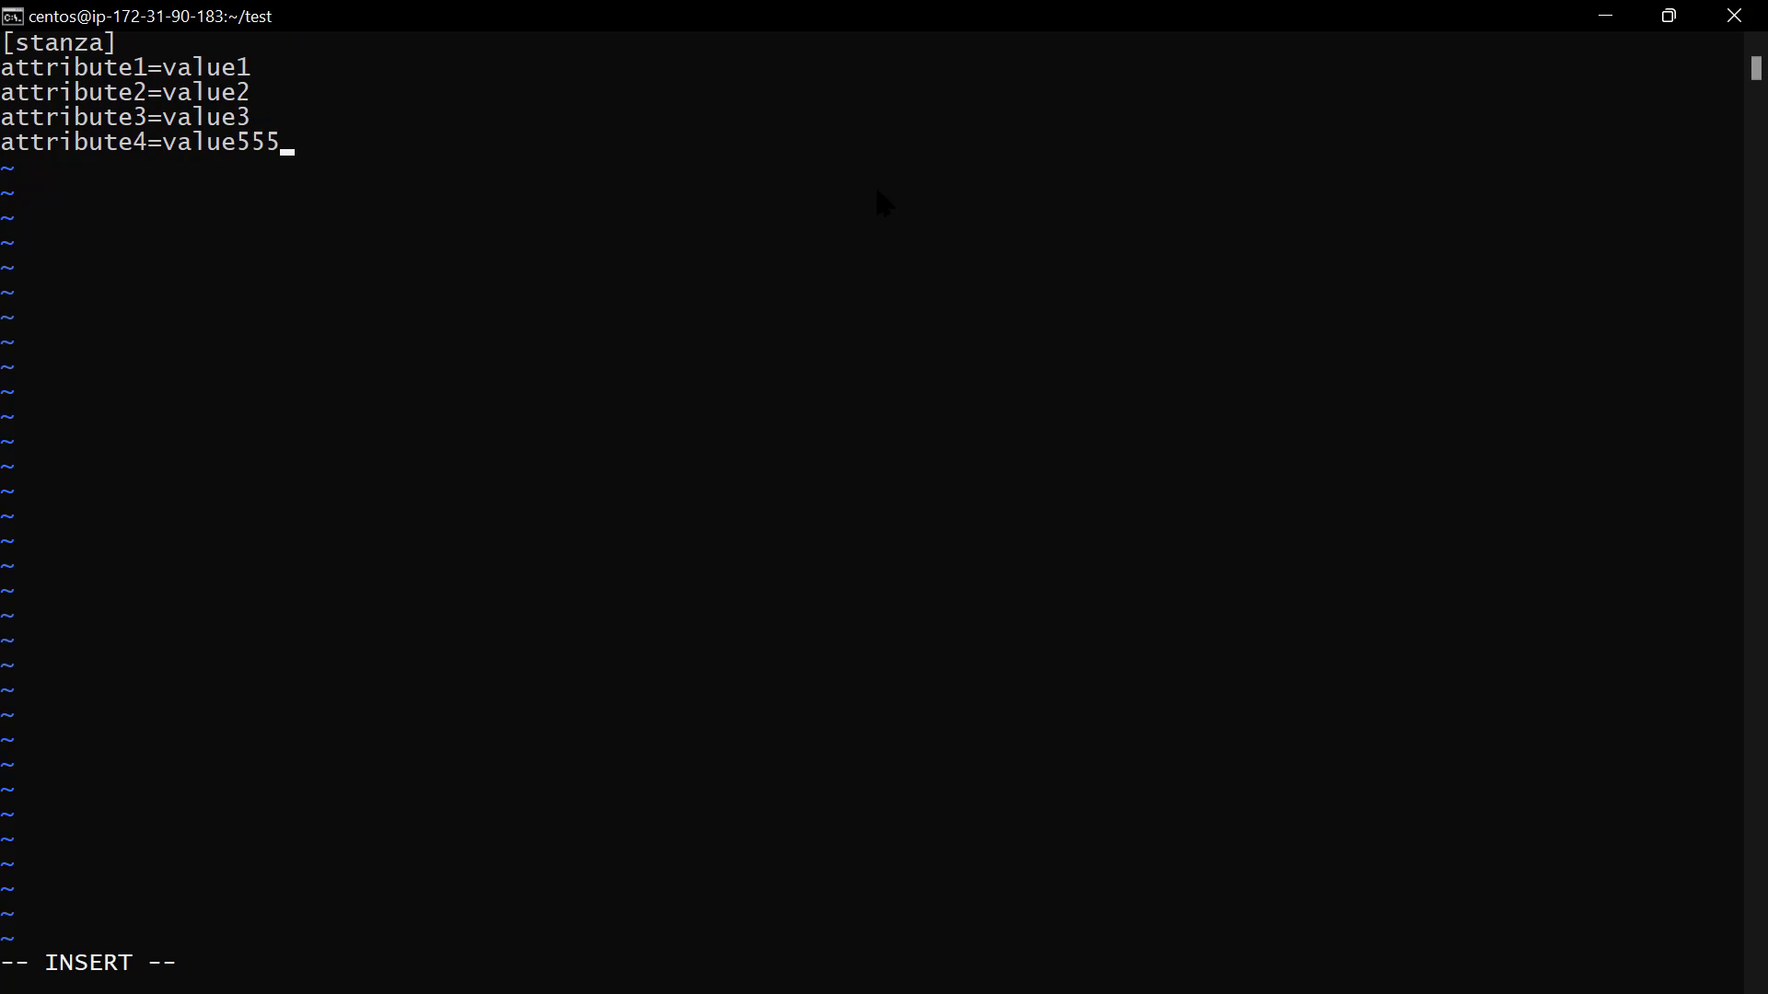
pyautogui.press('Escape')
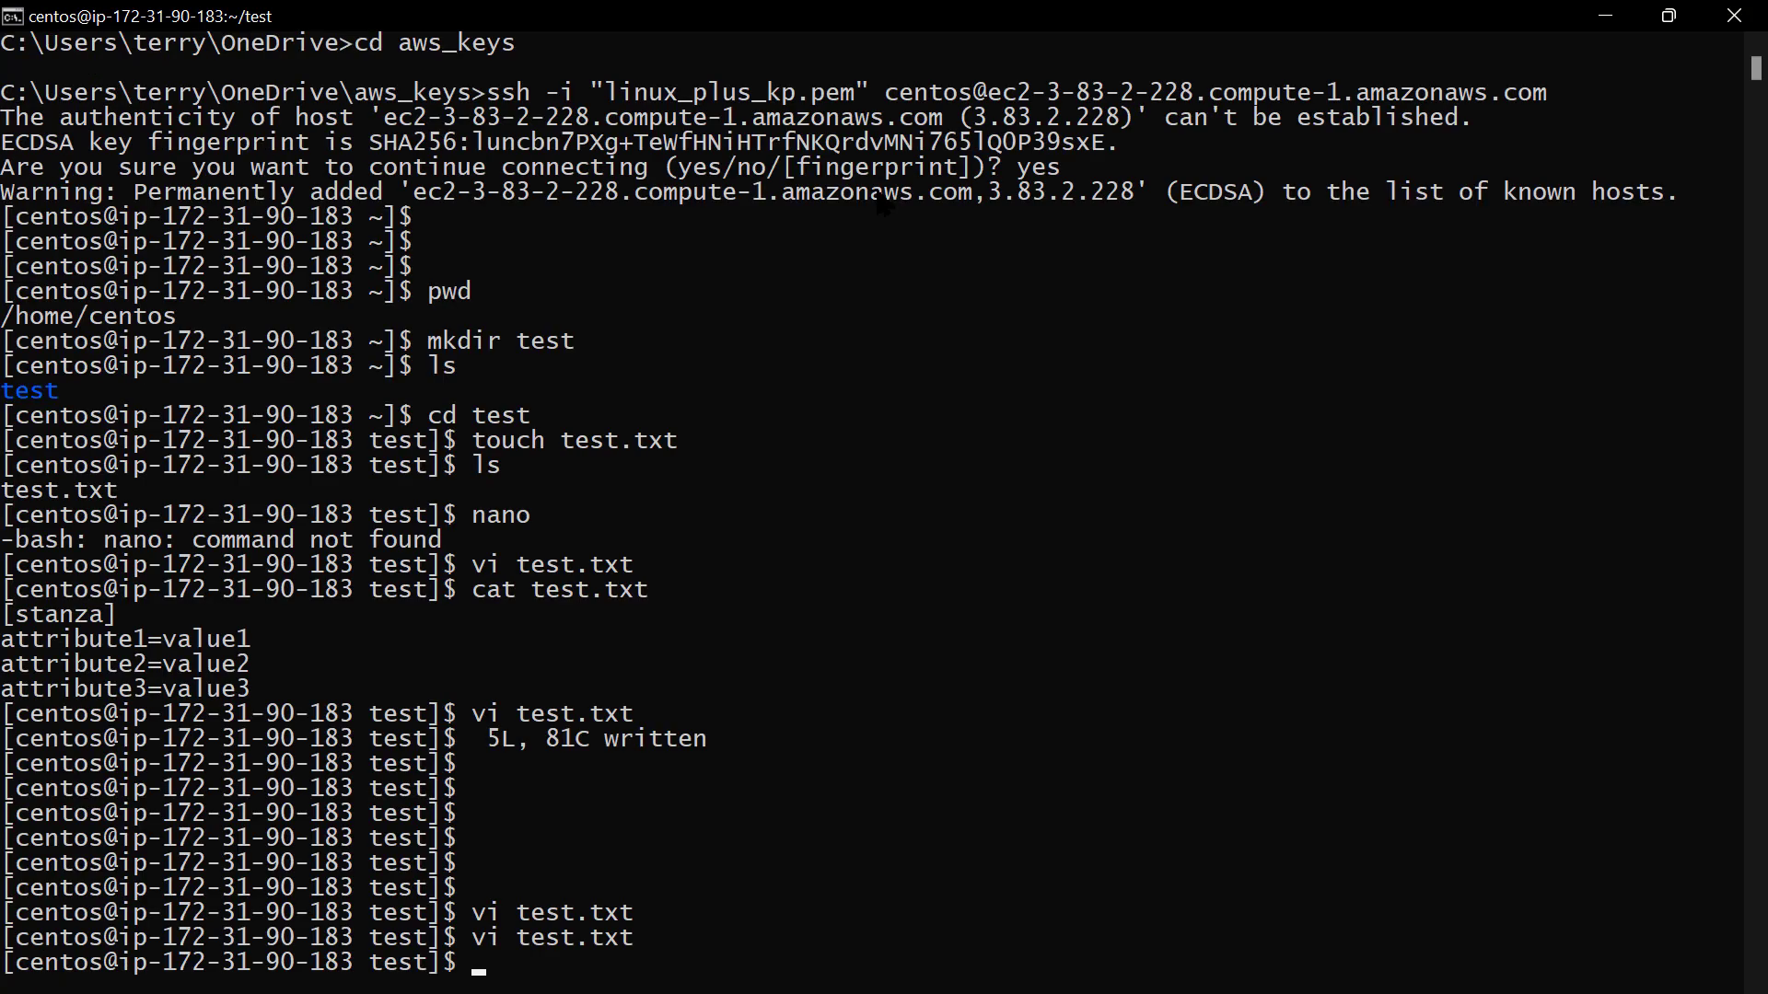
# Print test.txt with cat, confirming attribute4 still reads value5.
pyautogui.write('cat test.txt')
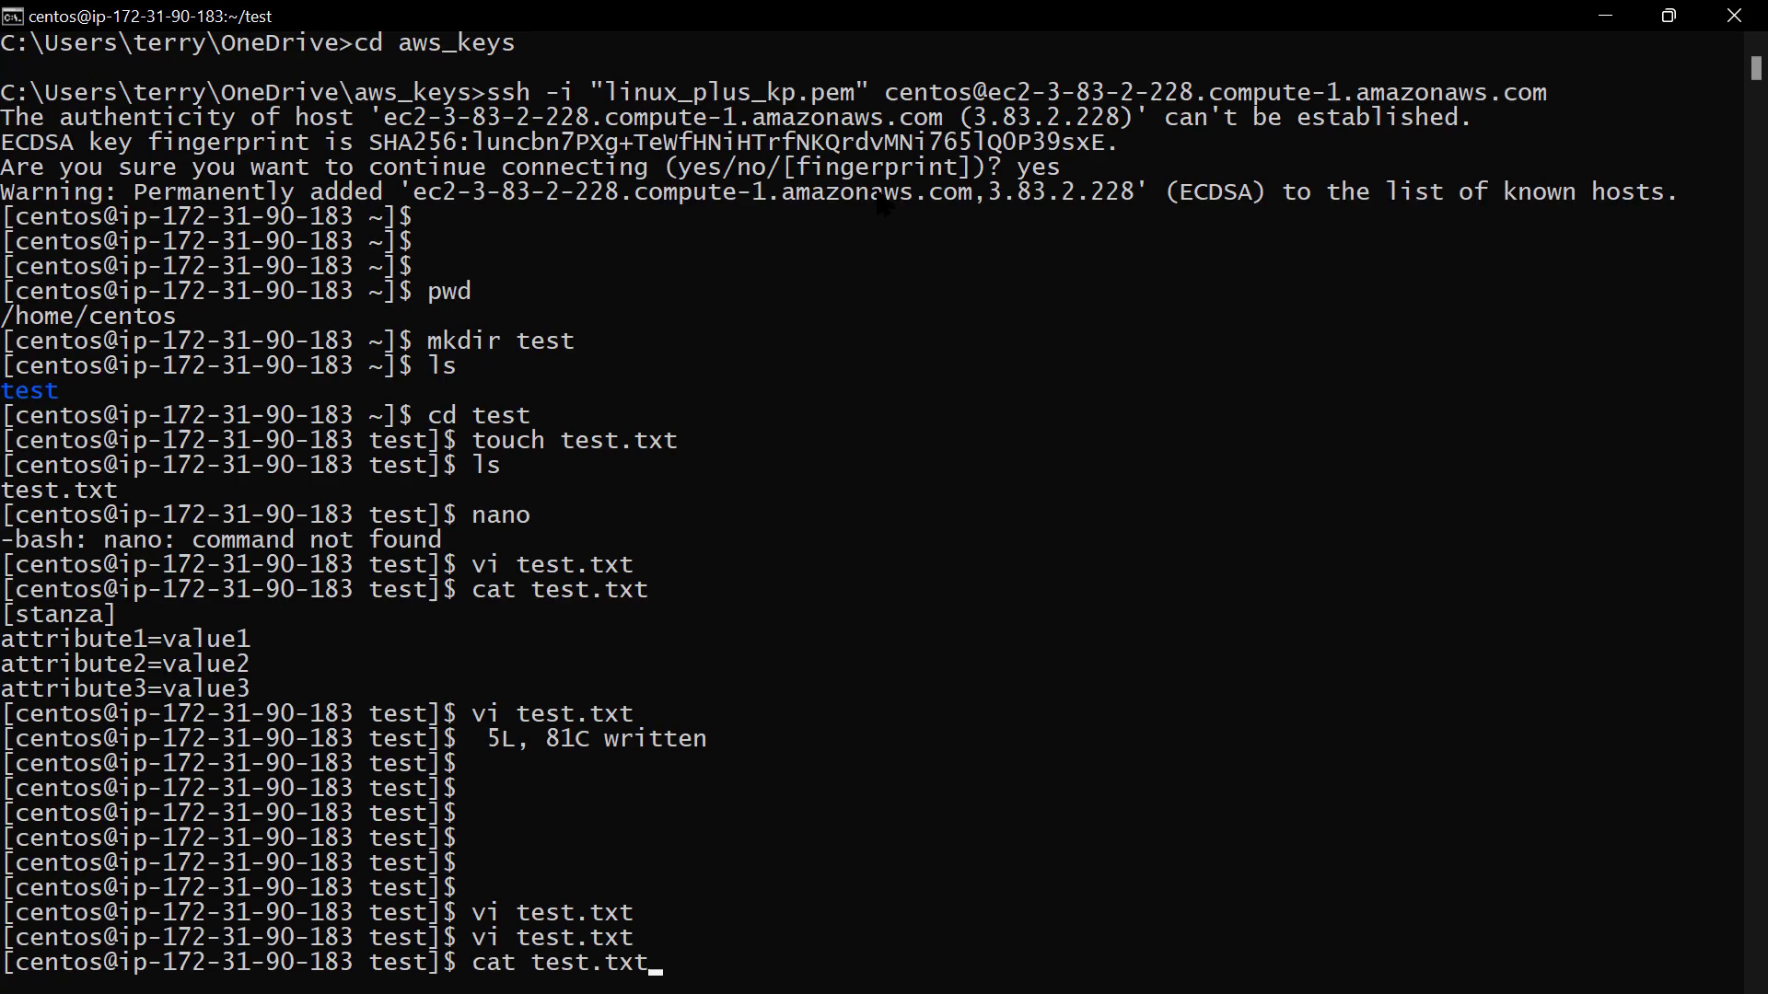
pyautogui.press('Return')
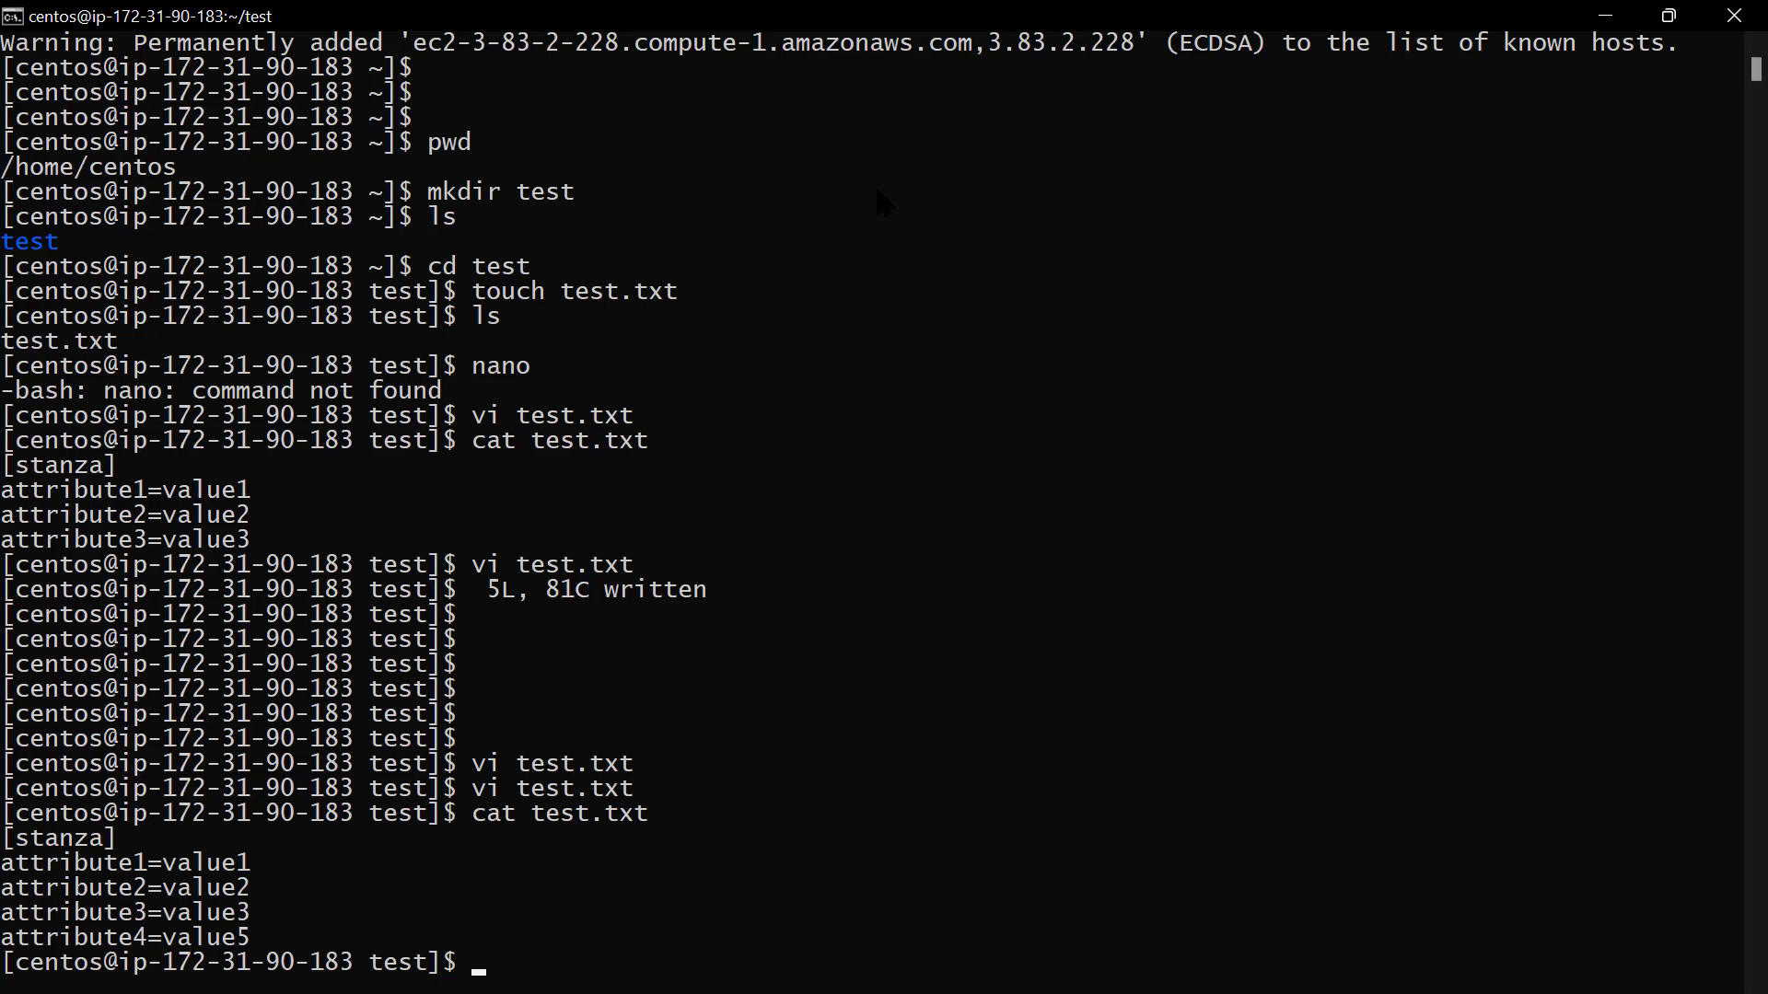
pyautogui.moveTo(848, 214)
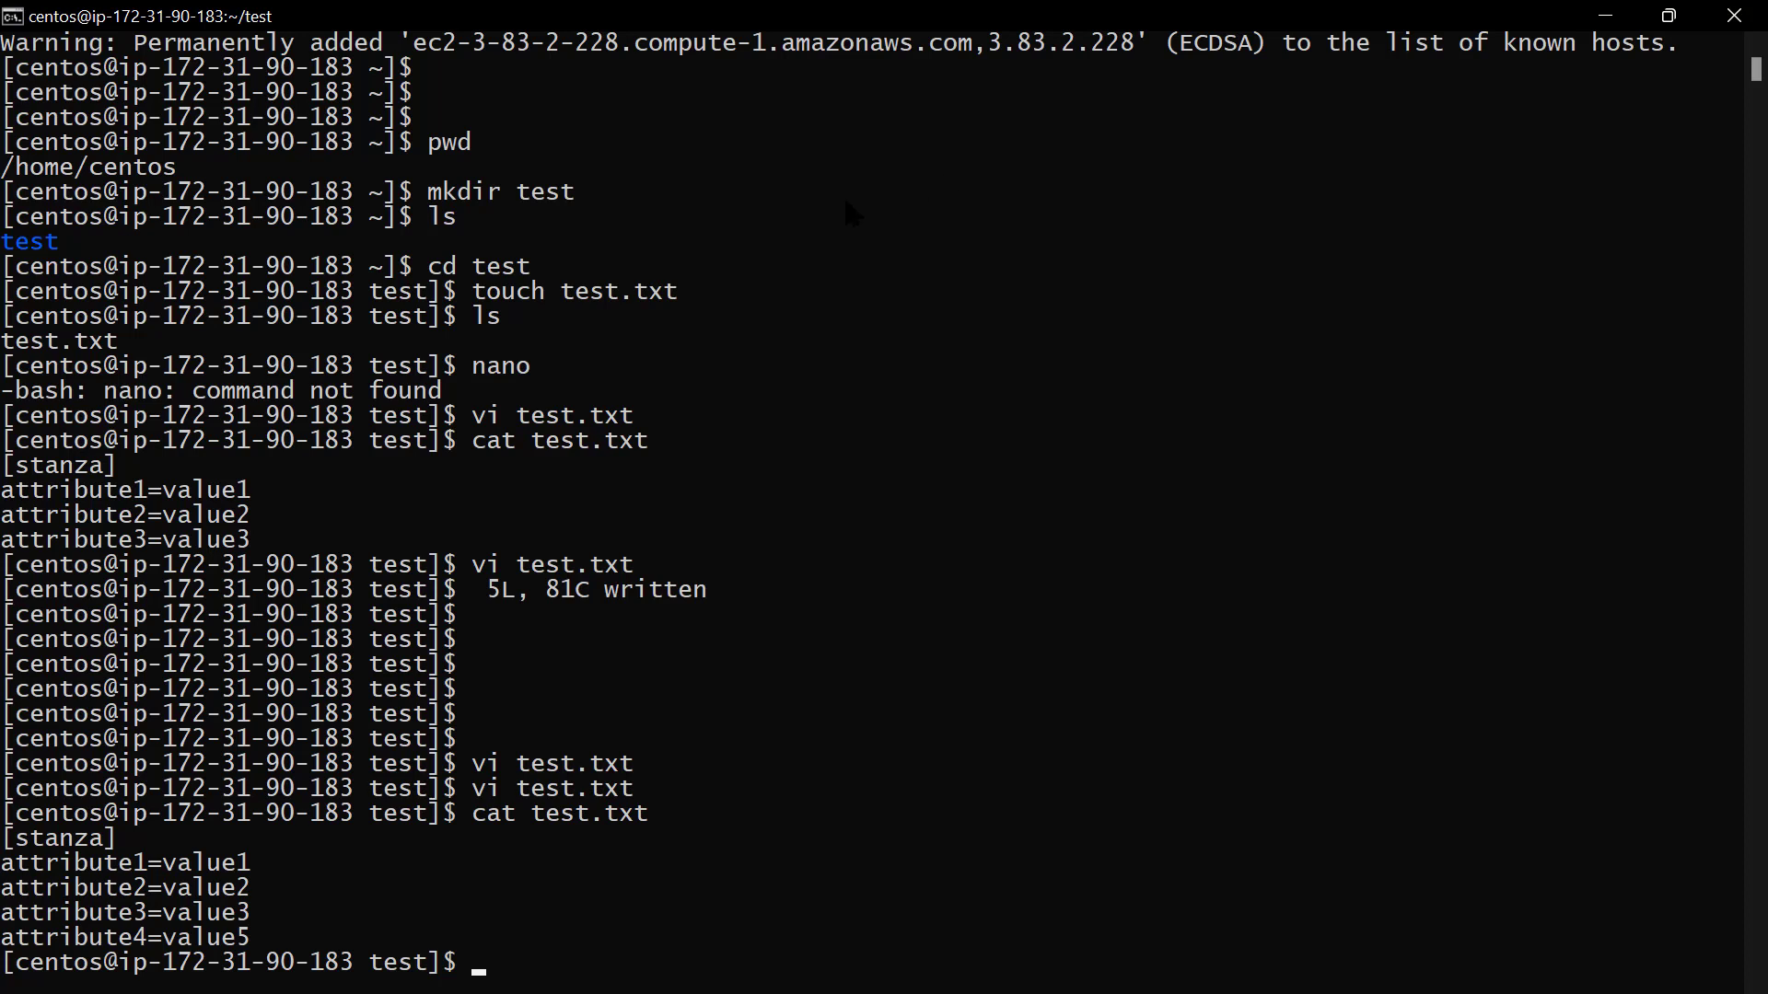
pyautogui.moveTo(1570, 787)
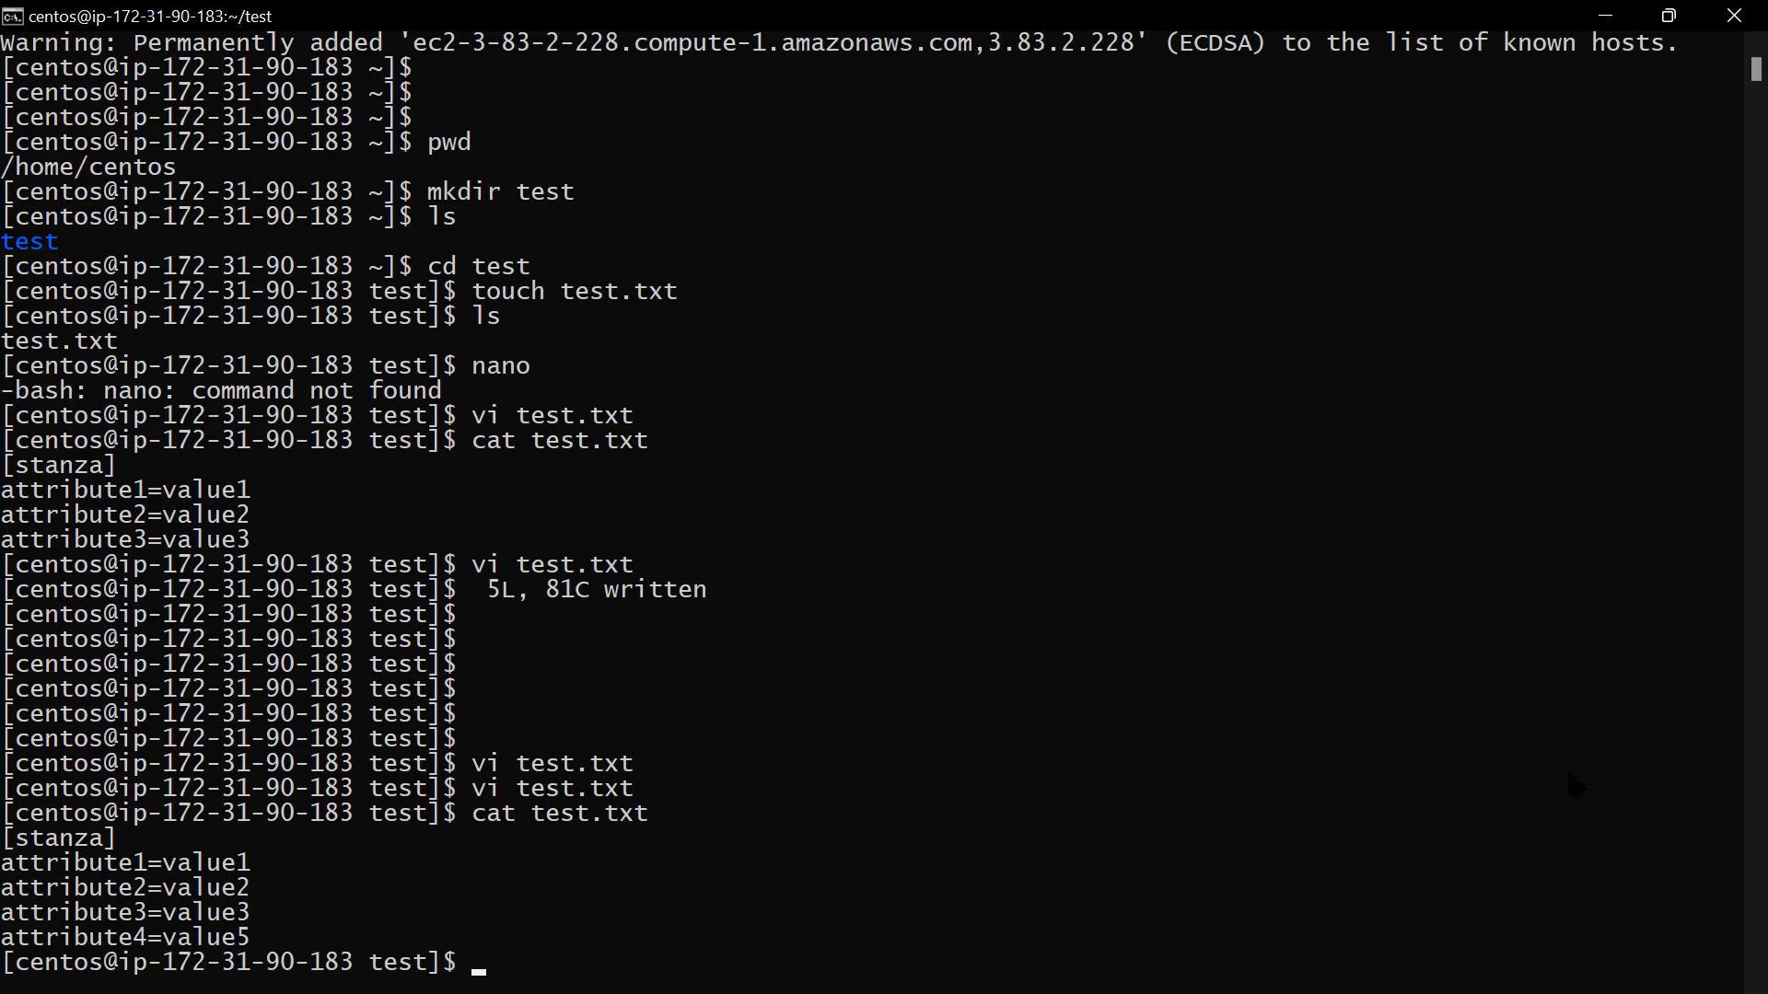